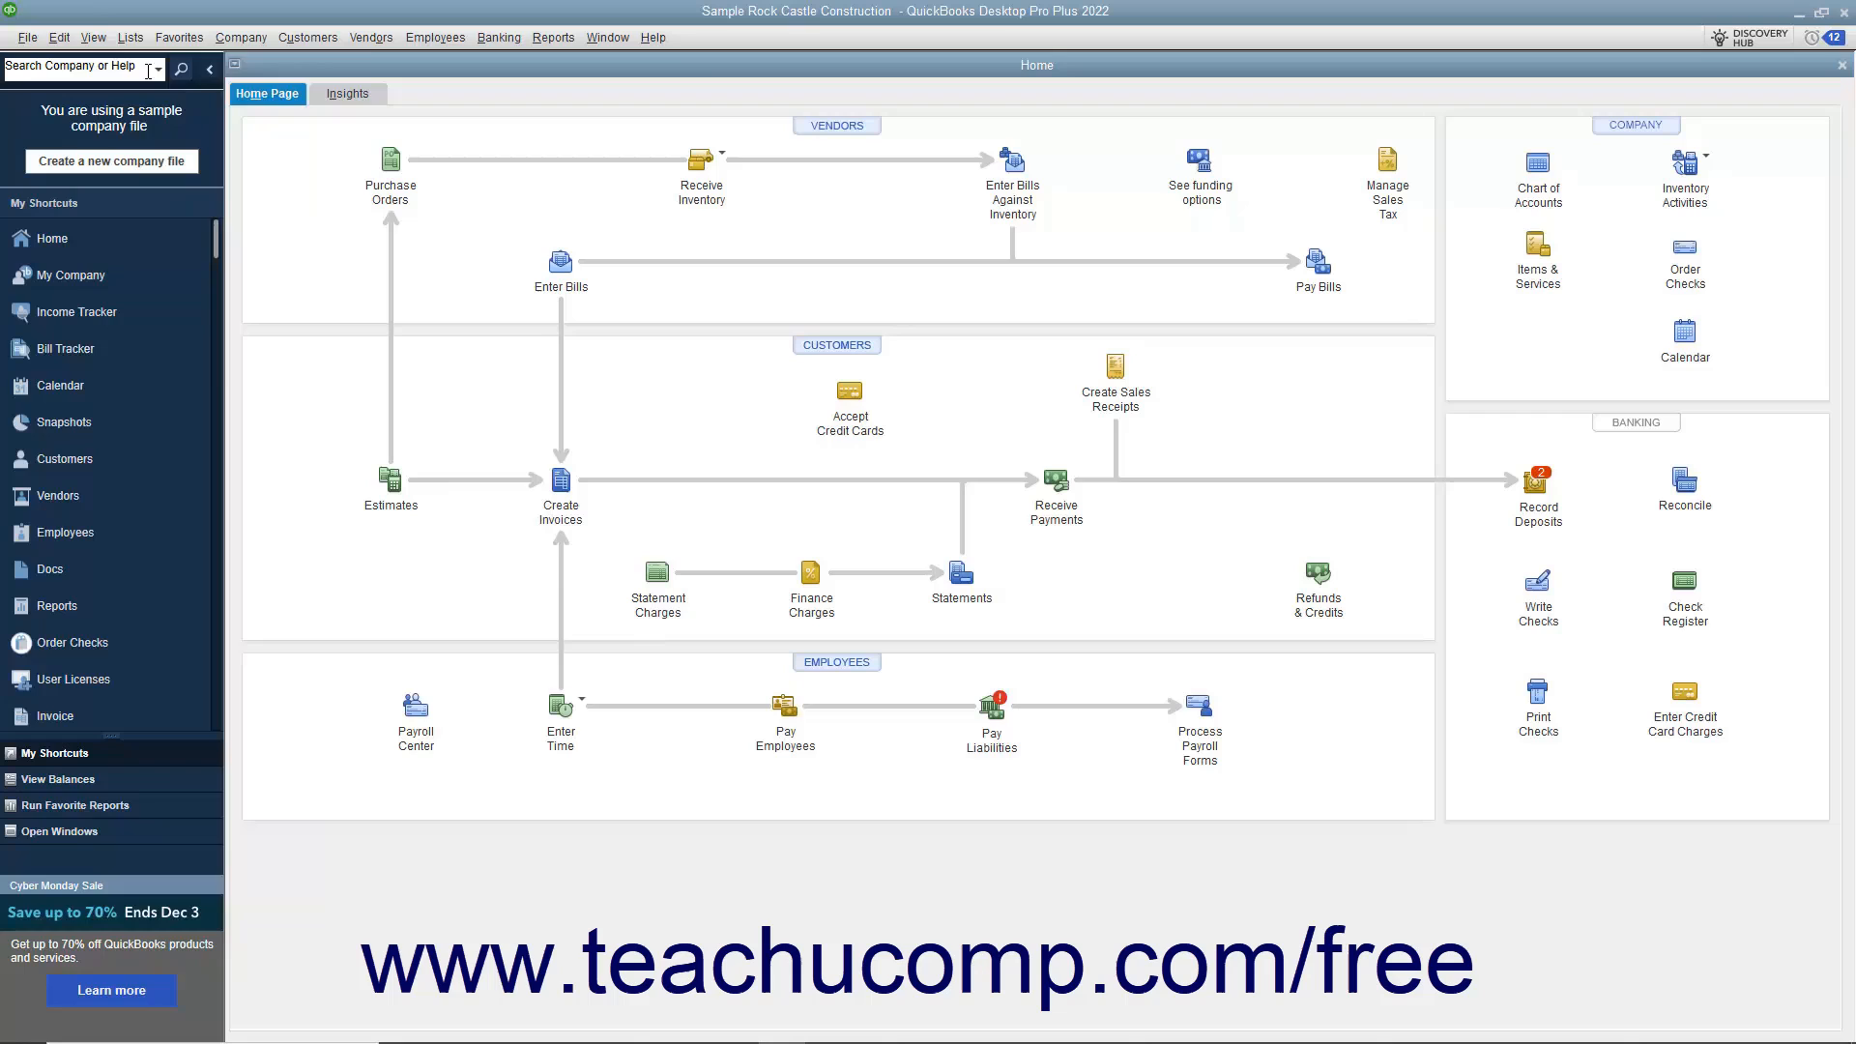
Open Manage Groups from the Lists menu and start a new customer group.
{"action": "left_click", "coordinate": [131, 37]}
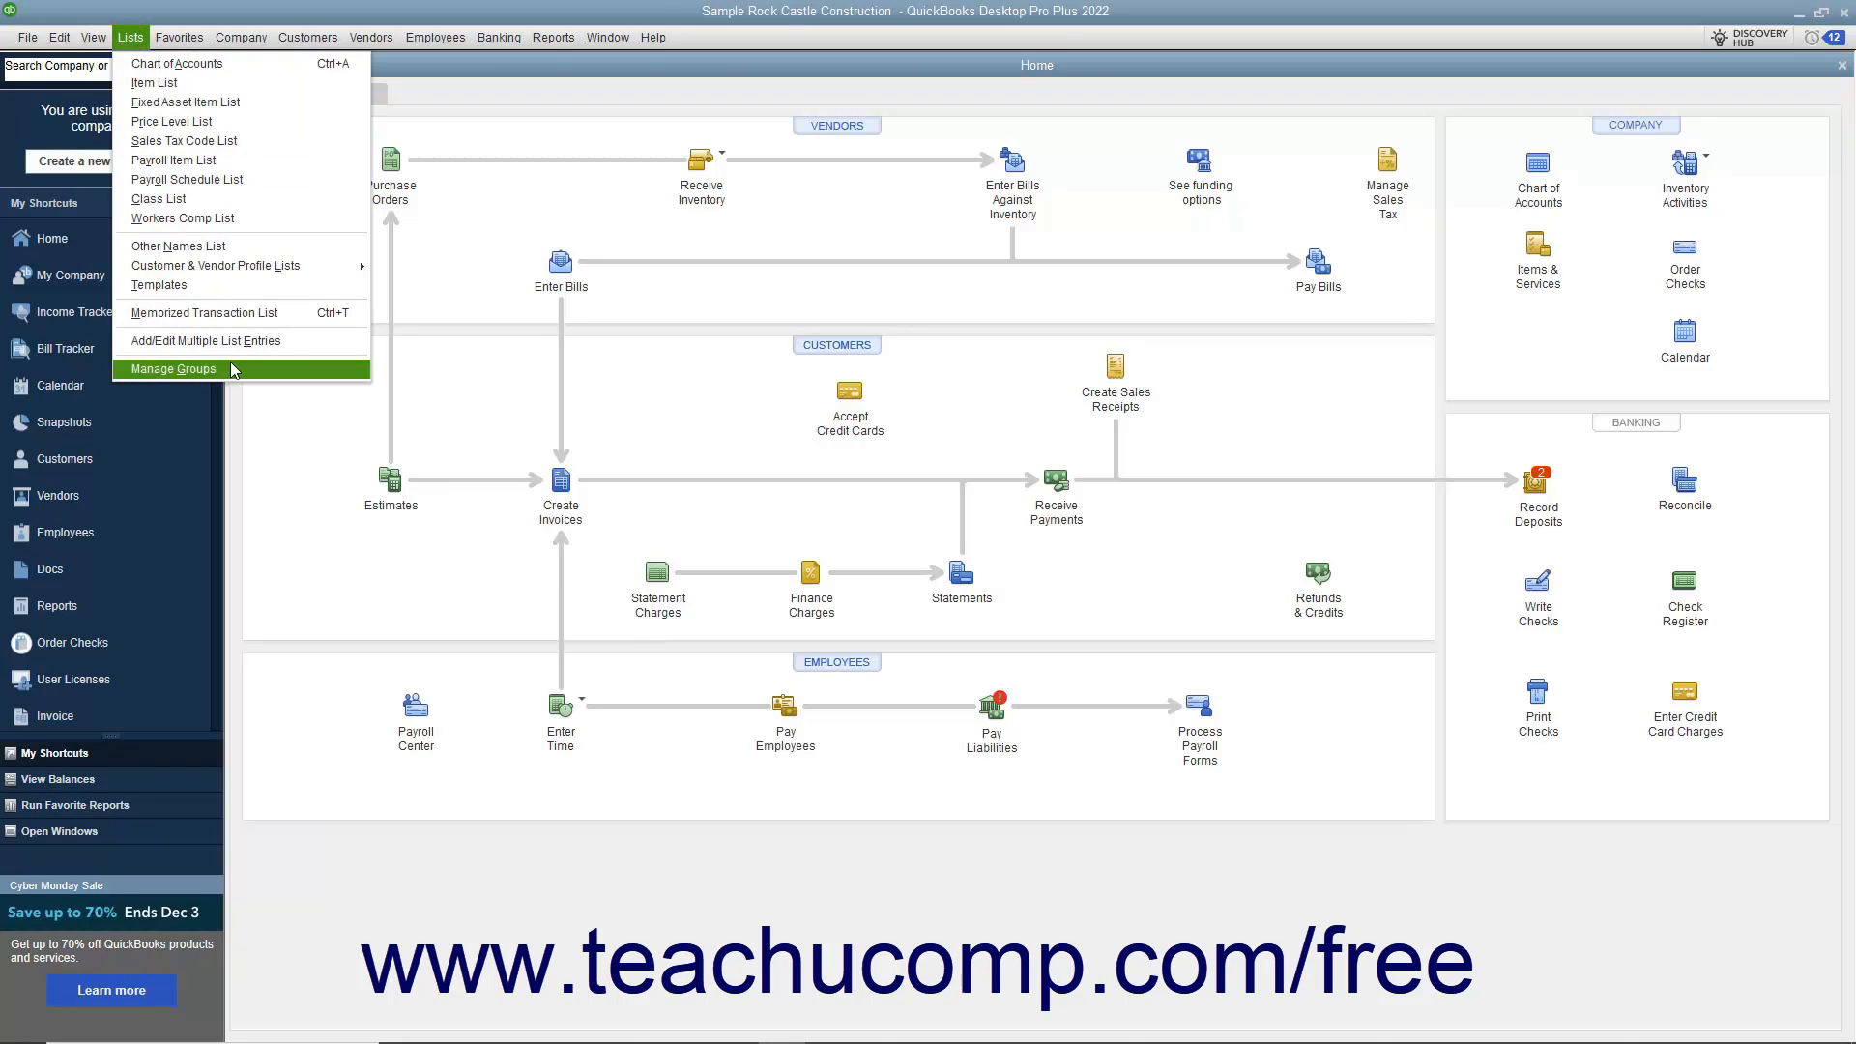
{"action": "left_click", "coordinate": [173, 368]}
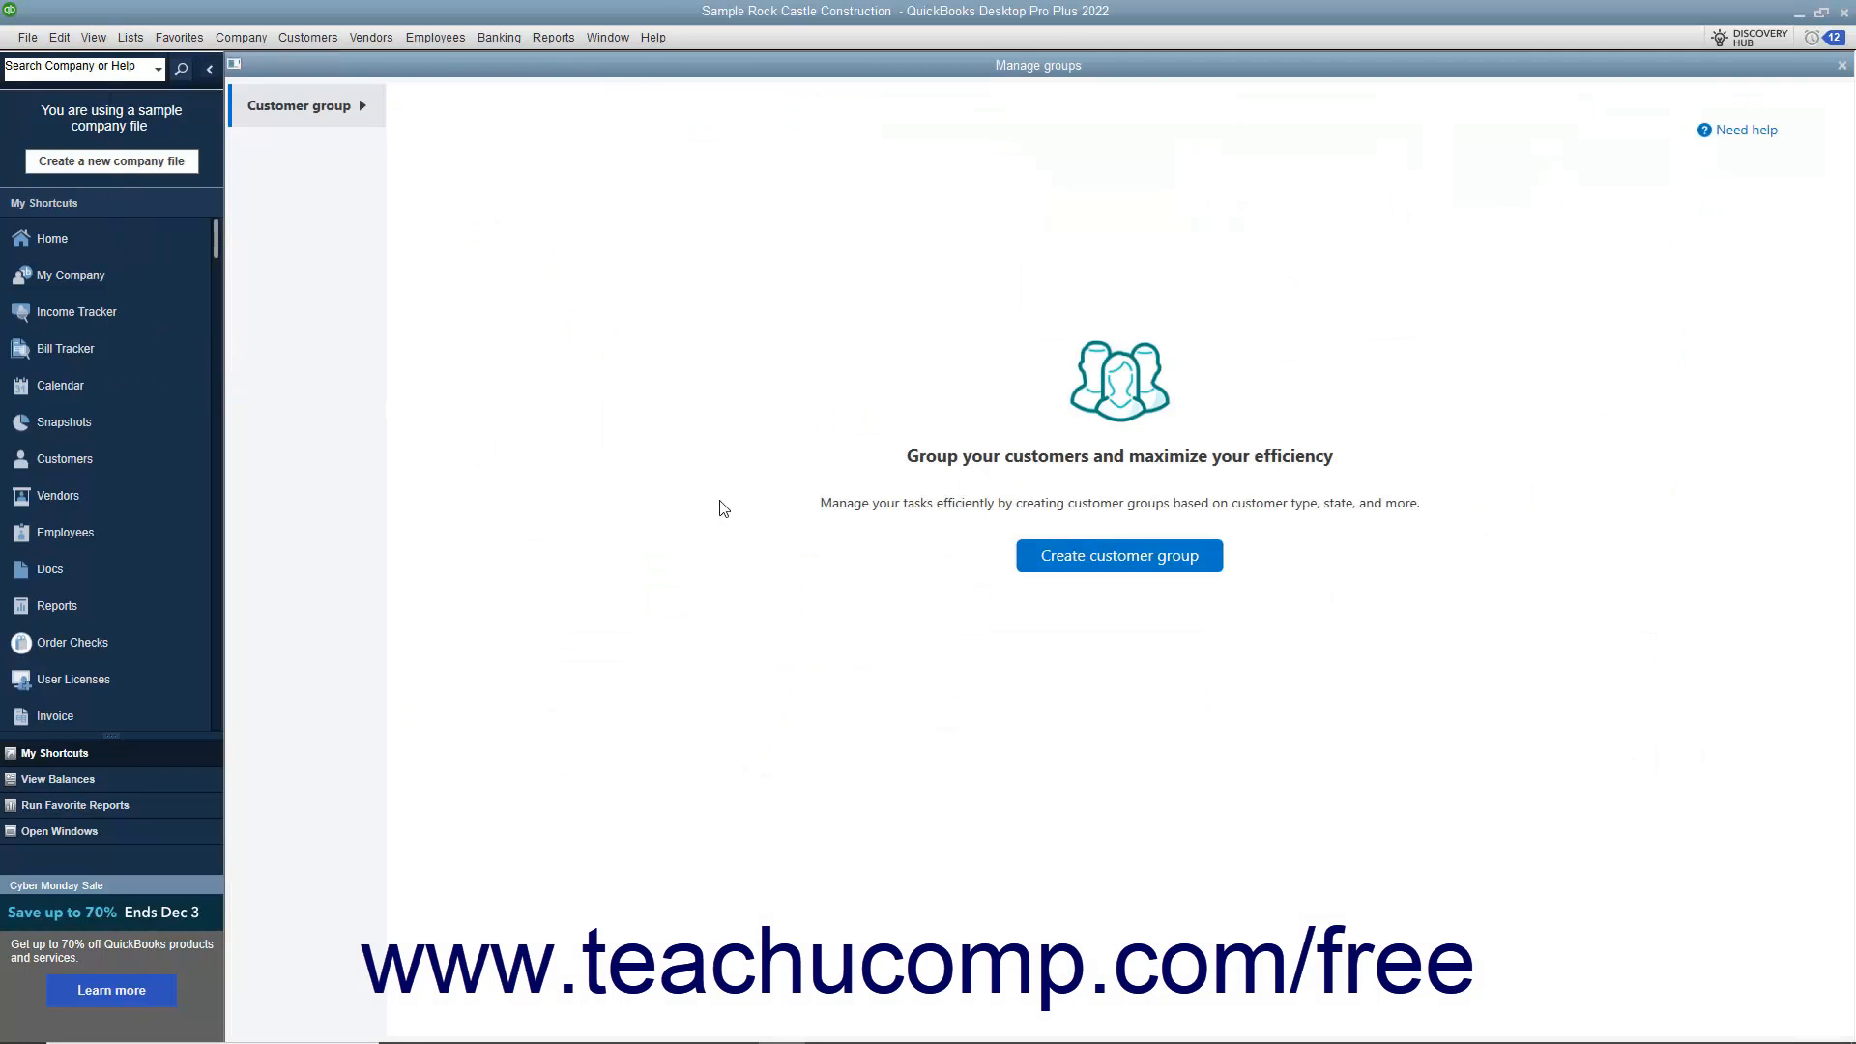
{"action": "mouse_move", "coordinate": [800, 538]}
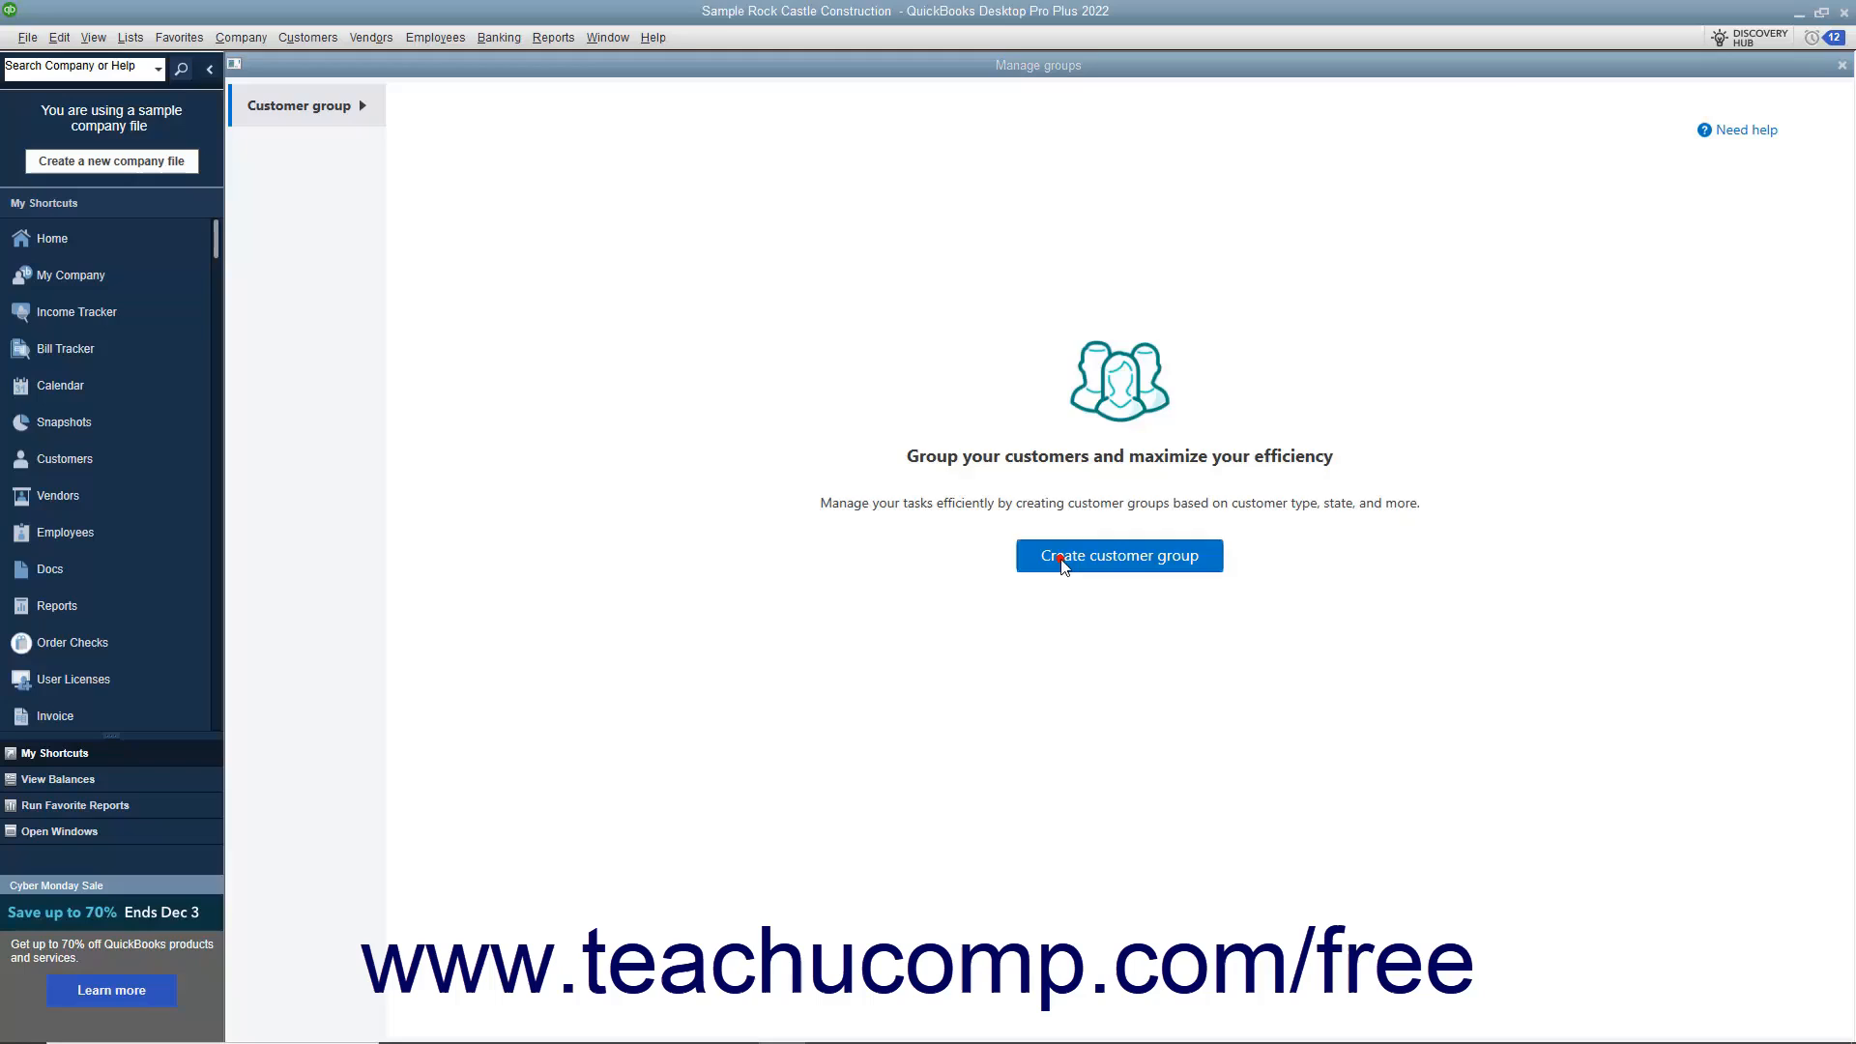
{"action": "left_click", "coordinate": [1118, 557]}
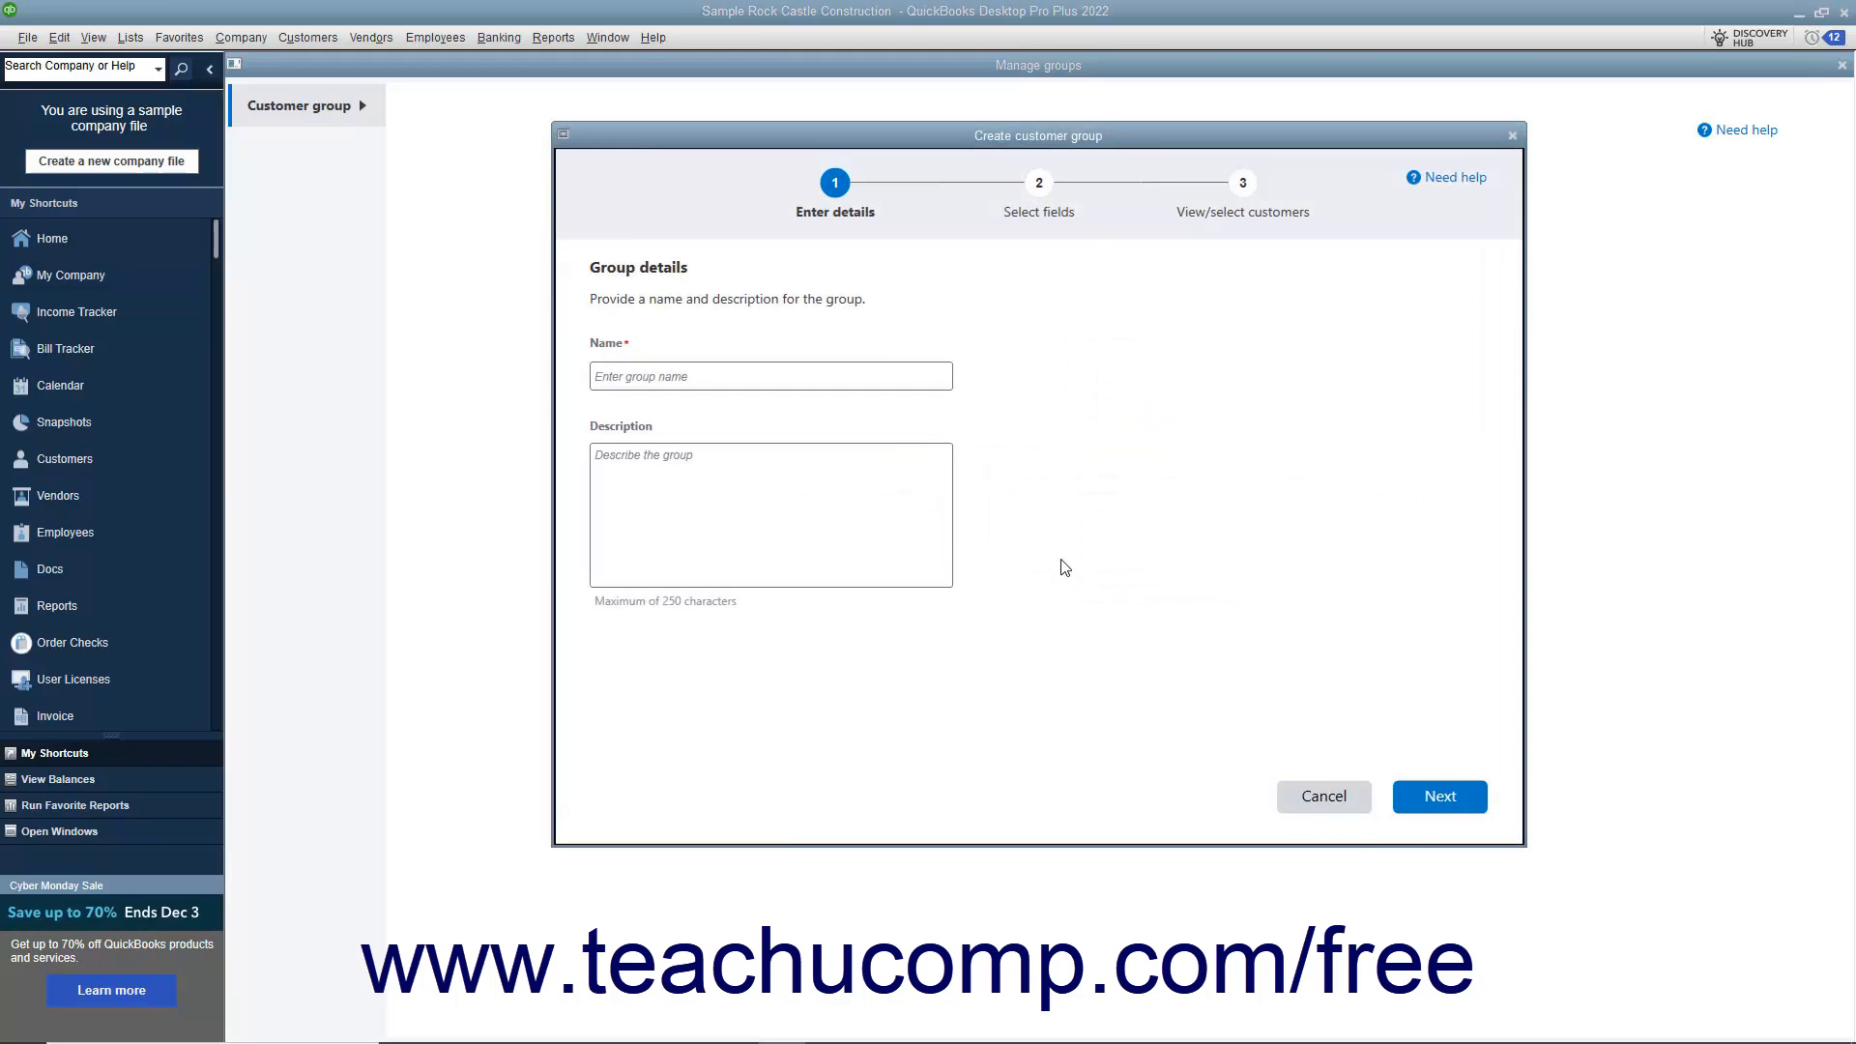
Name the group 'Residential' and continue to the fields-and-values step.
{"action": "left_click", "coordinate": [770, 375]}
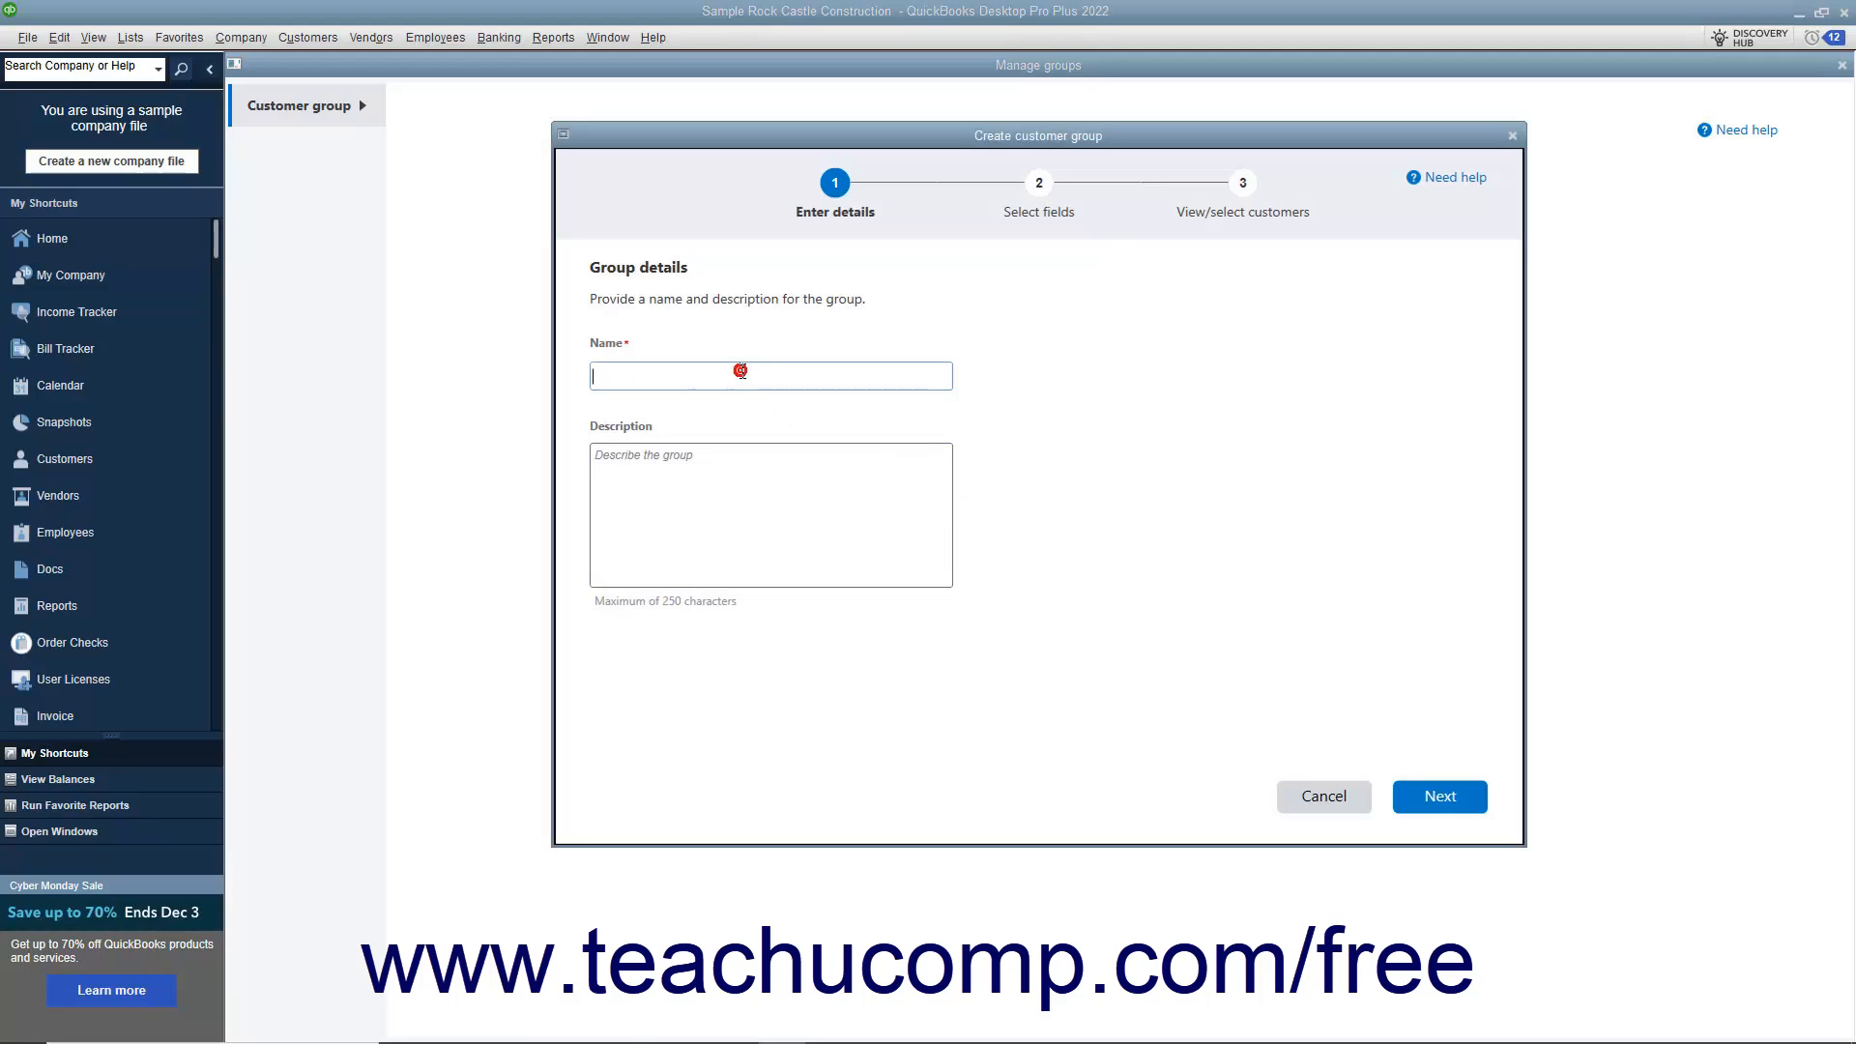
{"action": "type", "text": "Residential"}
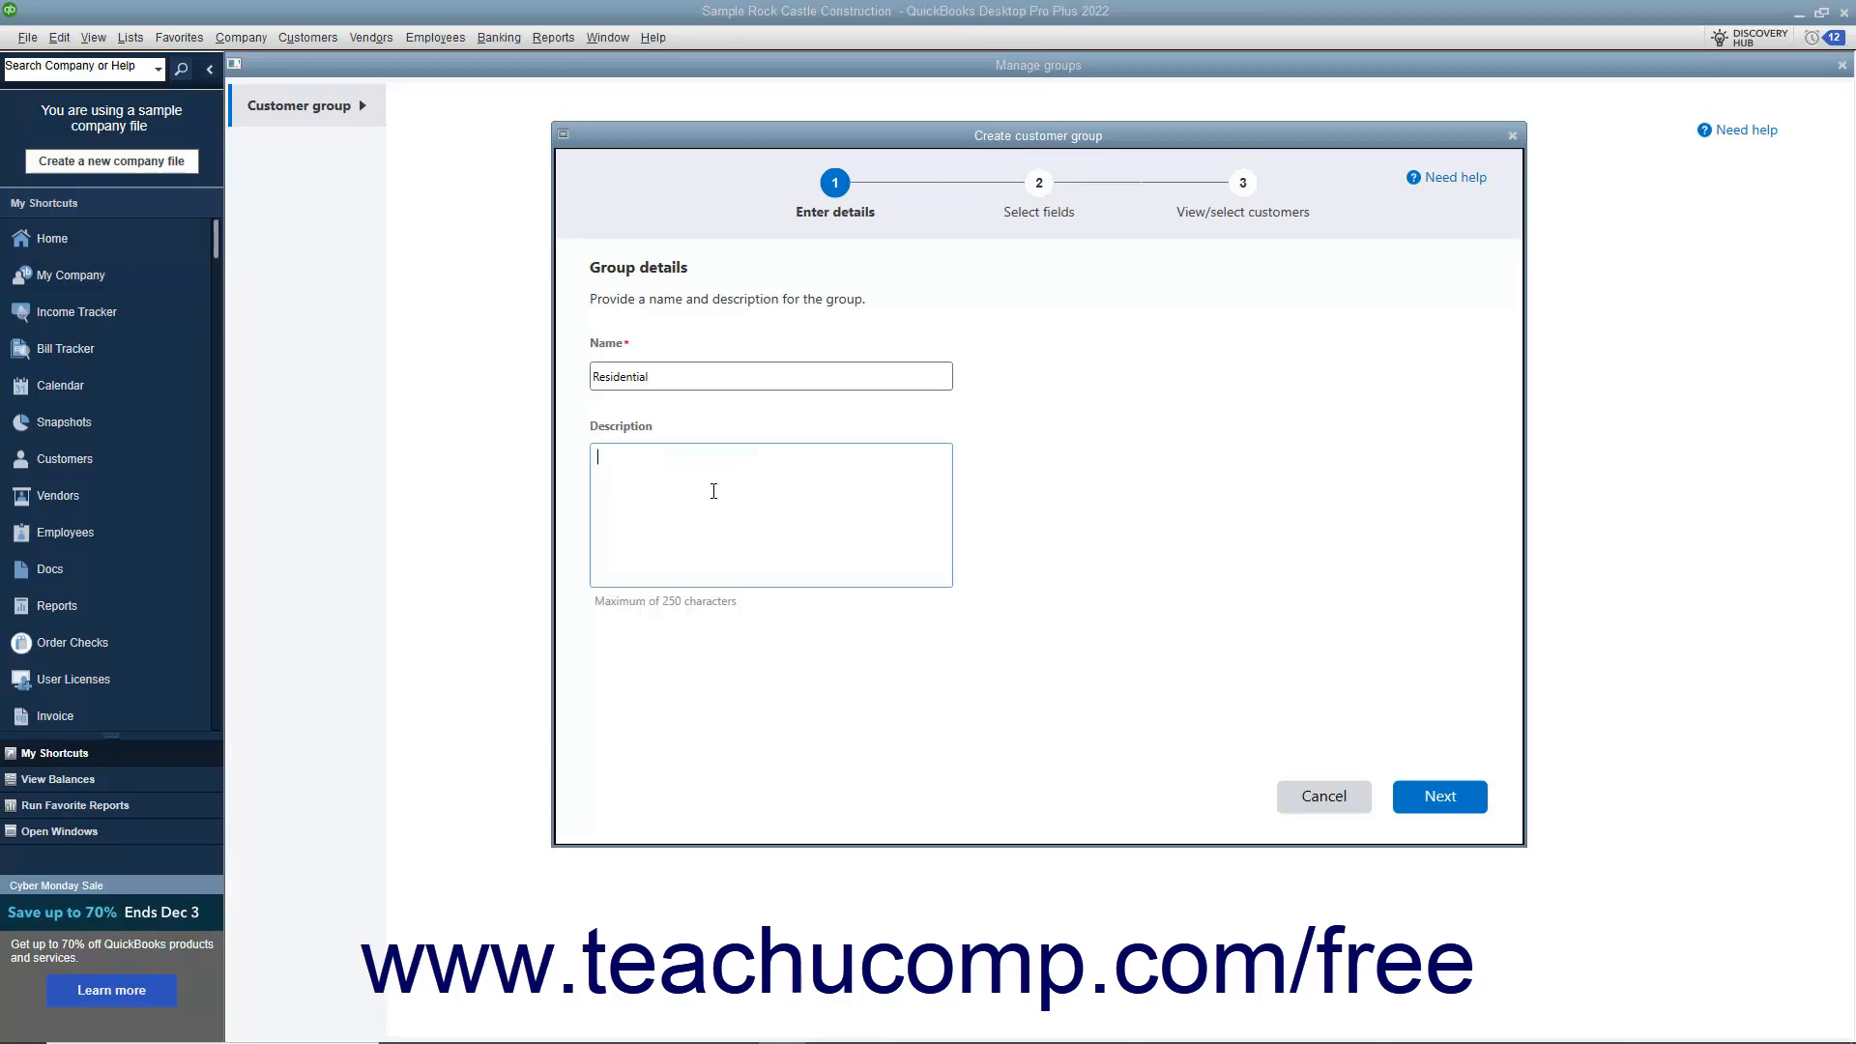
{"action": "mouse_move", "coordinate": [1225, 728]}
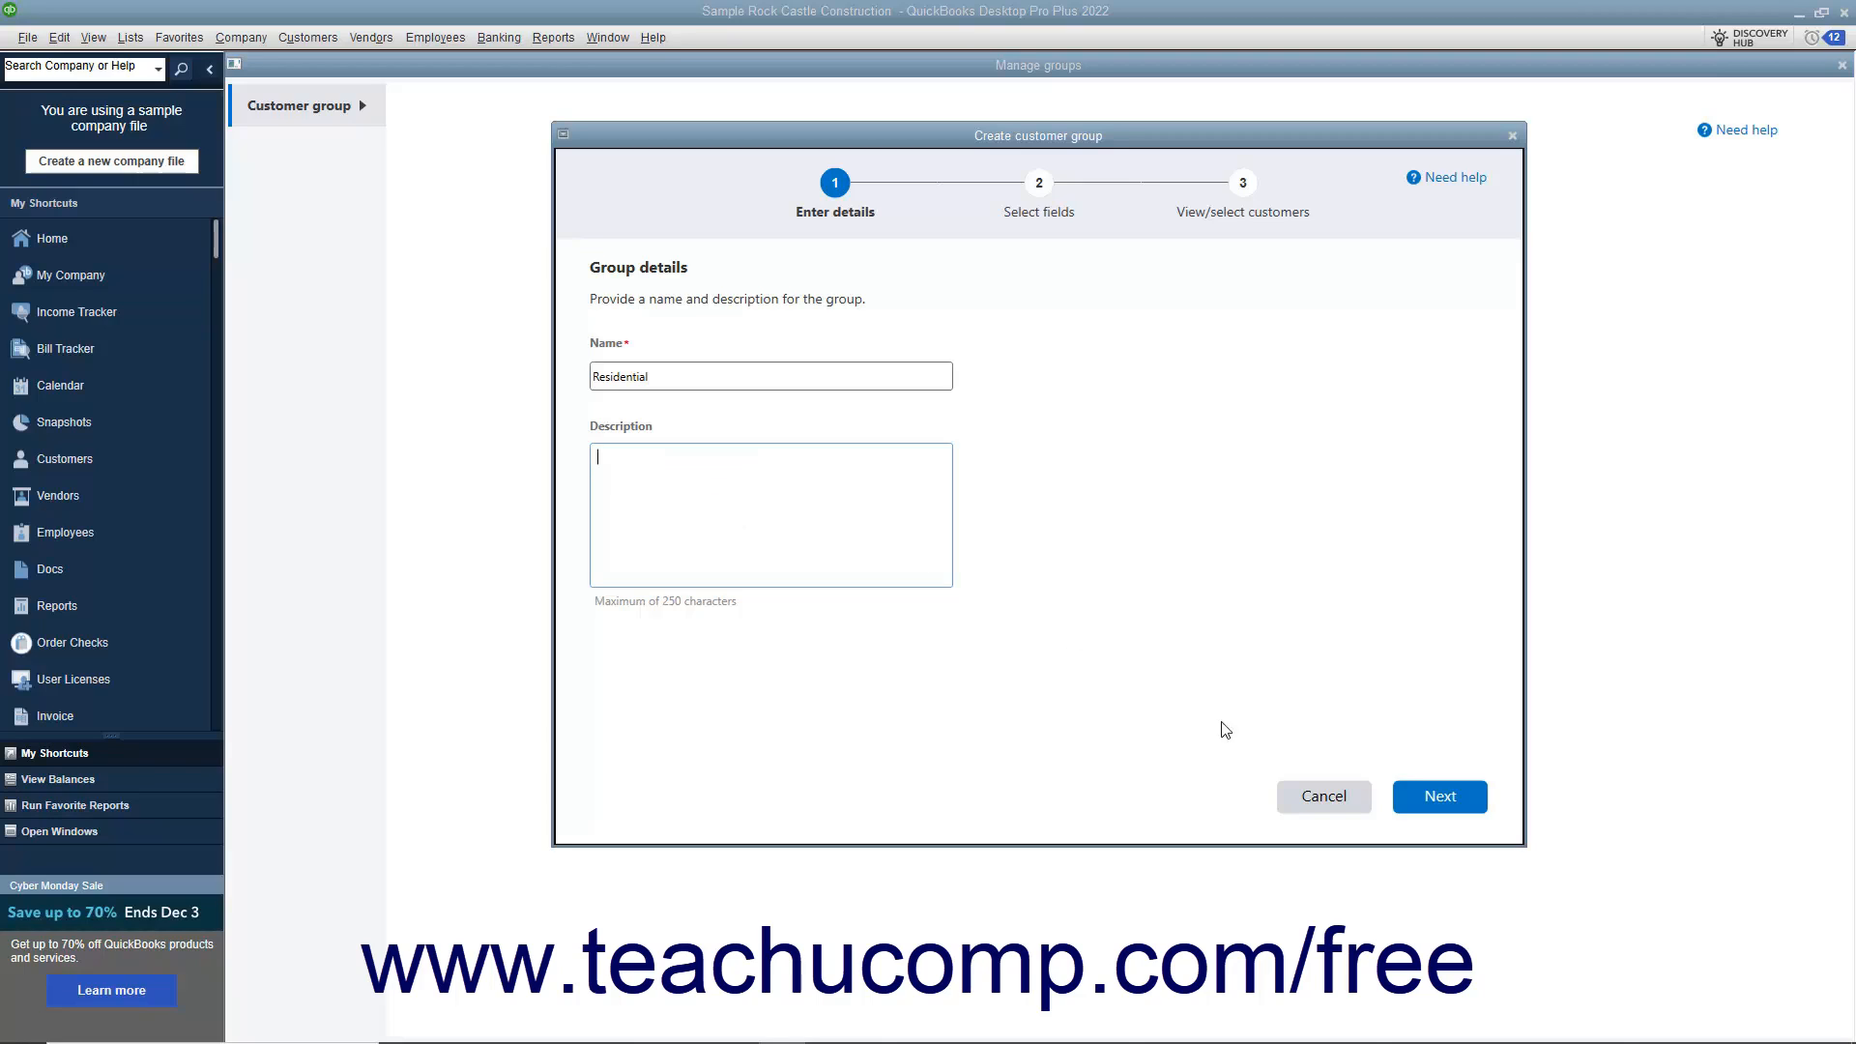
{"action": "left_click", "coordinate": [1439, 796]}
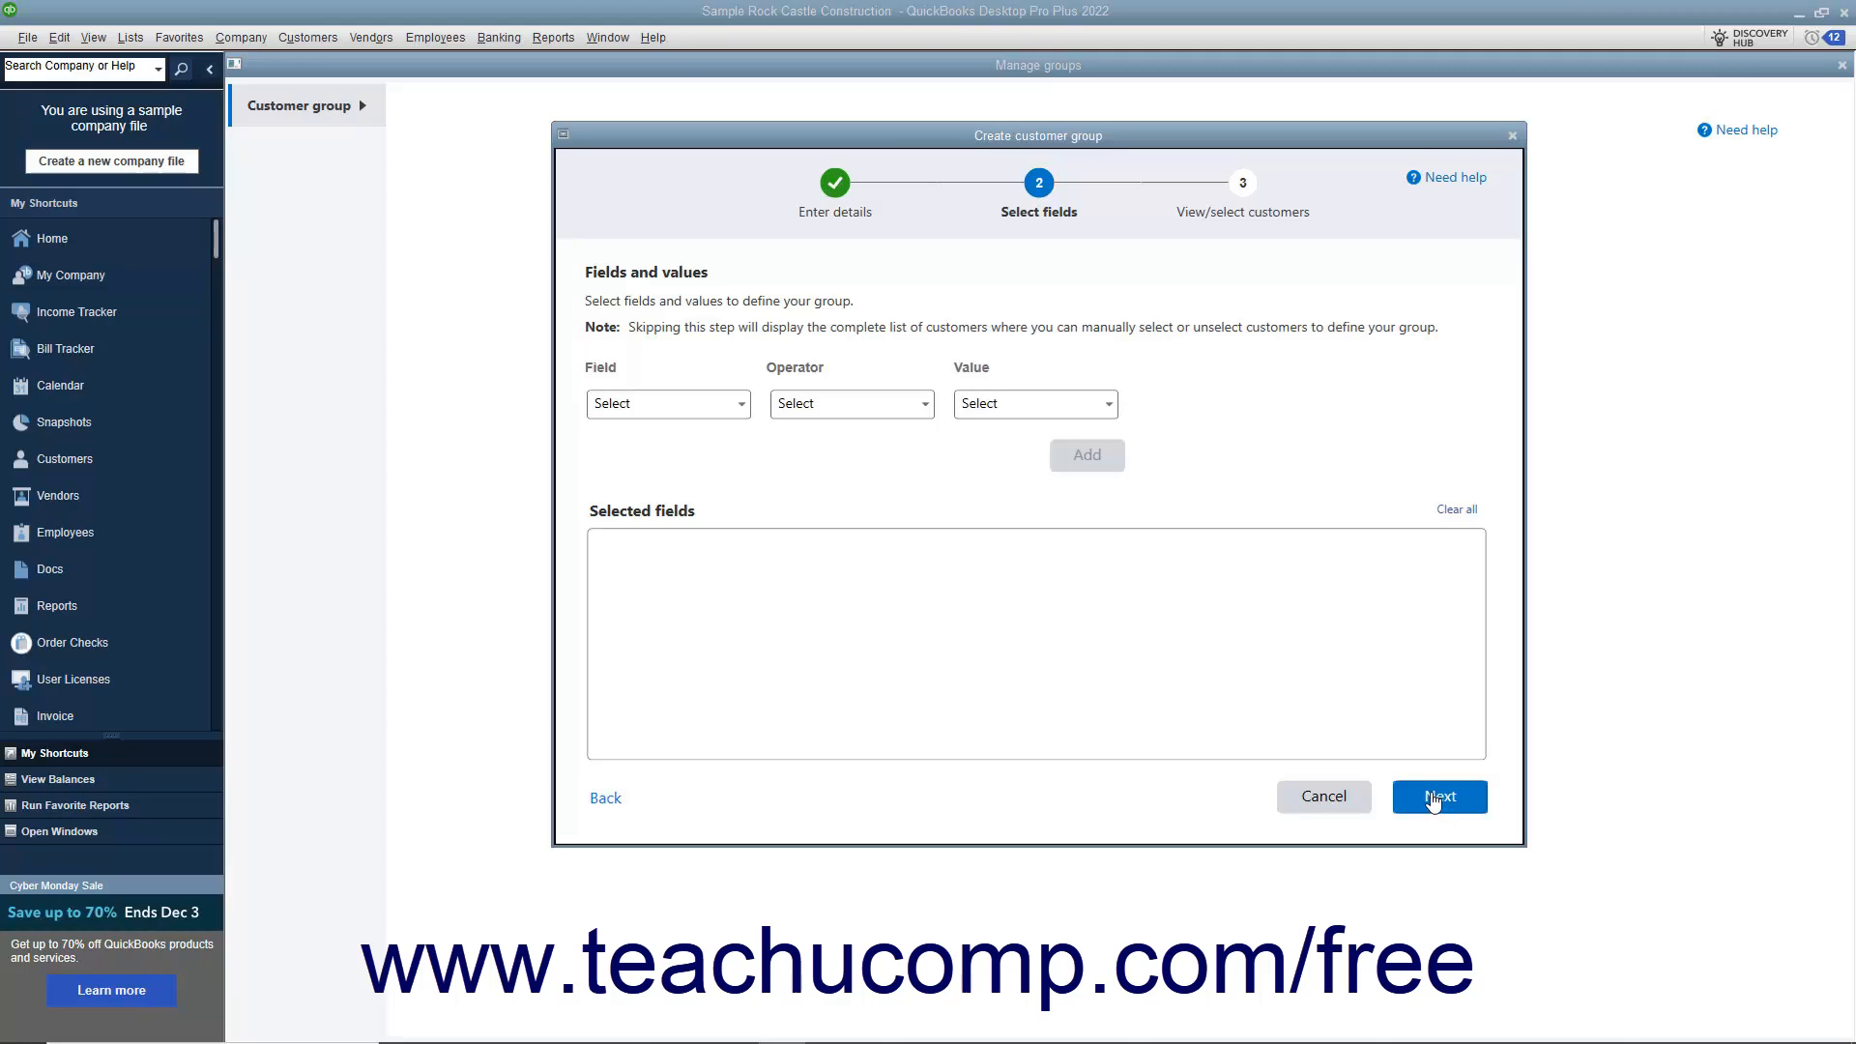
Add a Customer Type Equals Residential condition to the group.
{"action": "left_click", "coordinate": [739, 404]}
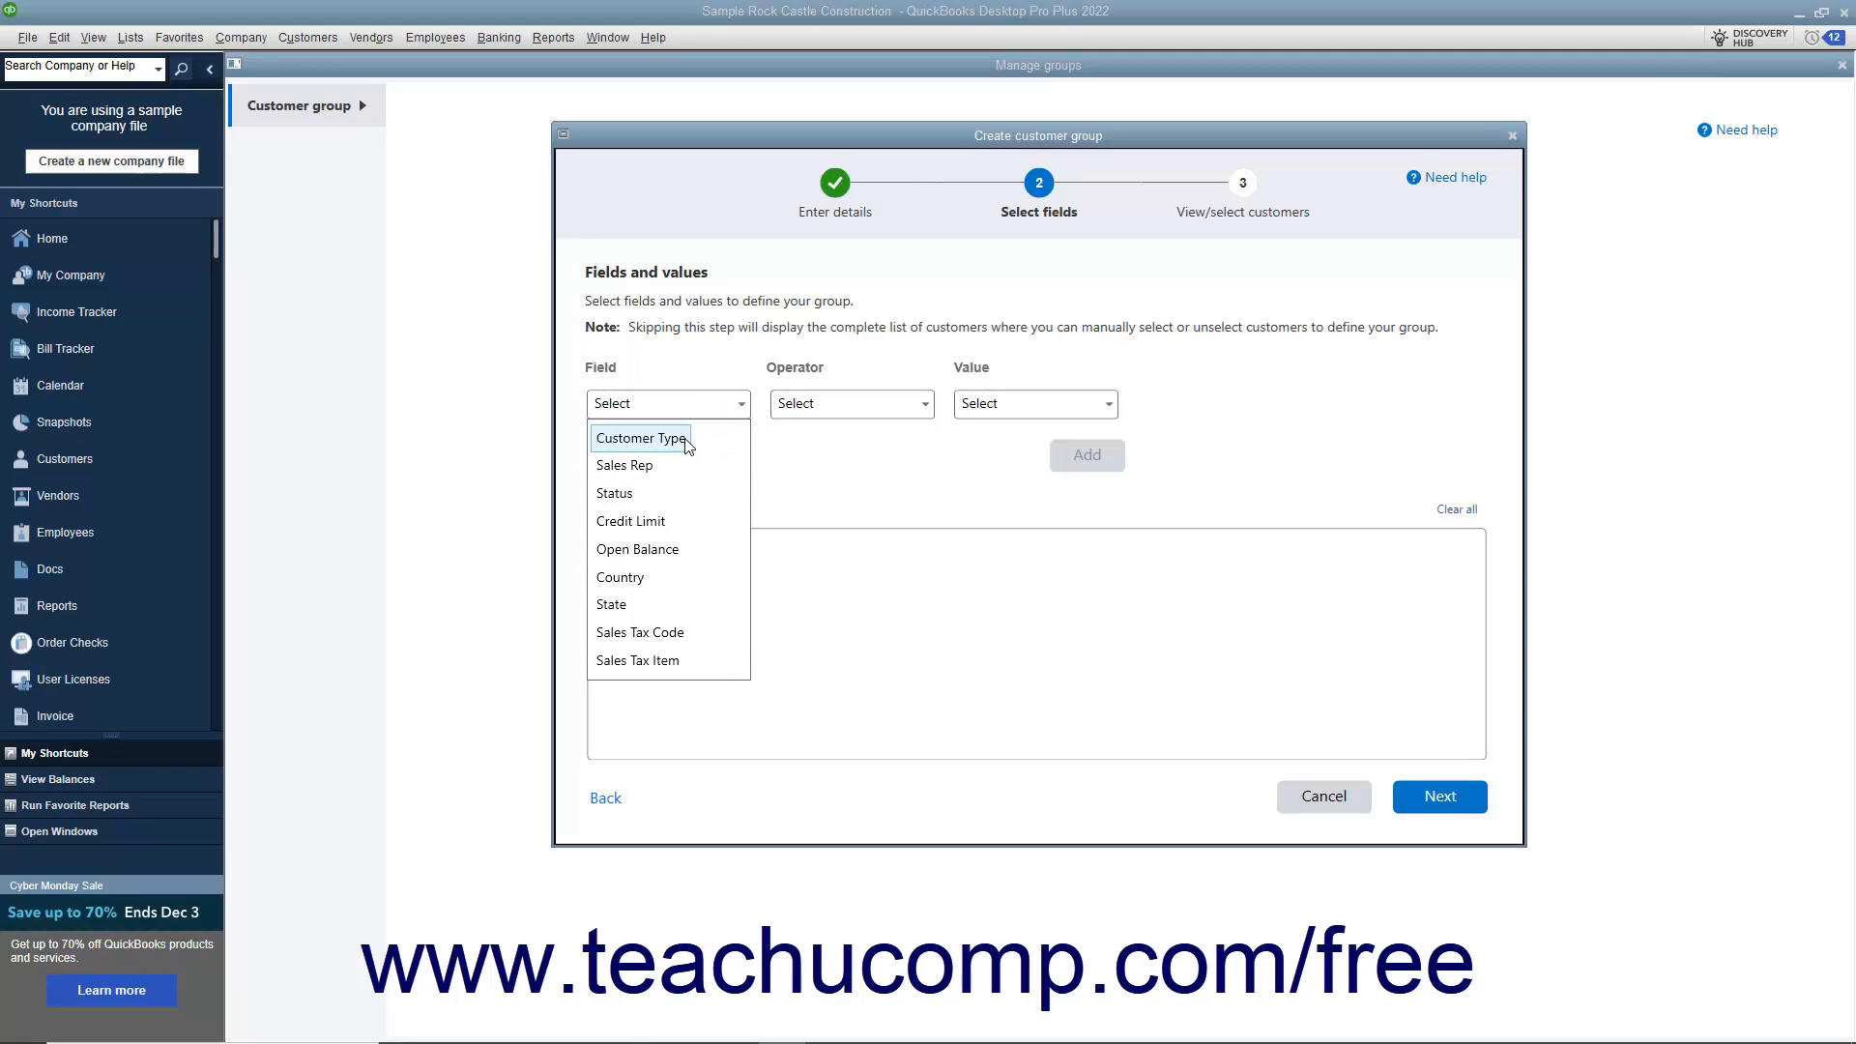
{"action": "left_click", "coordinate": [640, 437]}
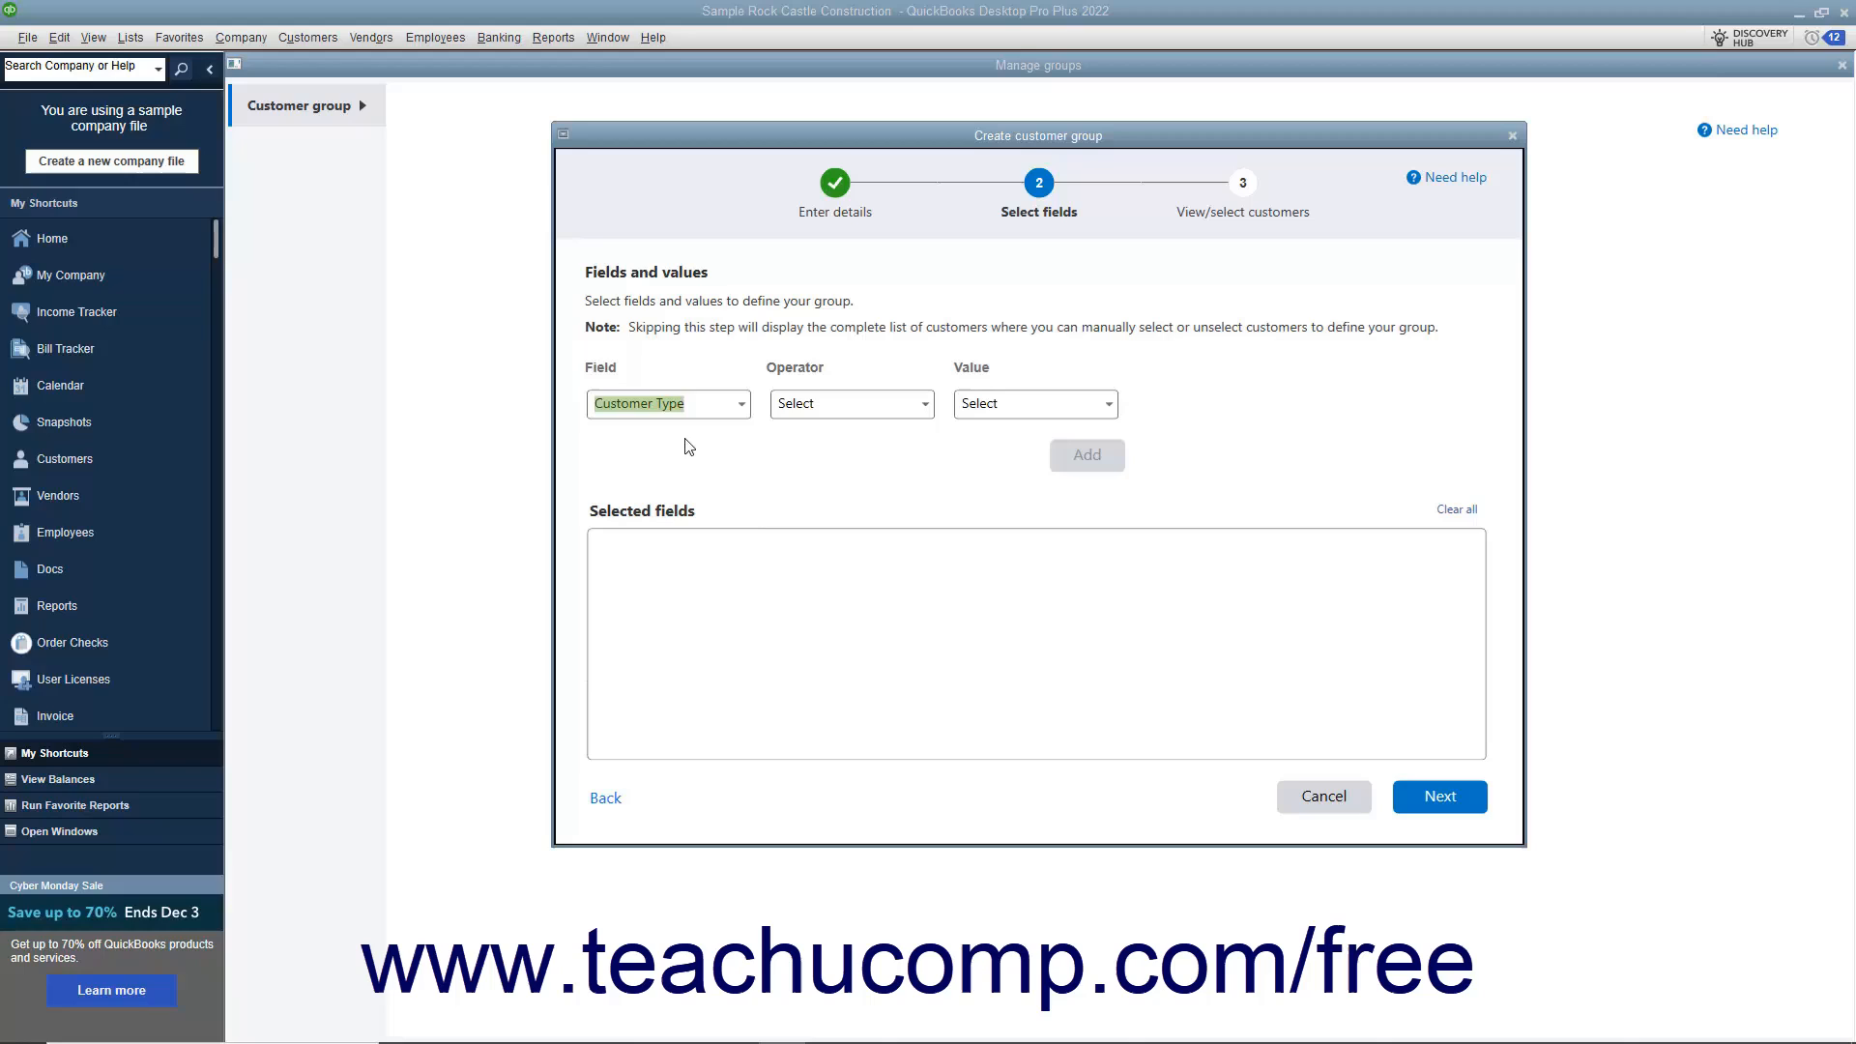
{"action": "mouse_move", "coordinate": [930, 411]}
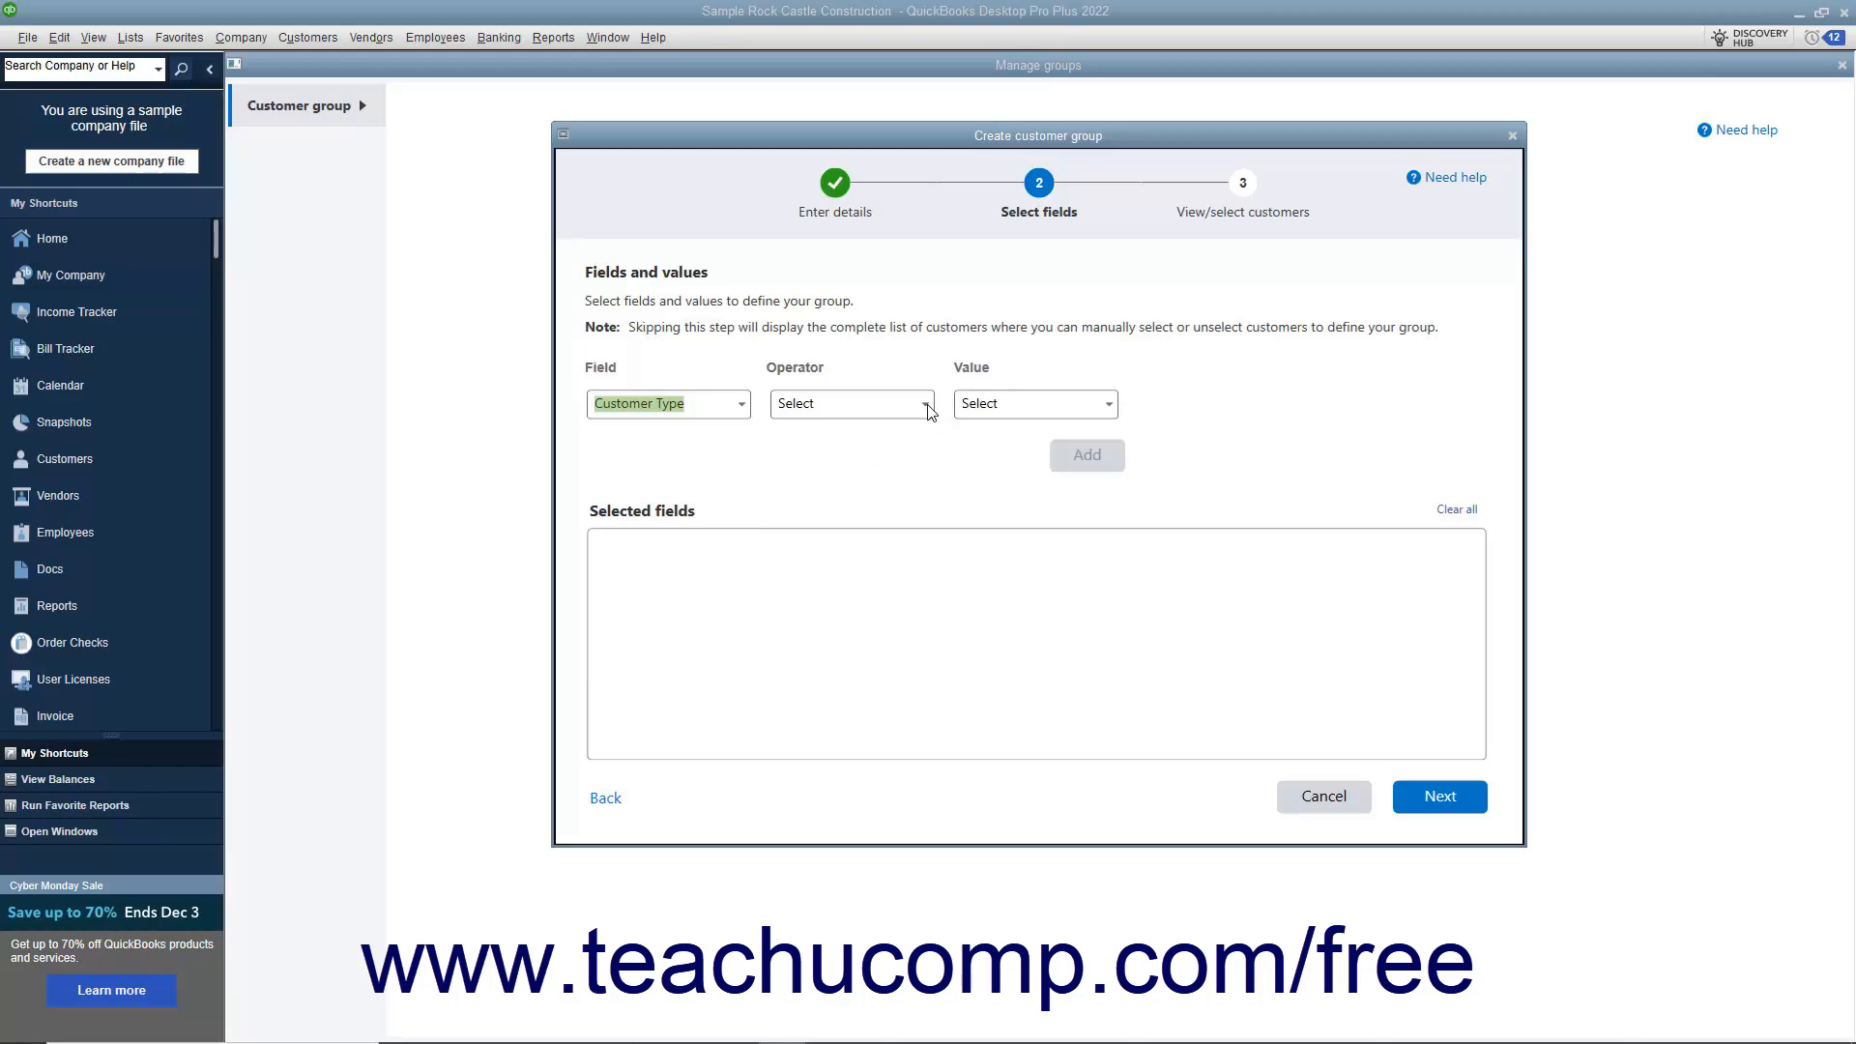
{"action": "left_click", "coordinate": [851, 404]}
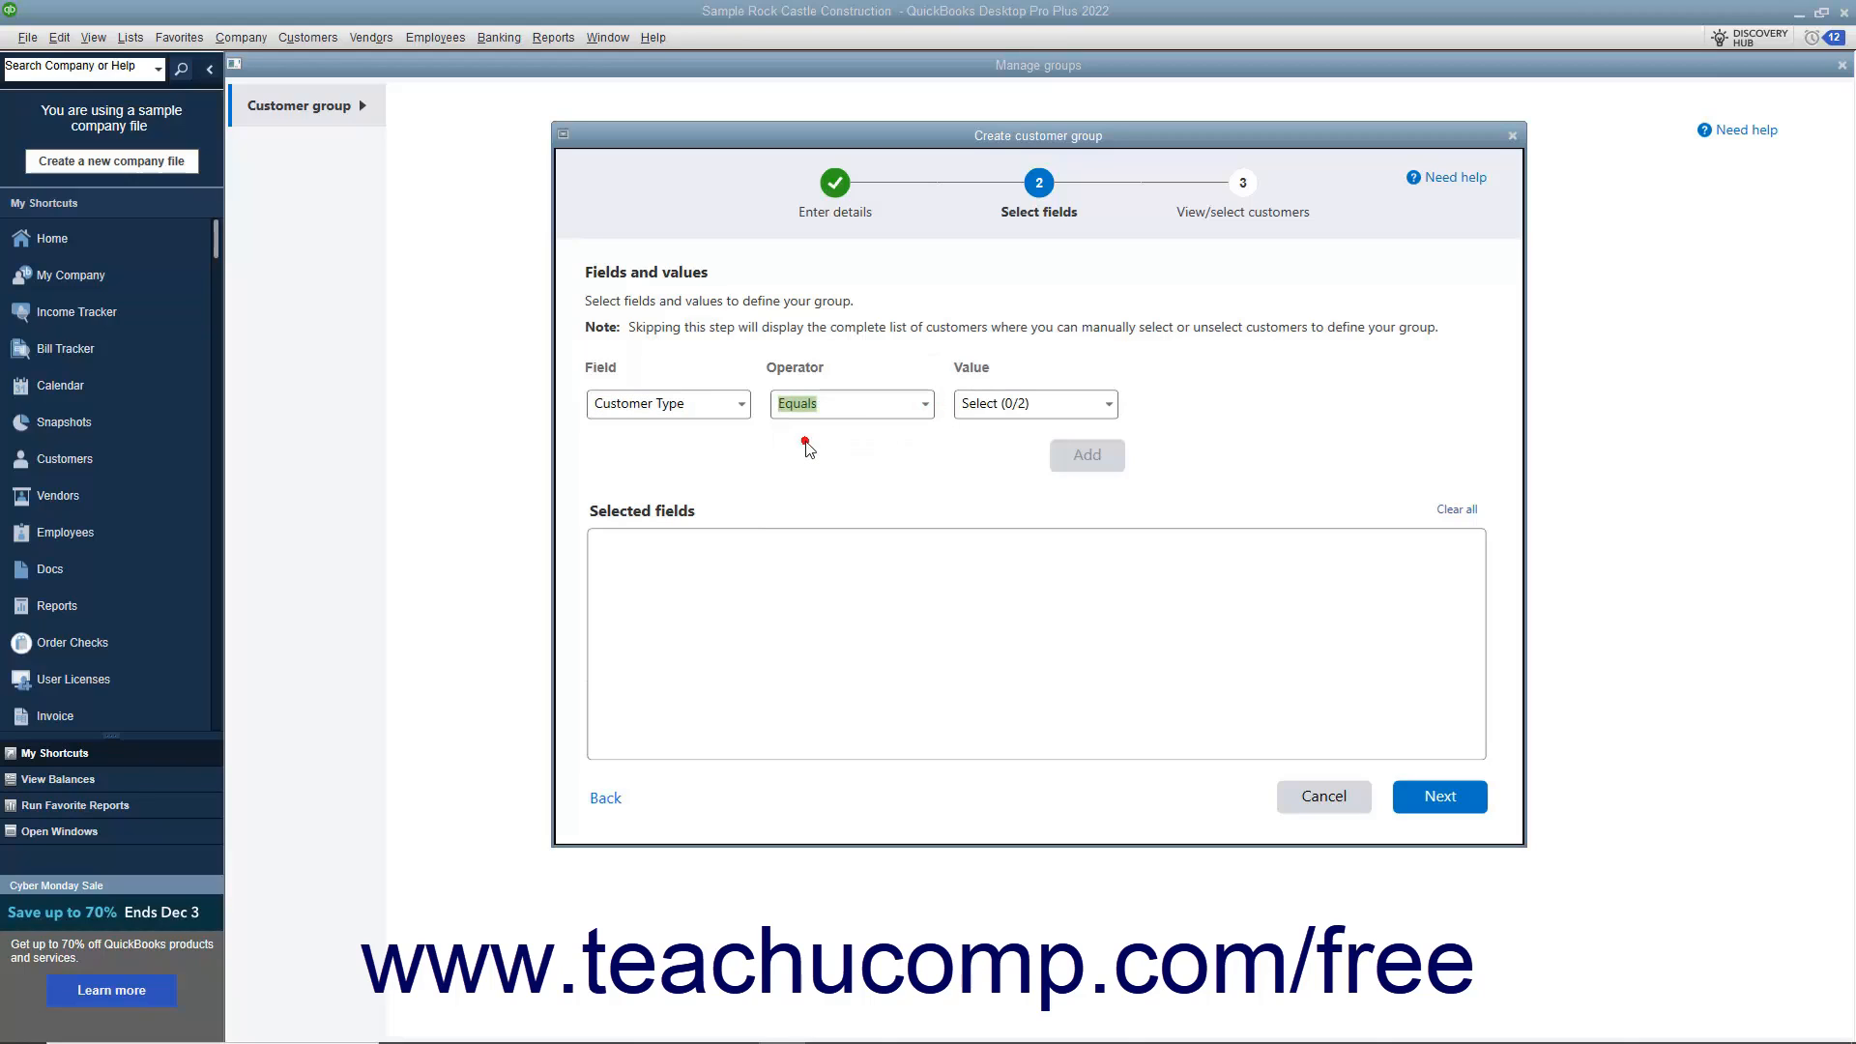
{"action": "mouse_move", "coordinate": [810, 448]}
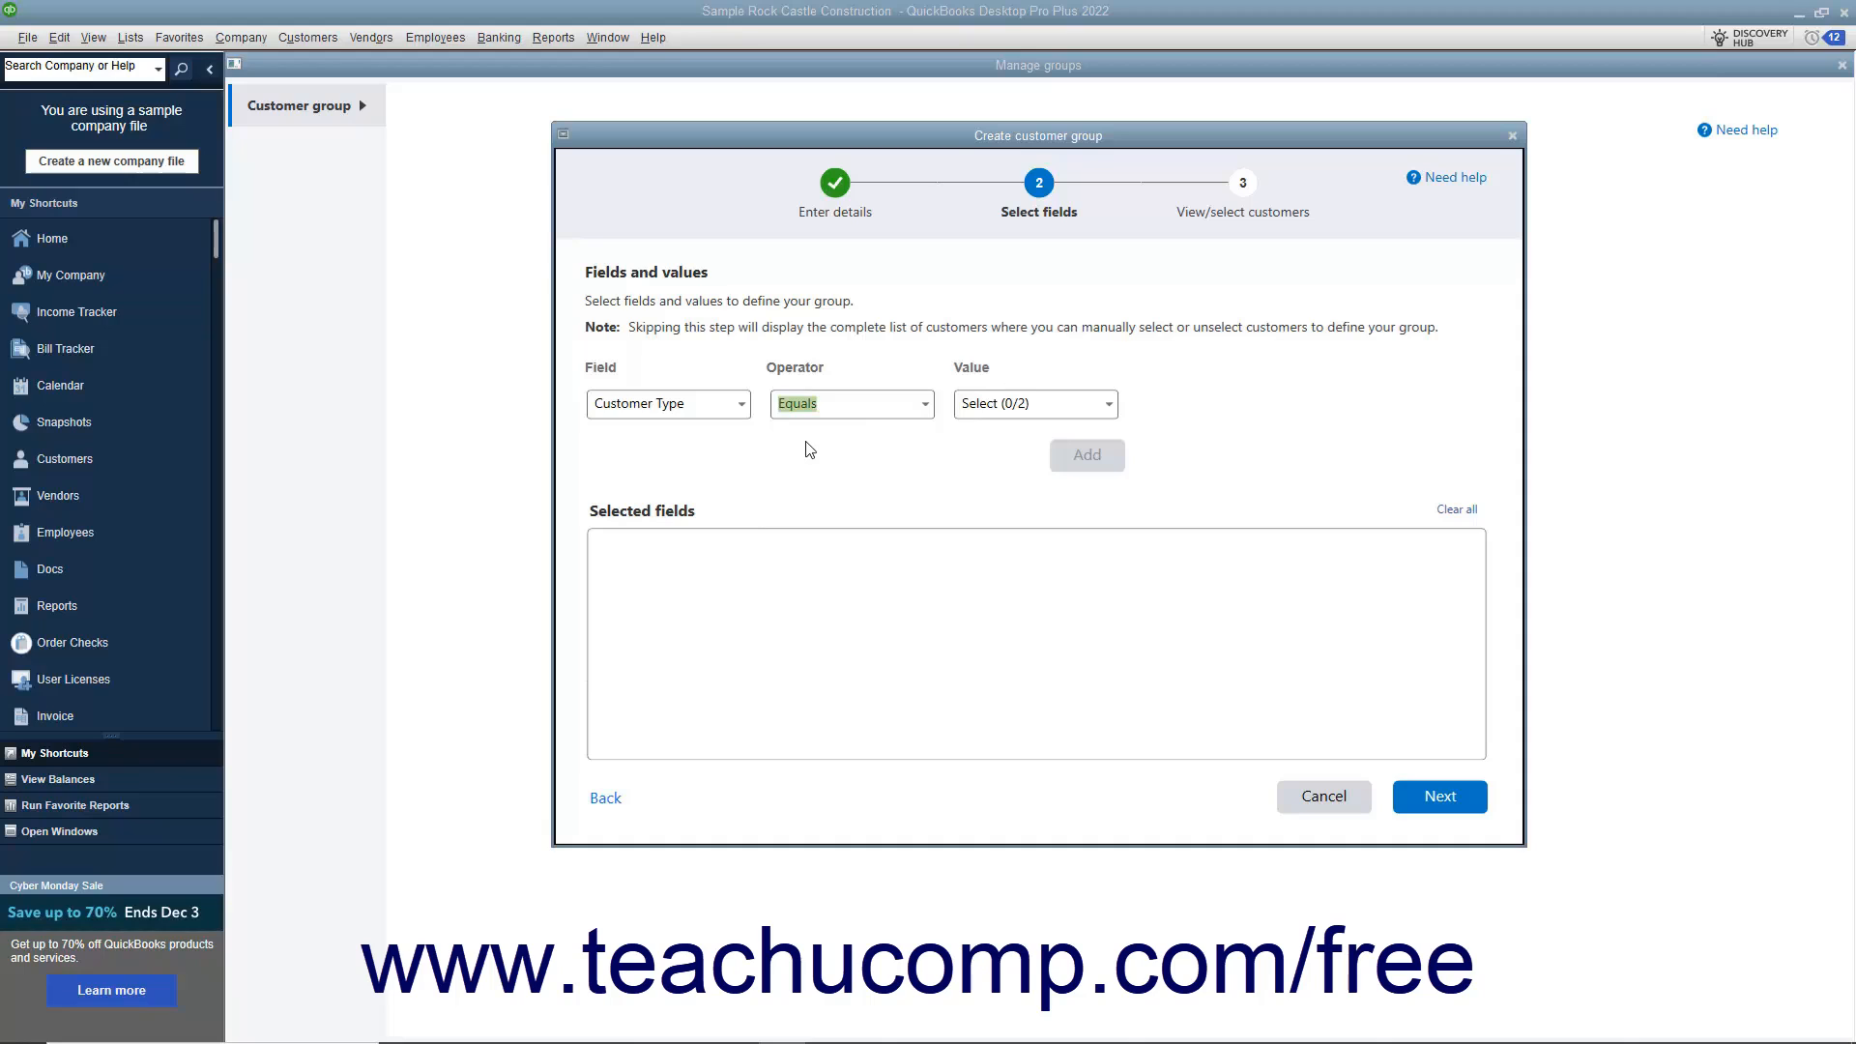
{"action": "mouse_move", "coordinate": [1111, 412]}
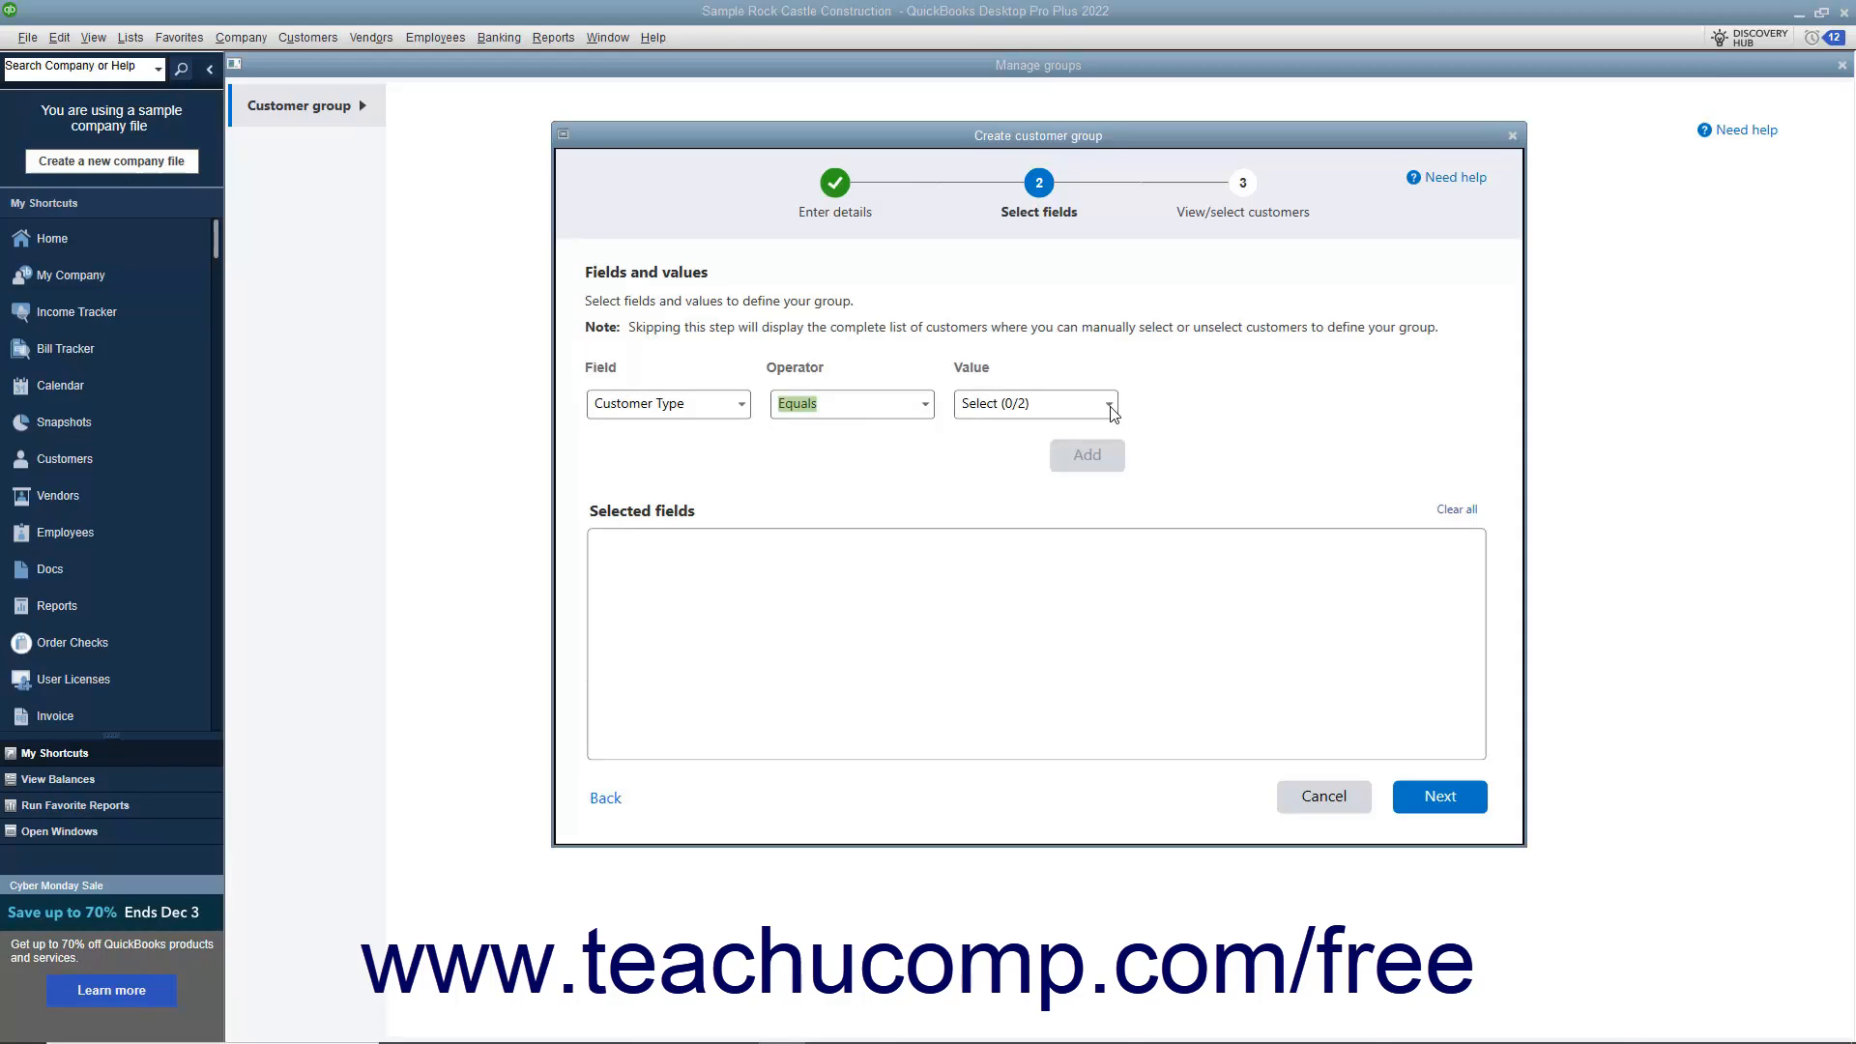
{"action": "left_click", "coordinate": [972, 465]}
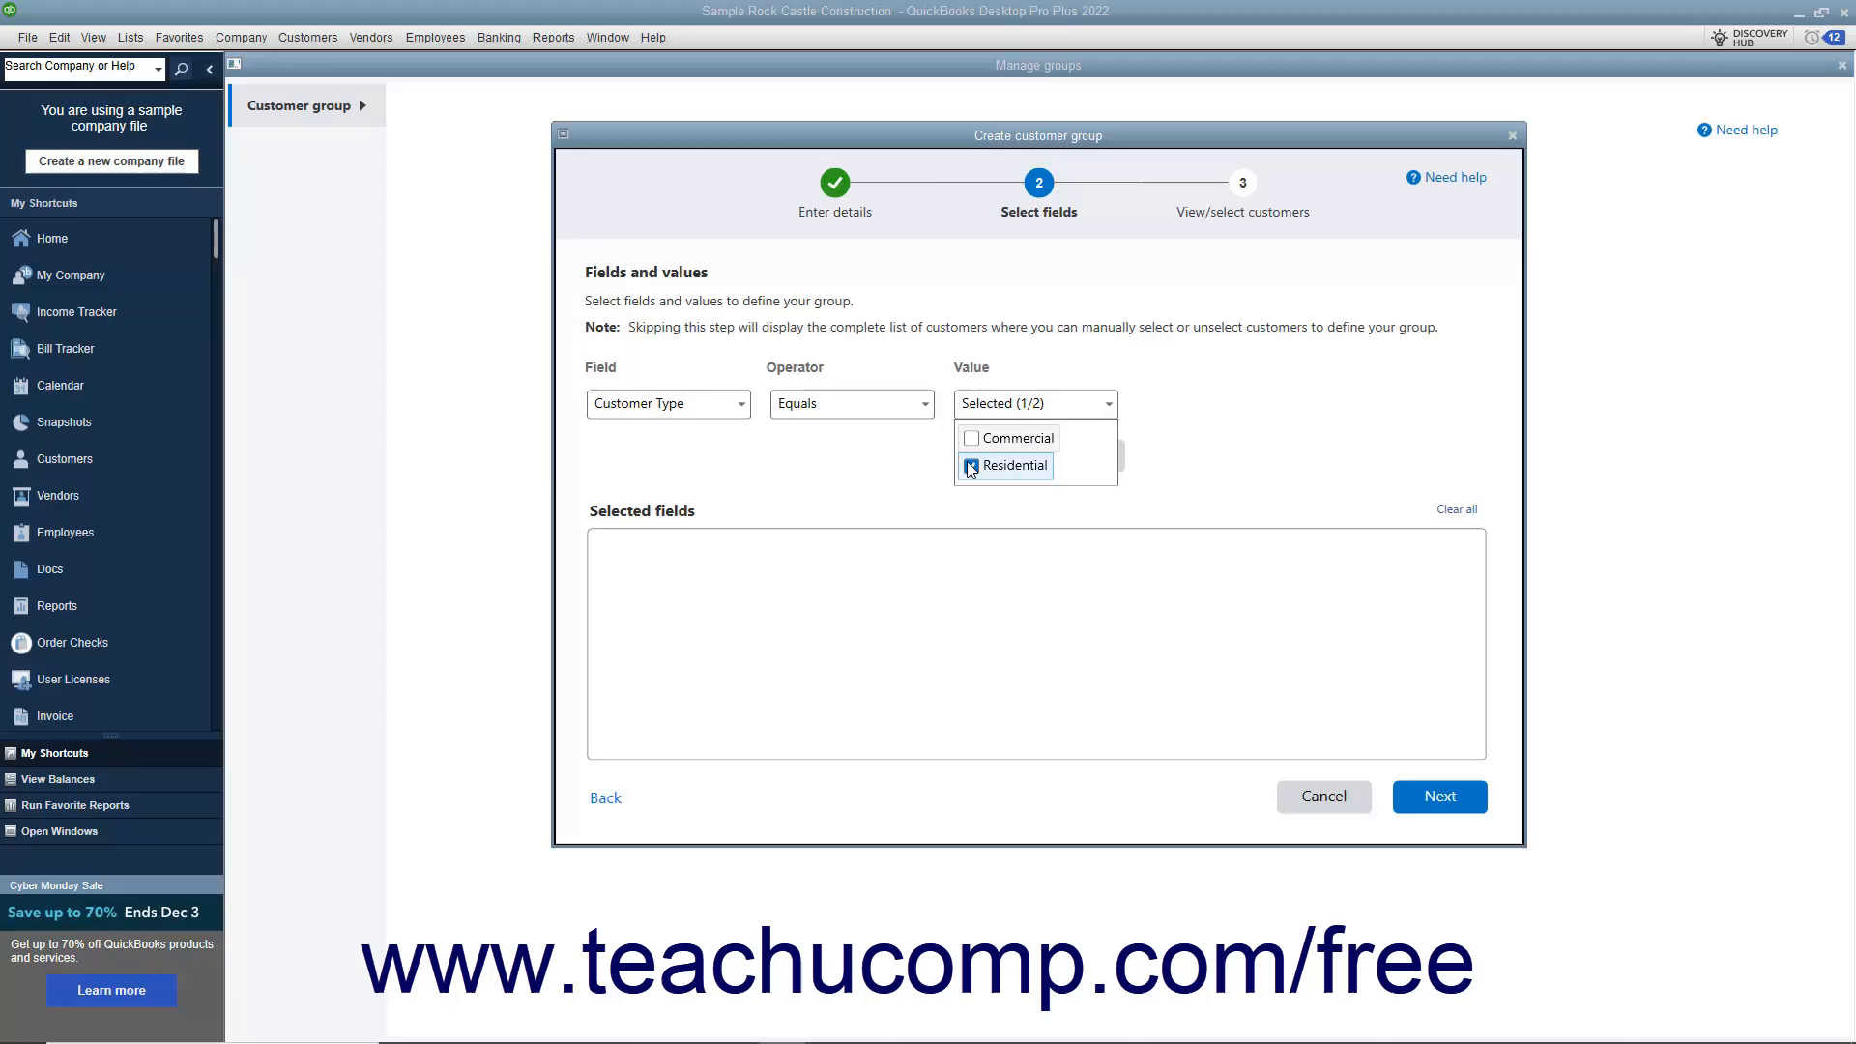
{"action": "left_click", "coordinate": [929, 481]}
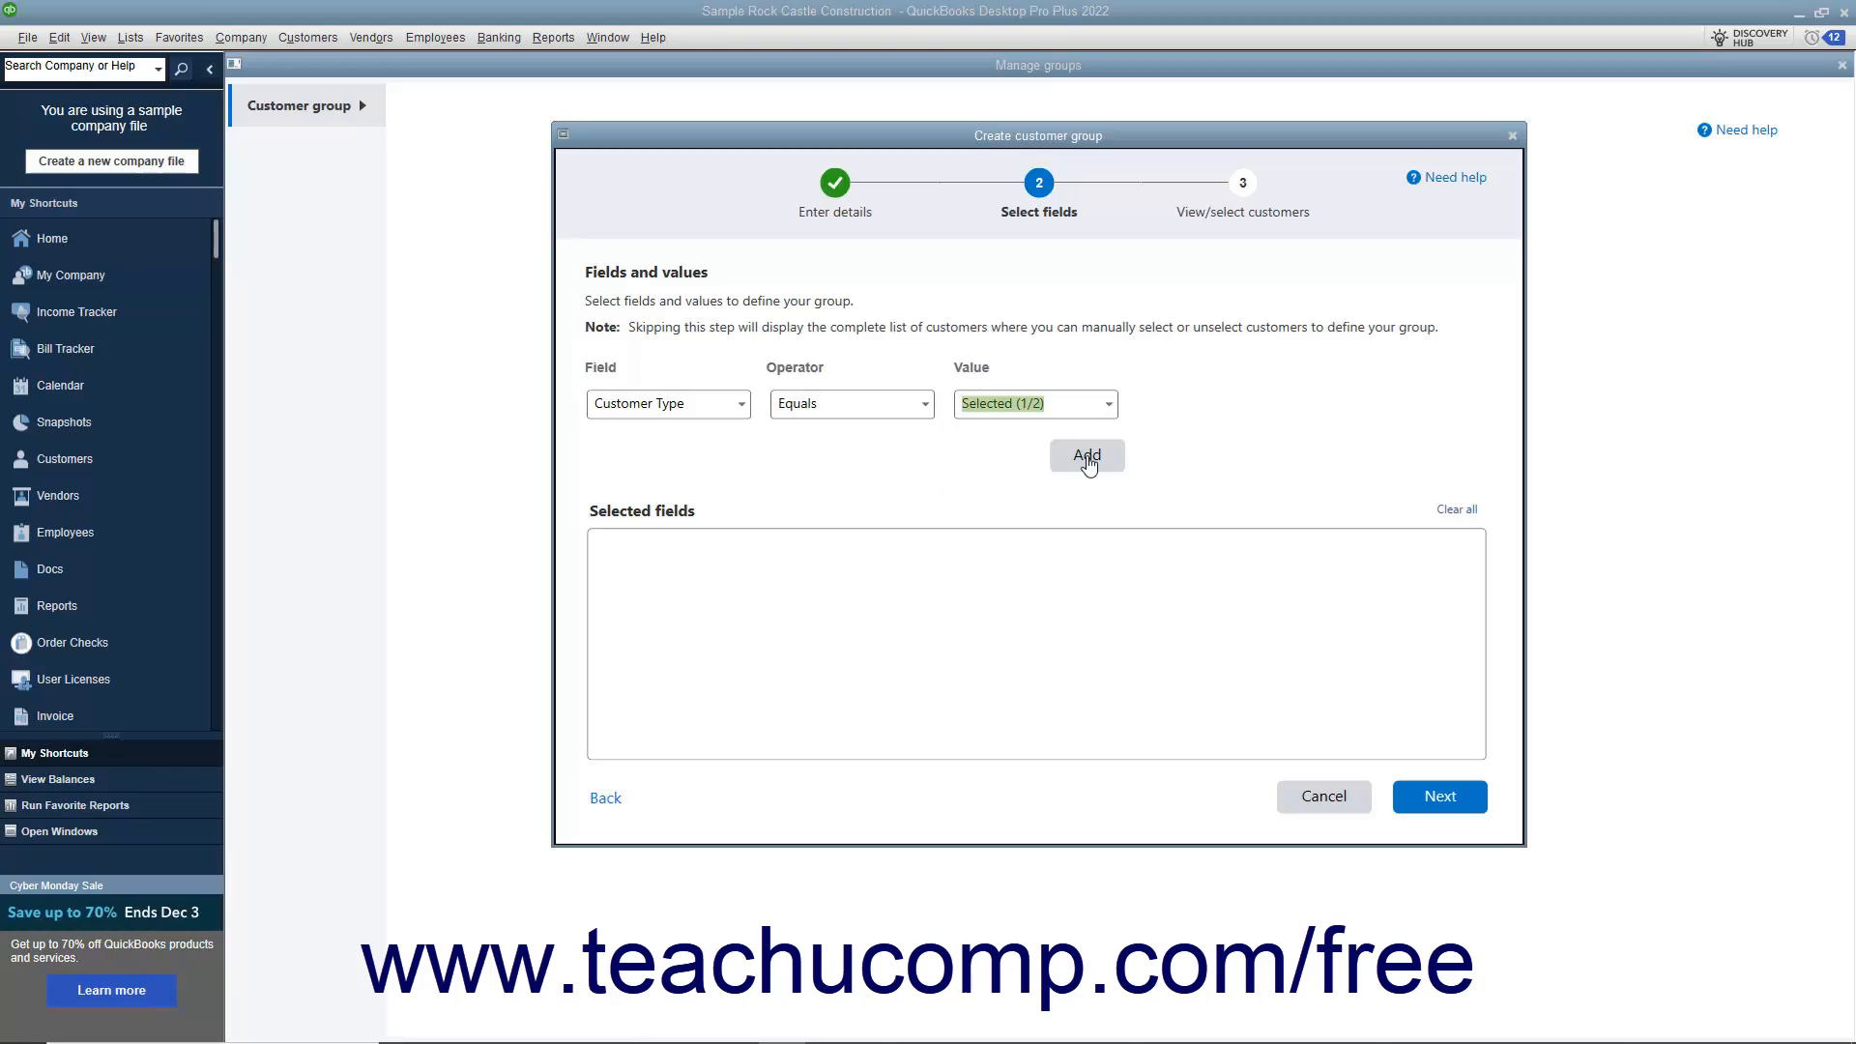
{"action": "left_click", "coordinate": [1085, 455]}
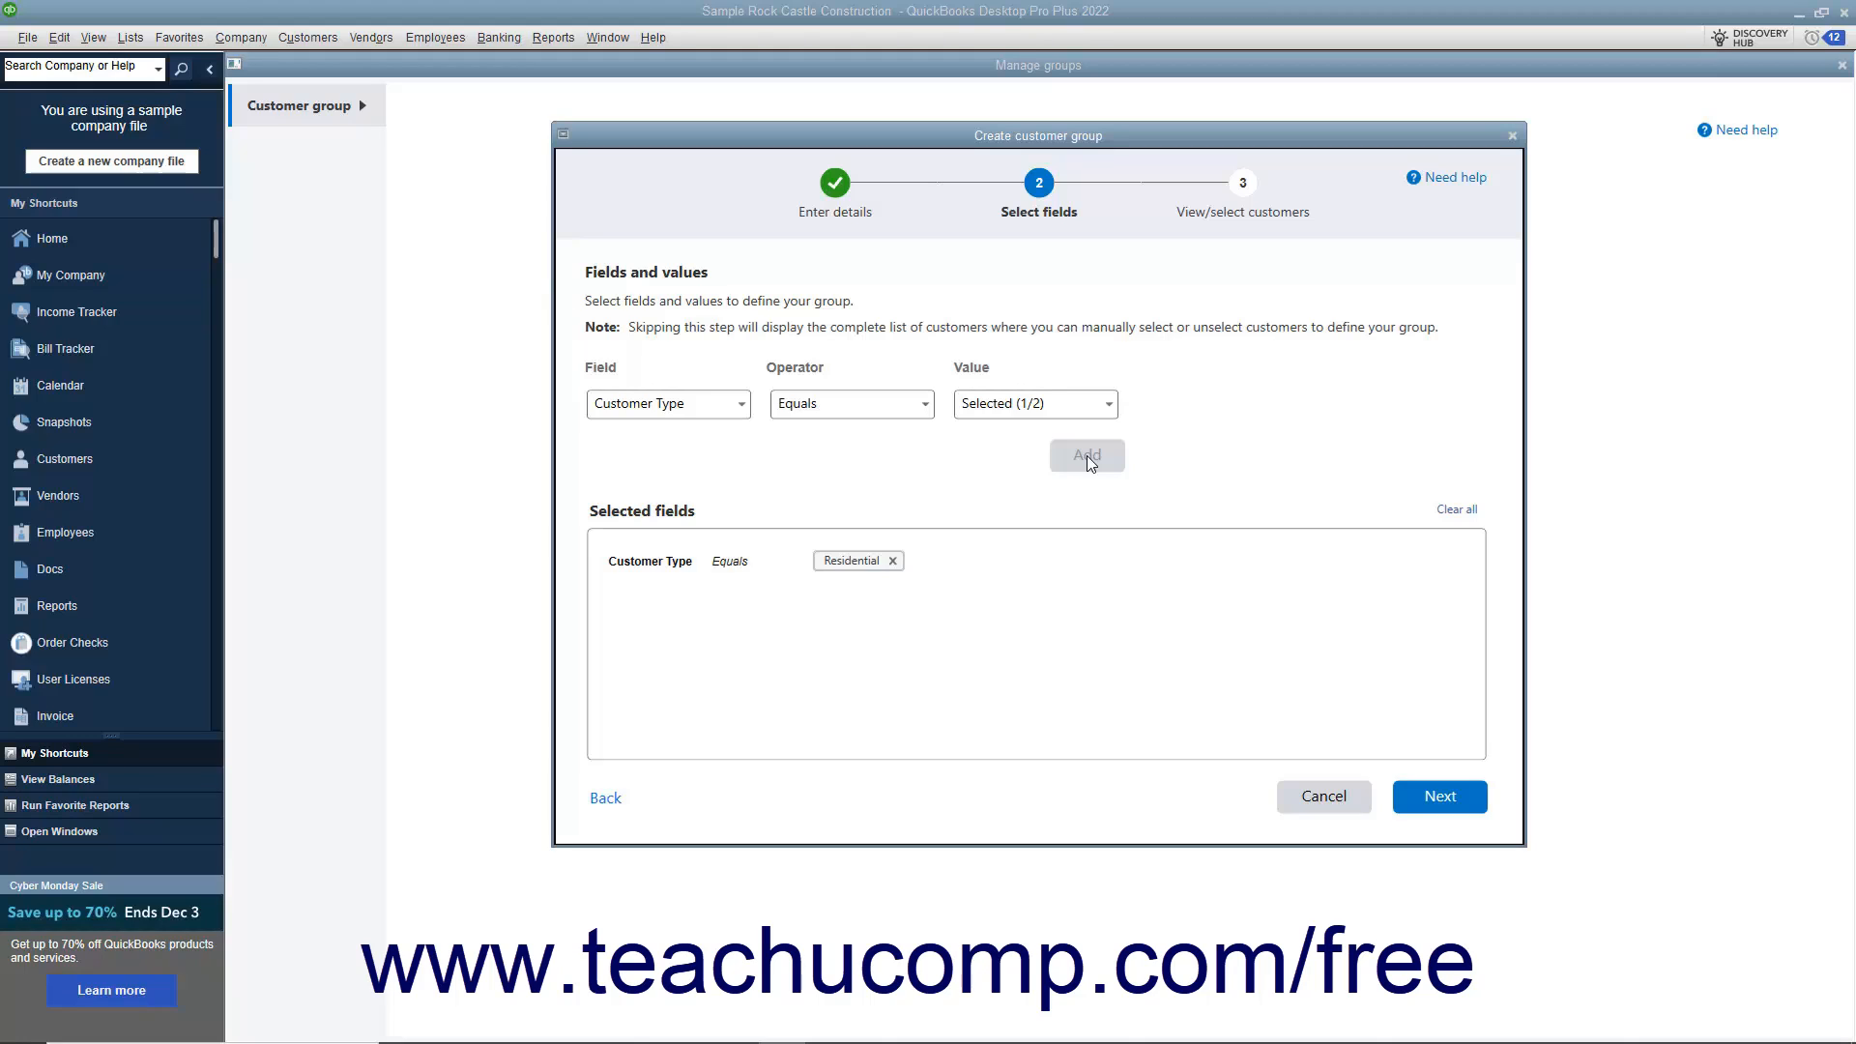
{"action": "mouse_move", "coordinate": [1493, 560]}
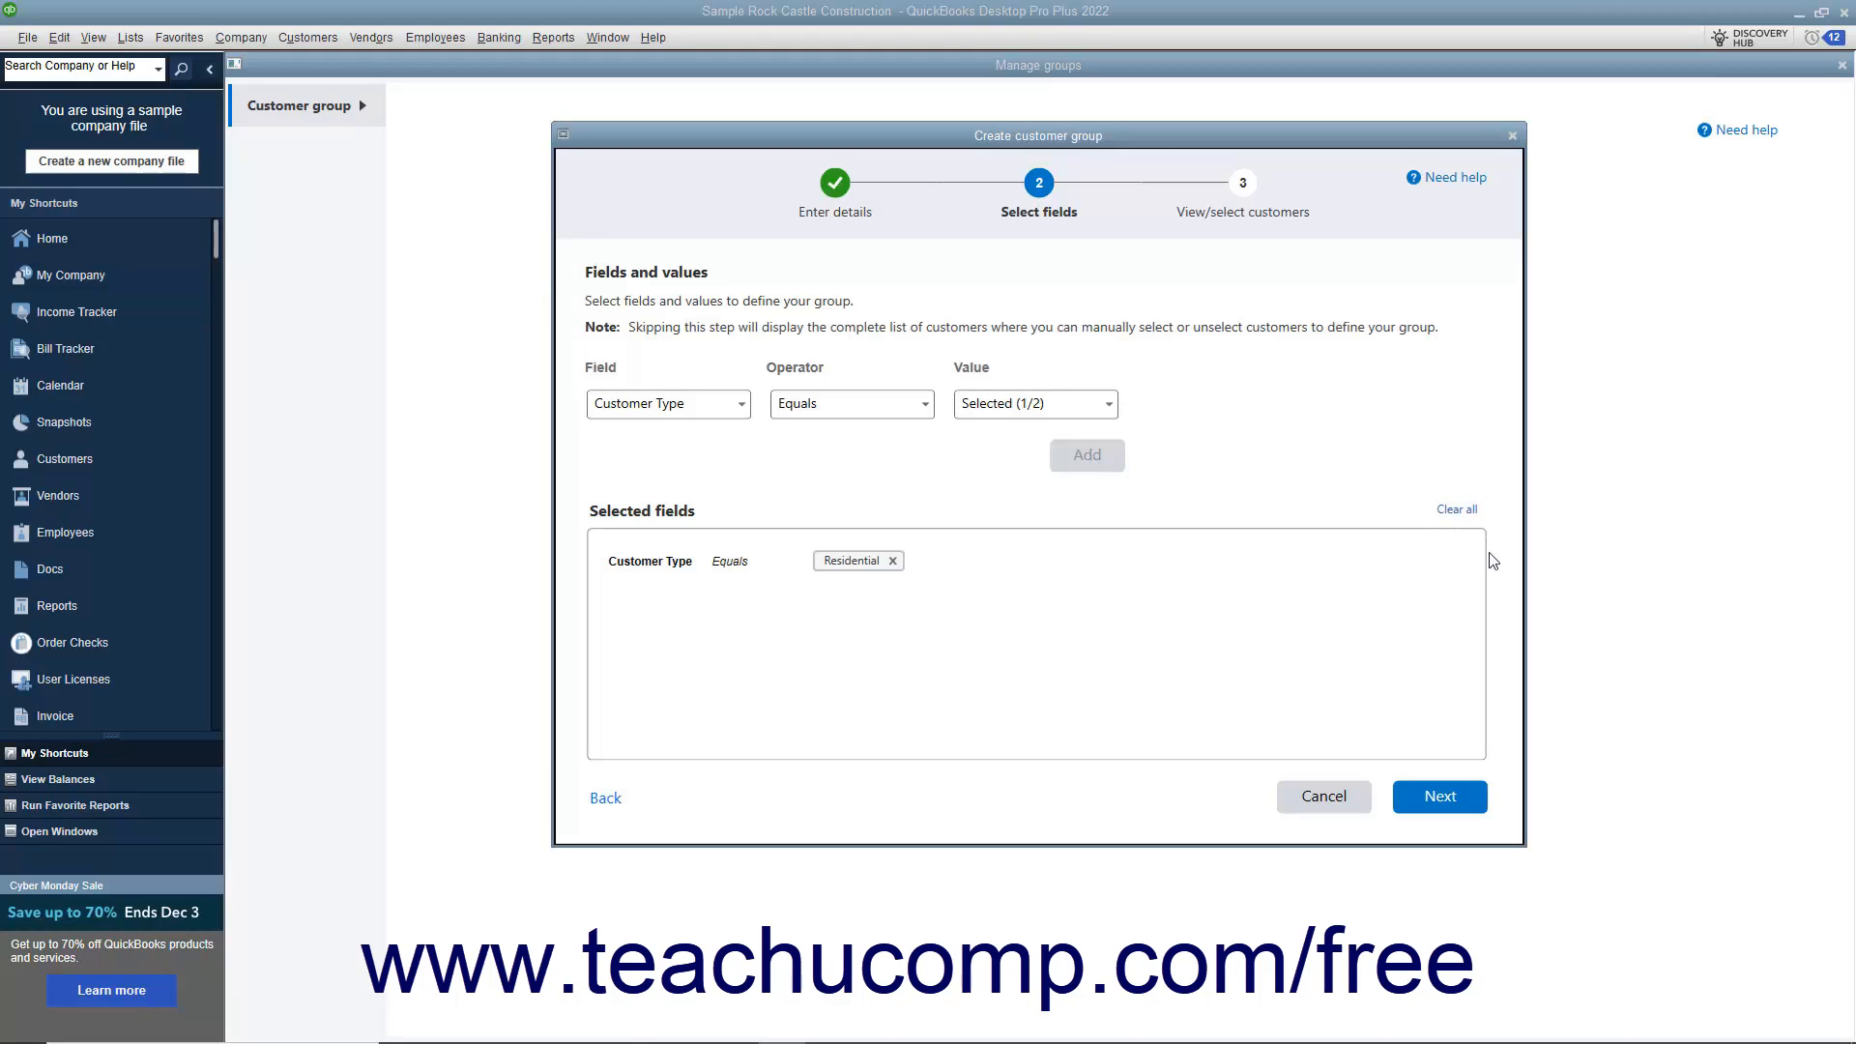
{"action": "mouse_move", "coordinate": [897, 569]}
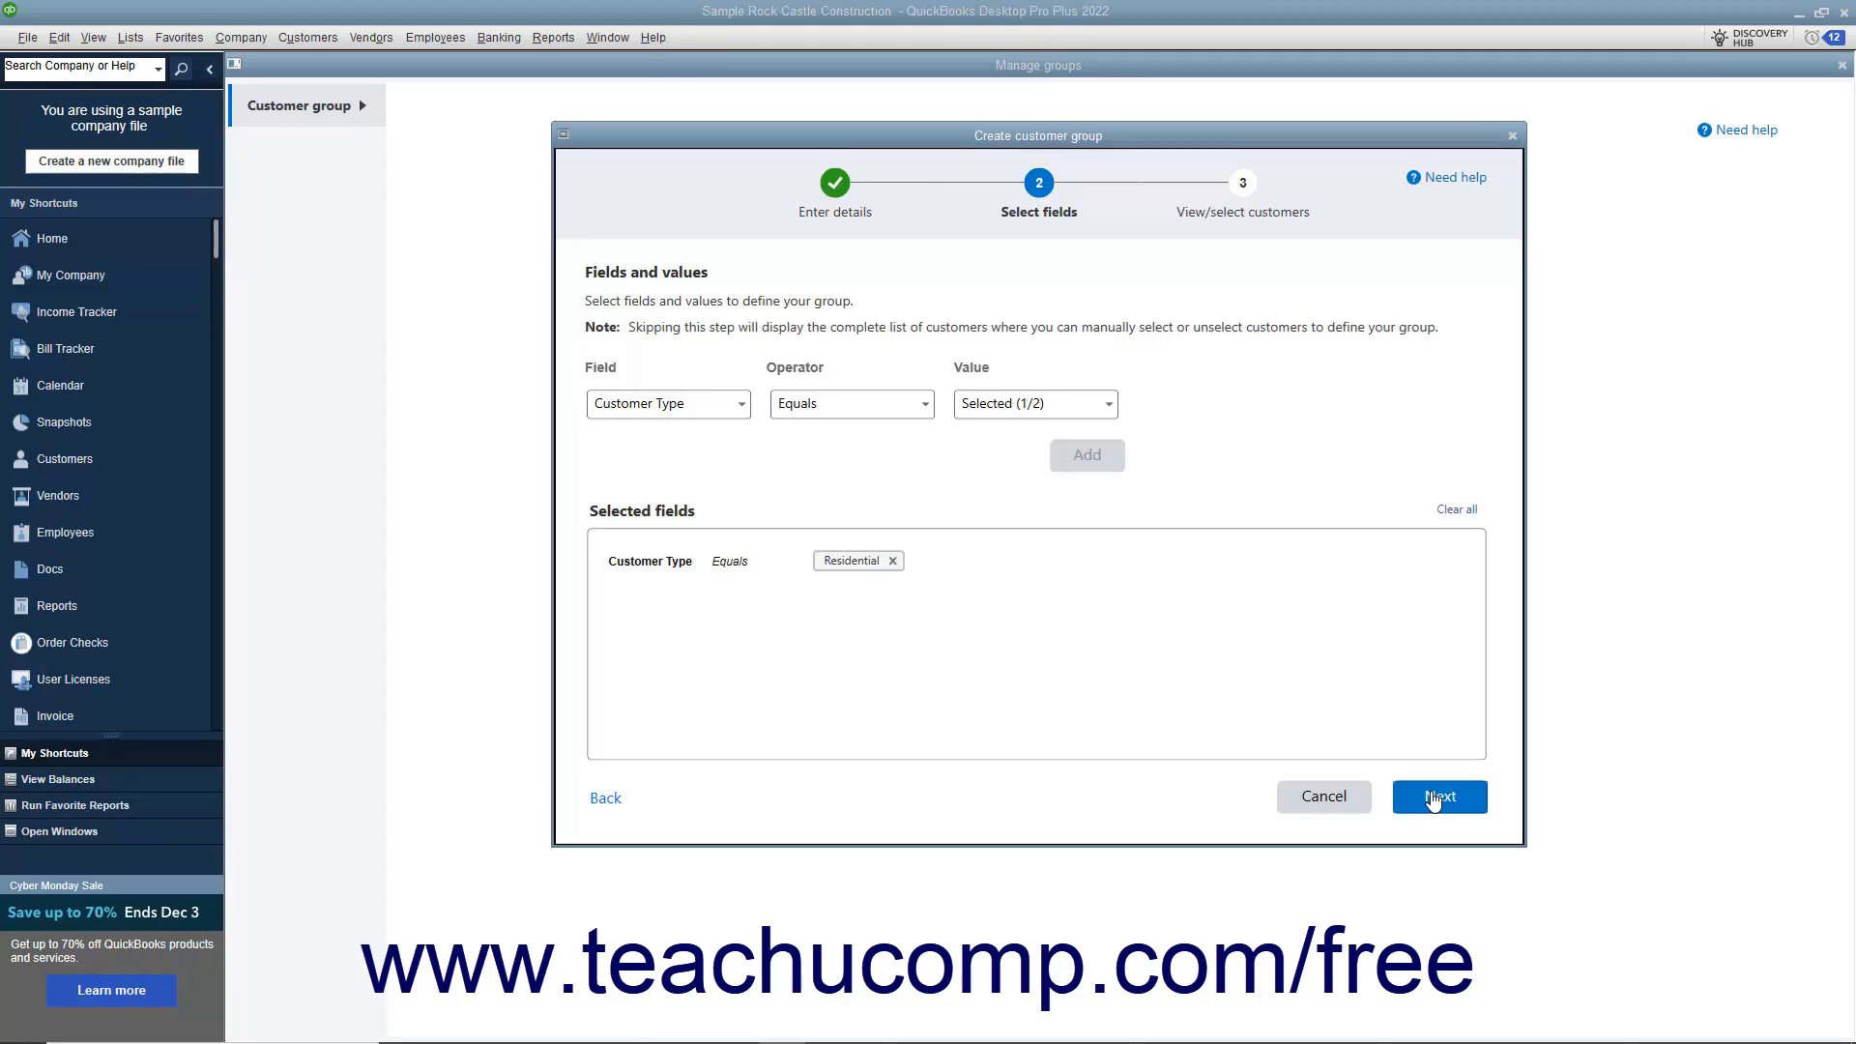
{"action": "mouse_move", "coordinate": [1394, 784]}
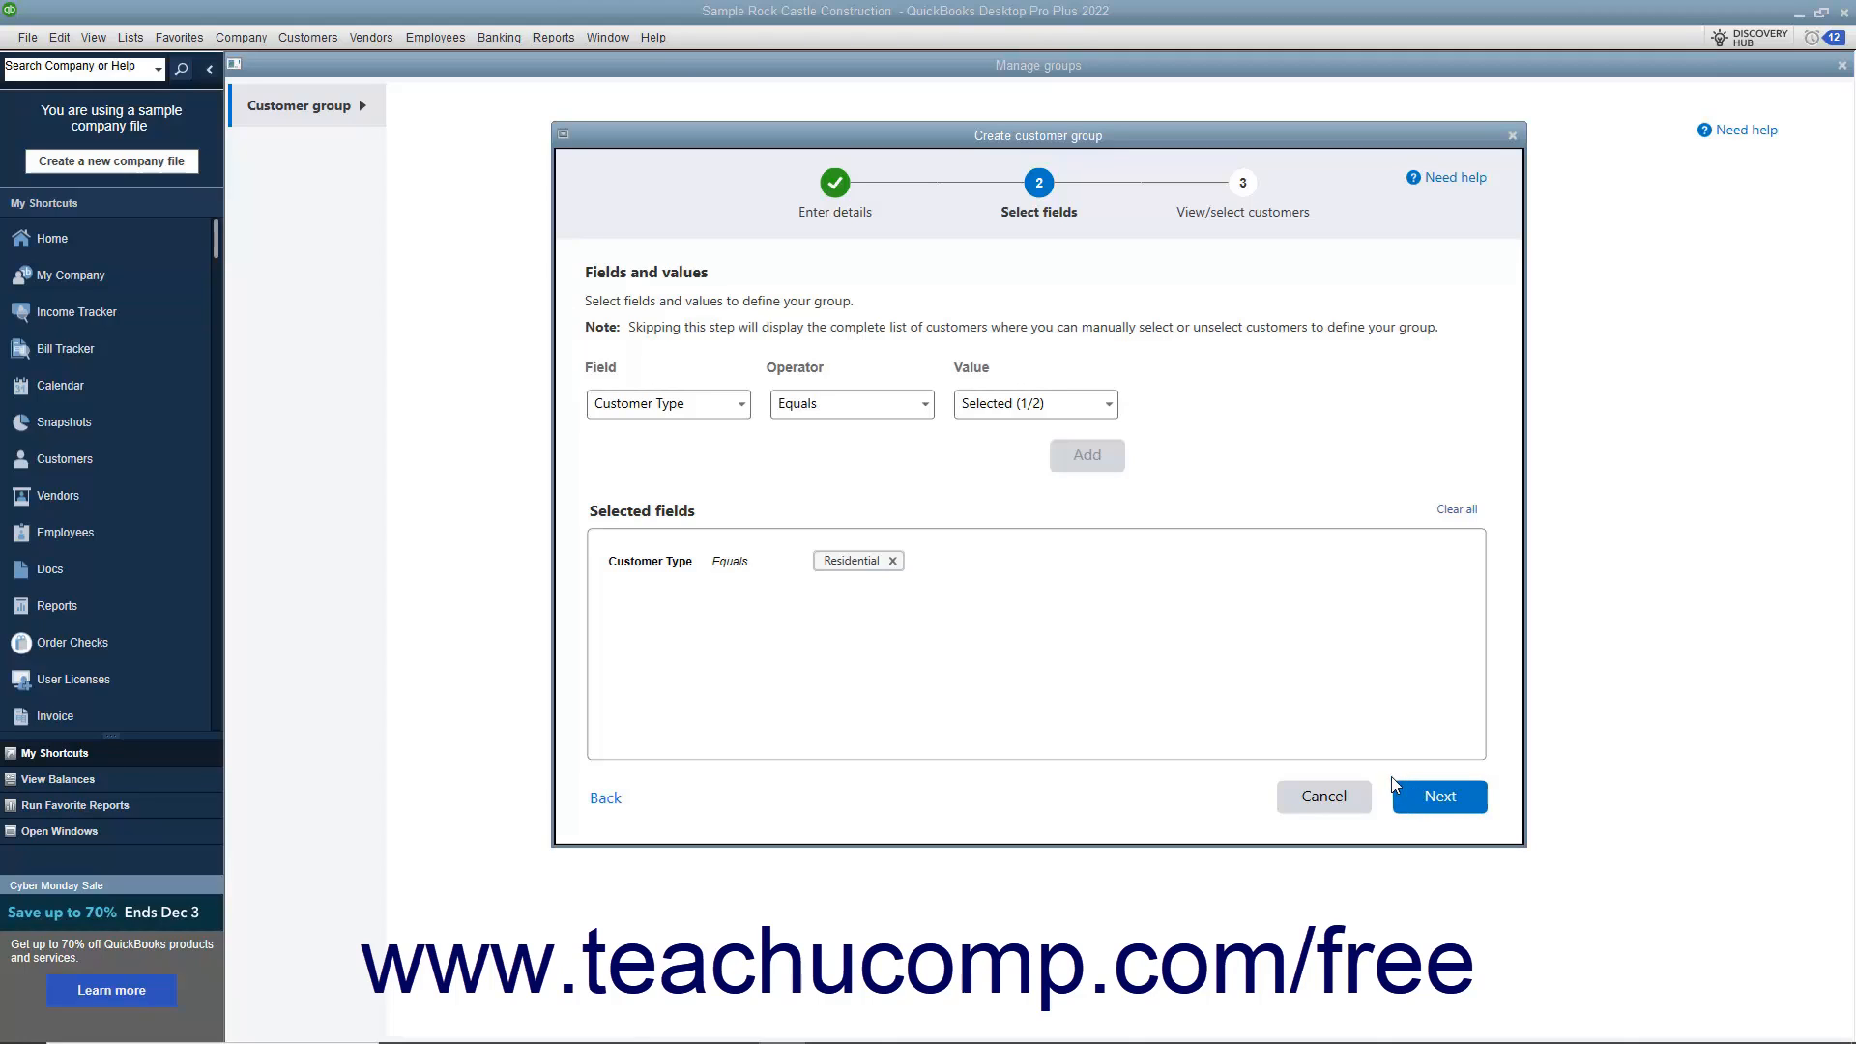
{"action": "mouse_move", "coordinate": [1190, 737]}
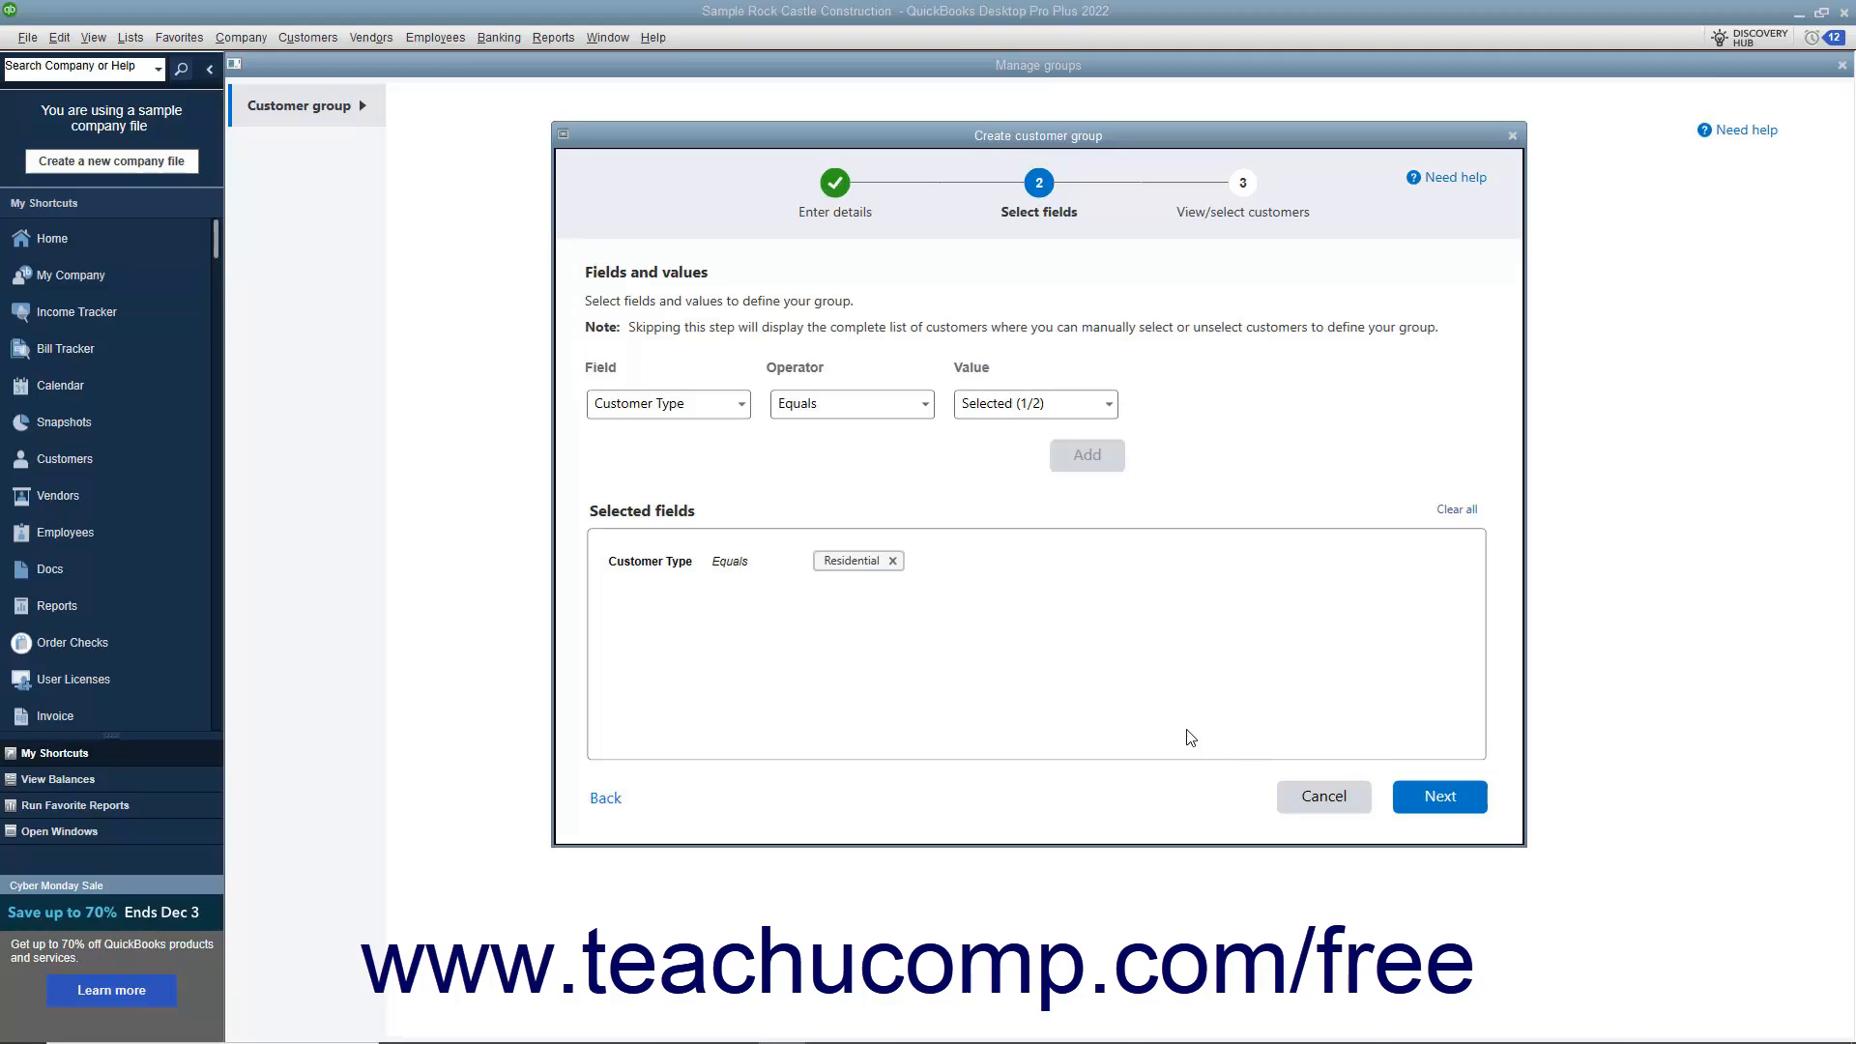
Remove that condition and continue to the full list of 147 customers.
{"action": "left_click", "coordinate": [892, 560]}
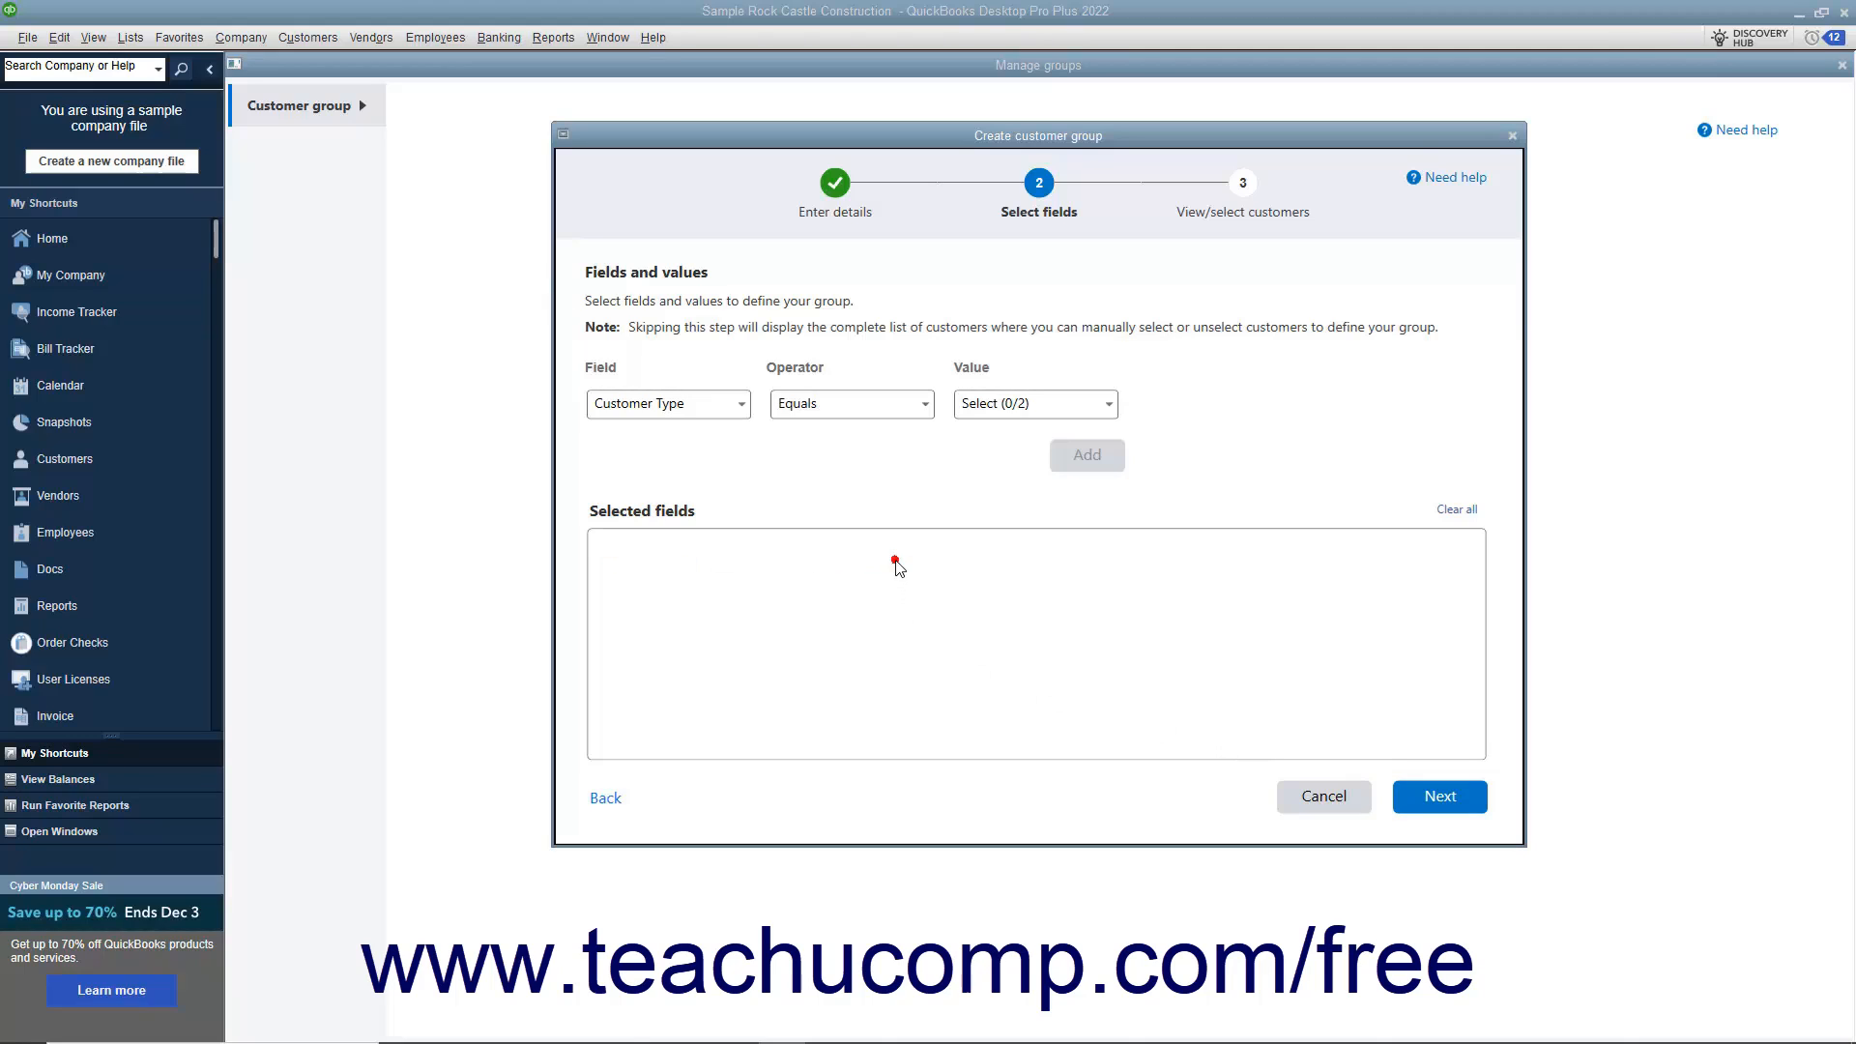
{"action": "mouse_move", "coordinate": [1098, 636]}
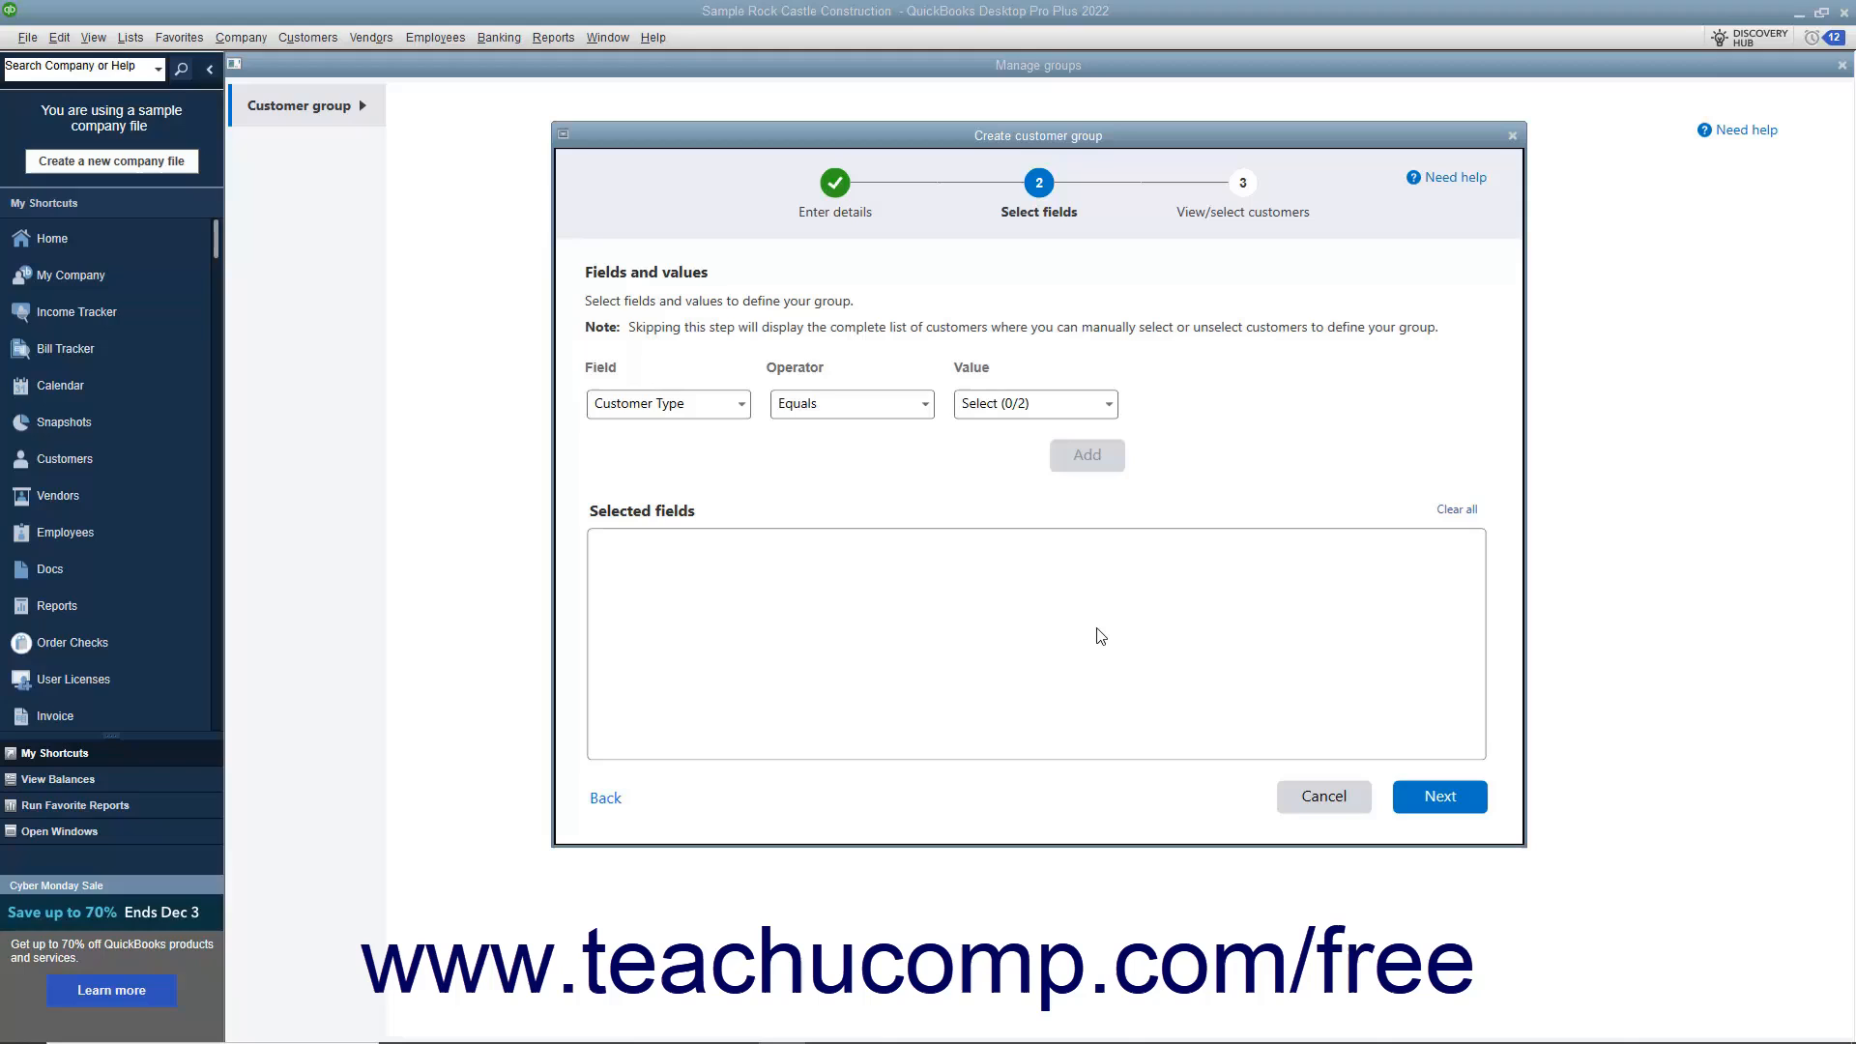
{"action": "left_click", "coordinate": [1439, 797]}
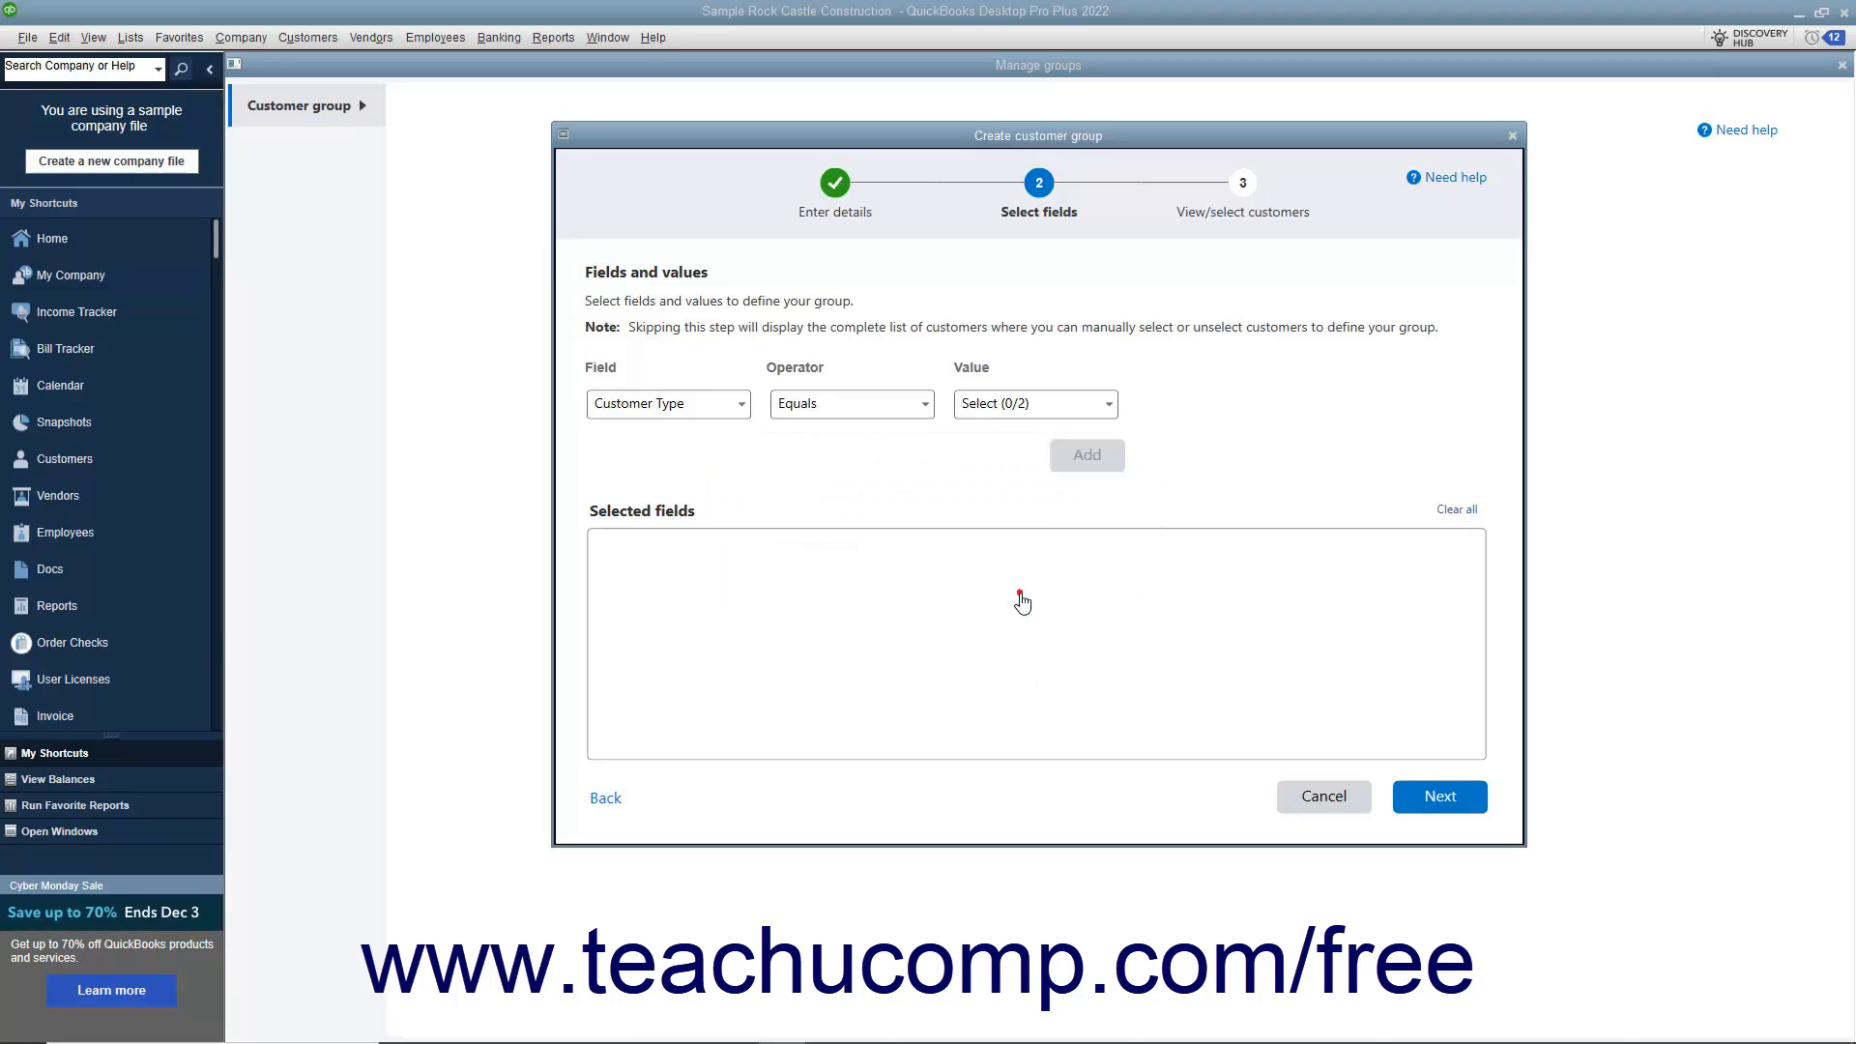
{"action": "left_click", "coordinate": [1439, 796]}
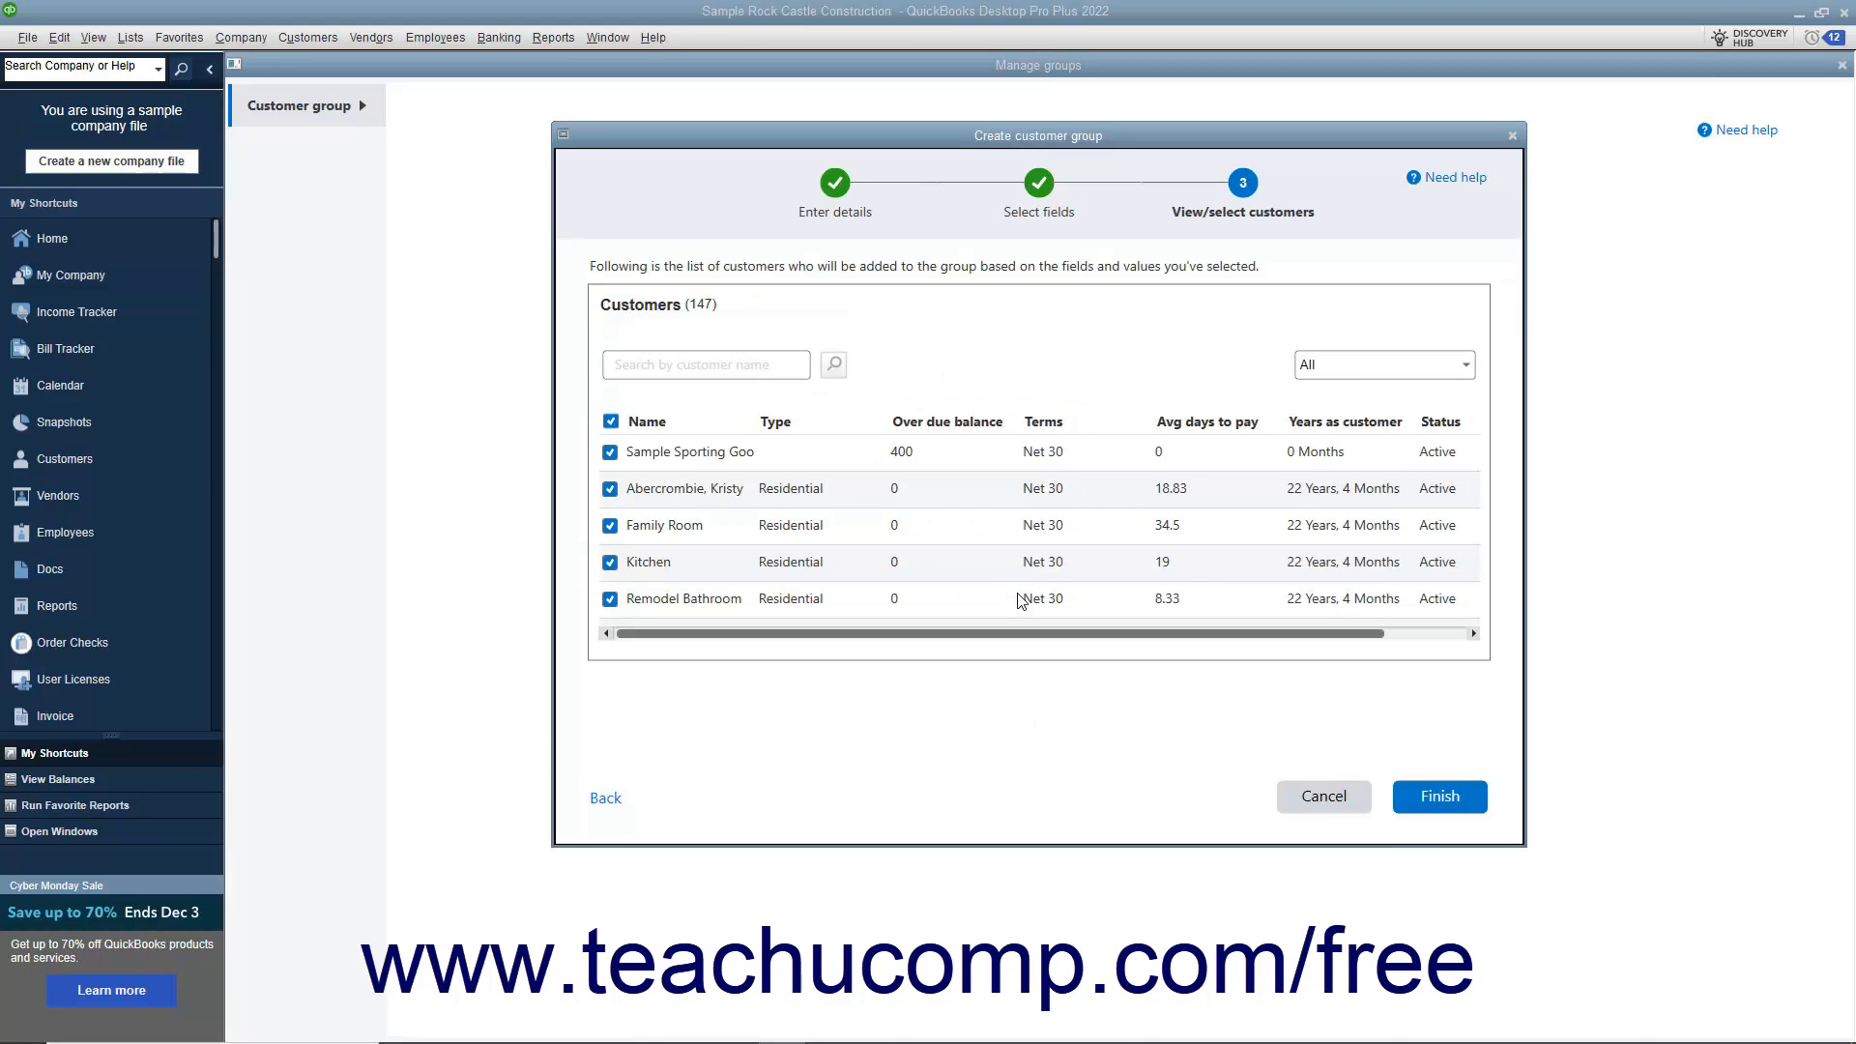
{"action": "mouse_move", "coordinate": [787, 550]}
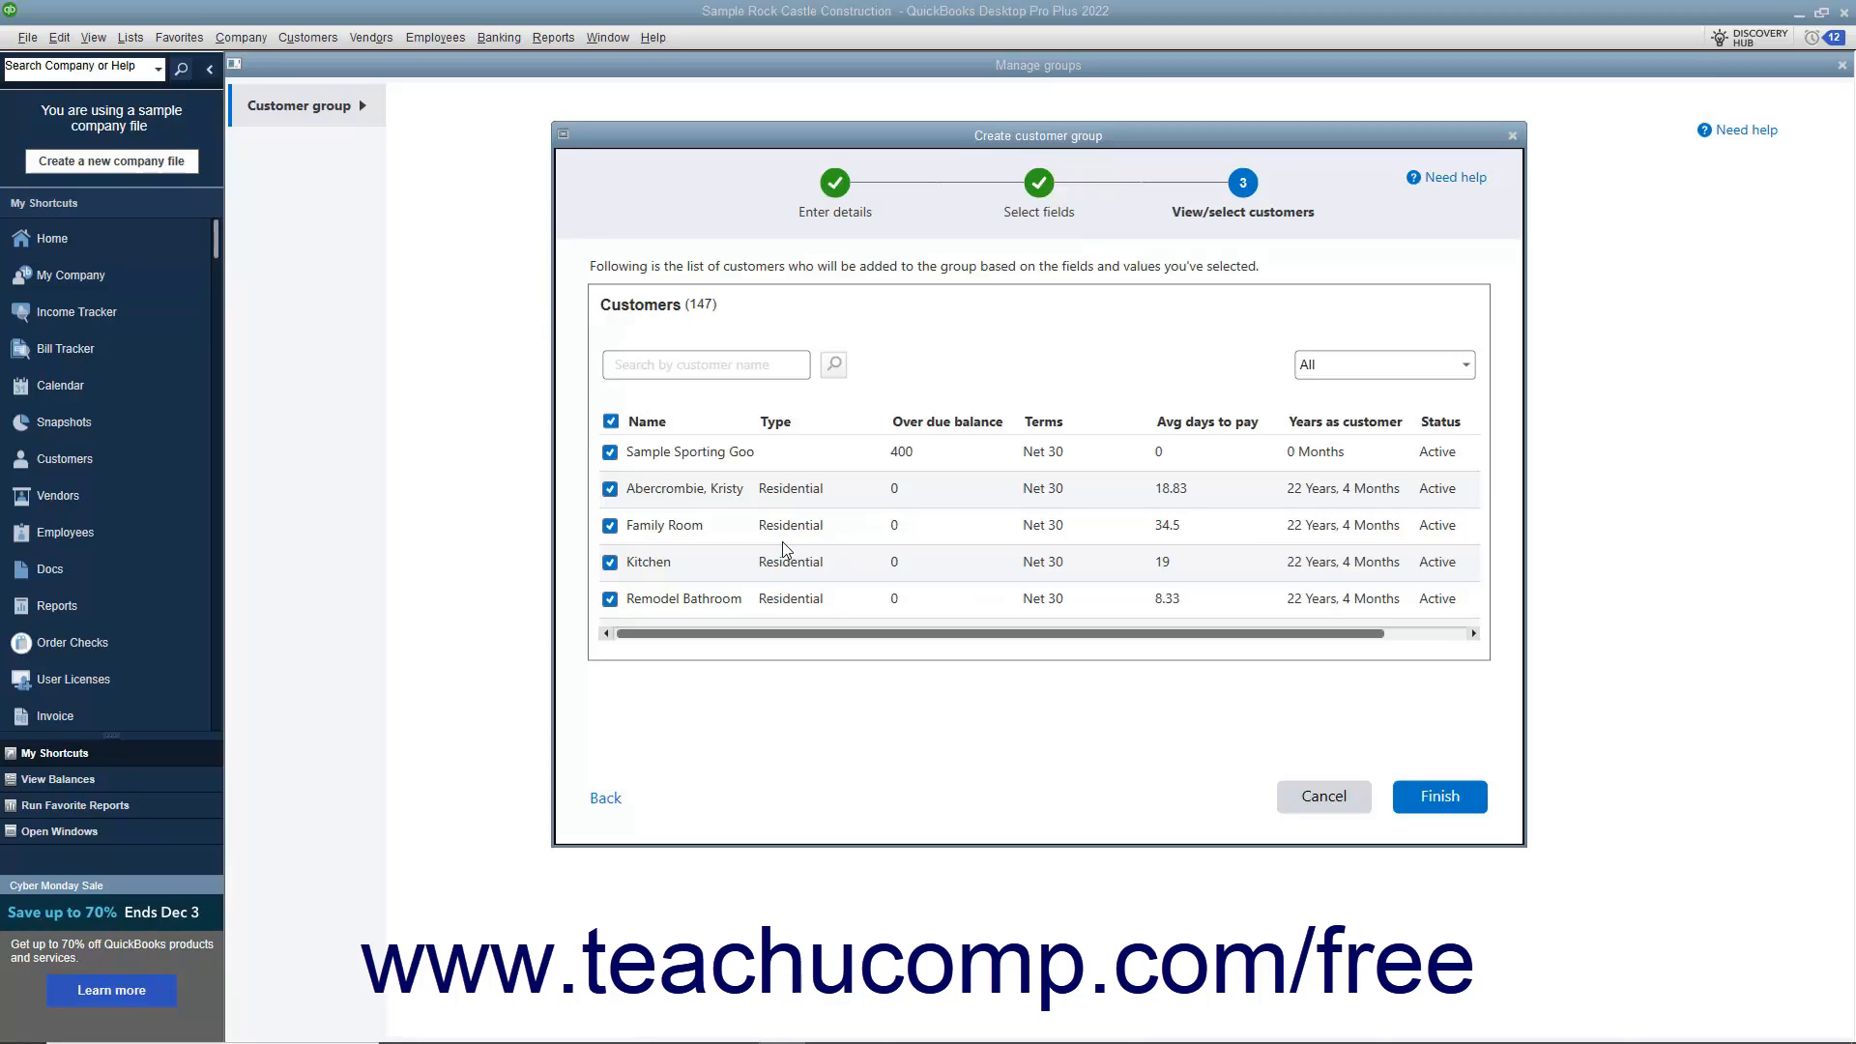
{"action": "mouse_move", "coordinate": [761, 548]}
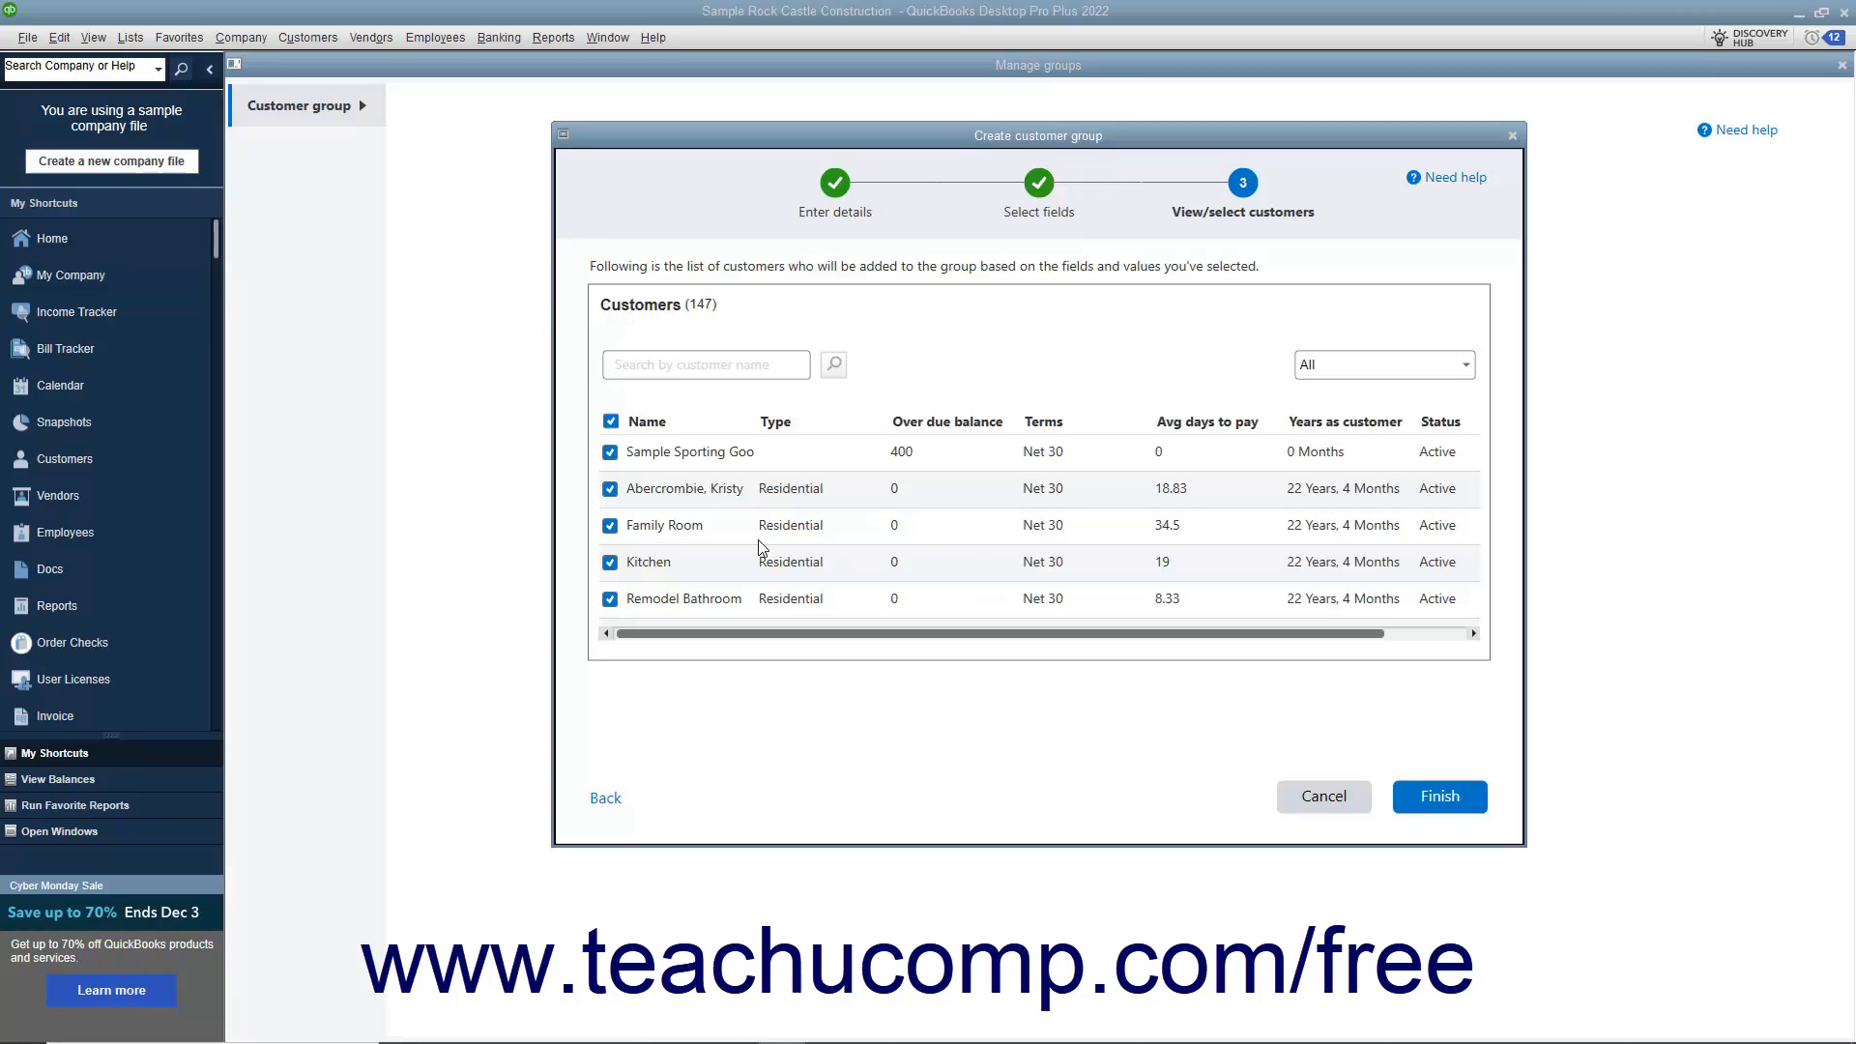
{"action": "mouse_move", "coordinate": [749, 548]}
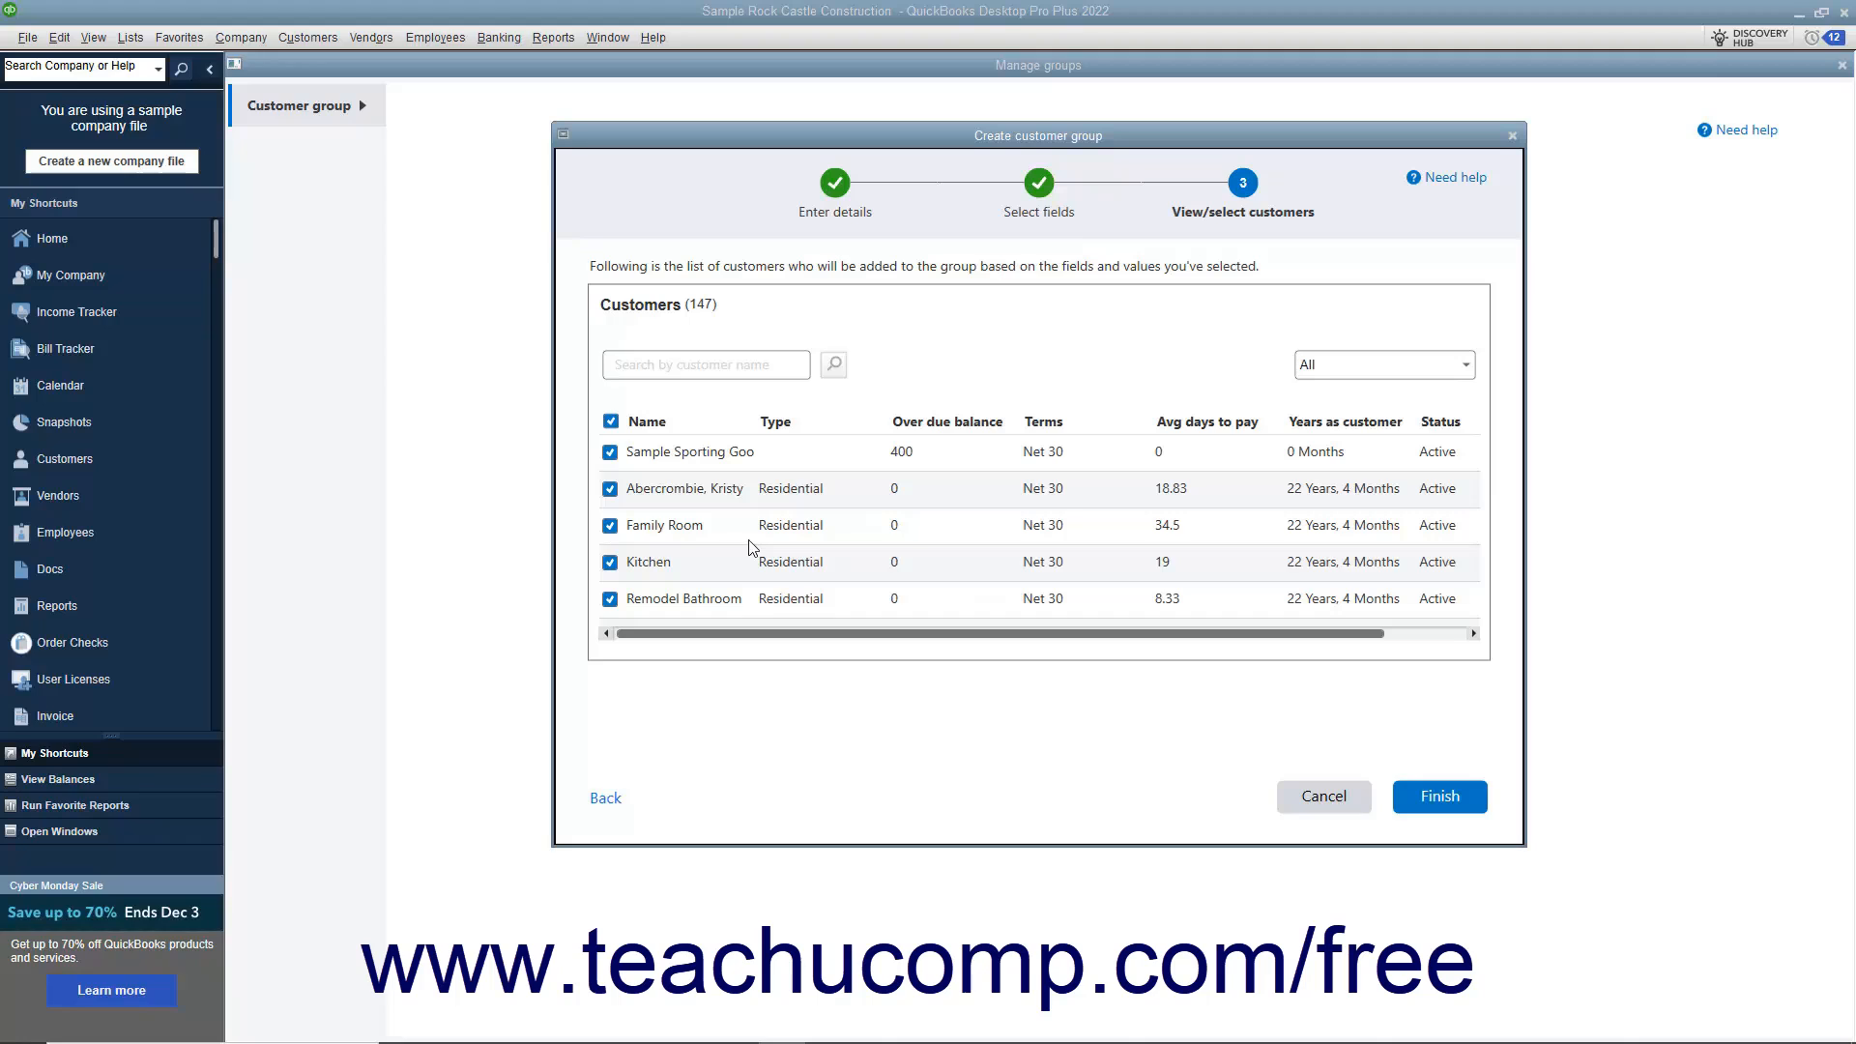
{"action": "mouse_move", "coordinate": [574, 494]}
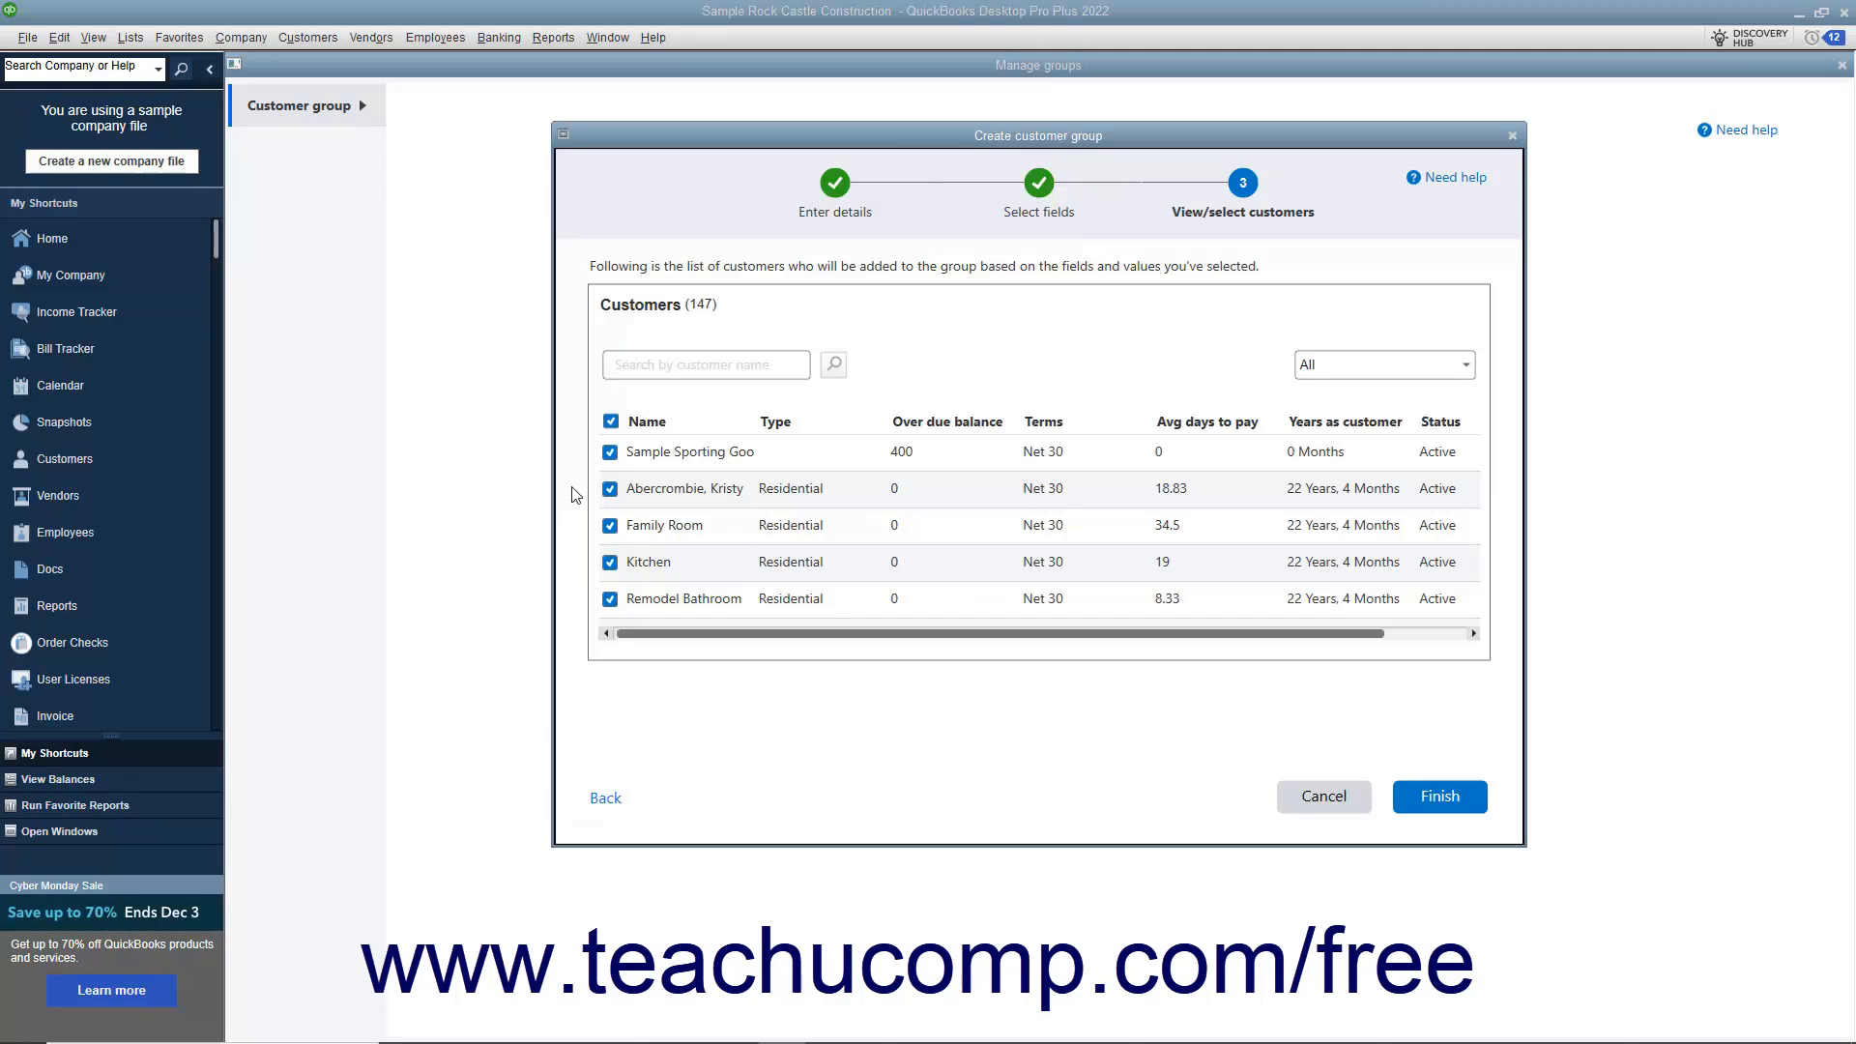
Clear all customers, hand-pick Family Room and Kitchen, then return to field selection.
{"action": "left_click", "coordinate": [611, 421]}
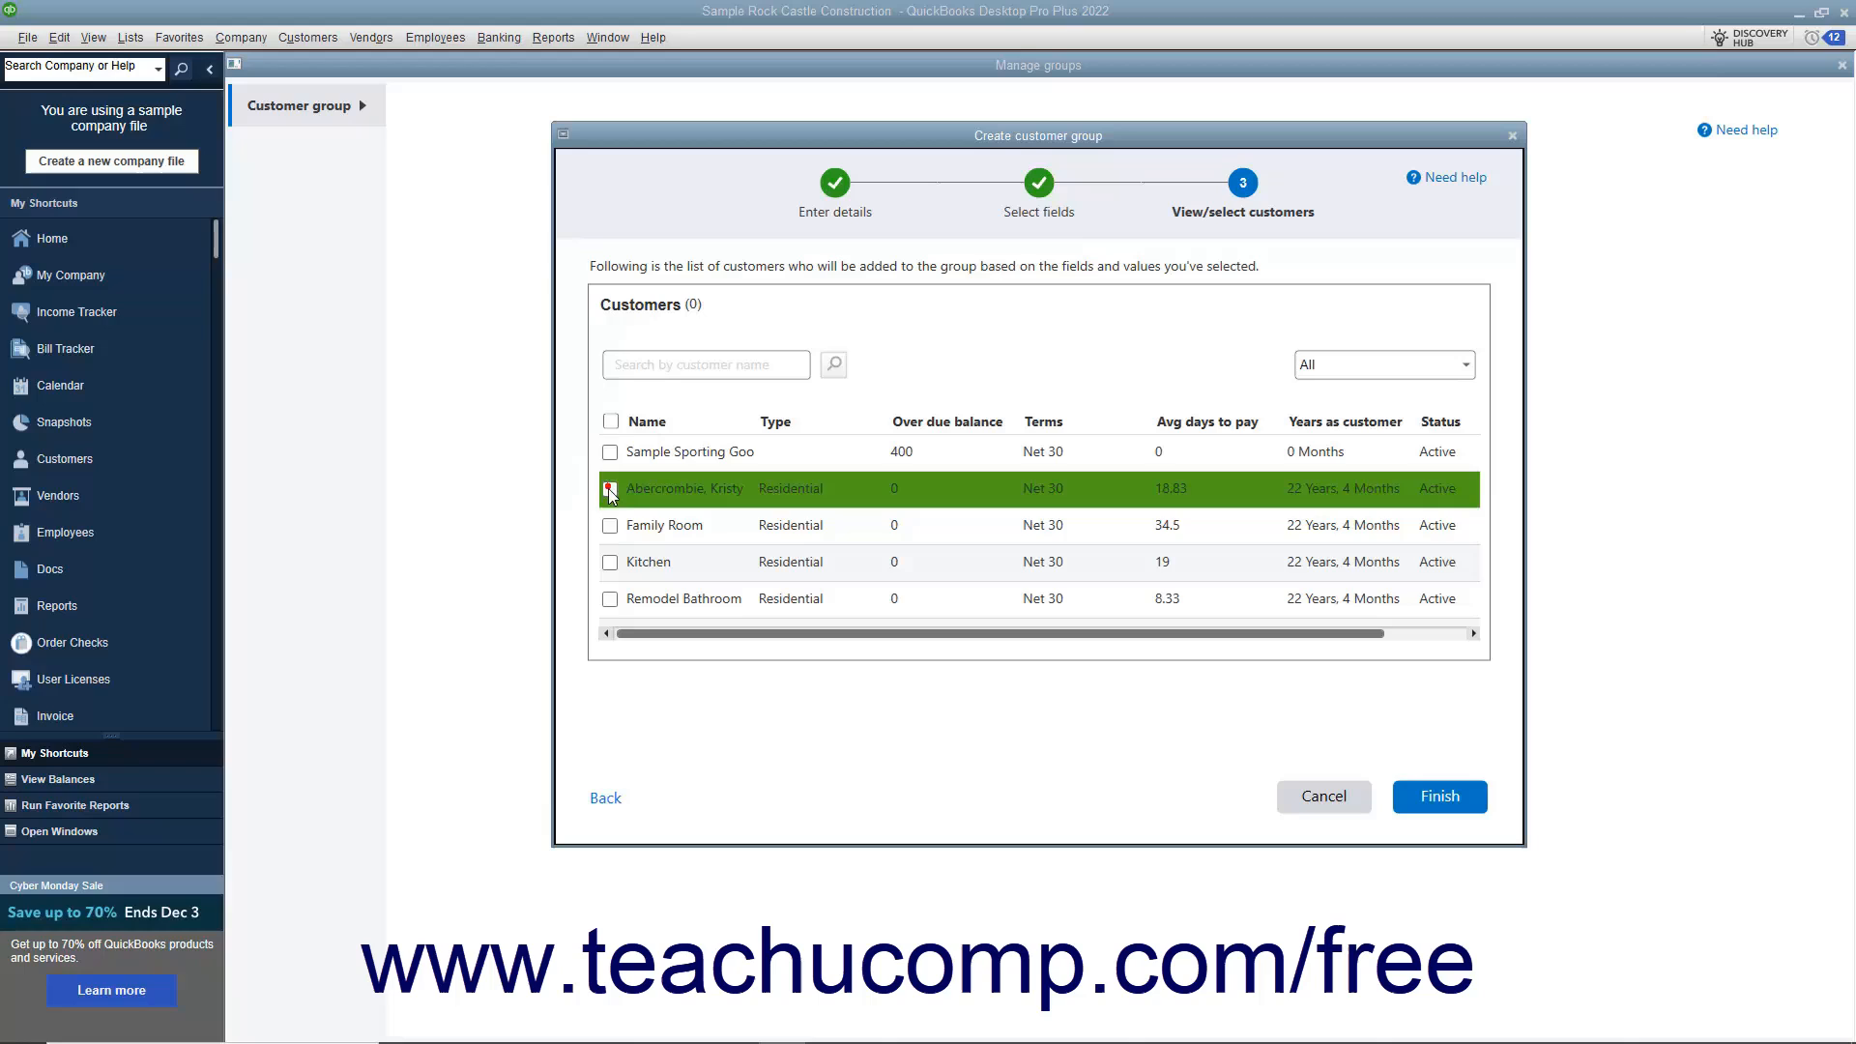
{"action": "left_click", "coordinate": [610, 561]}
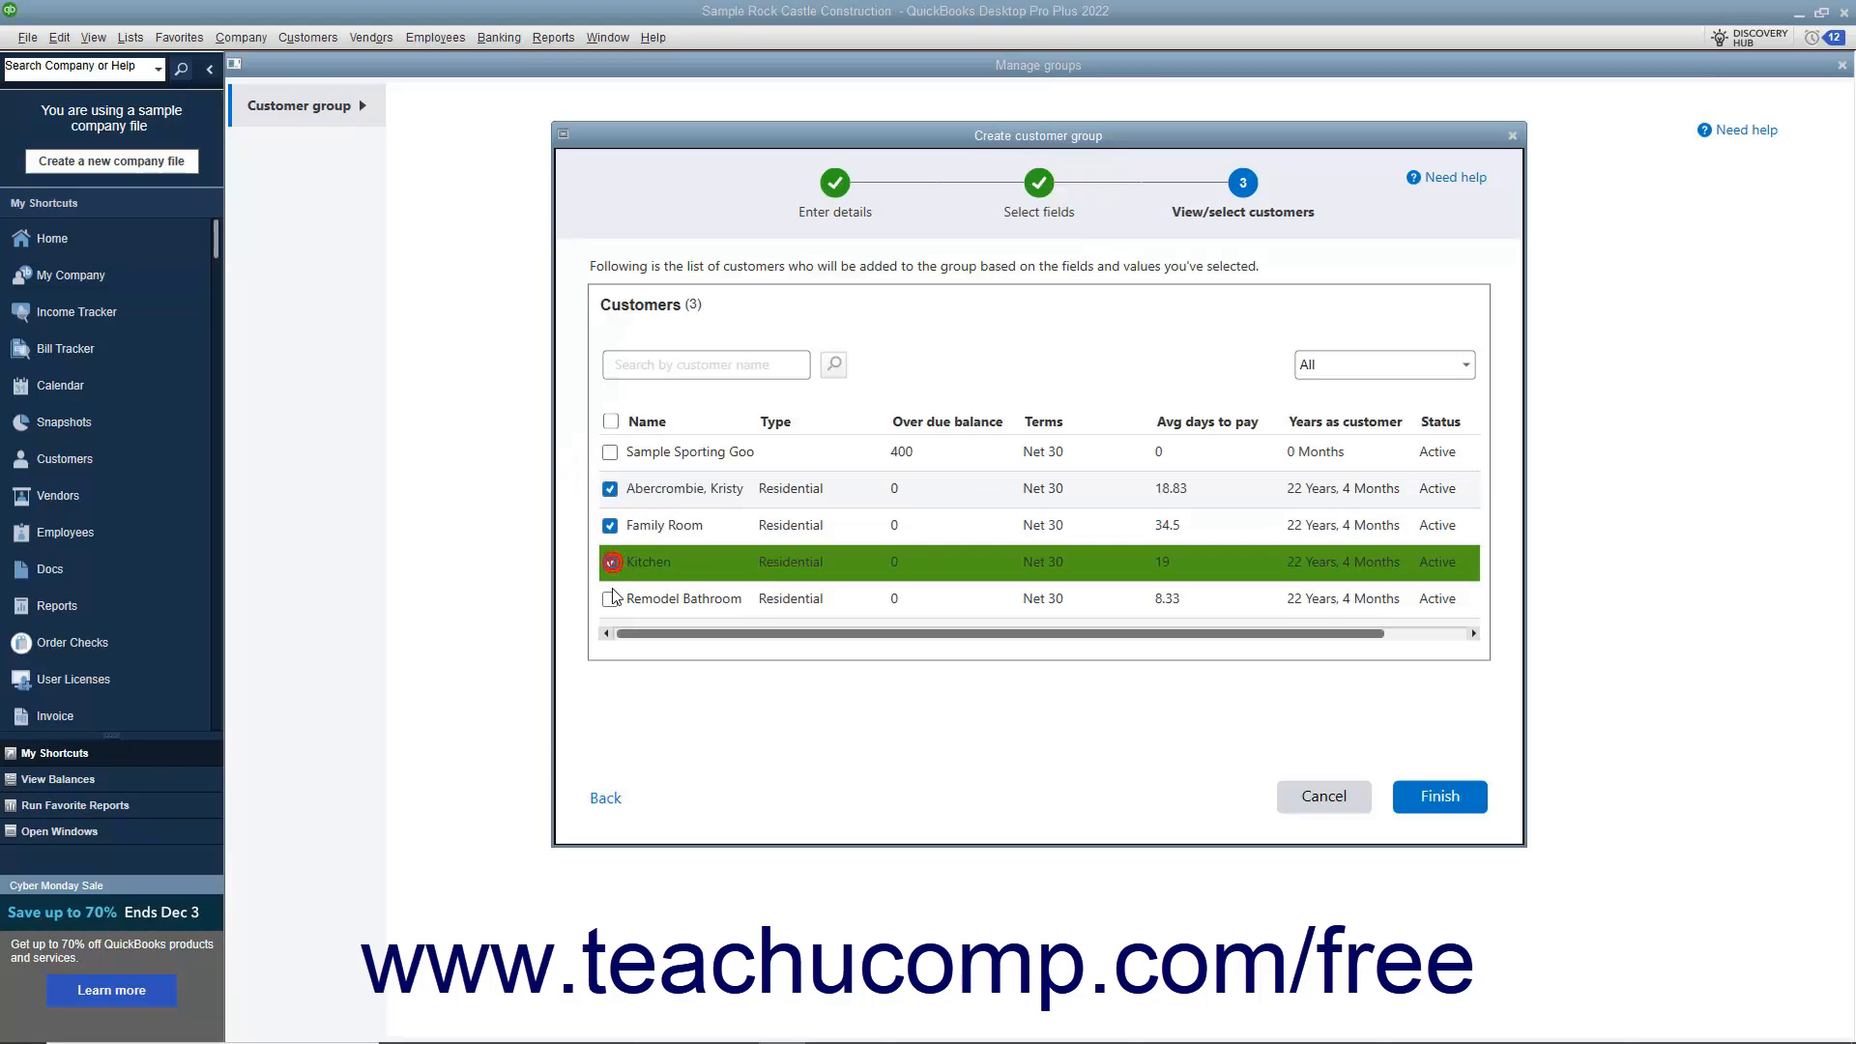
{"action": "left_click", "coordinate": [610, 597]}
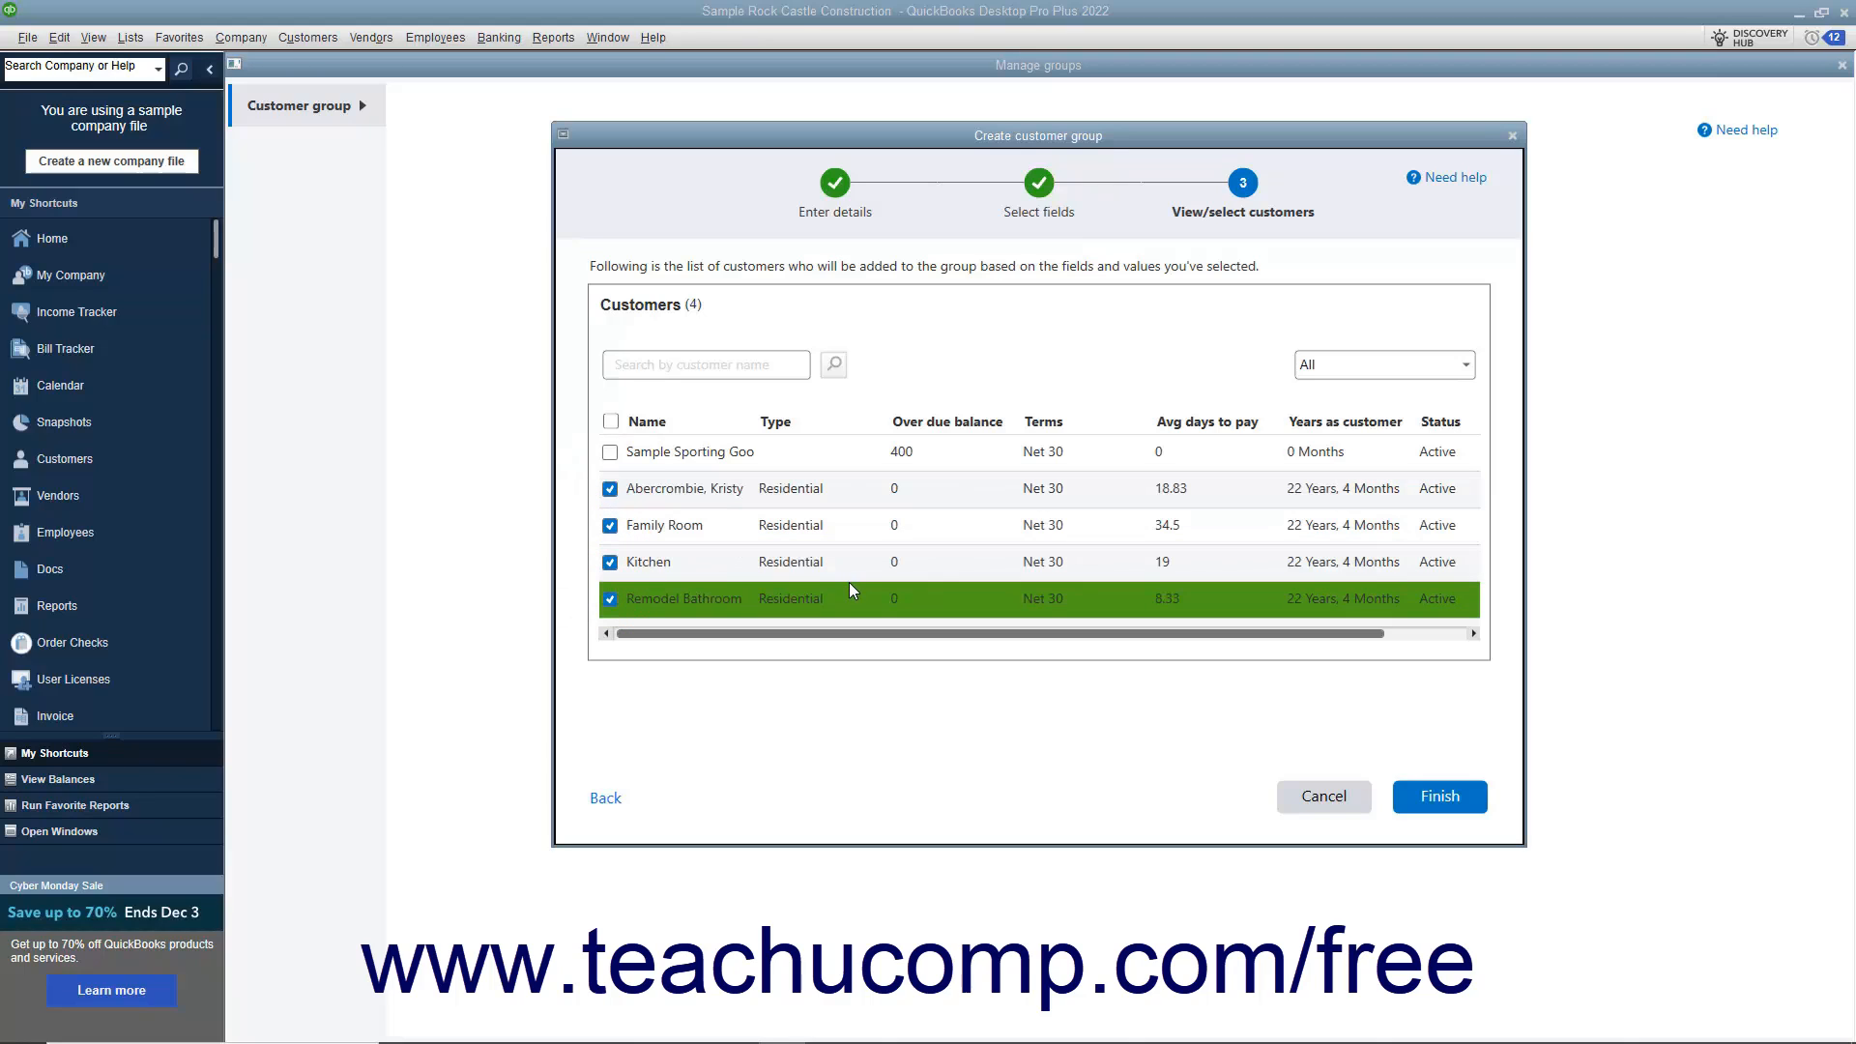
{"action": "mouse_move", "coordinate": [945, 595]}
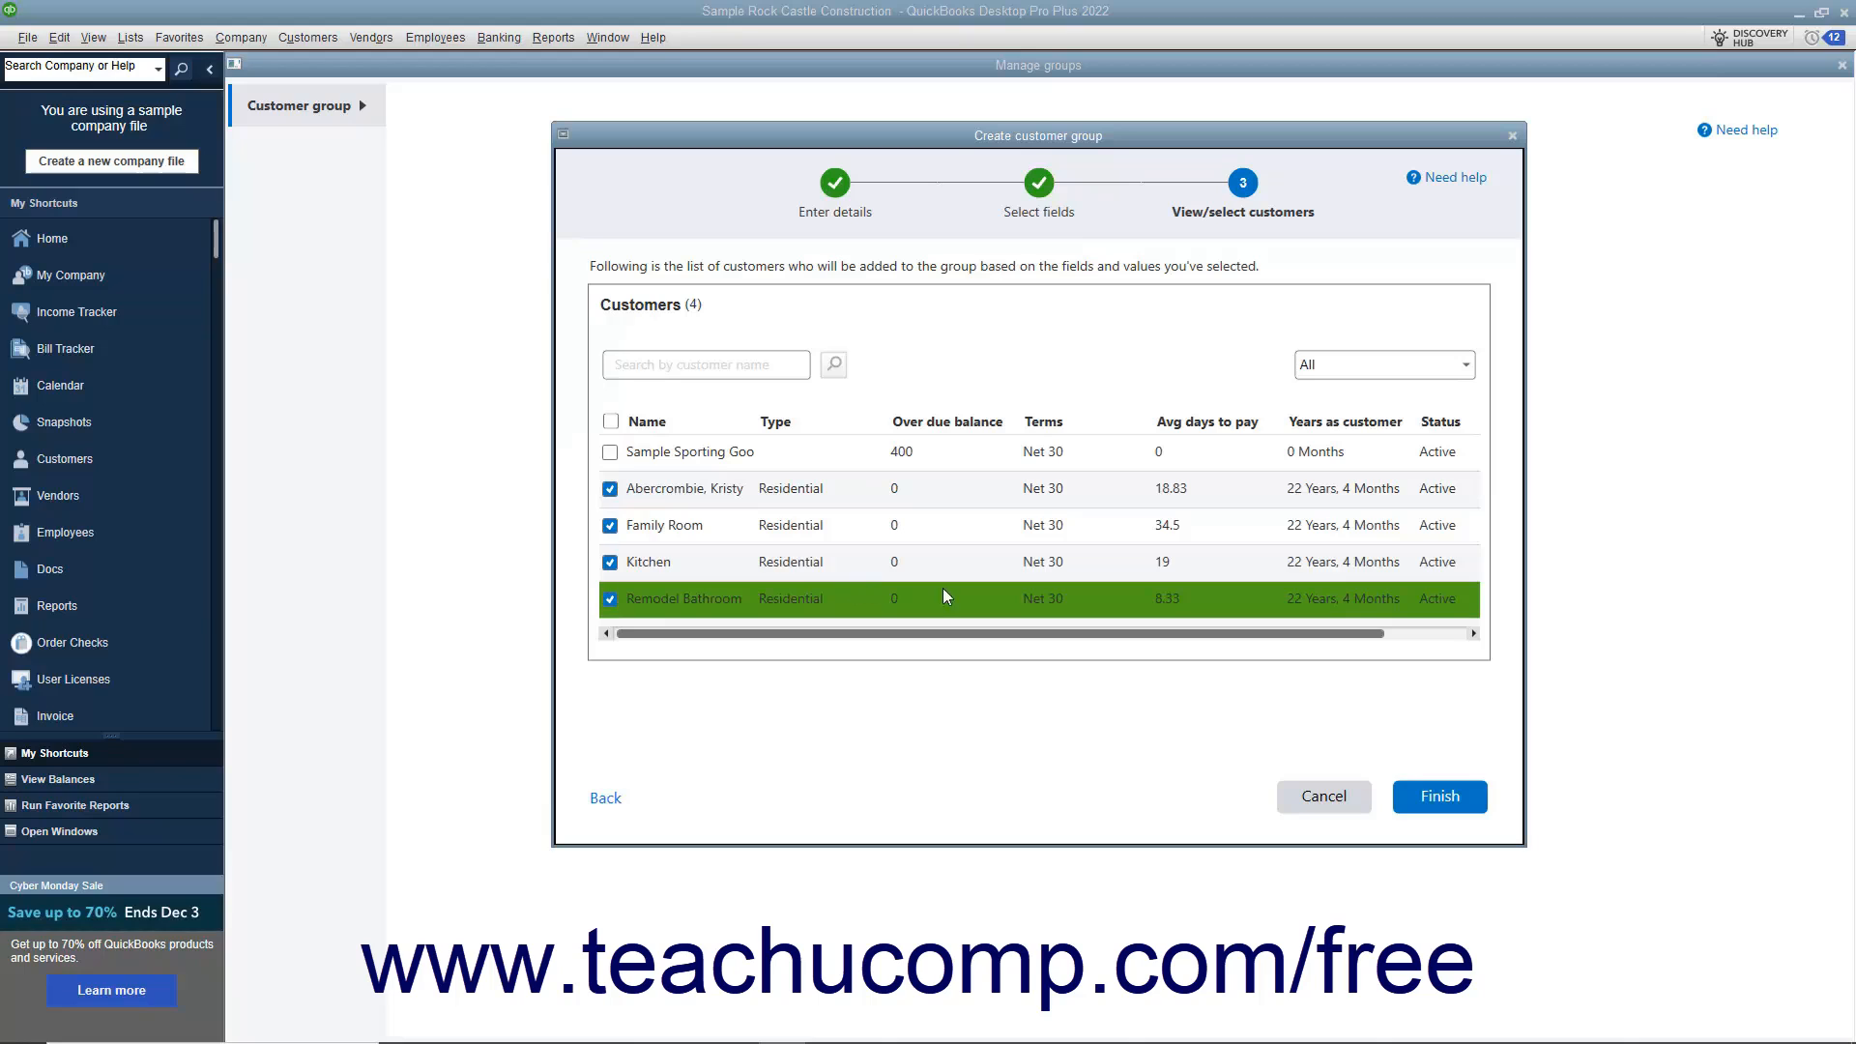
{"action": "mouse_move", "coordinate": [1361, 740]}
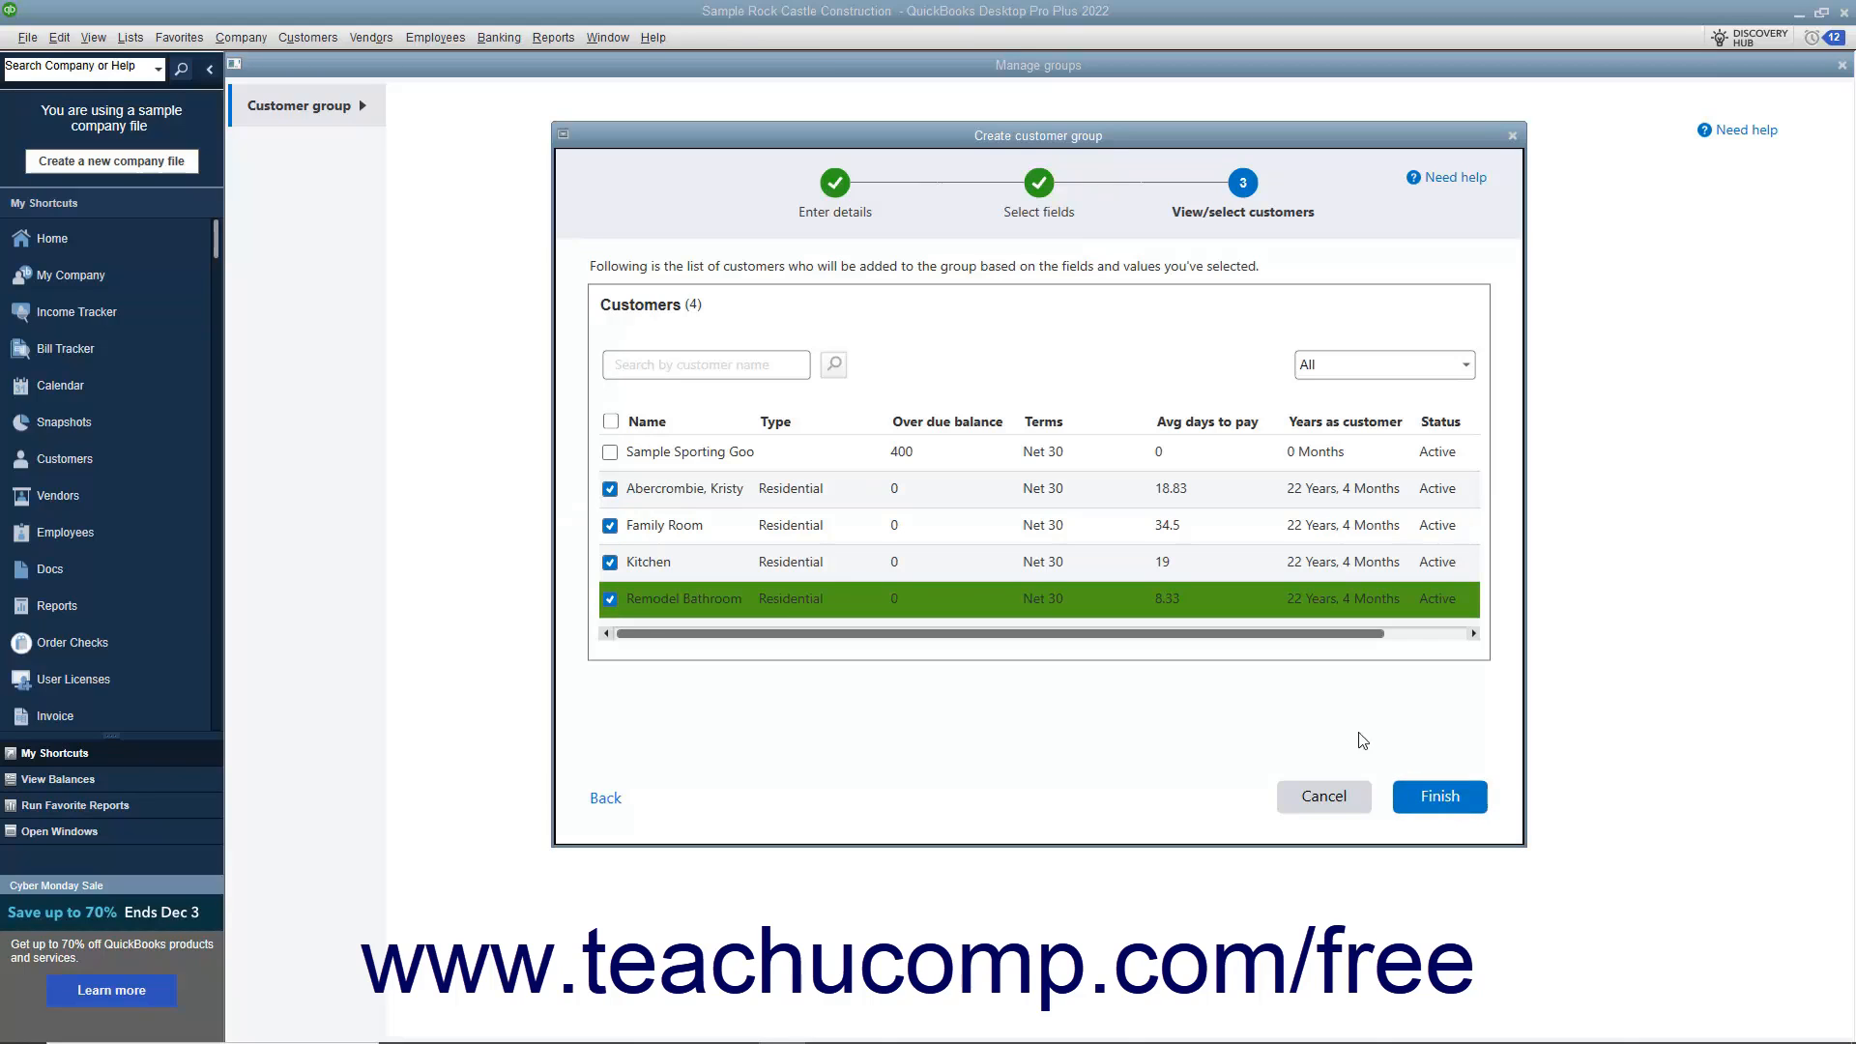
{"action": "left_click", "coordinate": [605, 796]}
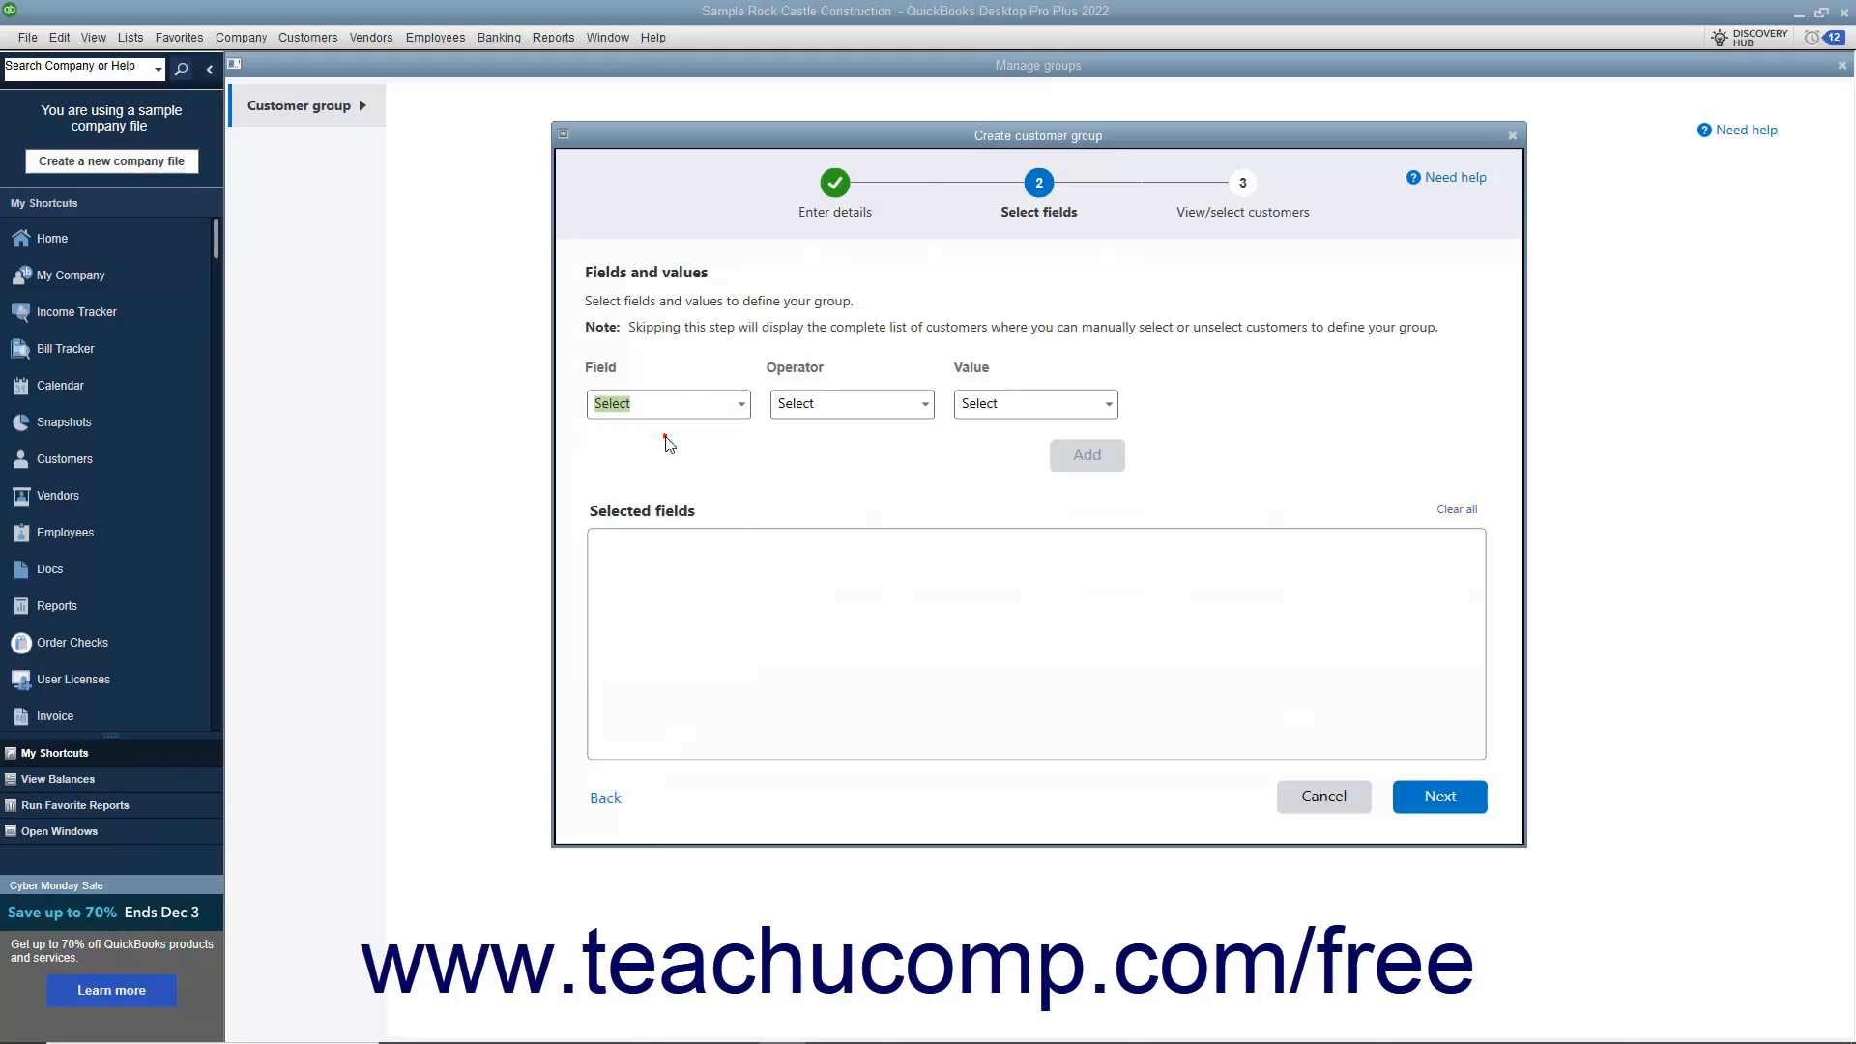
Add a Customer Type Equals Residential criterion to the group.
{"action": "left_click", "coordinate": [668, 404]}
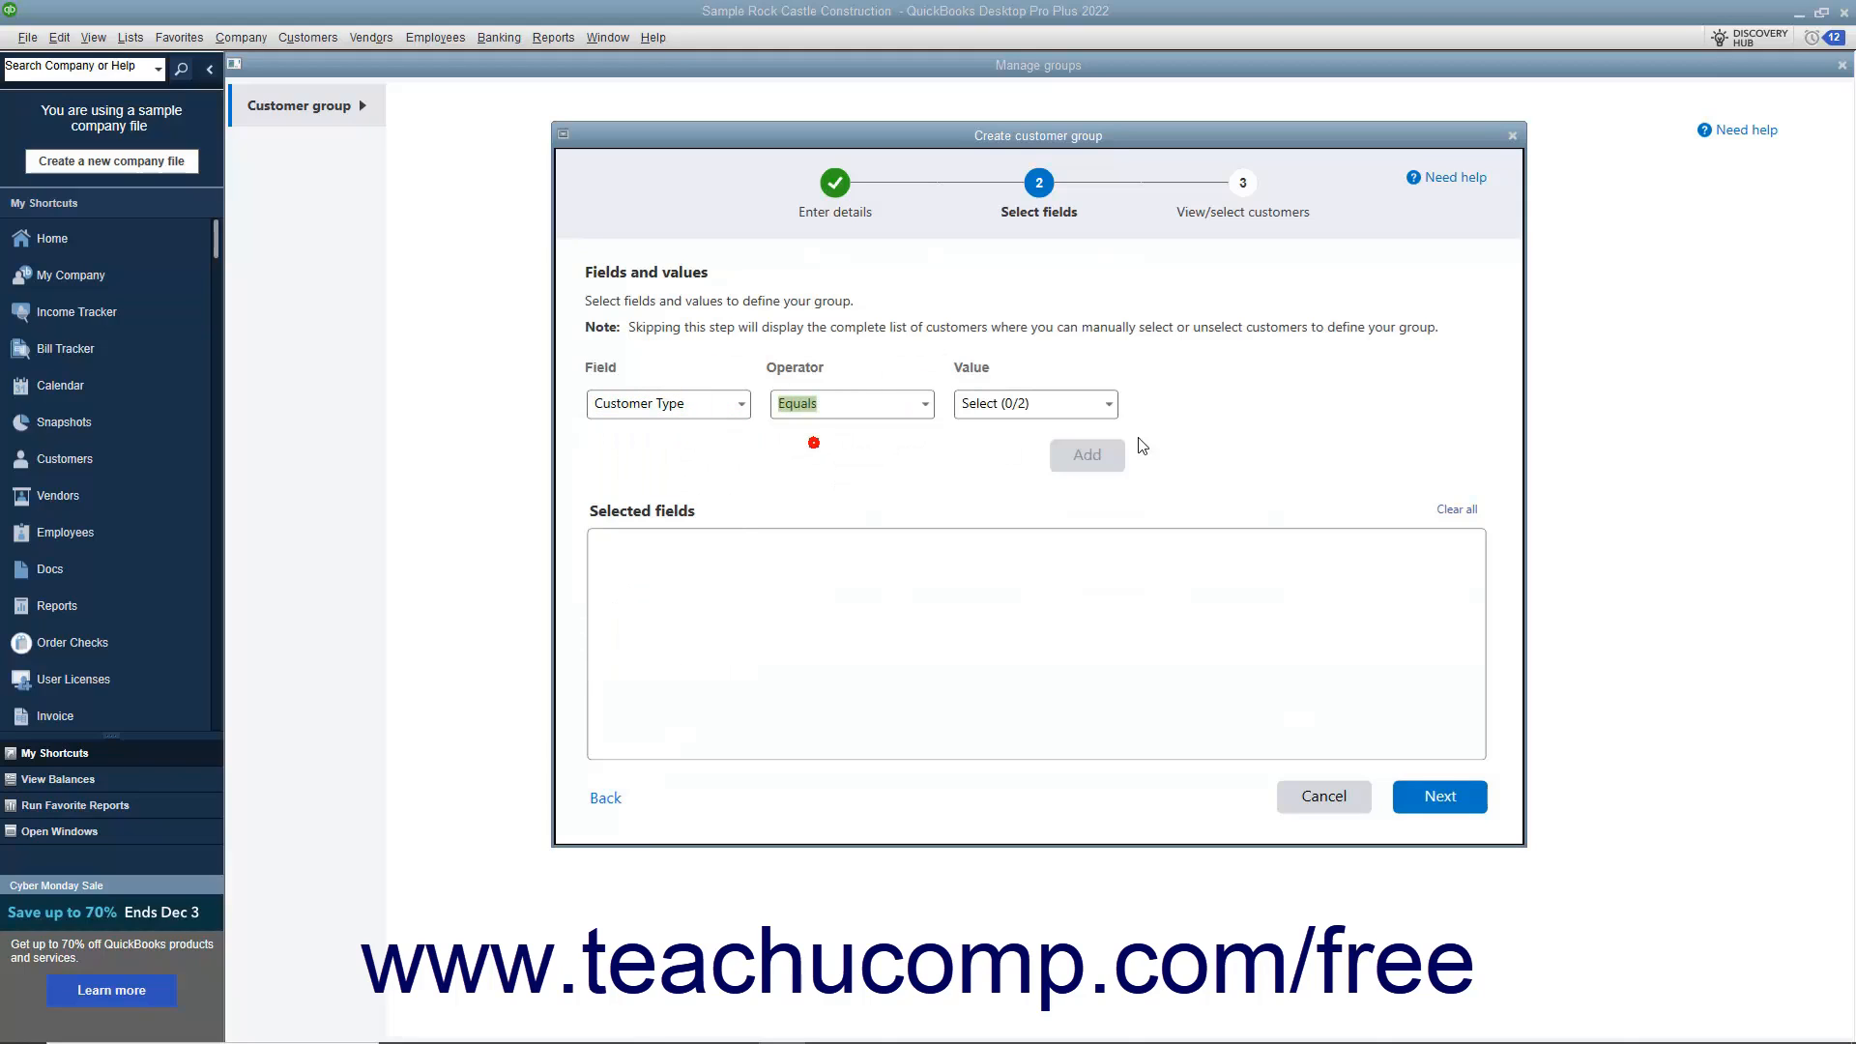
{"action": "left_click", "coordinate": [971, 465]}
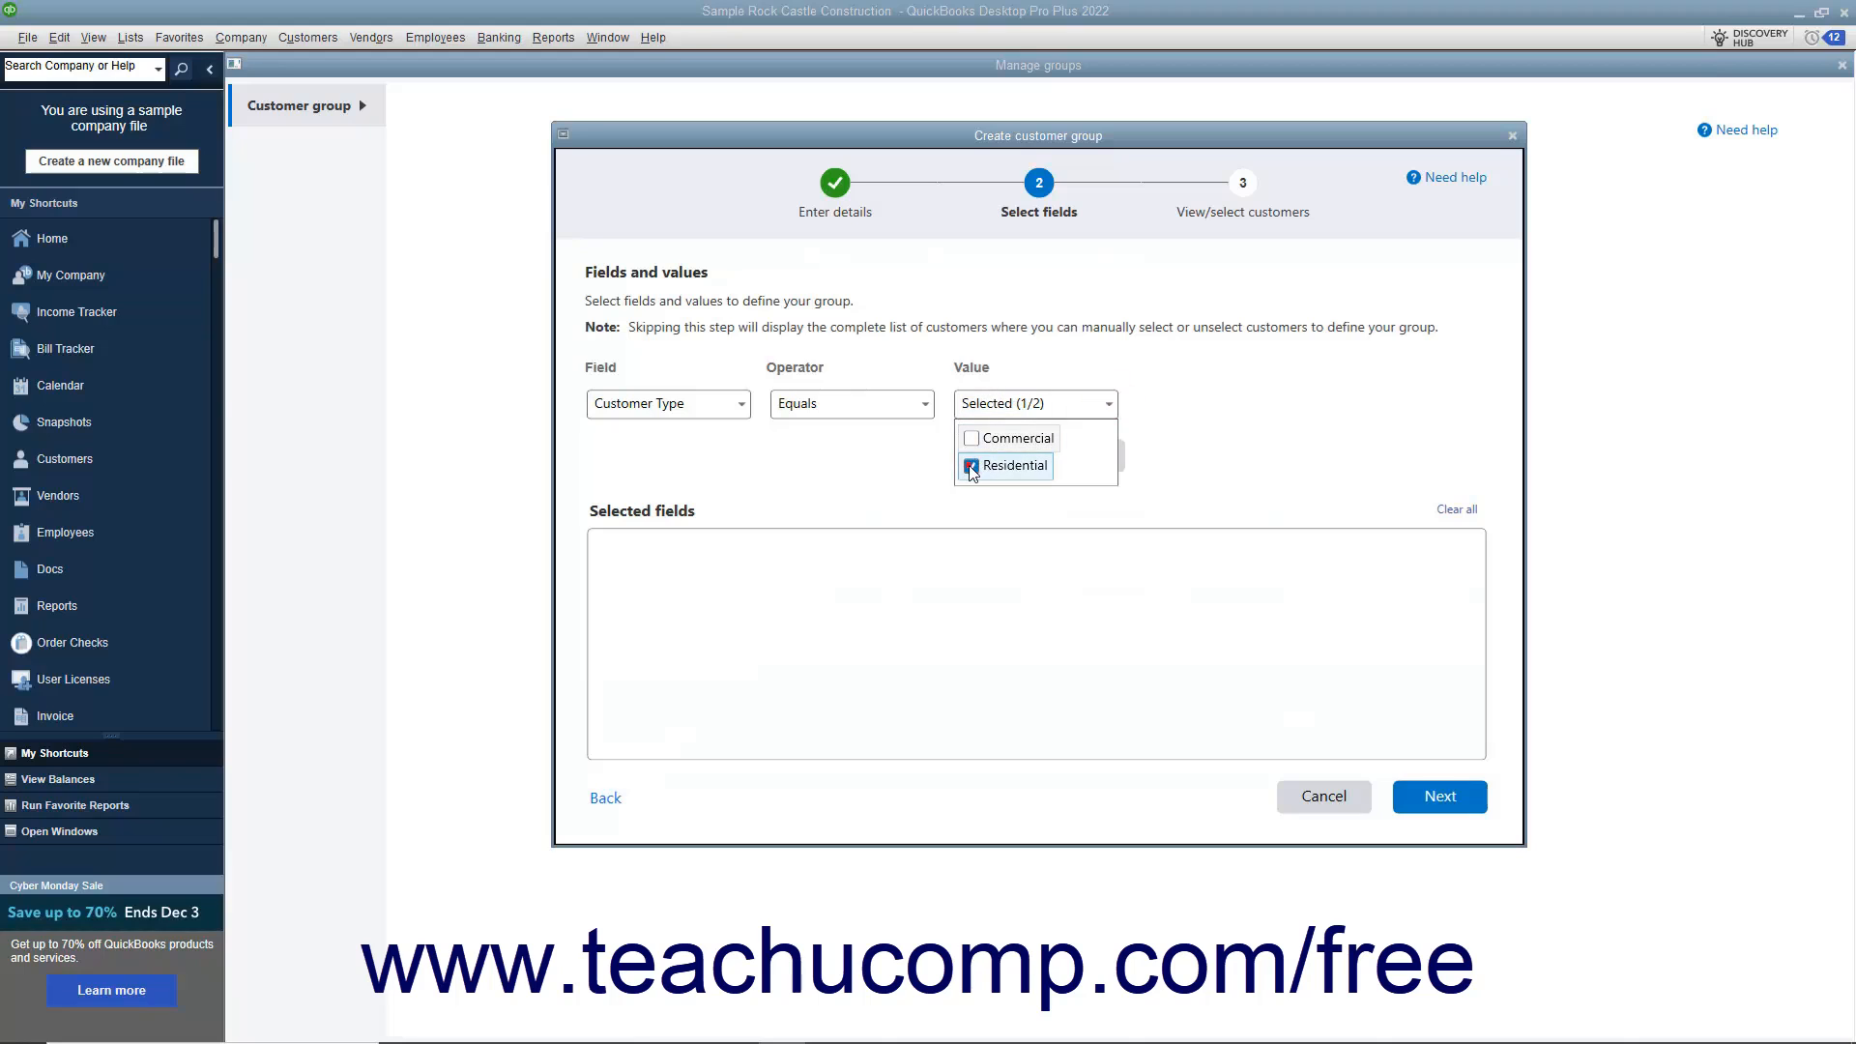
{"action": "left_click", "coordinate": [1086, 454]}
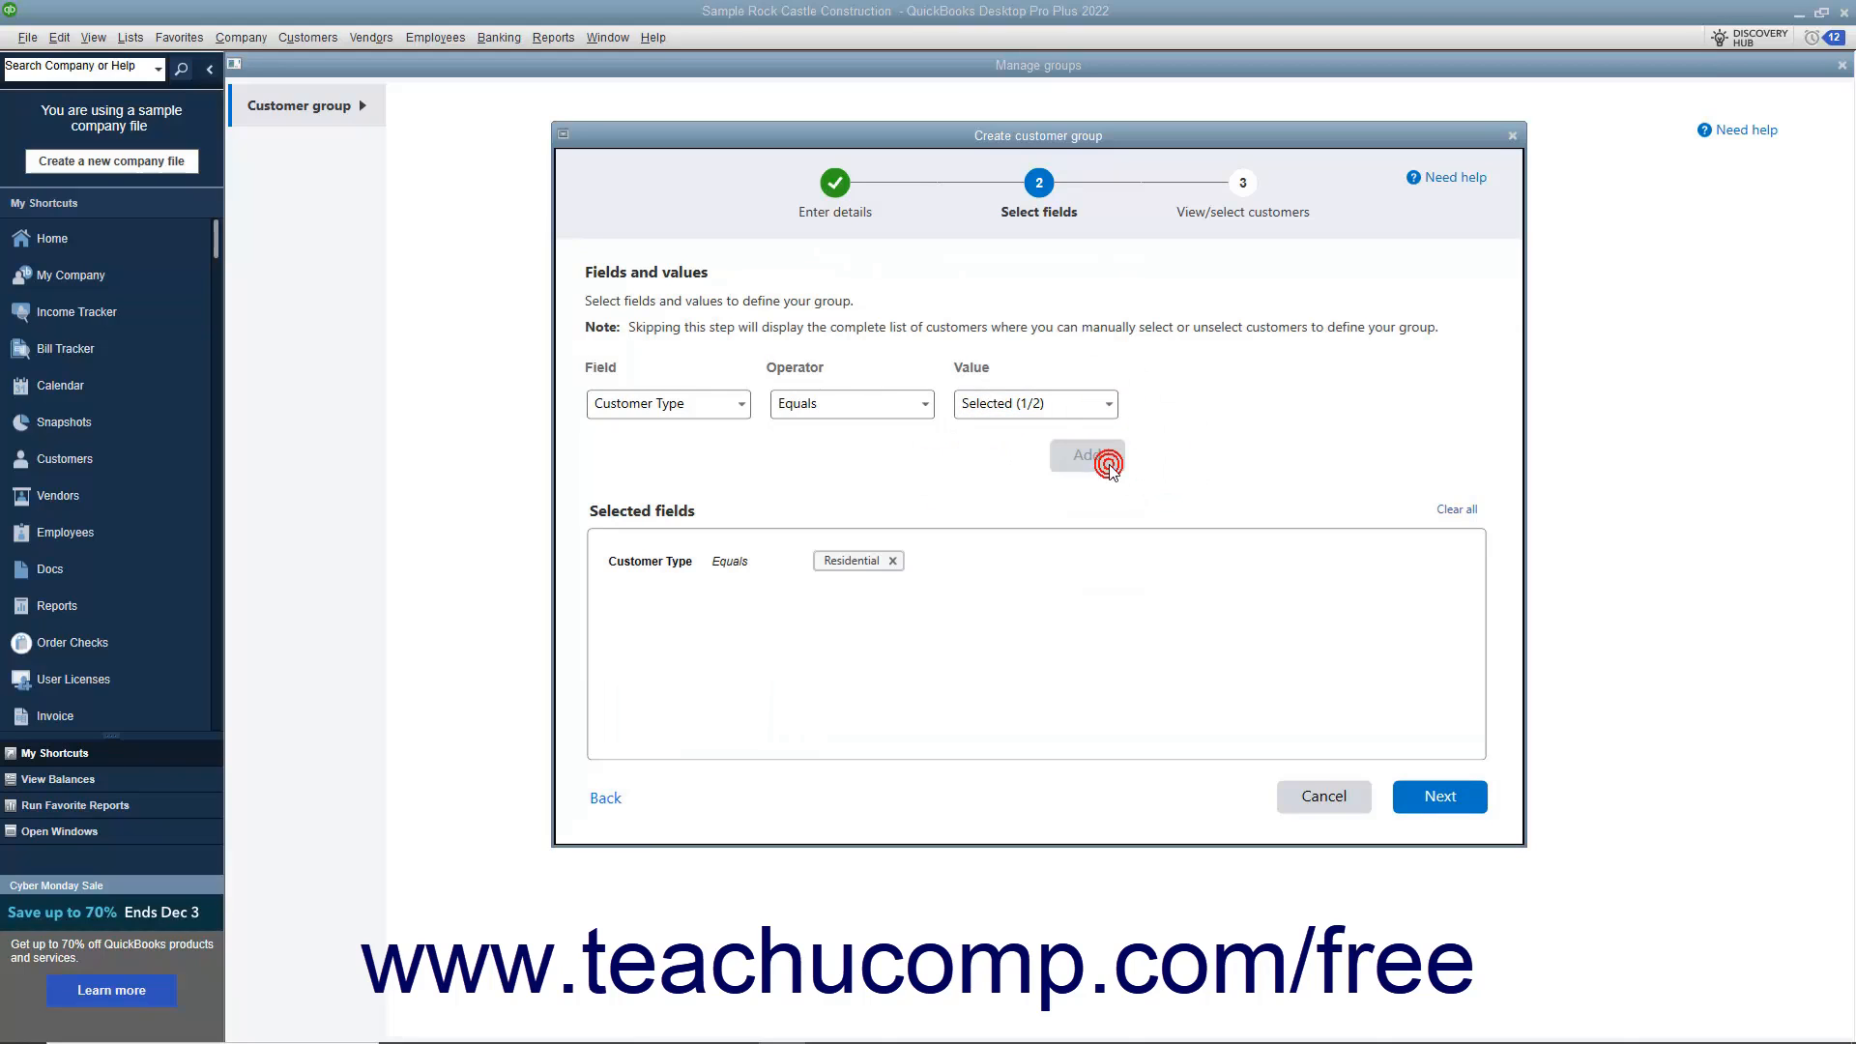
{"action": "mouse_move", "coordinate": [1095, 470]}
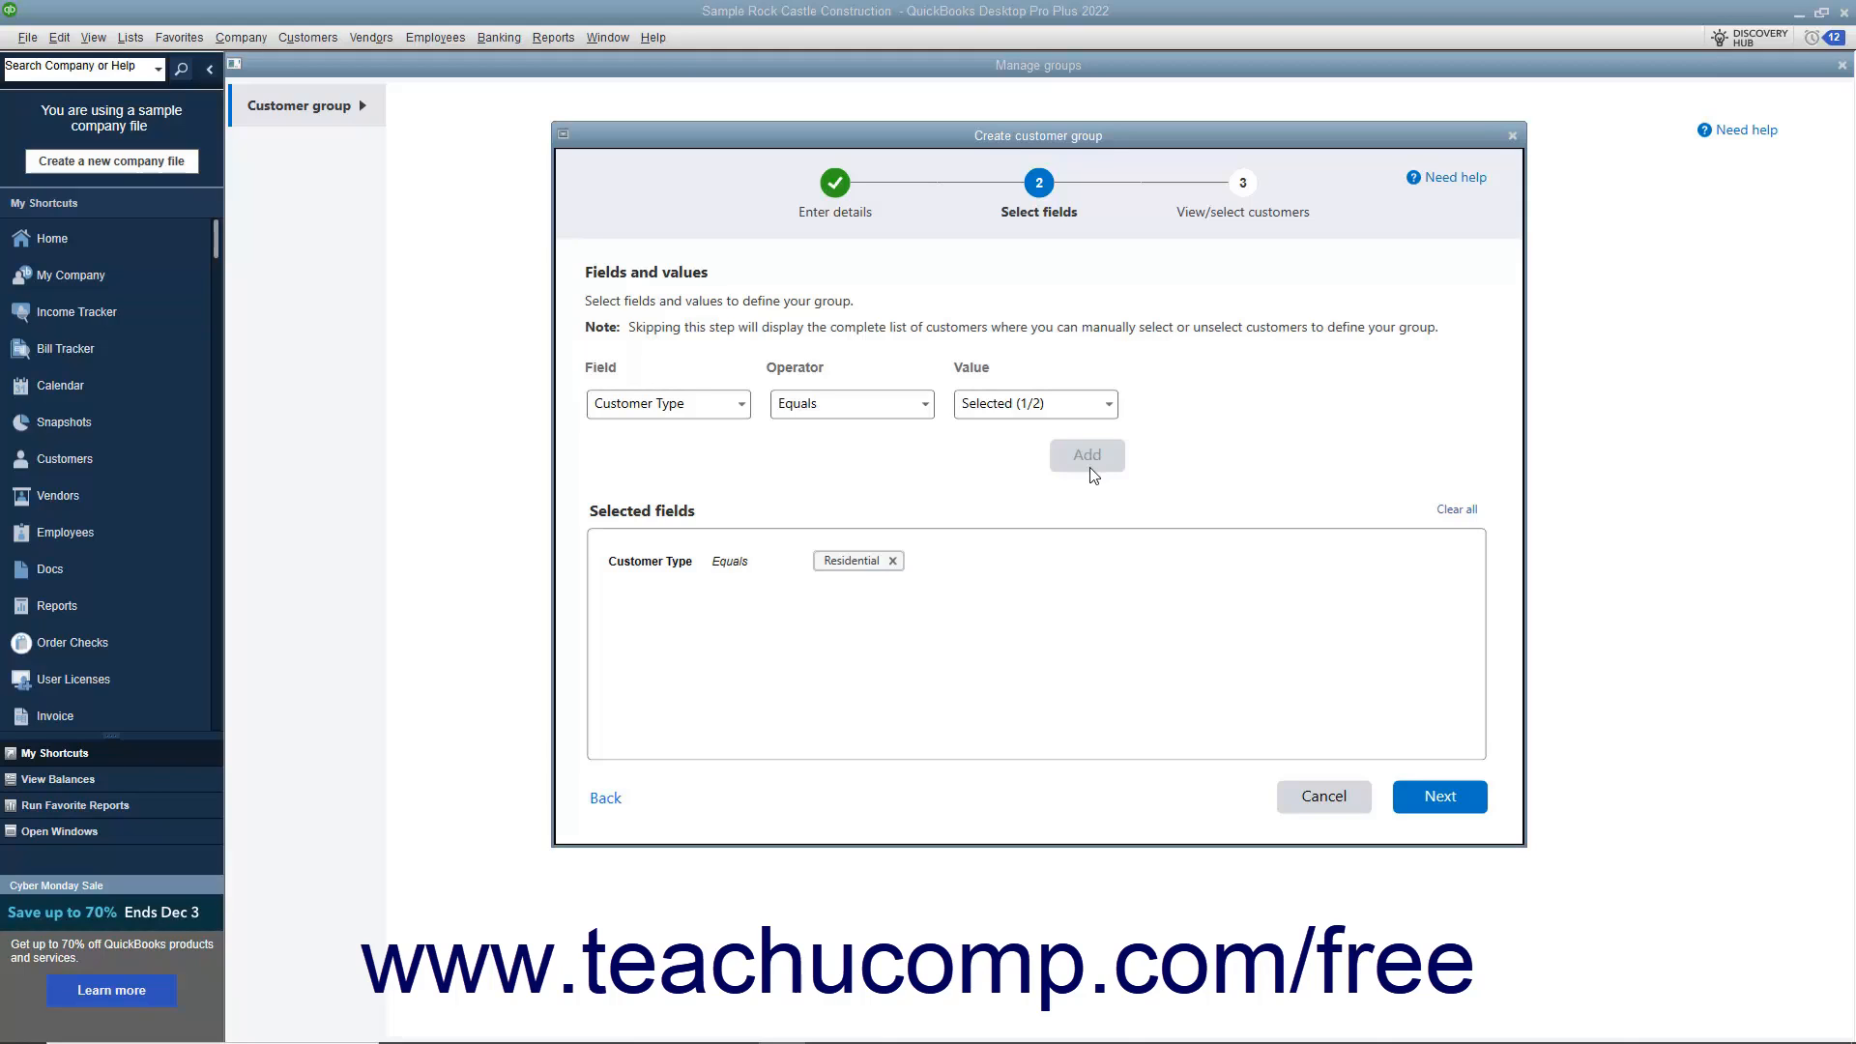
Preview the 112 matching customers, review the criteria summary and finish creating the group.
{"action": "left_click", "coordinate": [1439, 795]}
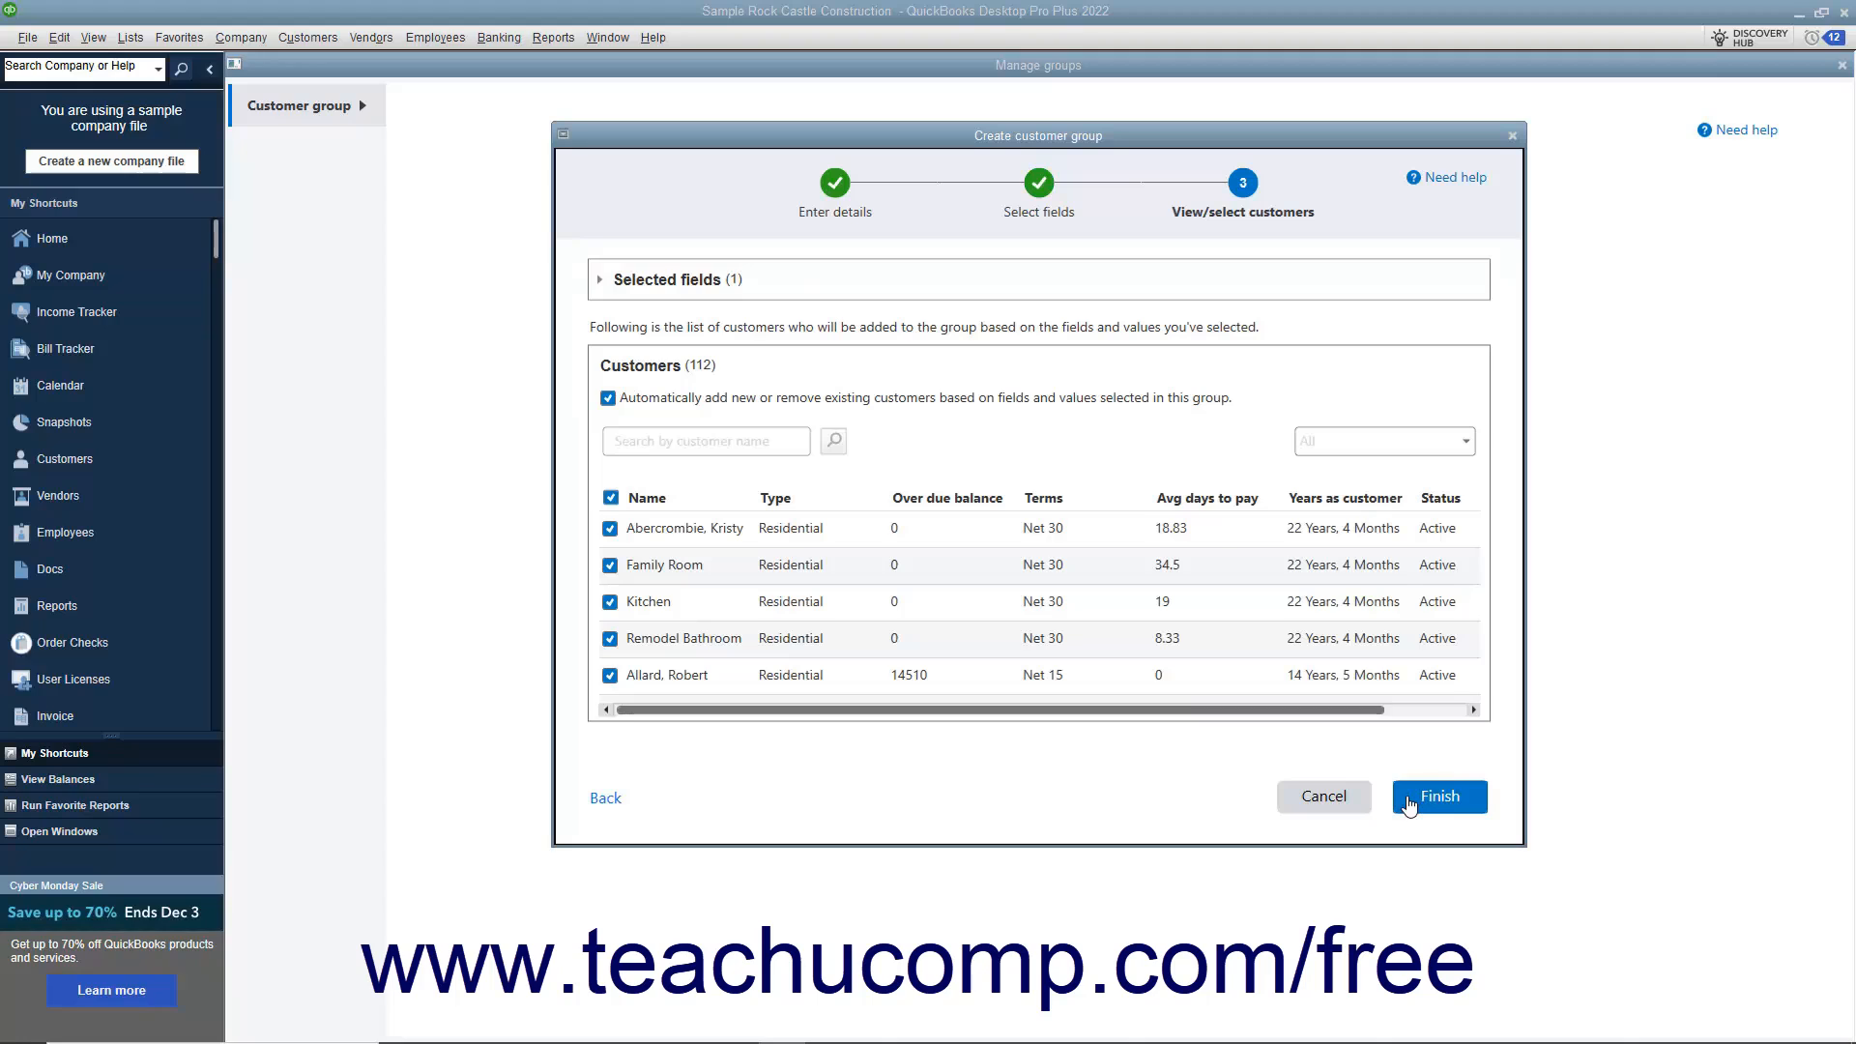
{"action": "mouse_move", "coordinate": [690, 310]}
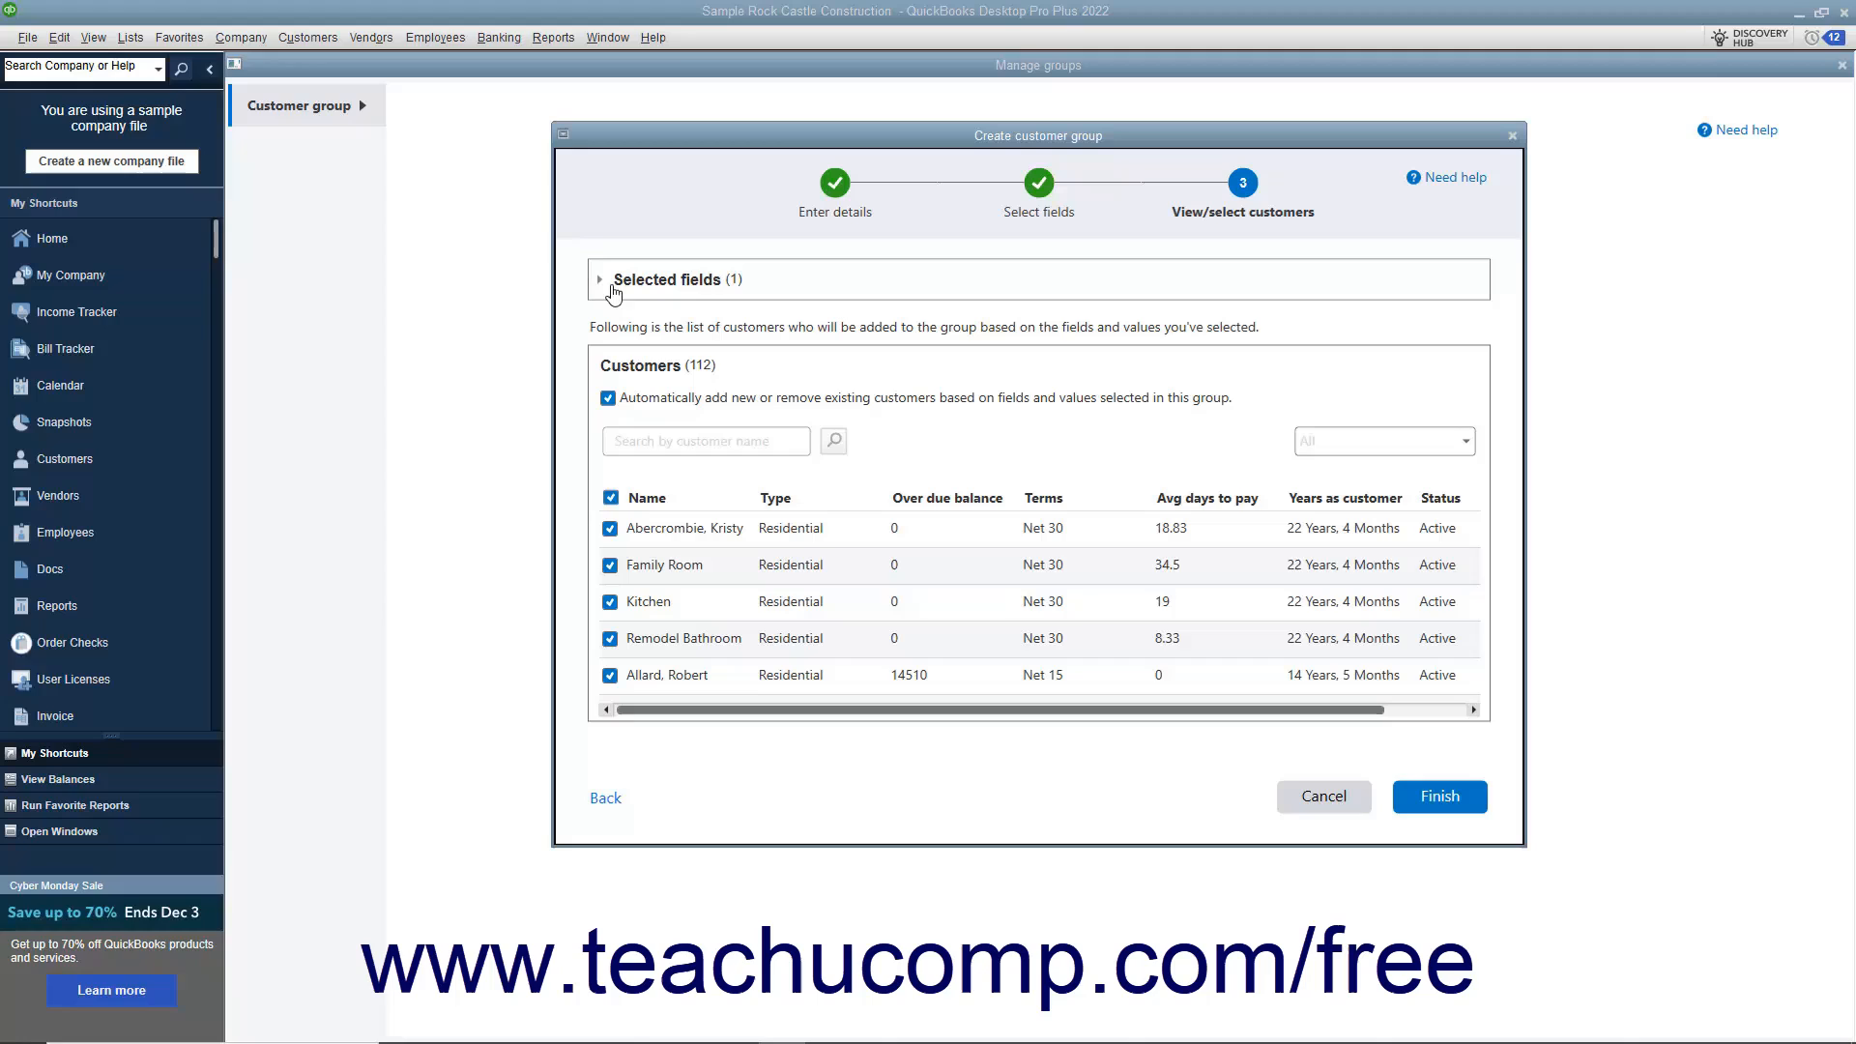
{"action": "left_click", "coordinate": [601, 280]}
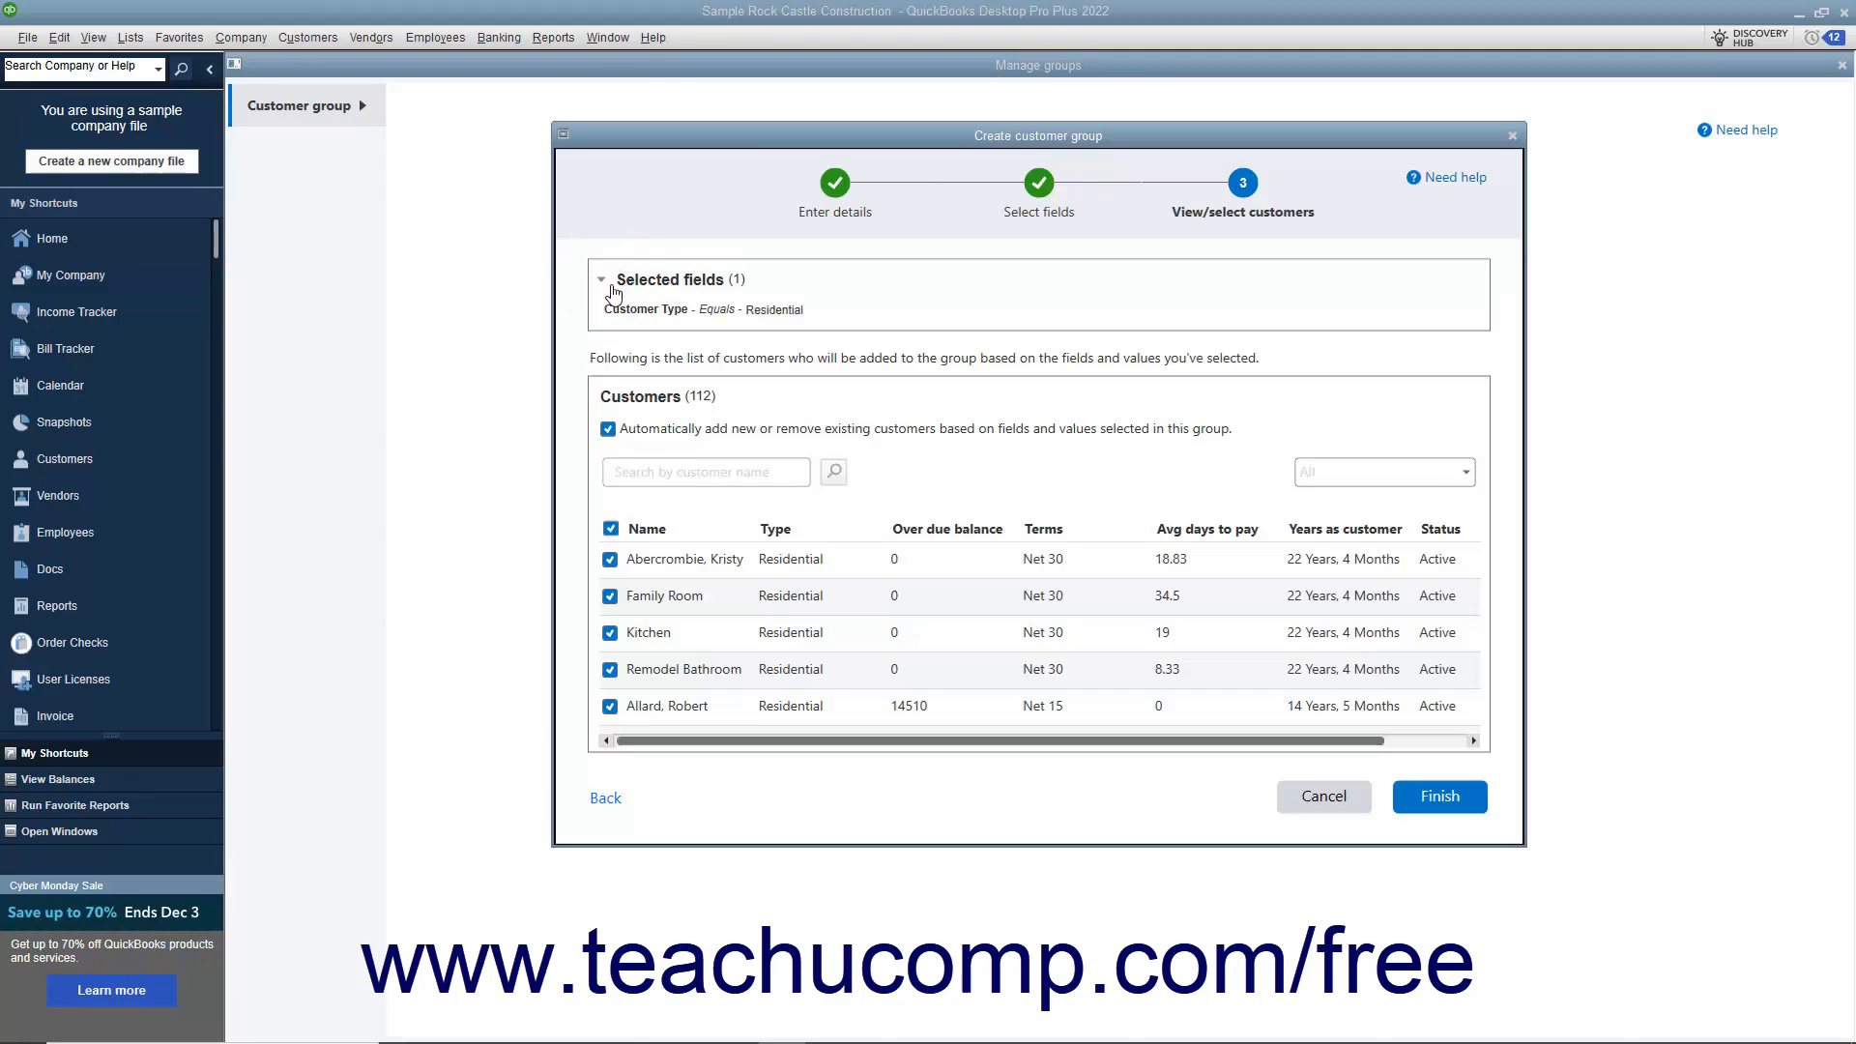
{"action": "left_click", "coordinate": [601, 280]}
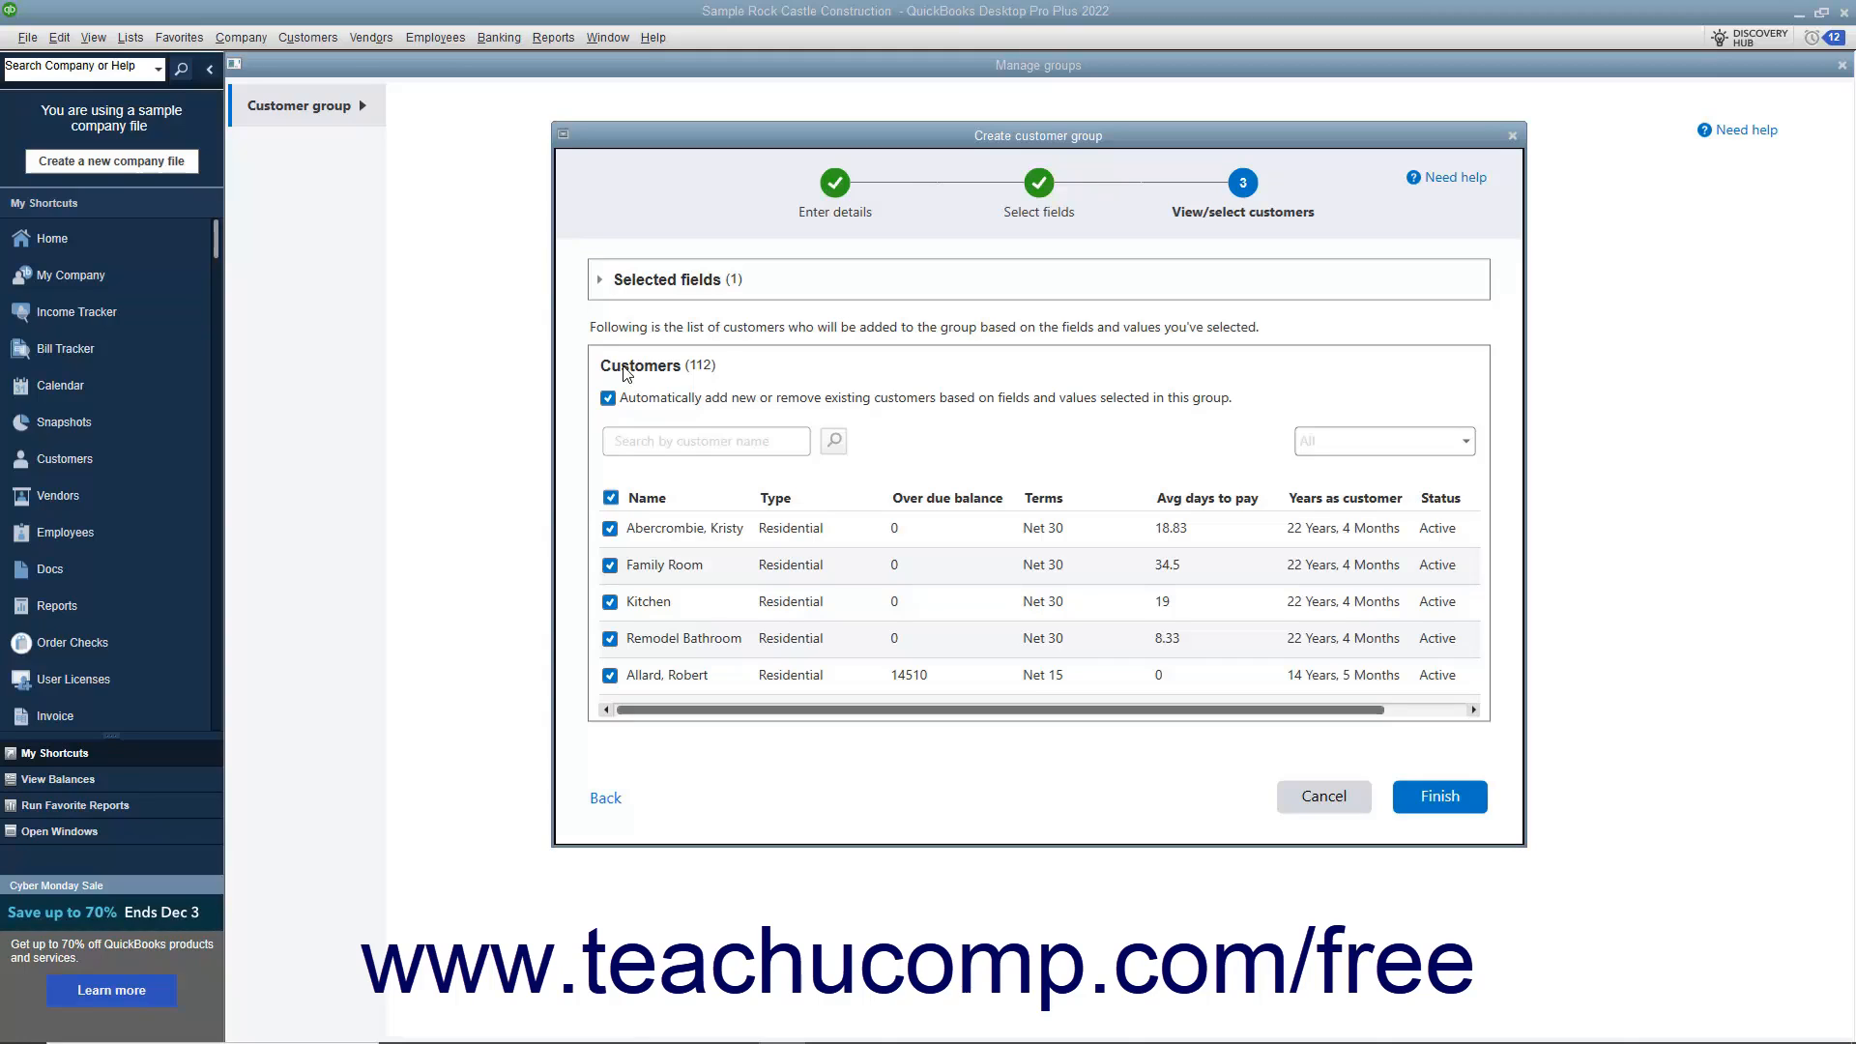
{"action": "mouse_move", "coordinate": [637, 407]}
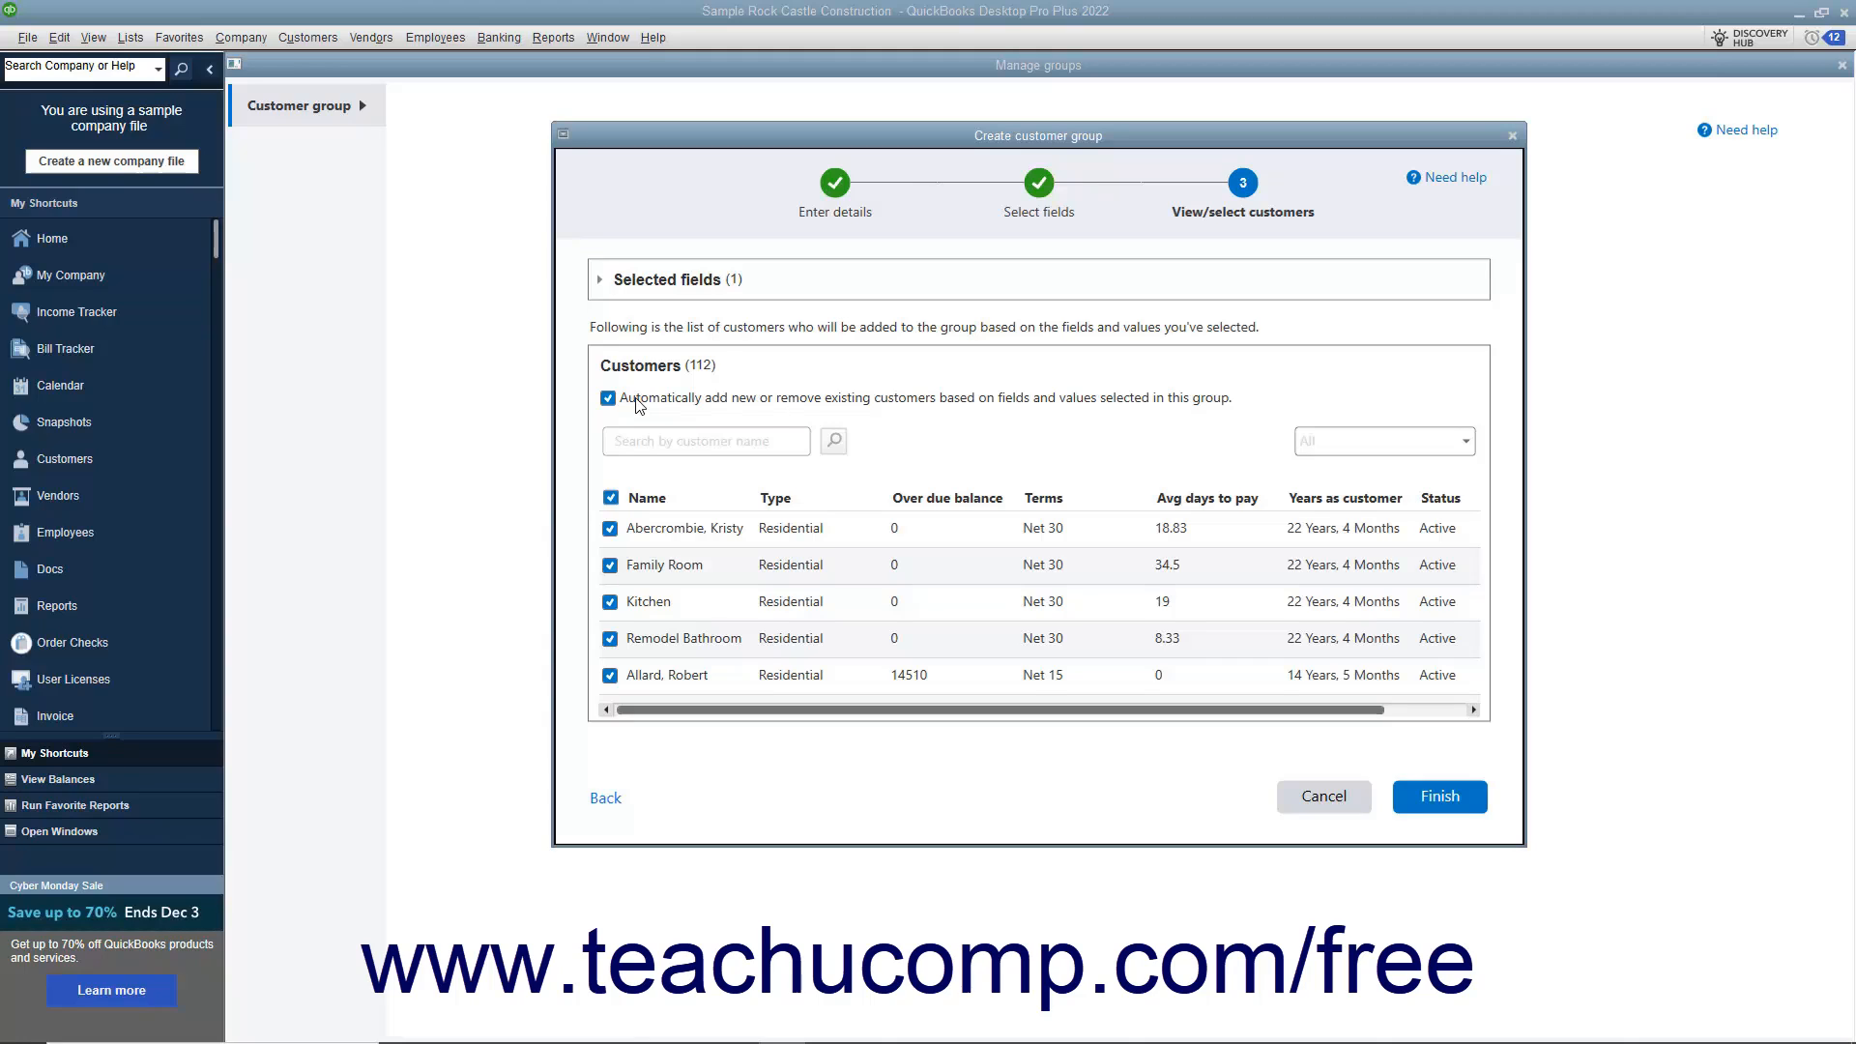
{"action": "mouse_move", "coordinate": [1439, 796]}
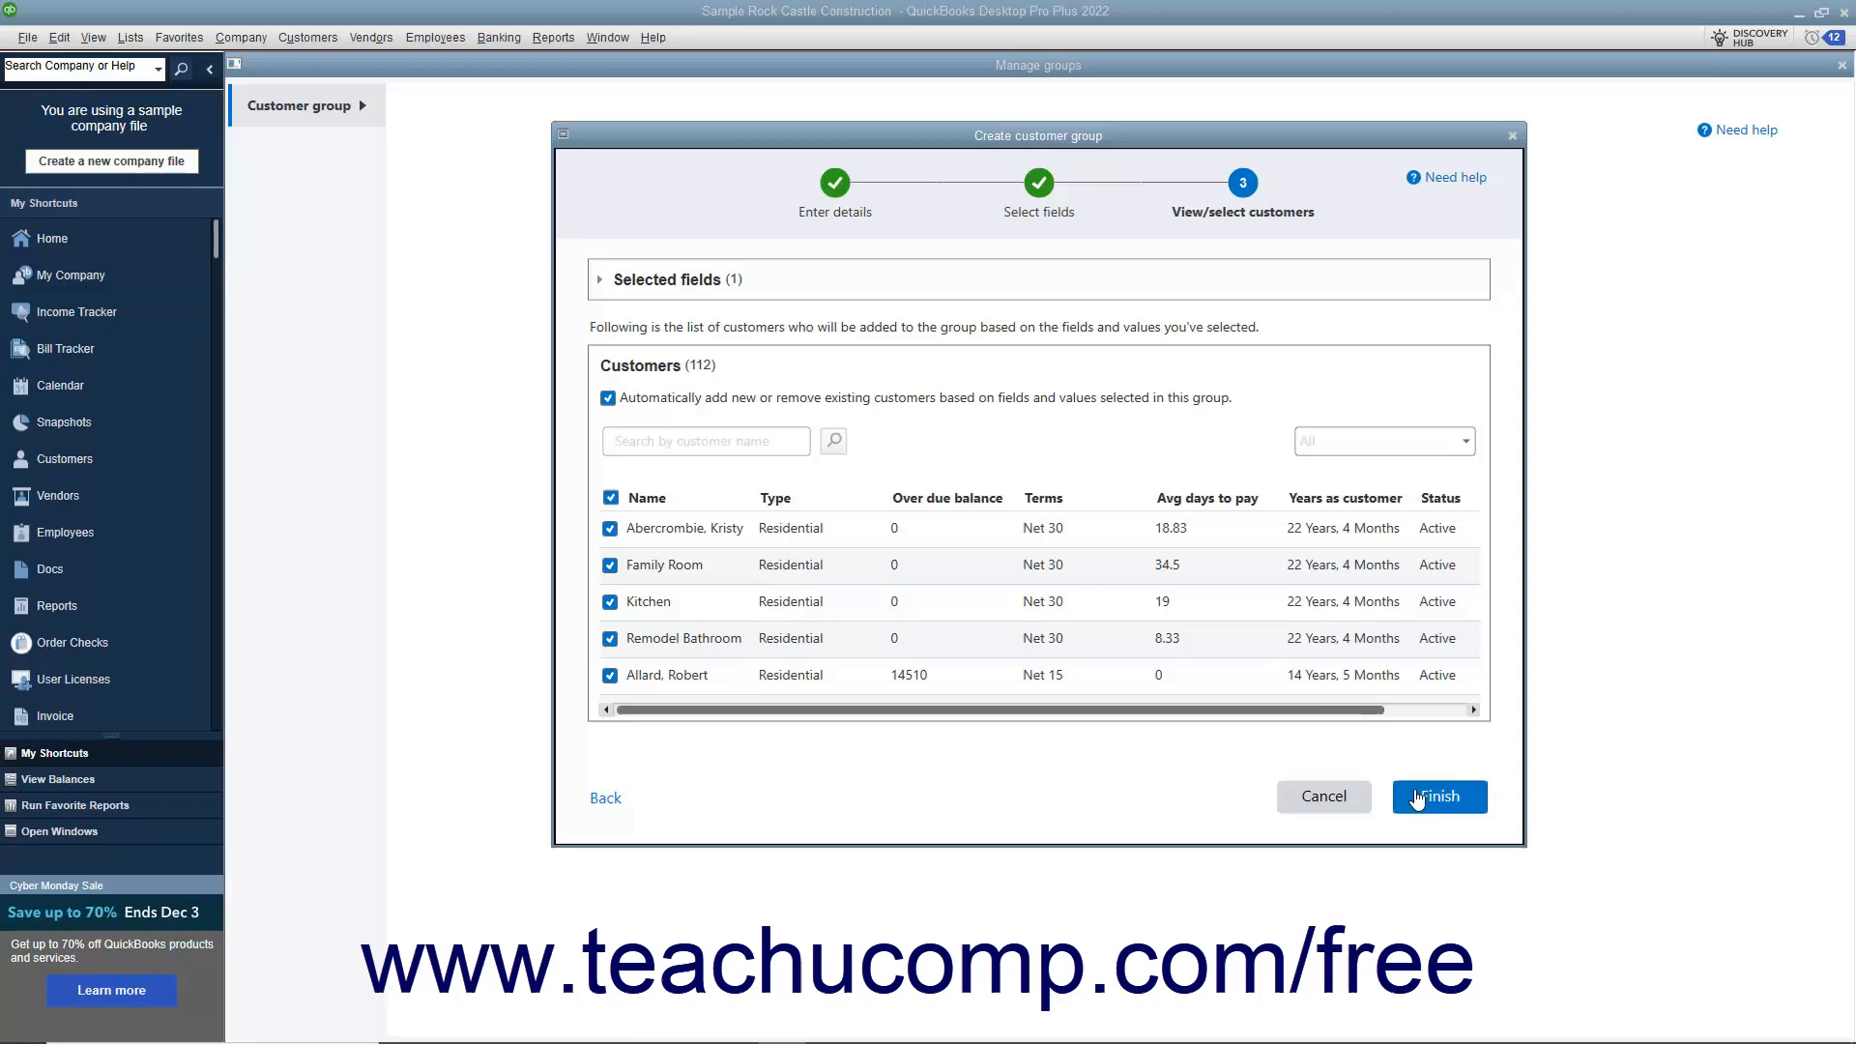
{"action": "left_click", "coordinate": [1438, 796]}
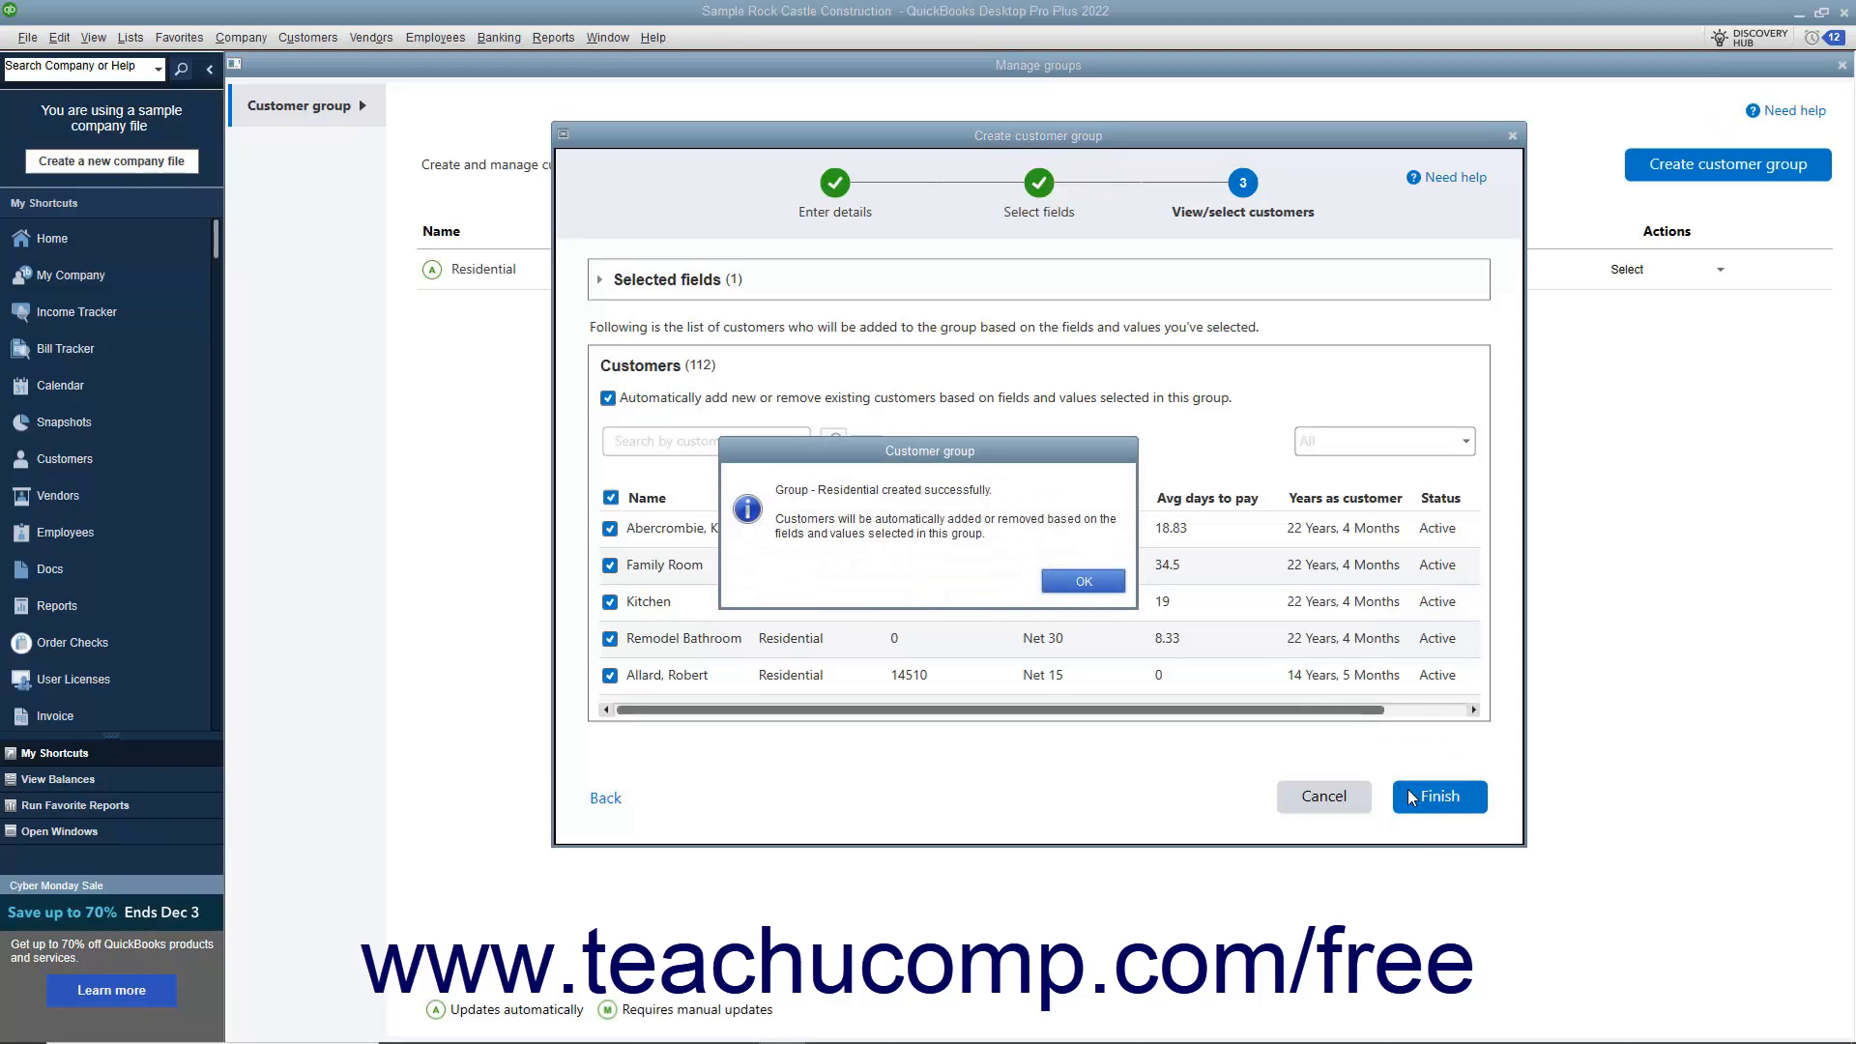
Dismiss the group-created confirmation to return to Manage Groups.
{"action": "left_click", "coordinate": [1080, 580]}
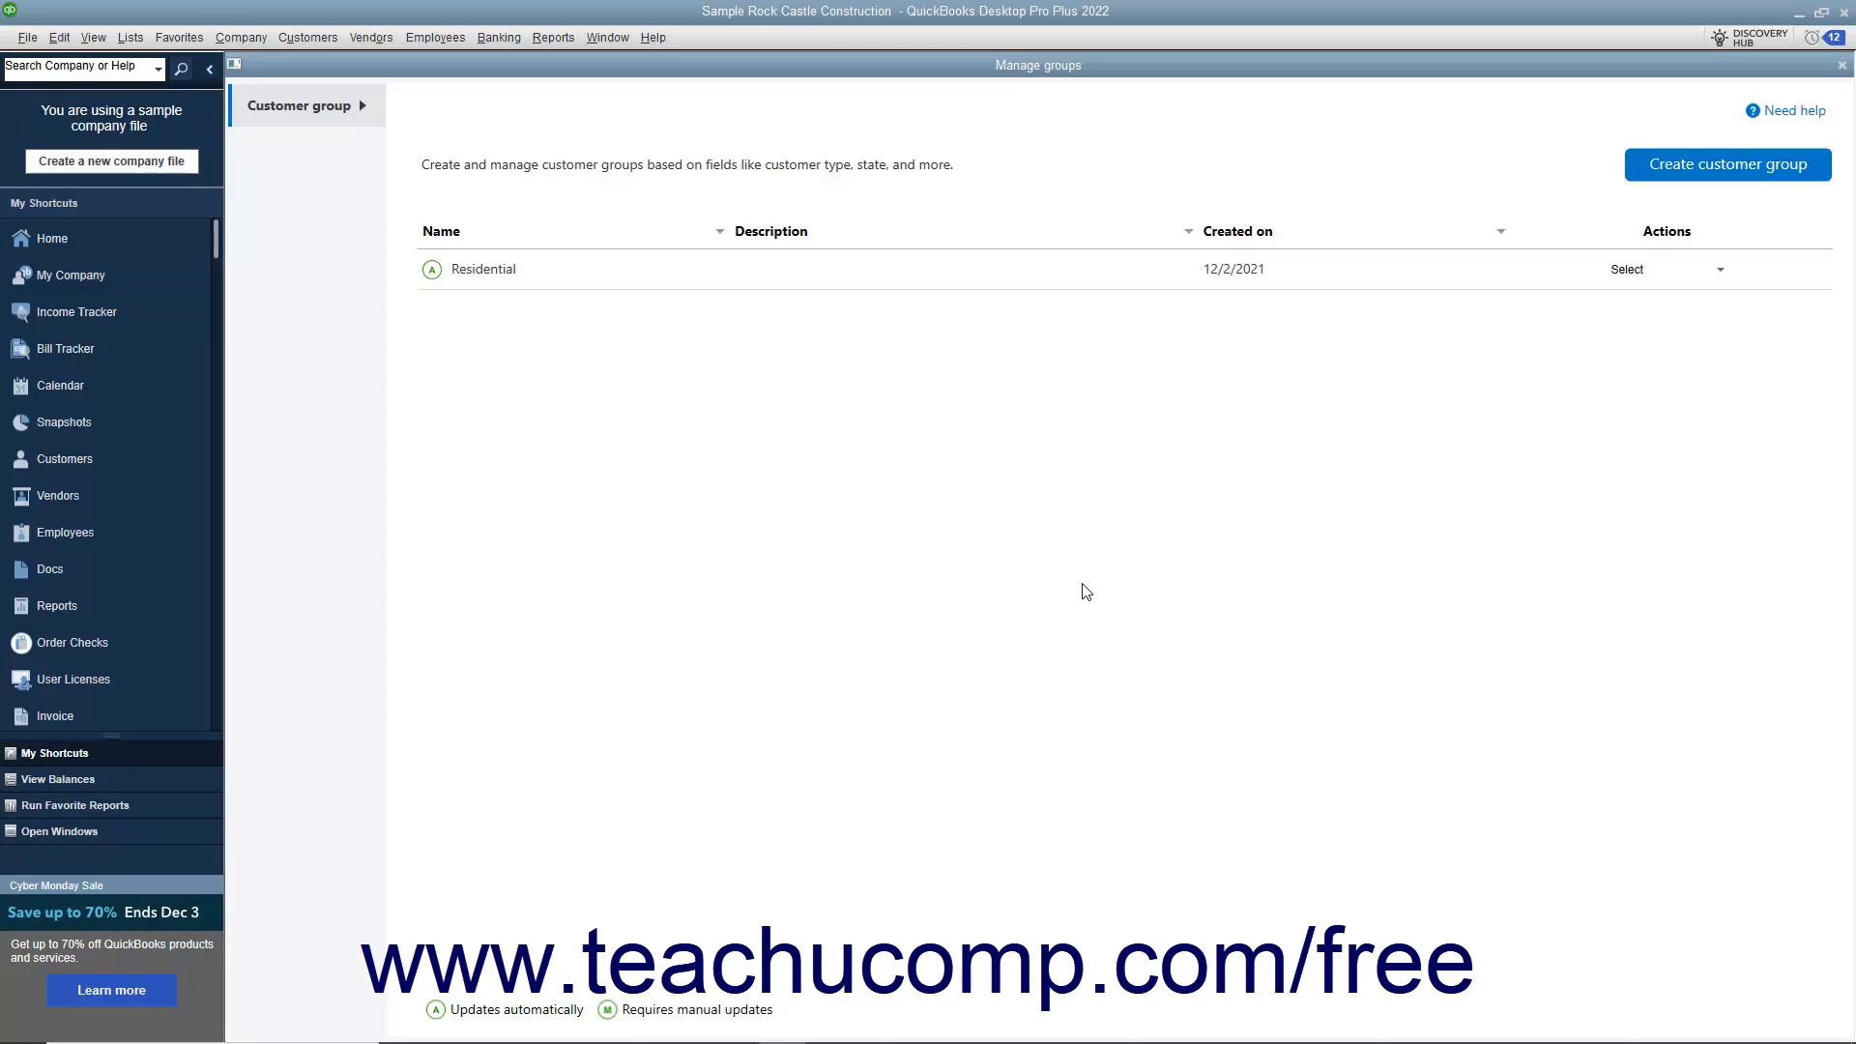
{"action": "mouse_move", "coordinate": [1095, 500]}
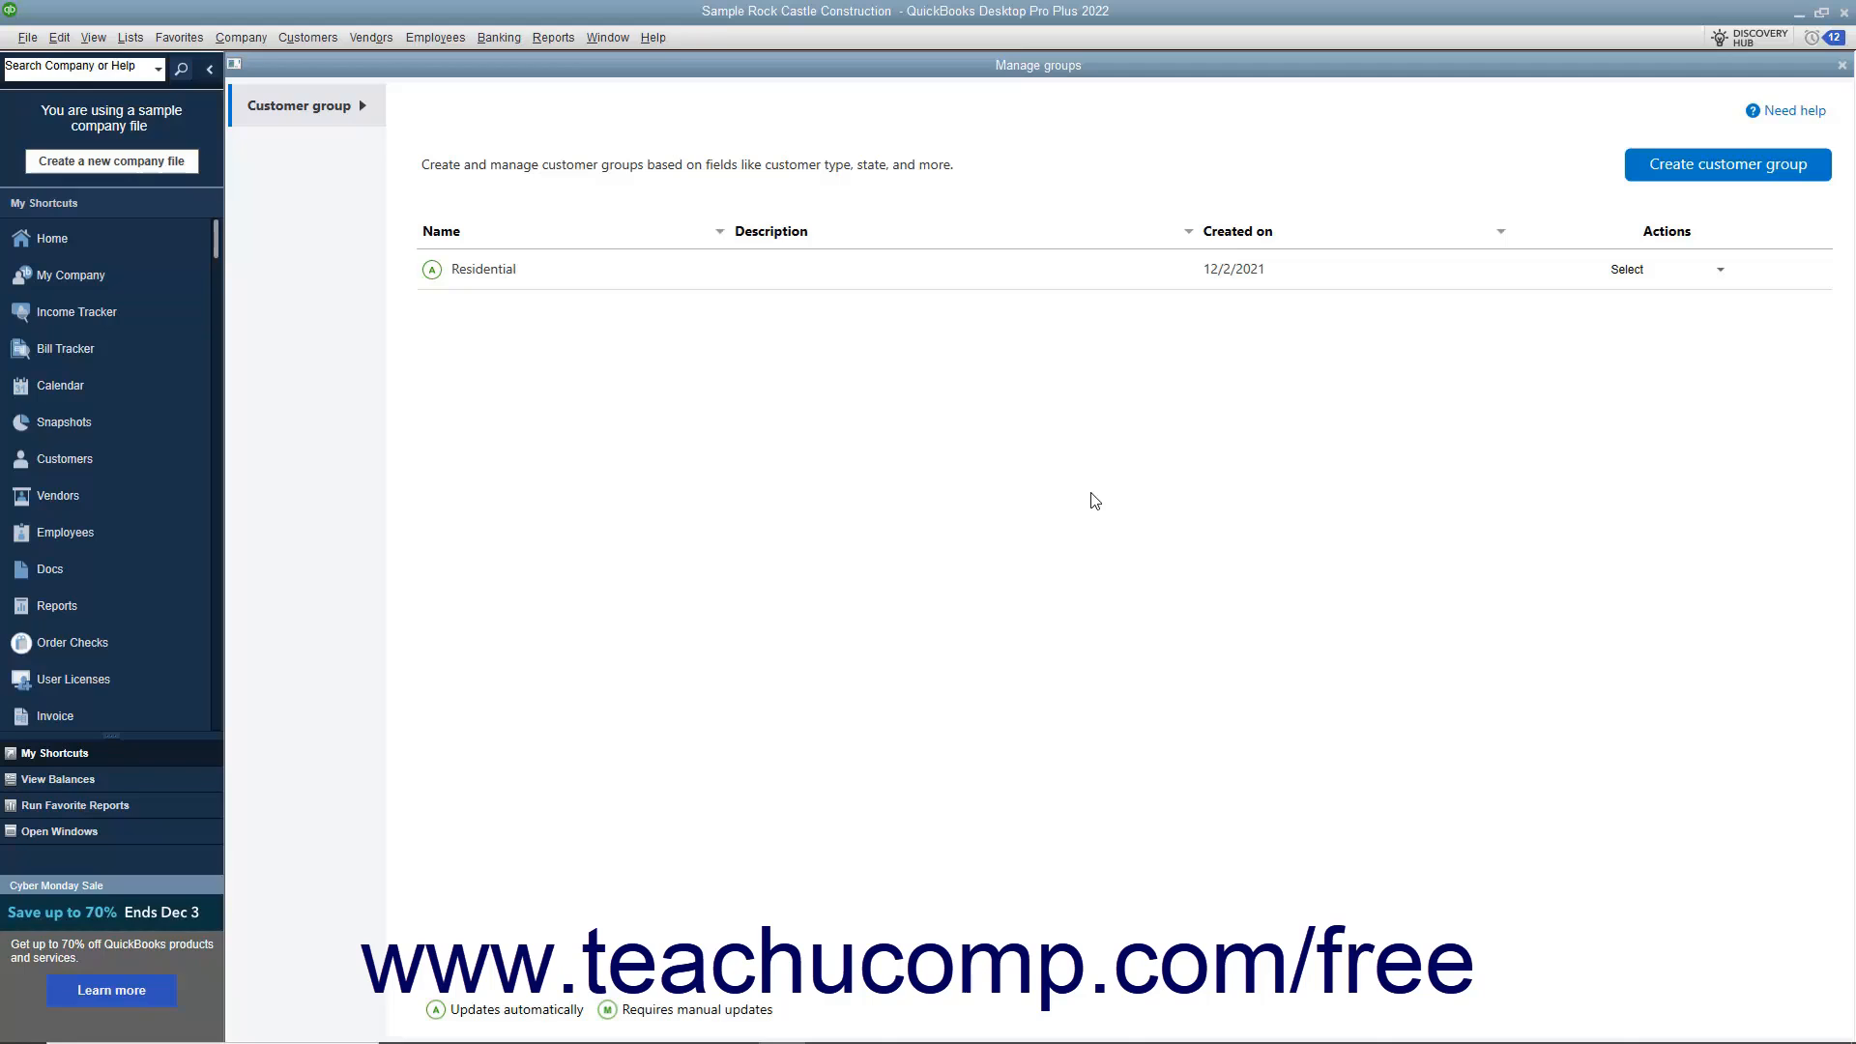
{"action": "mouse_move", "coordinate": [1715, 280]}
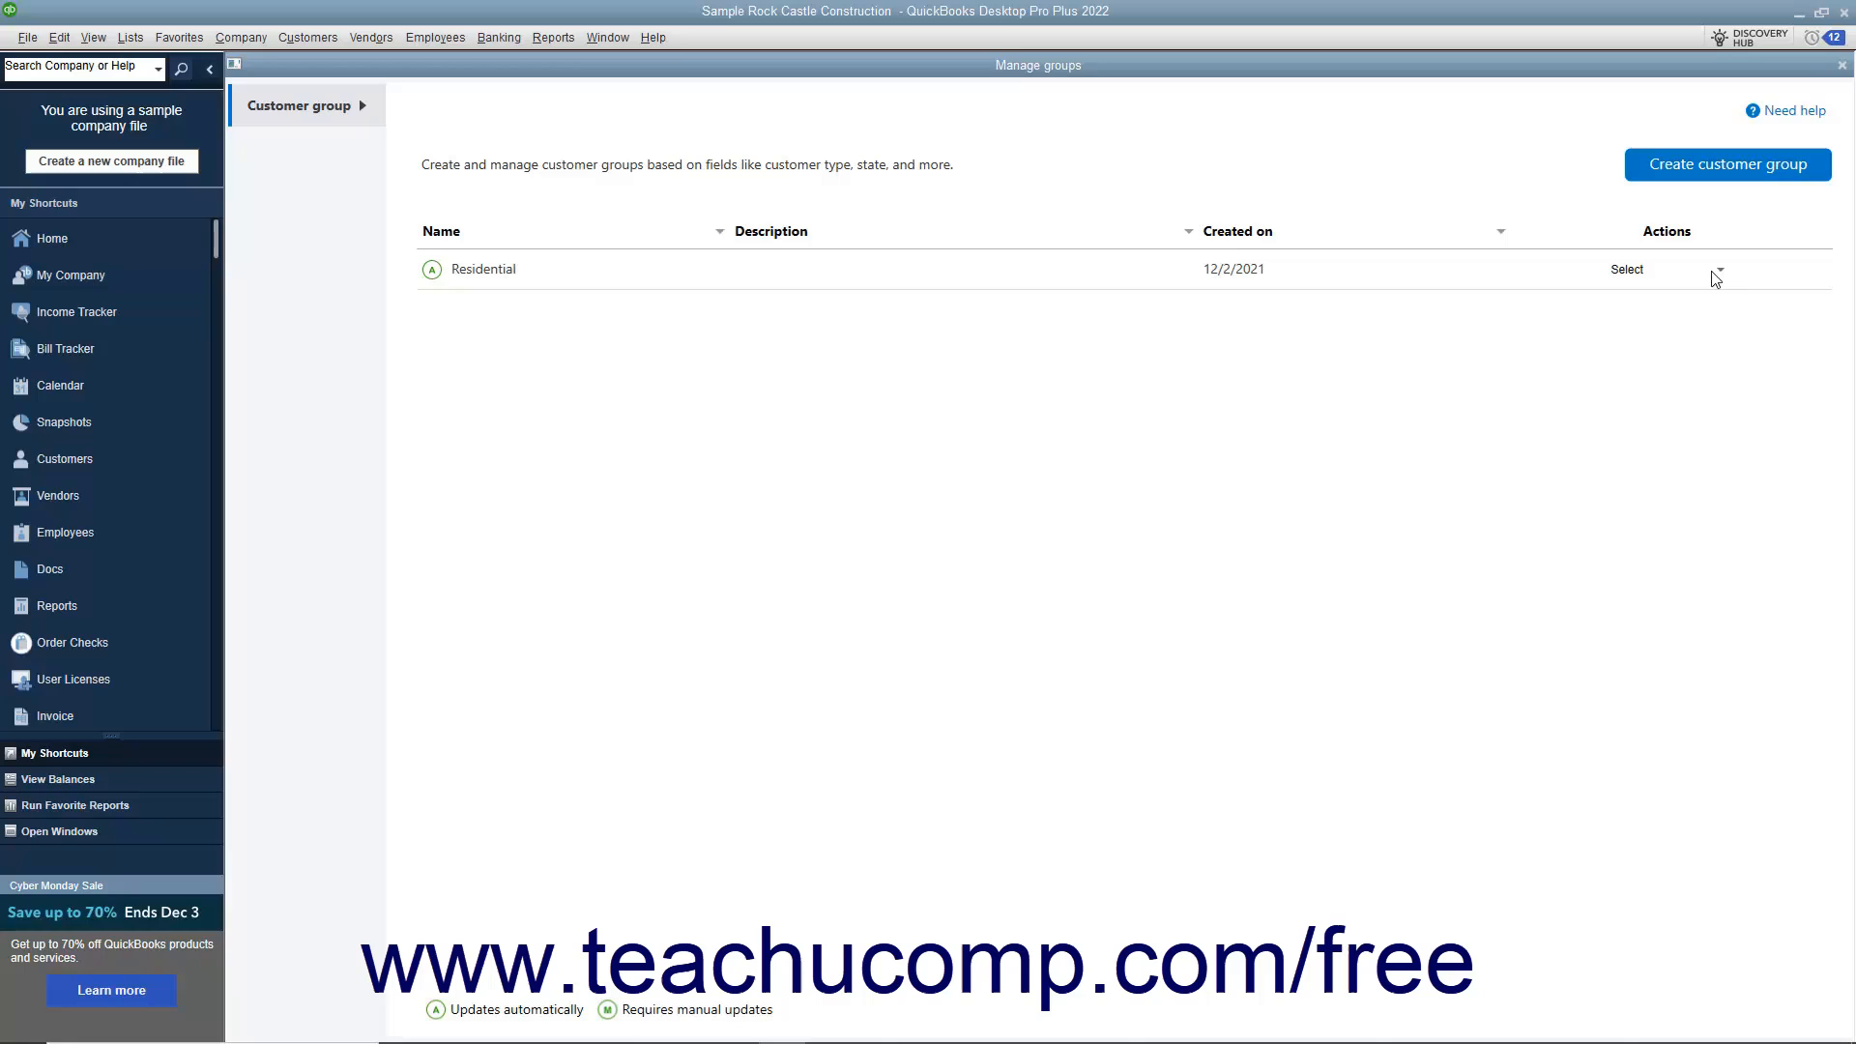
{"action": "left_click", "coordinate": [1715, 270]}
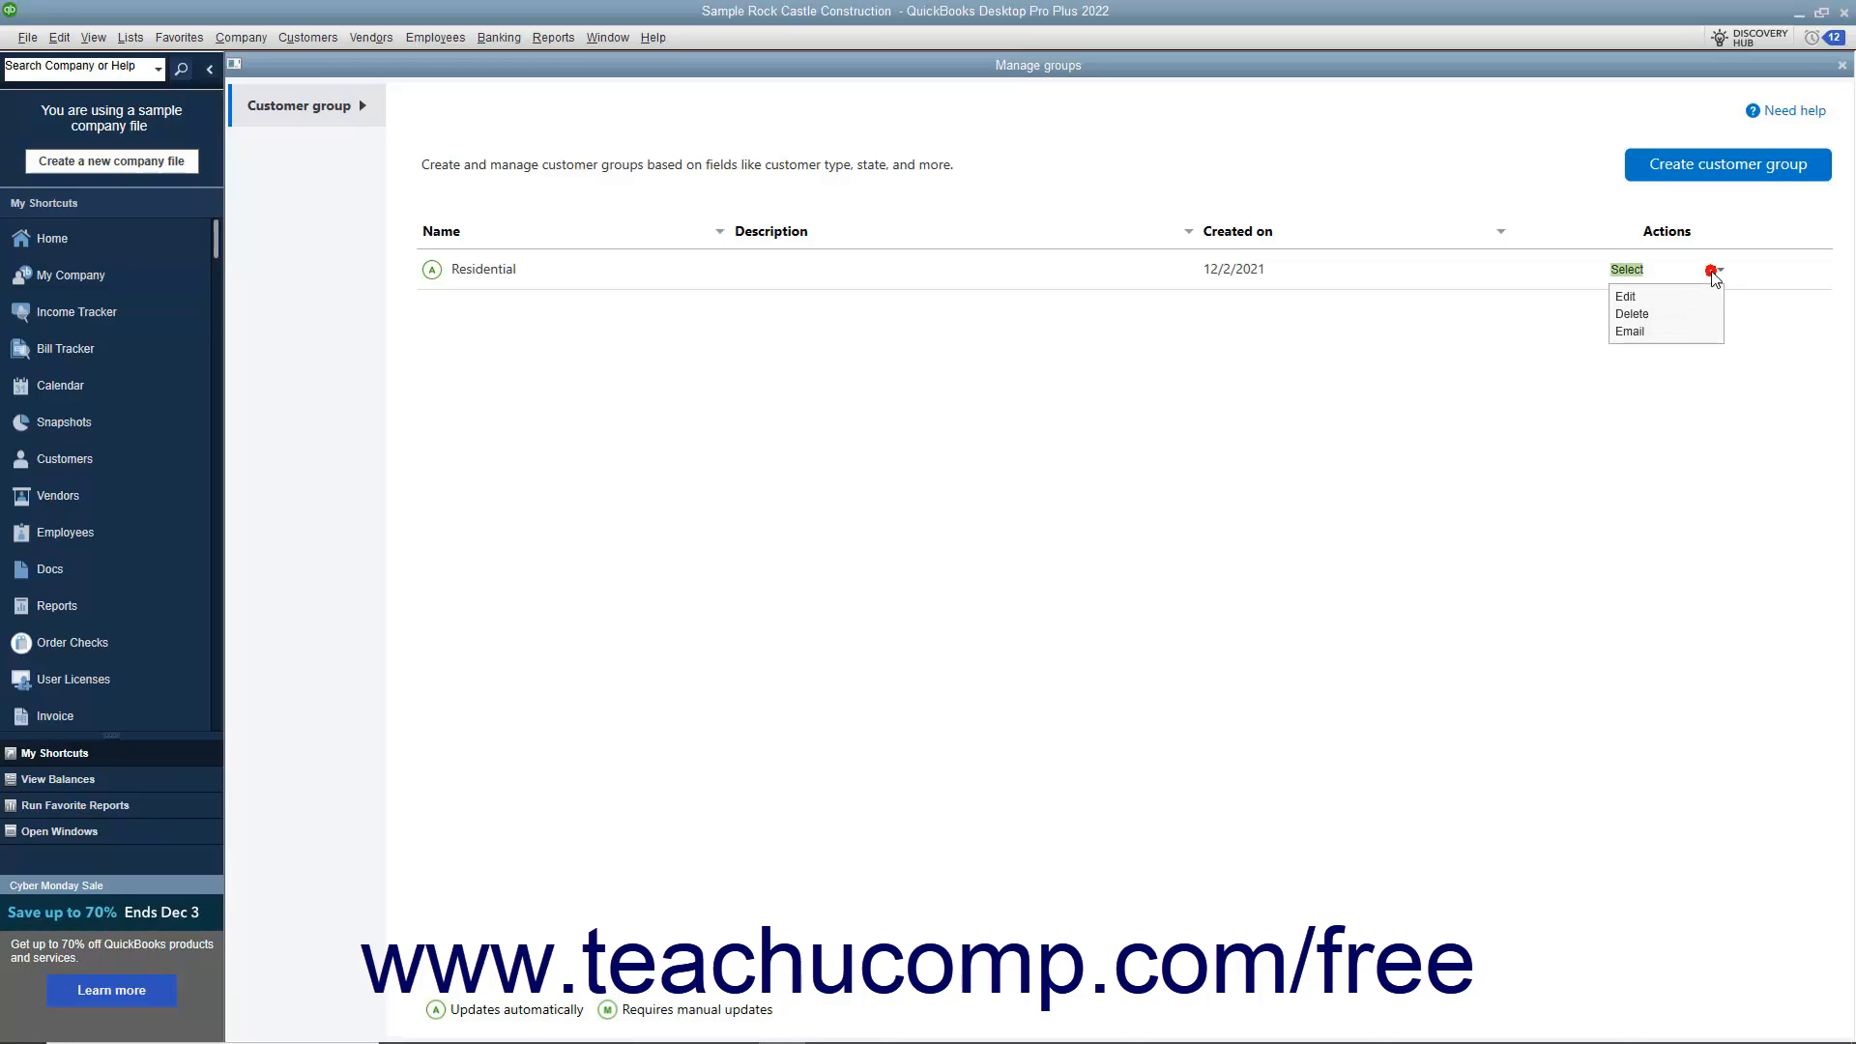
{"action": "mouse_move", "coordinate": [1662, 296]}
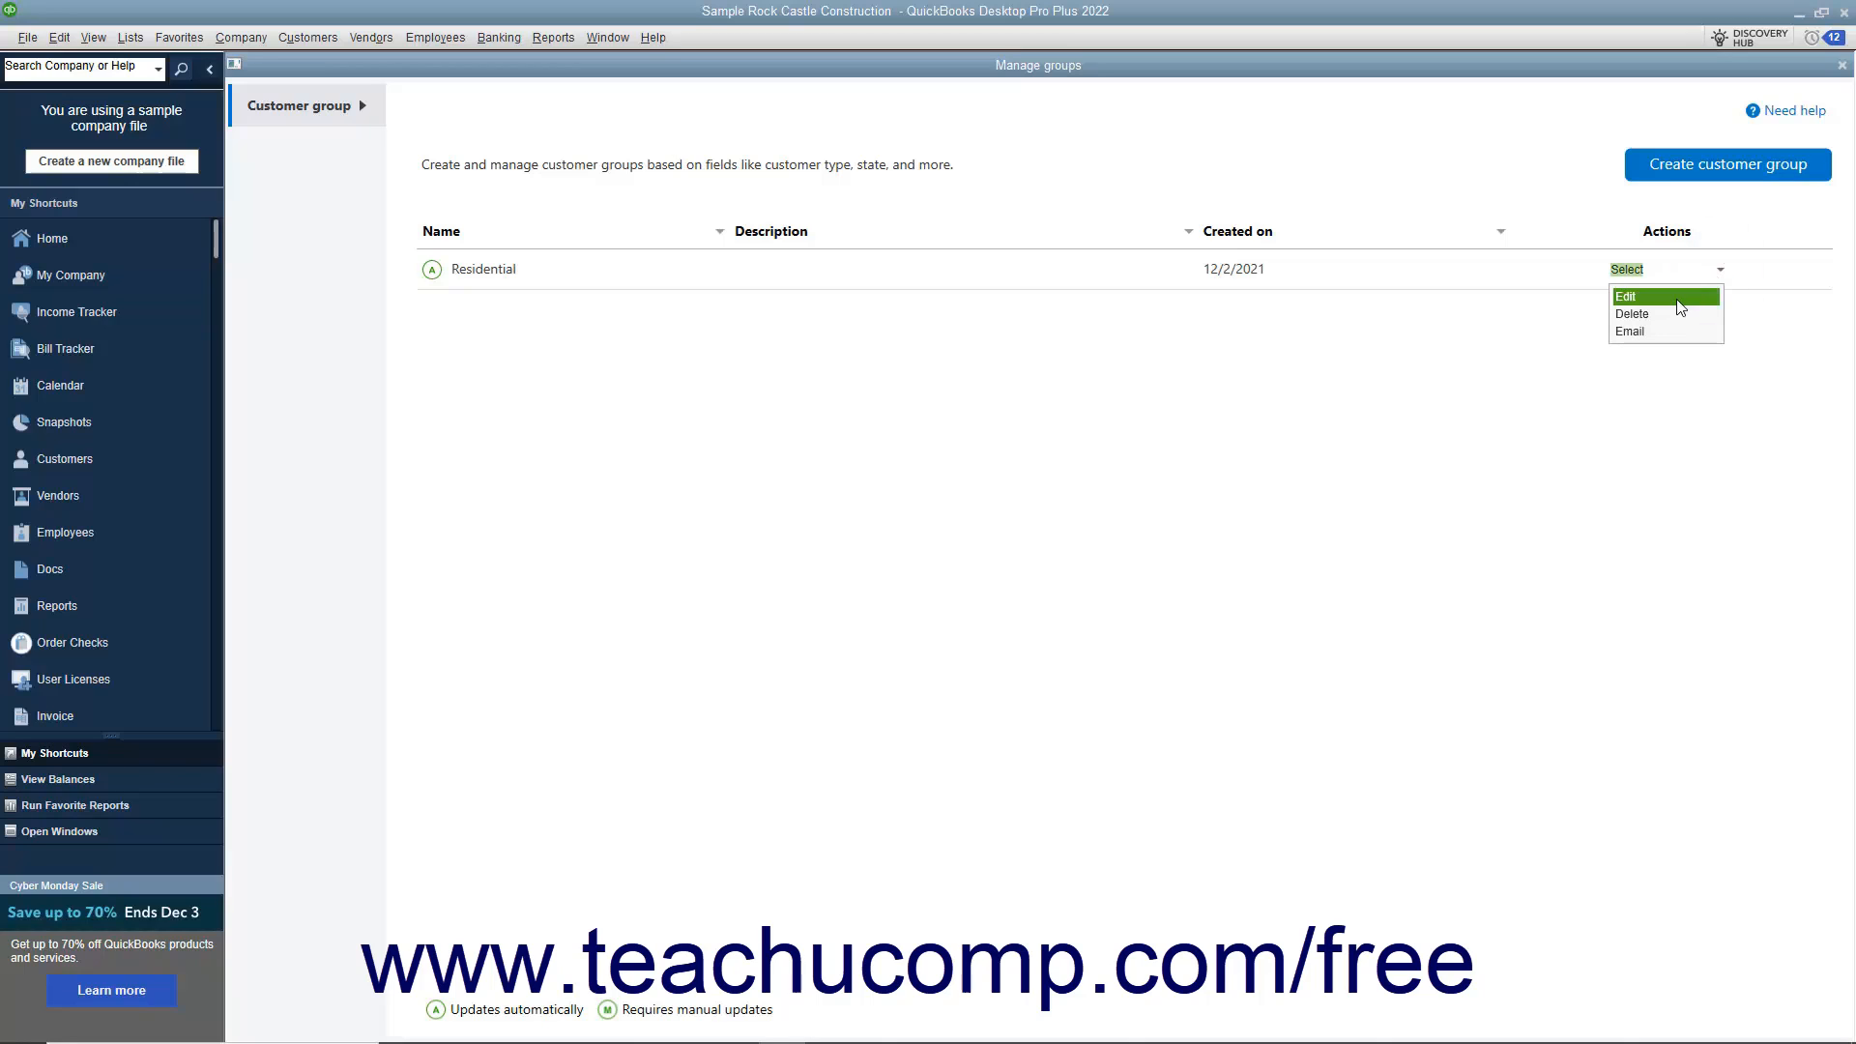
{"action": "left_click", "coordinate": [1628, 295]}
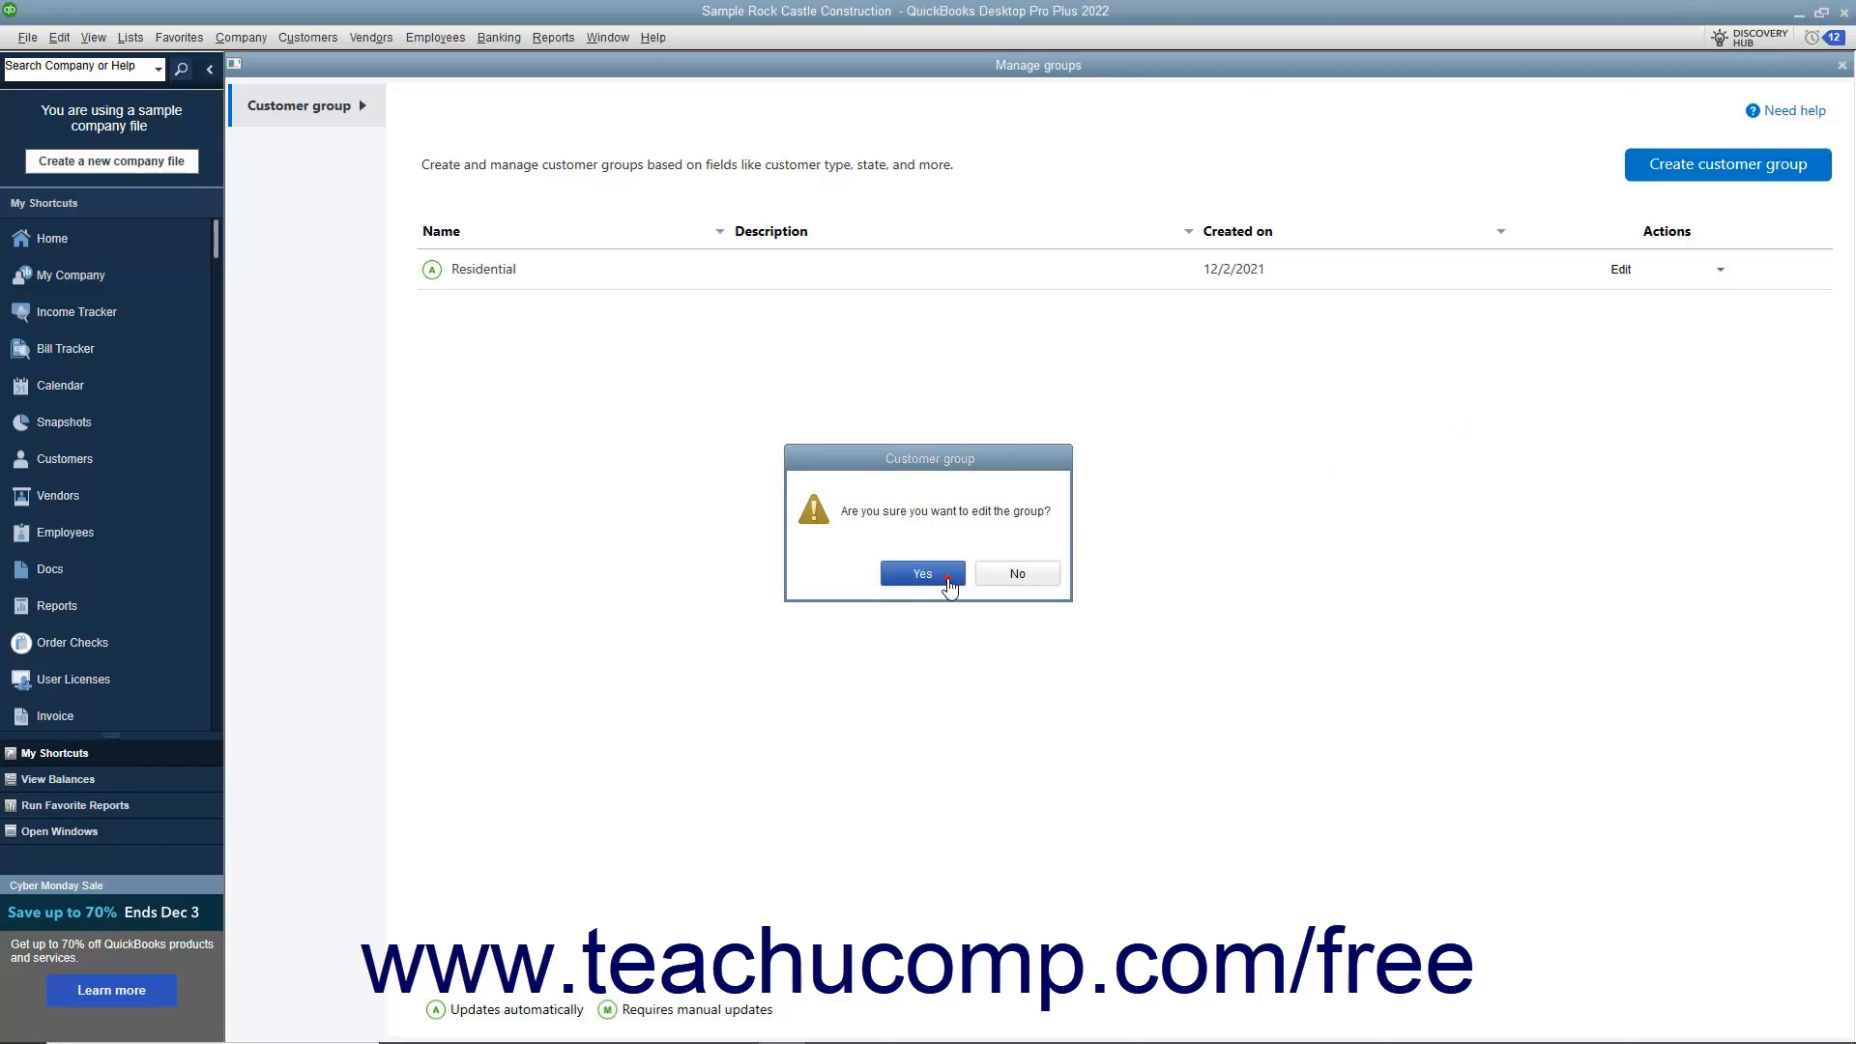
{"action": "left_click", "coordinate": [922, 573]}
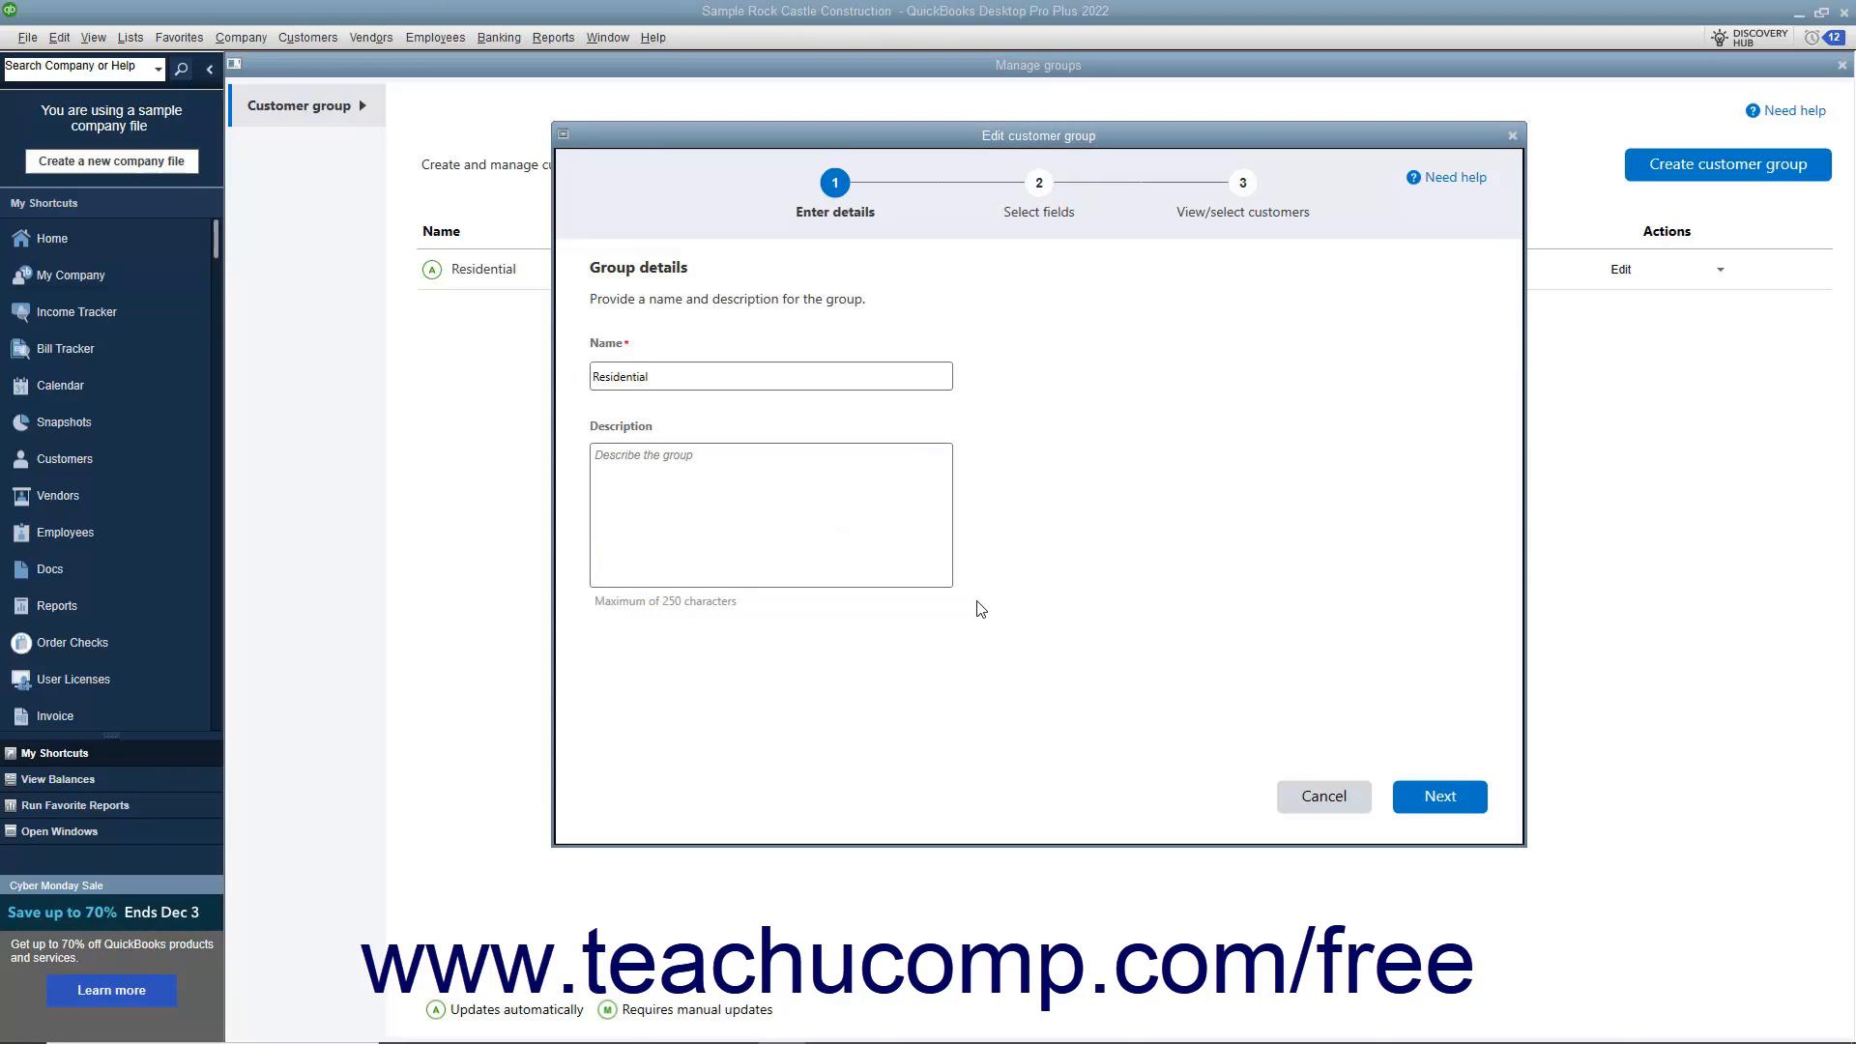
{"action": "mouse_move", "coordinate": [1130, 714]}
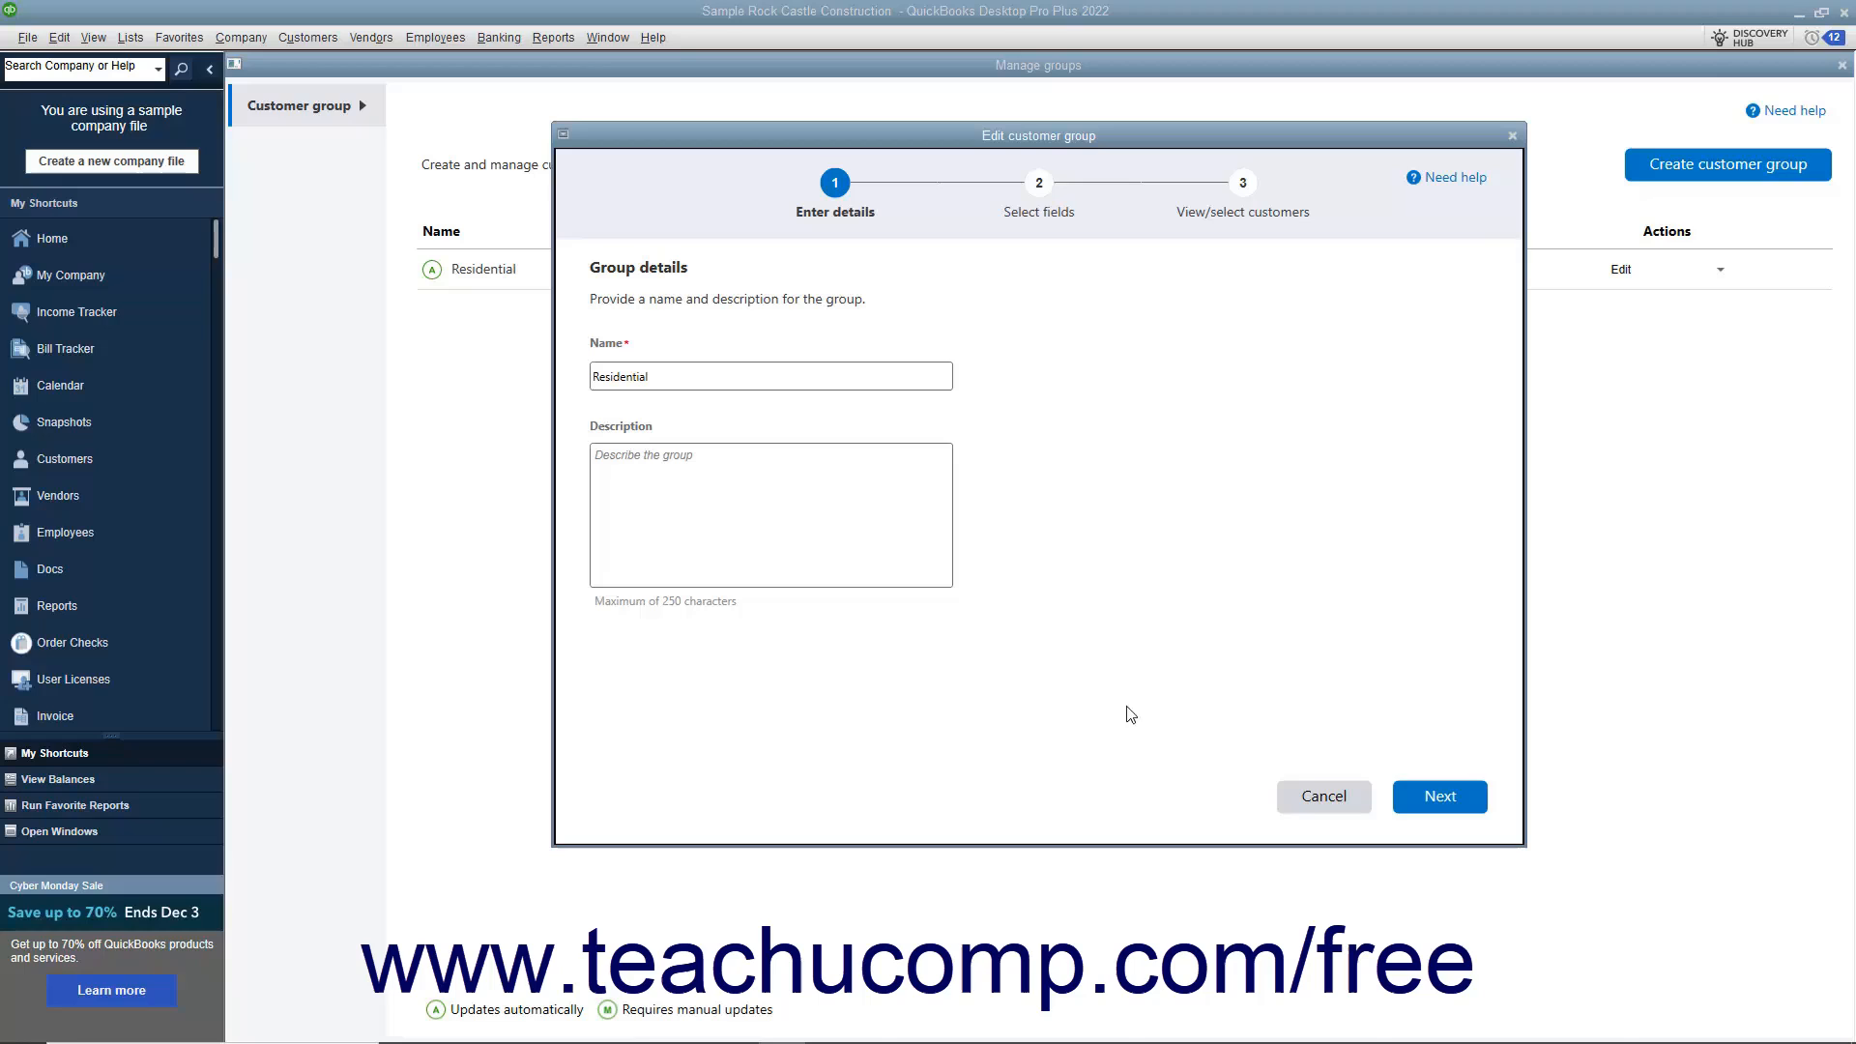
{"action": "left_click", "coordinate": [1323, 796]}
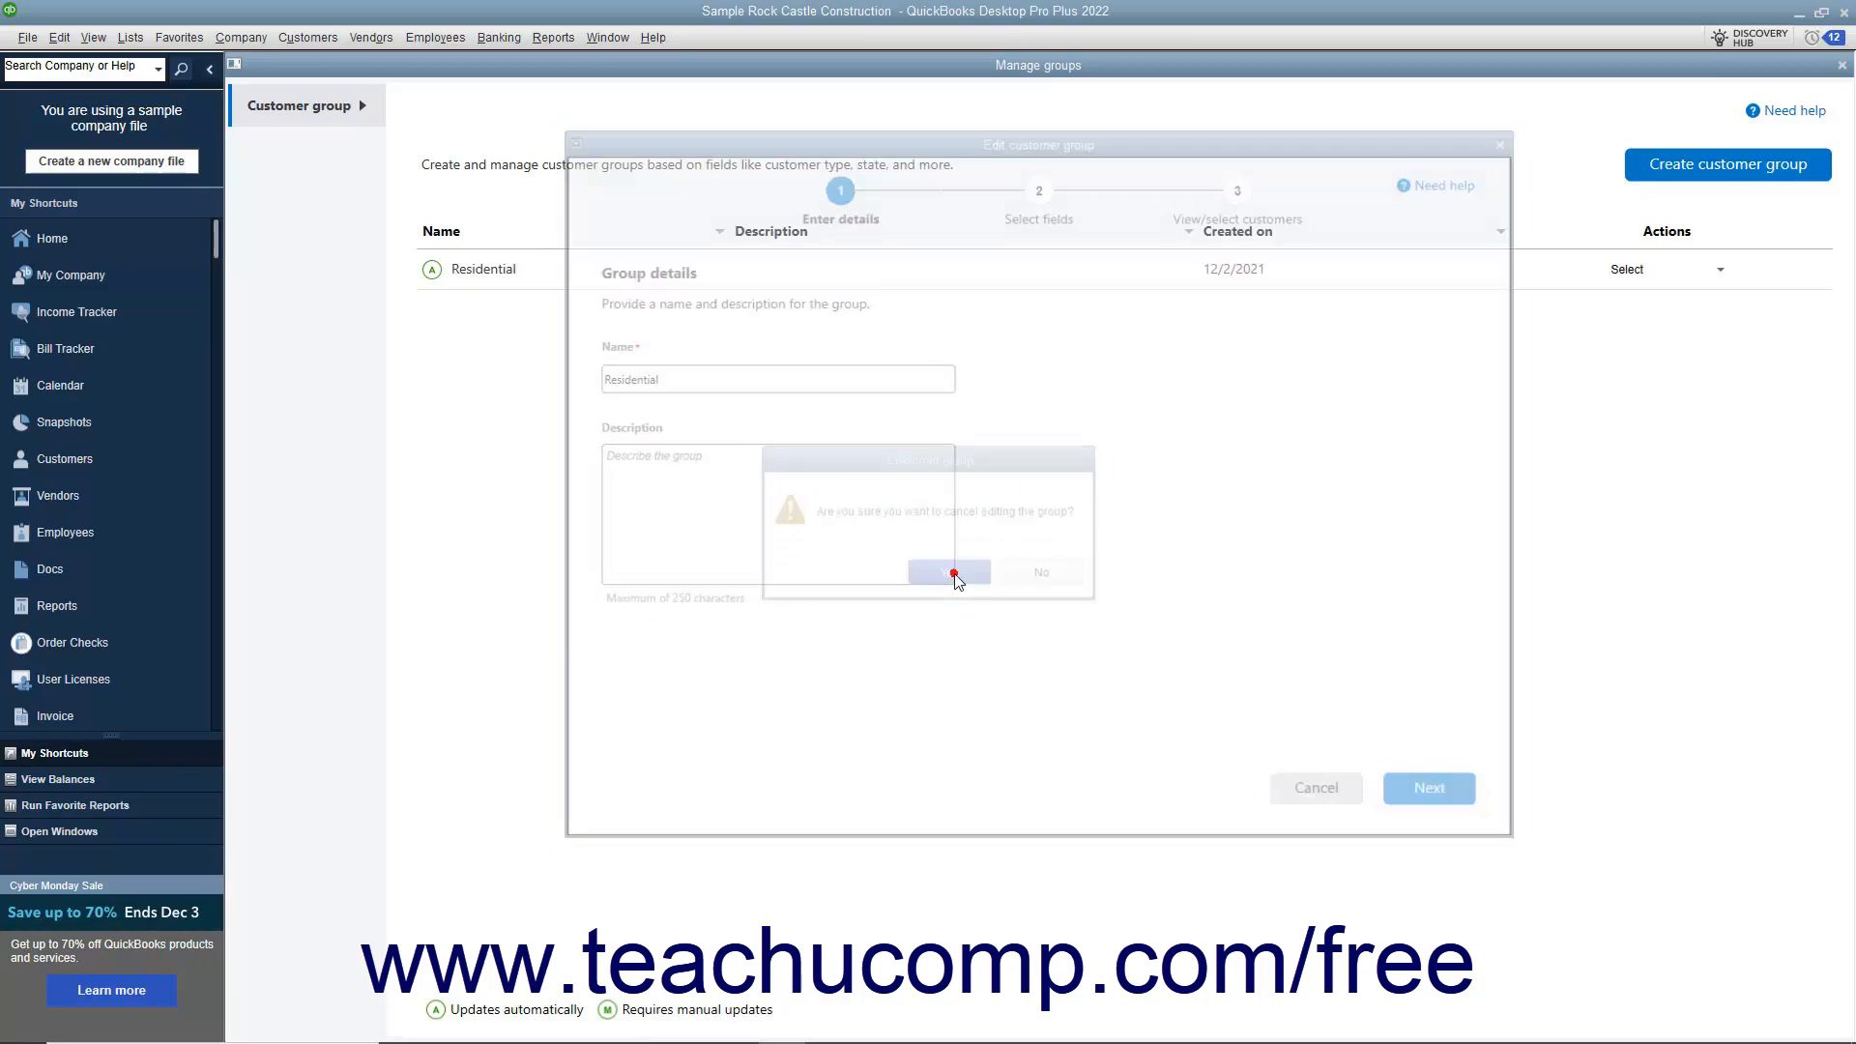
{"action": "left_click", "coordinate": [950, 571]}
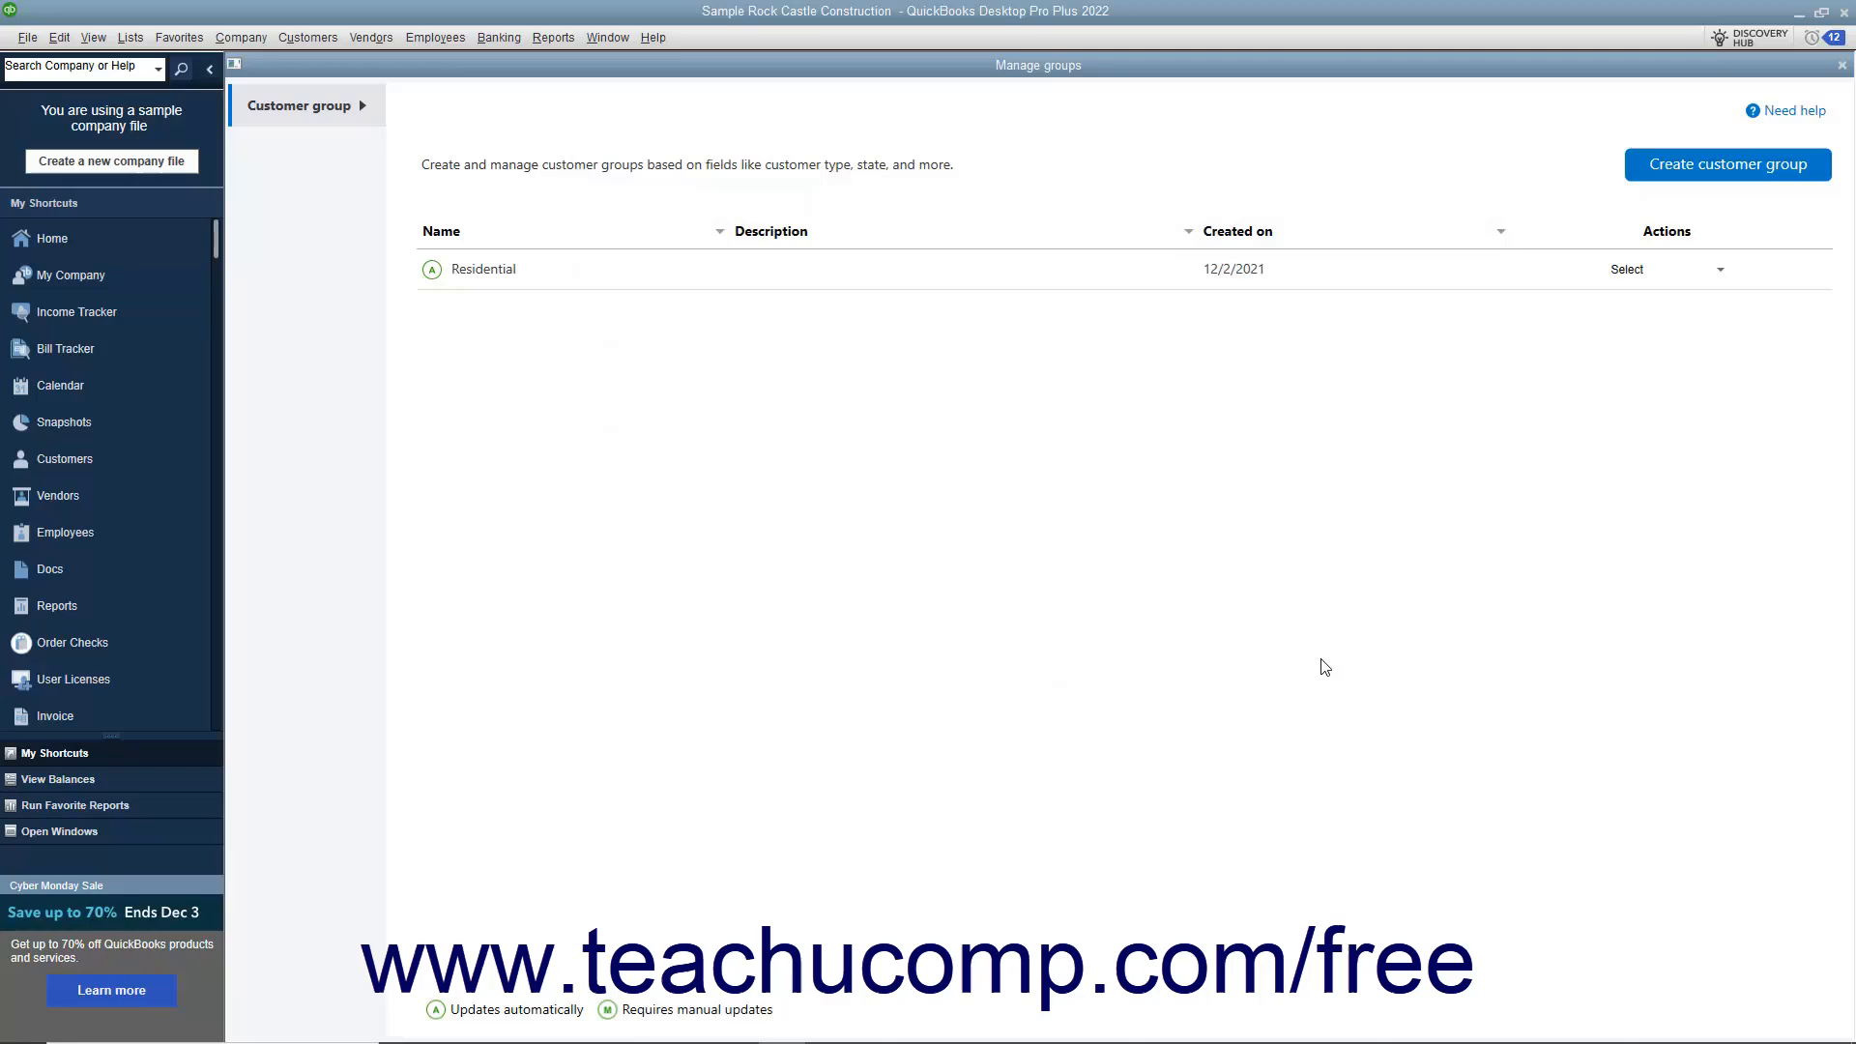
{"action": "mouse_move", "coordinate": [1710, 327]}
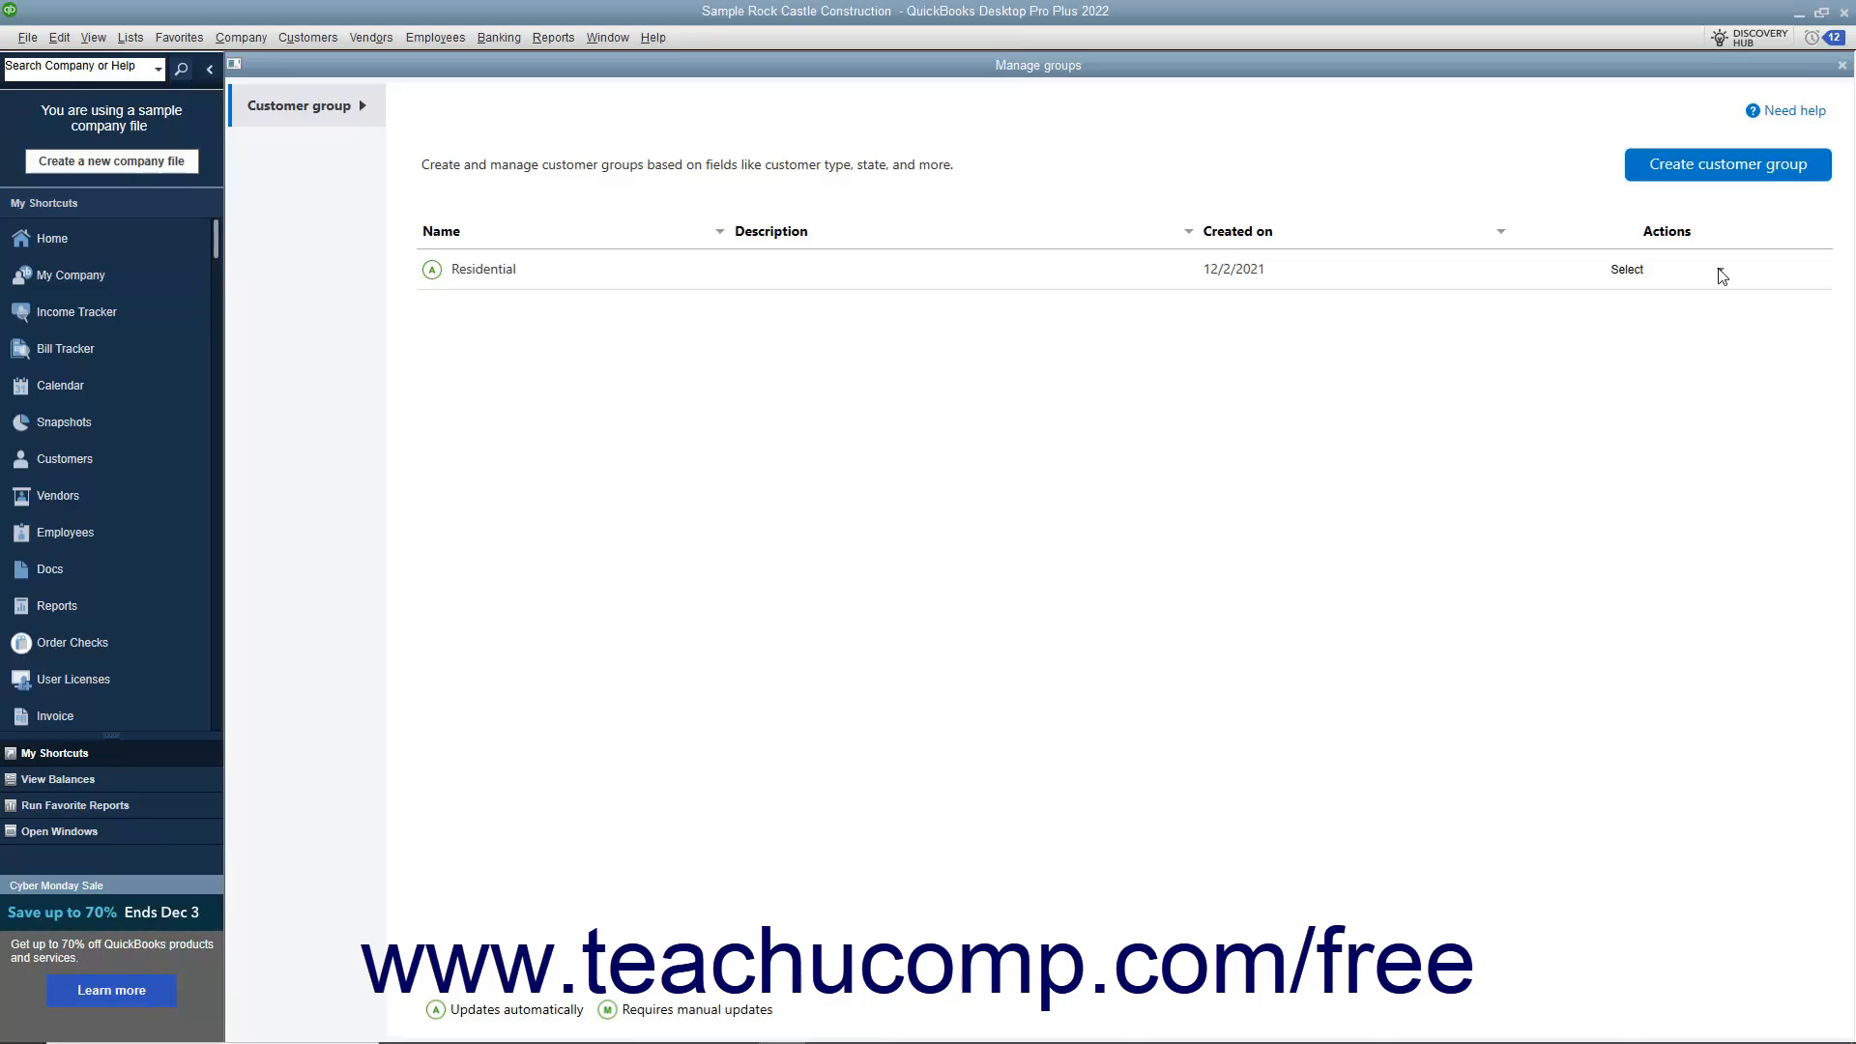
{"action": "left_click", "coordinate": [1626, 268]}
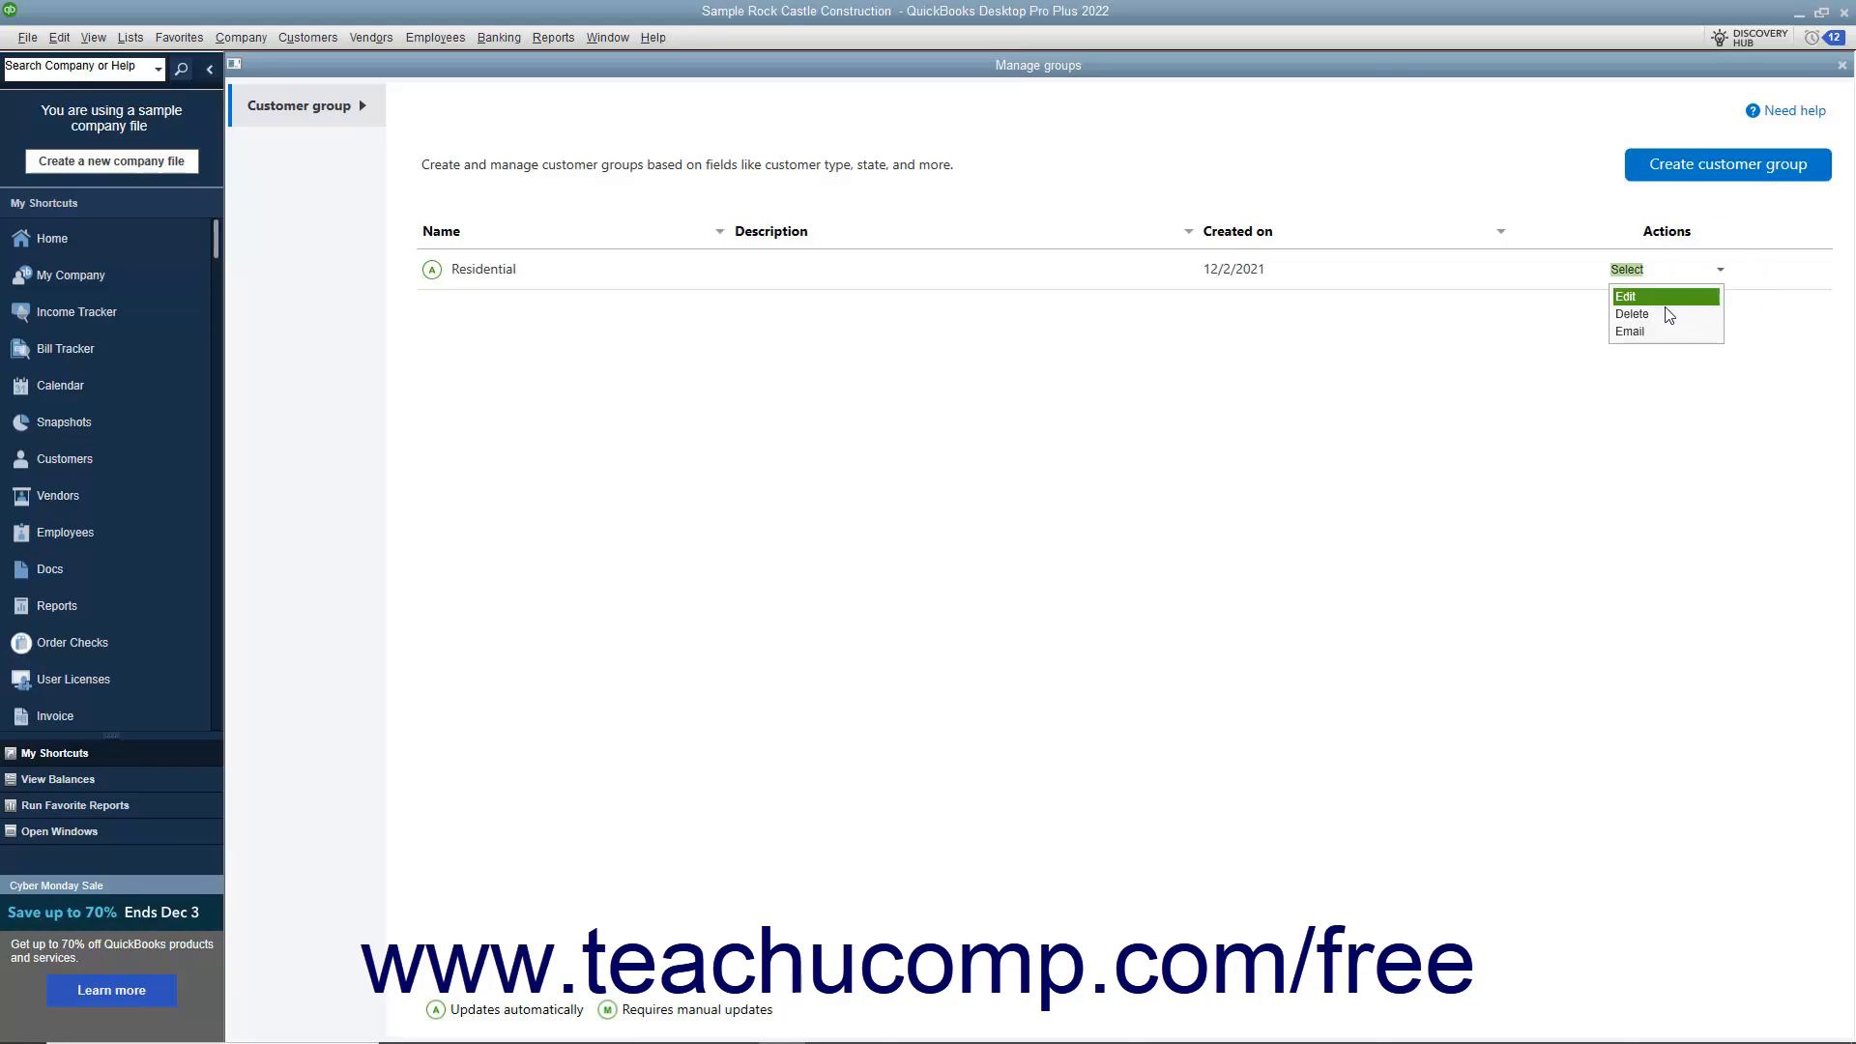
{"action": "left_click", "coordinate": [1631, 313]}
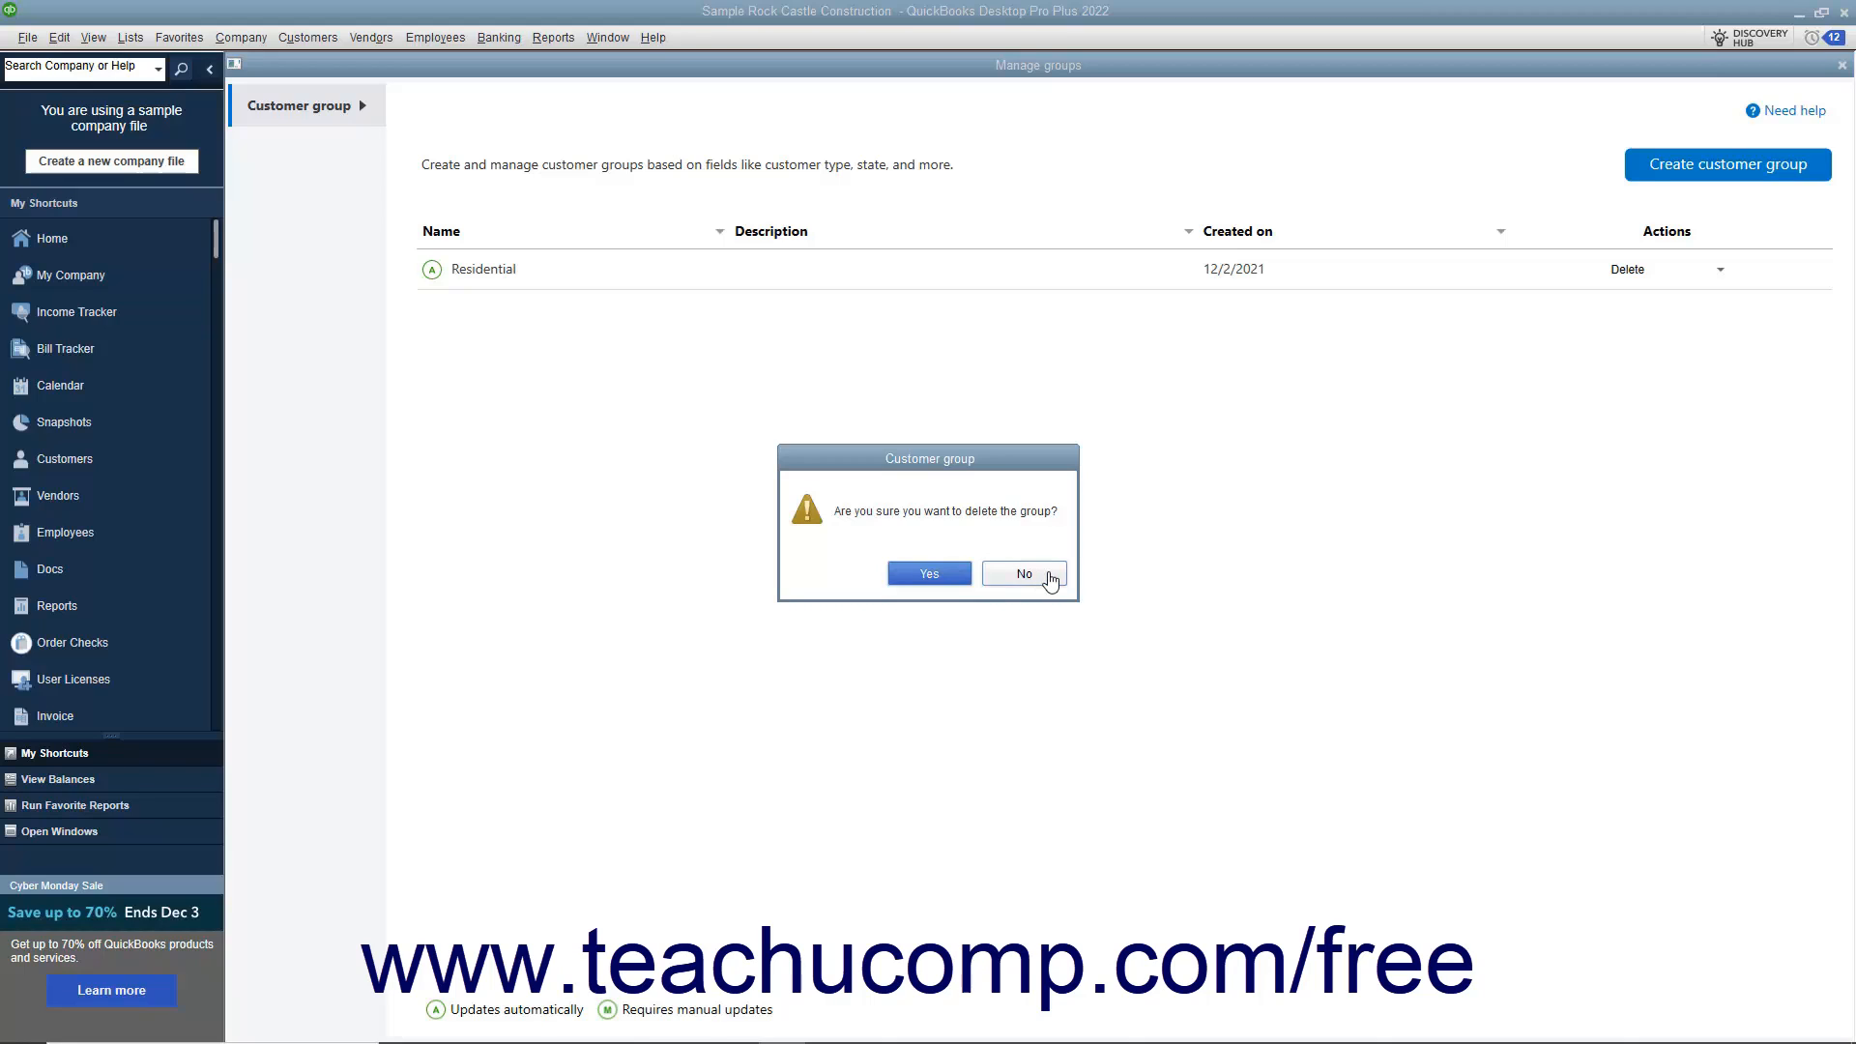
{"action": "left_click", "coordinate": [1022, 574]}
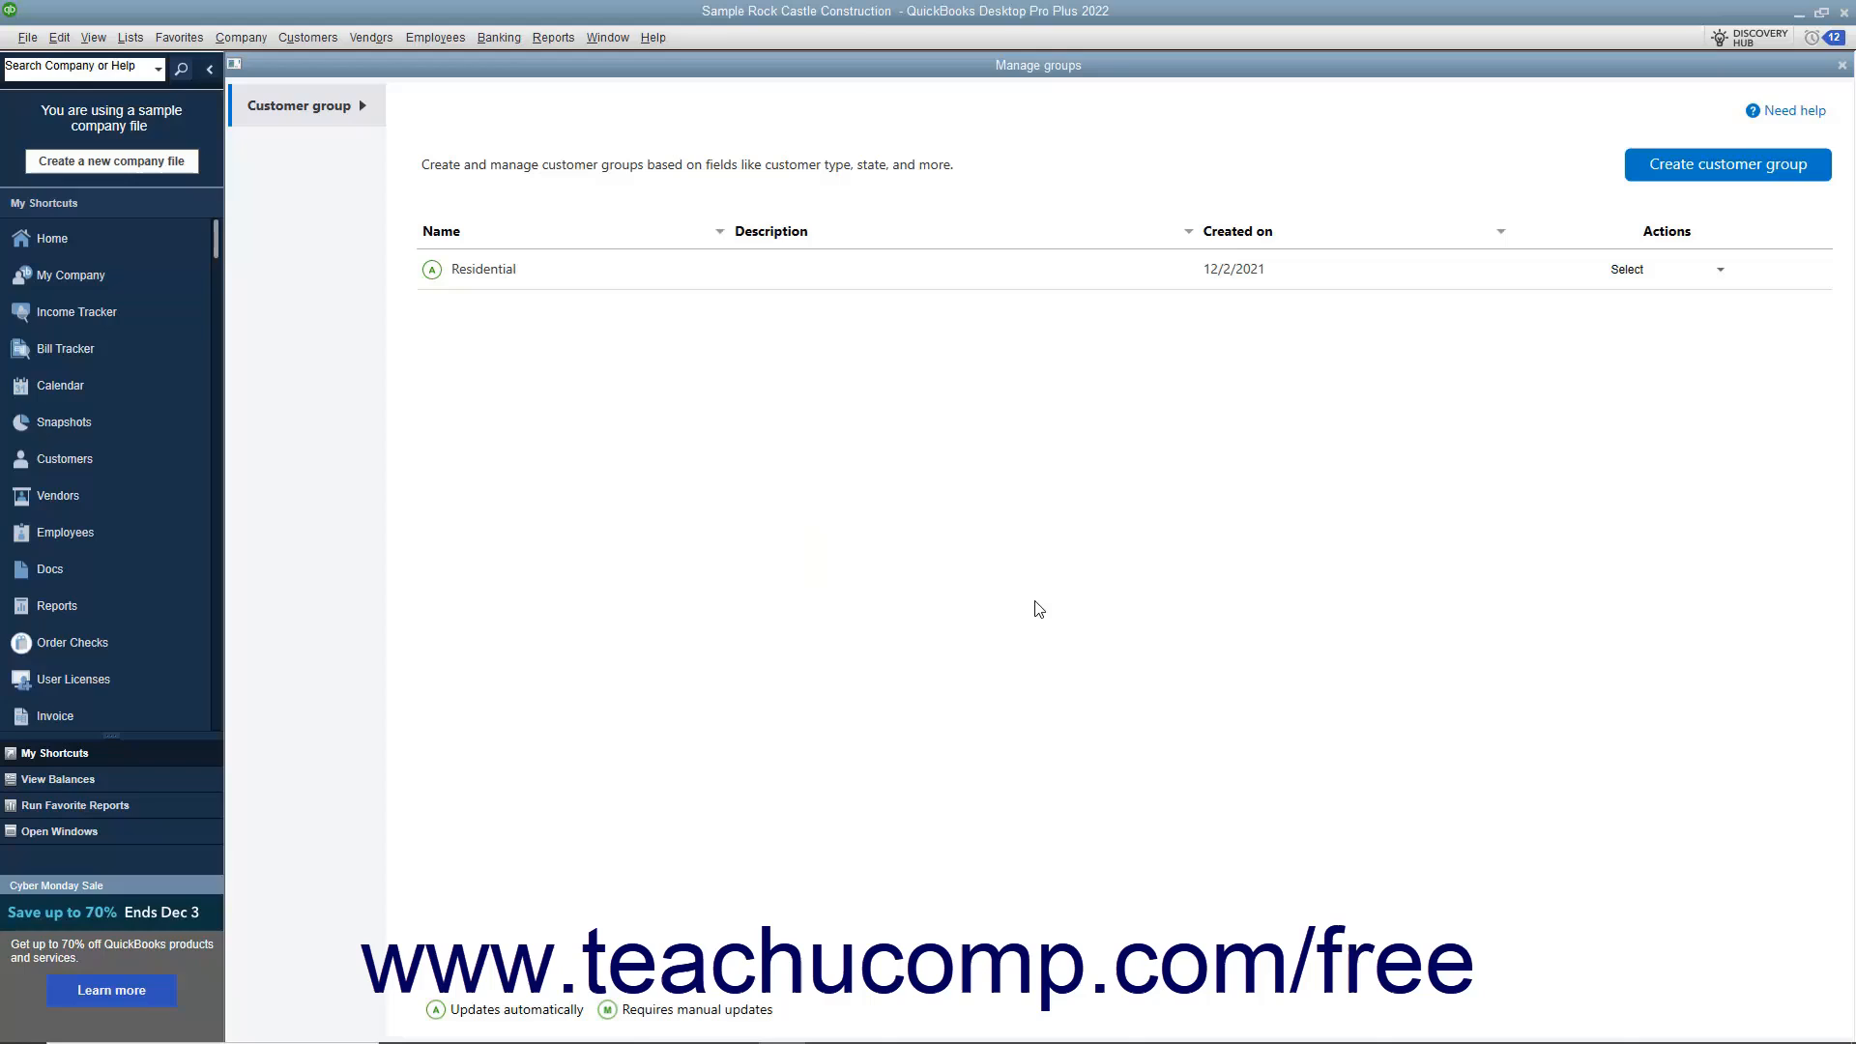
{"action": "mouse_move", "coordinate": [1289, 537]}
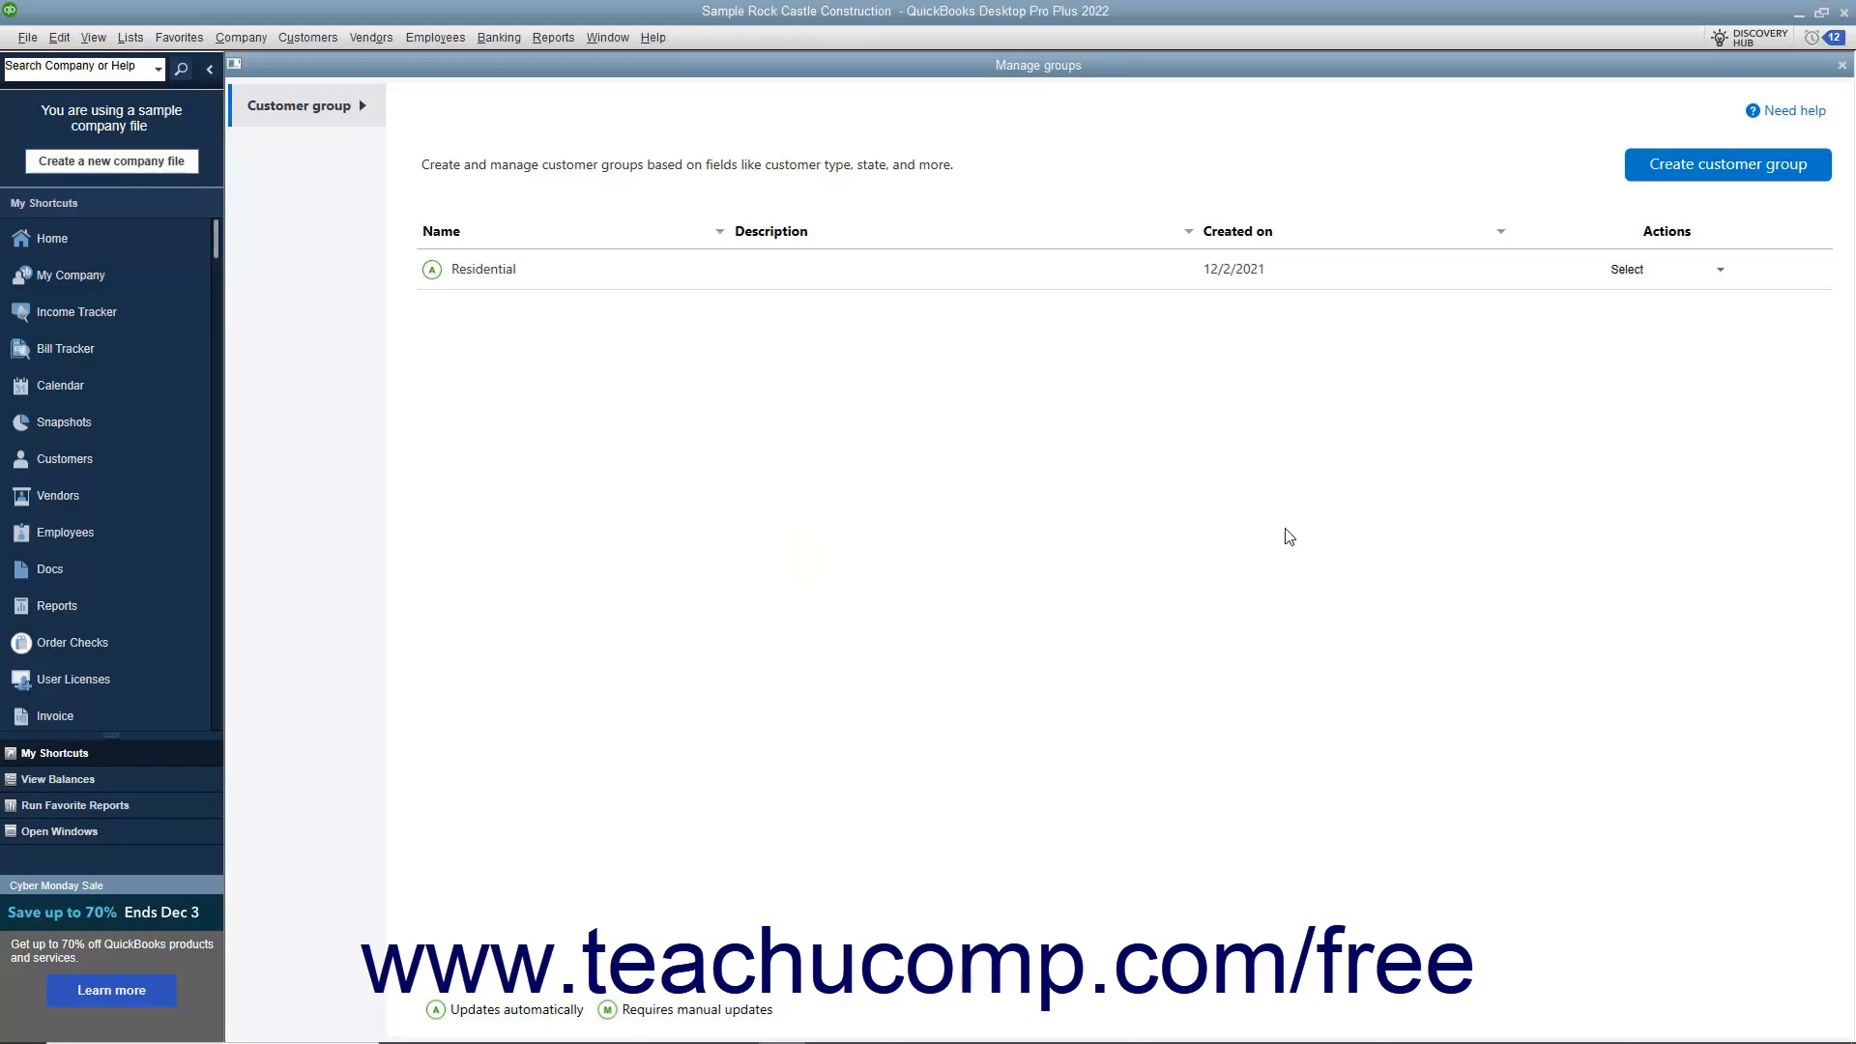
{"action": "mouse_move", "coordinate": [1719, 289]}
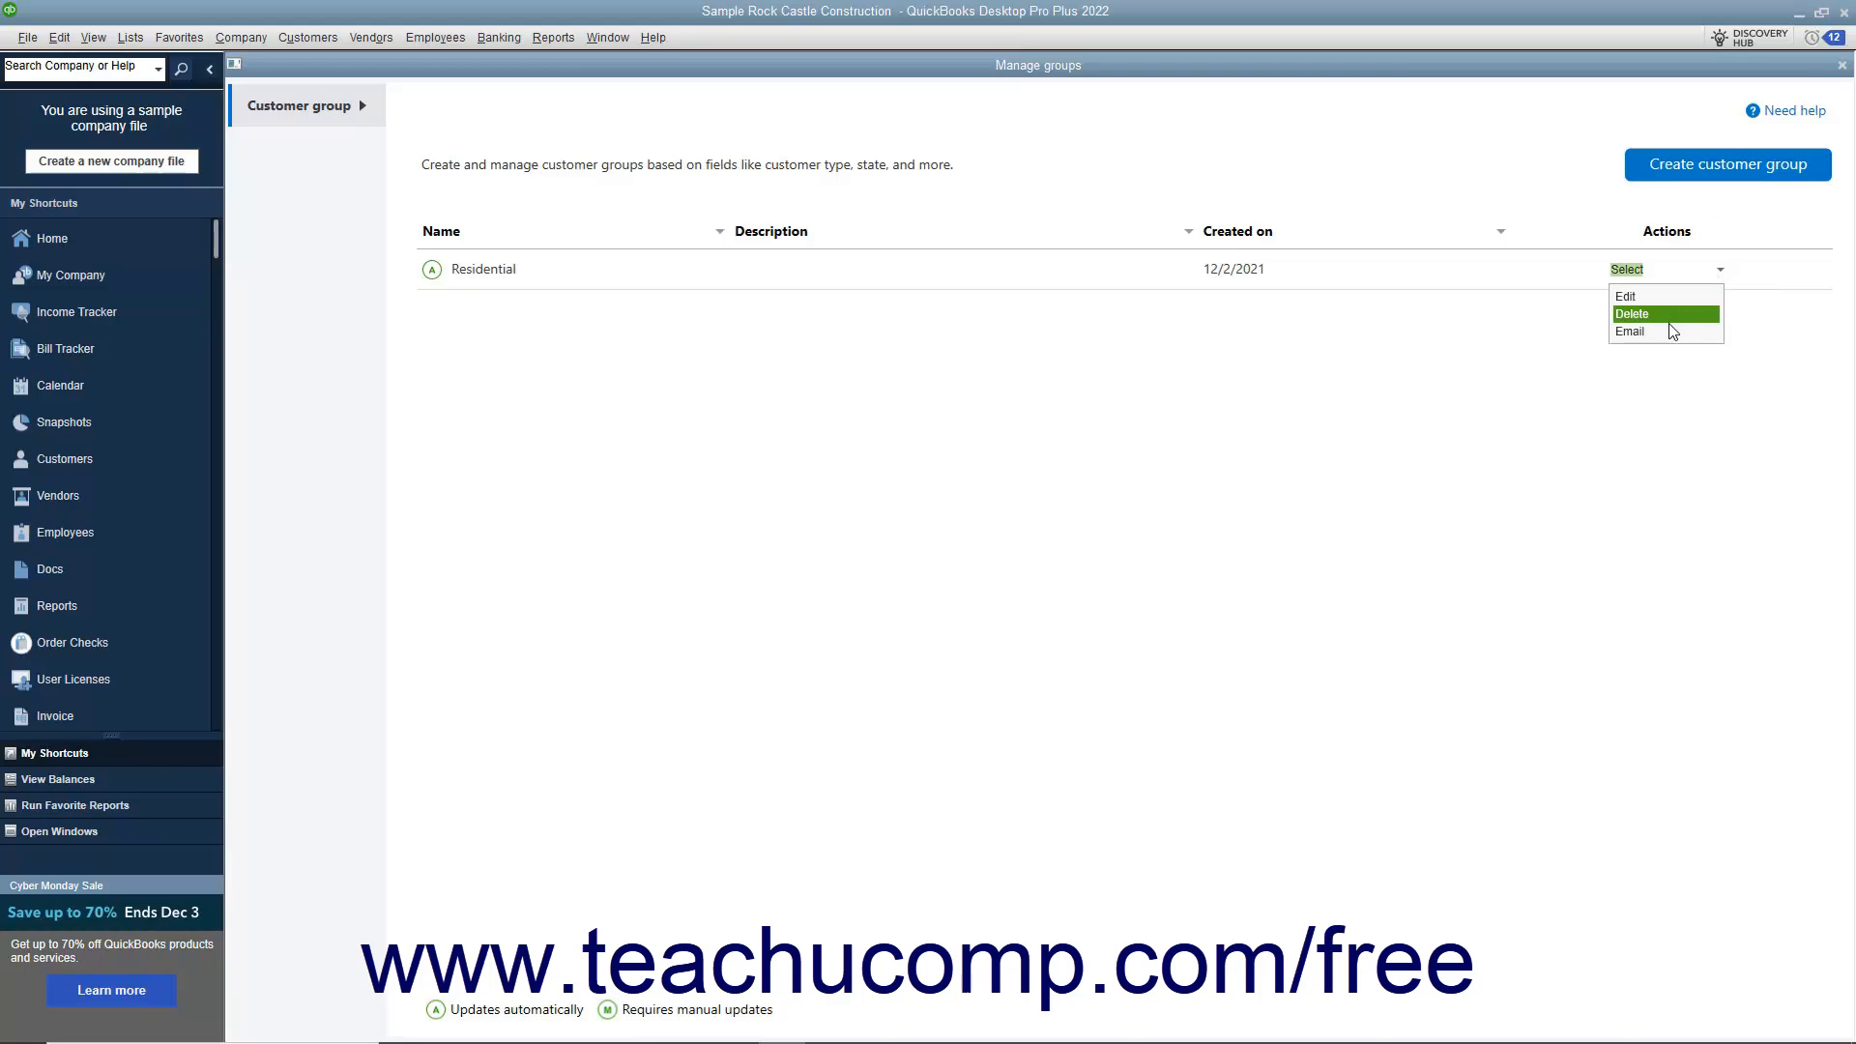
{"action": "mouse_move", "coordinate": [1630, 332]}
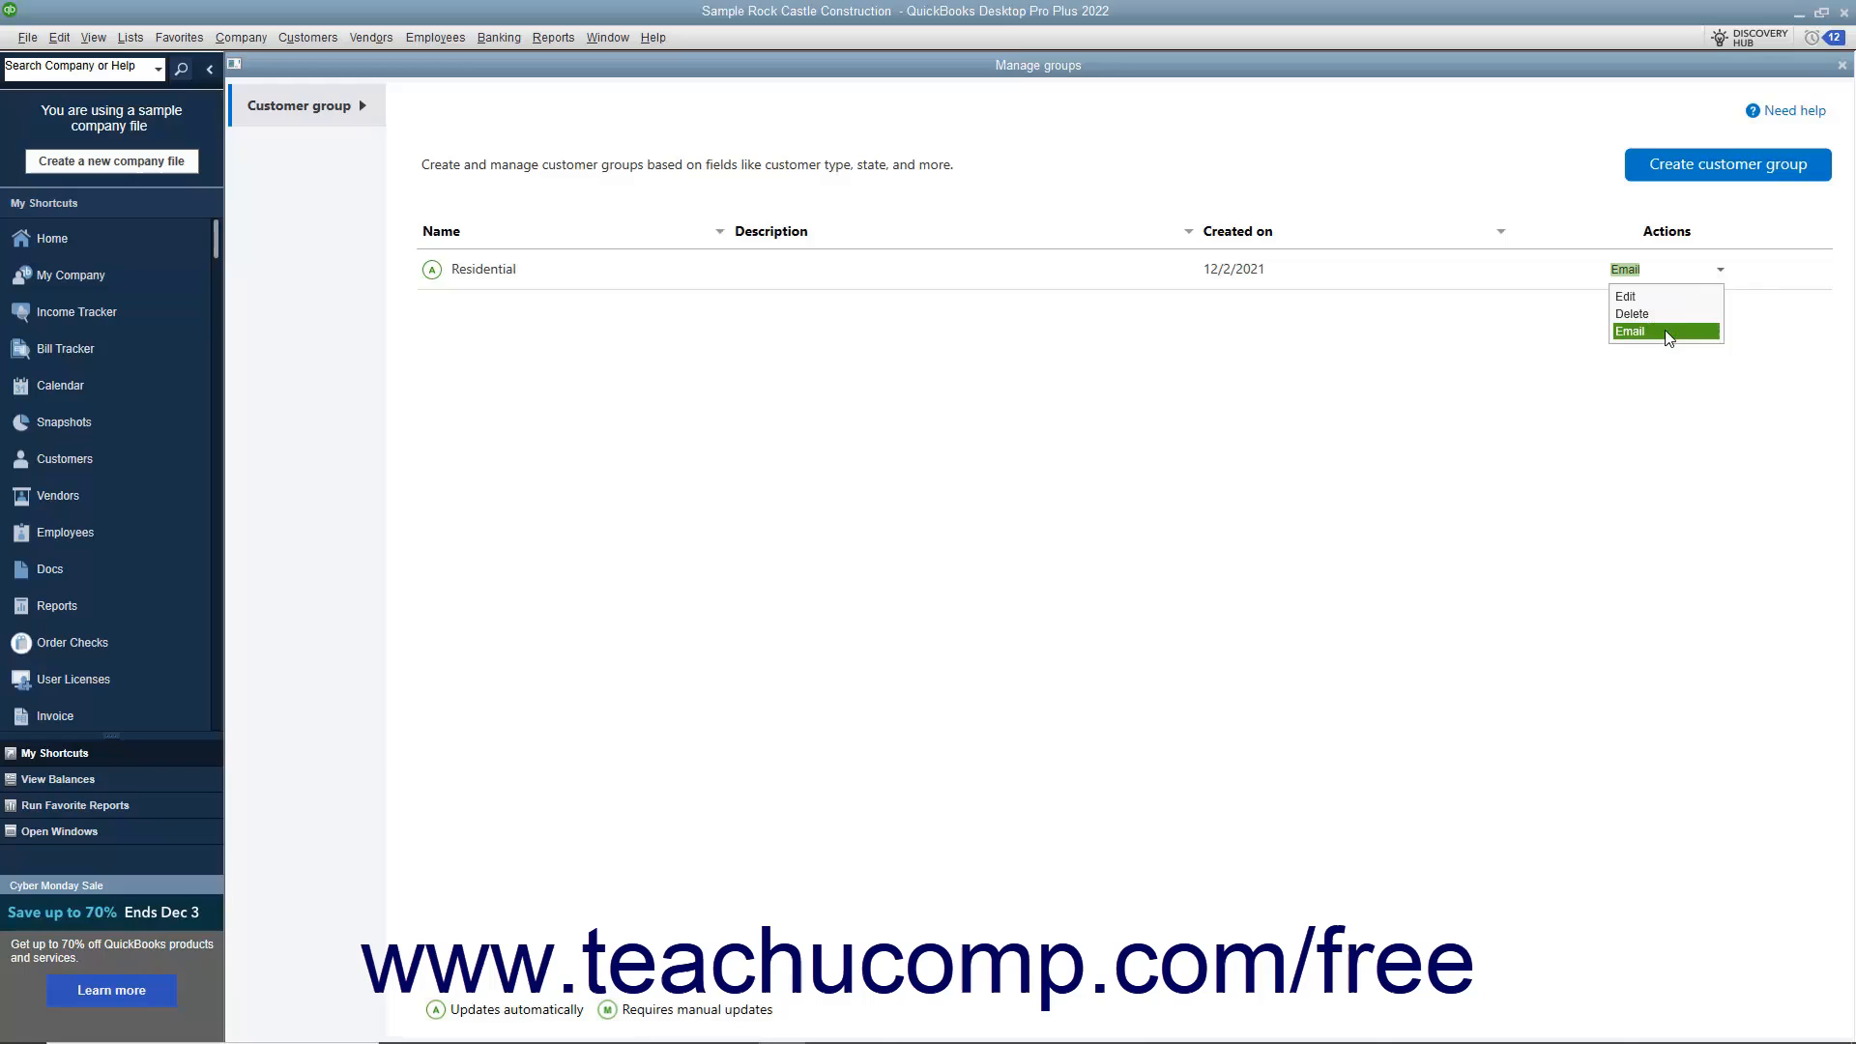
Email the Residential group and exclude job rows like Utility Shed and Repairs, leaving 104 of 112 recipients.
{"action": "left_click", "coordinate": [1630, 332]}
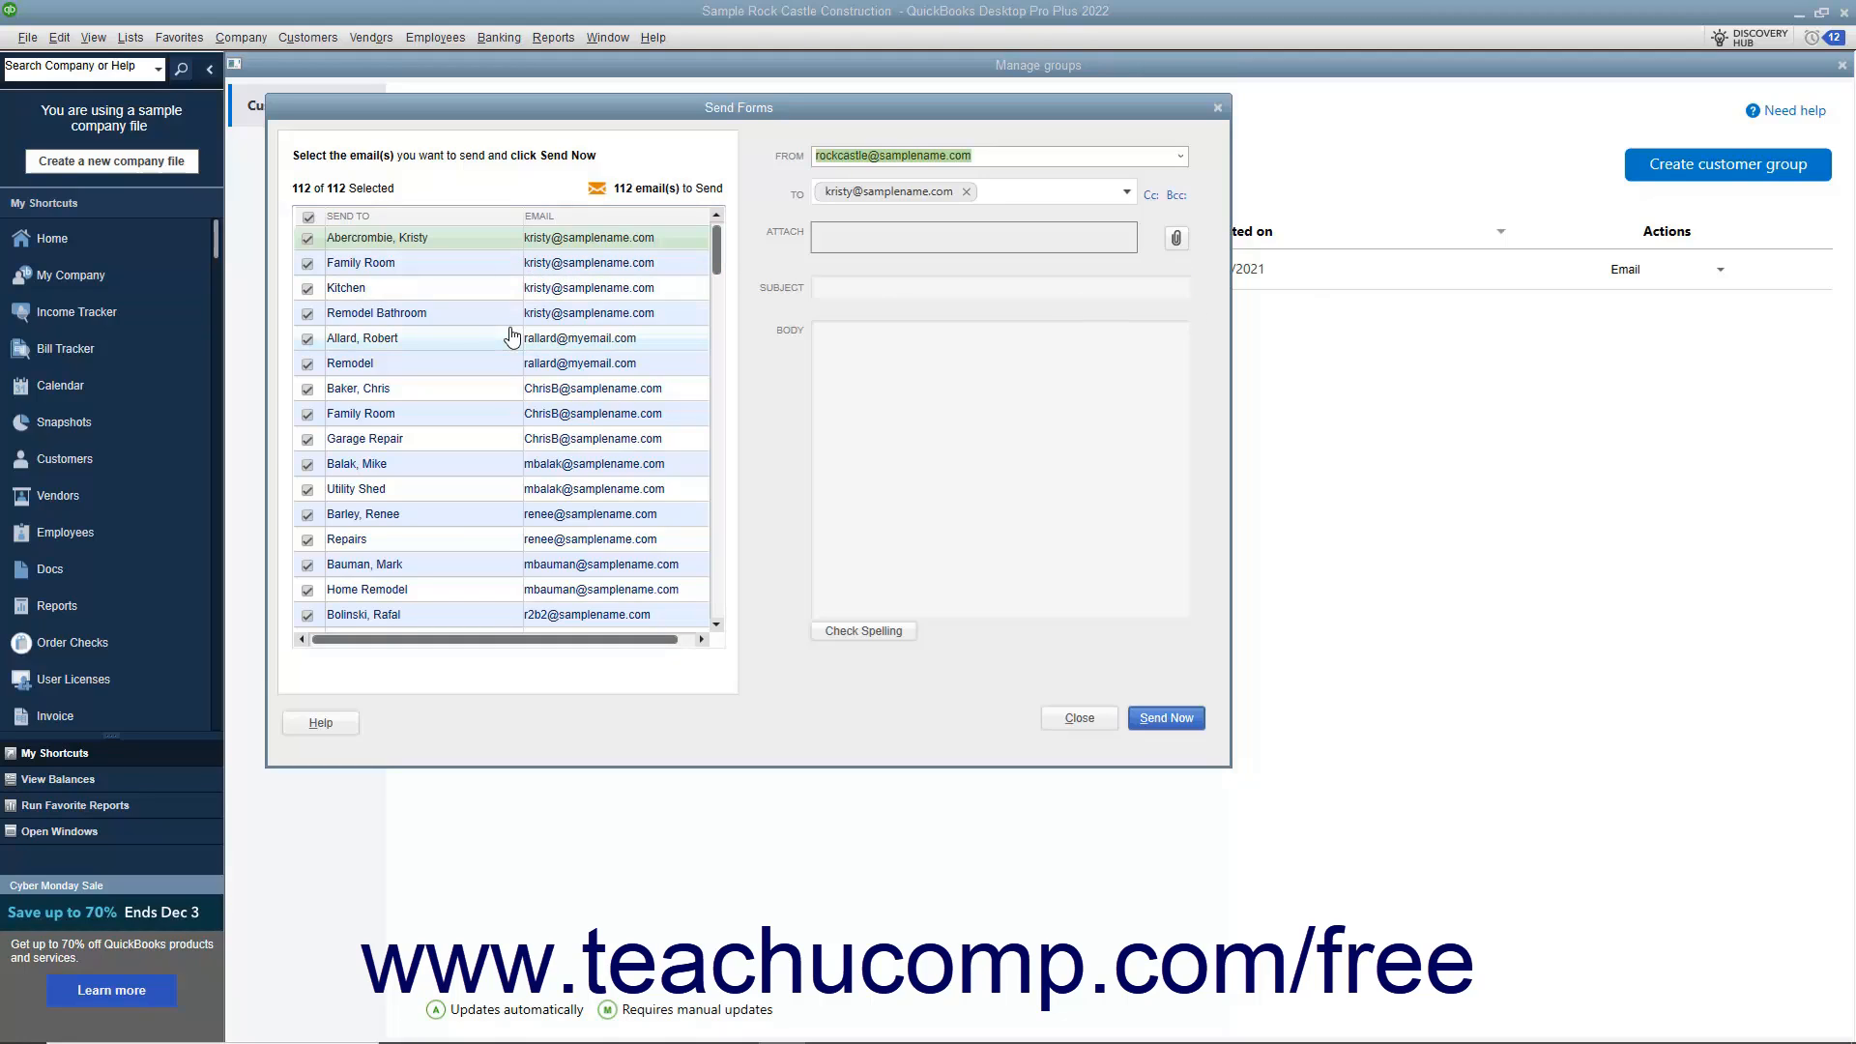
{"action": "mouse_move", "coordinate": [549, 268]}
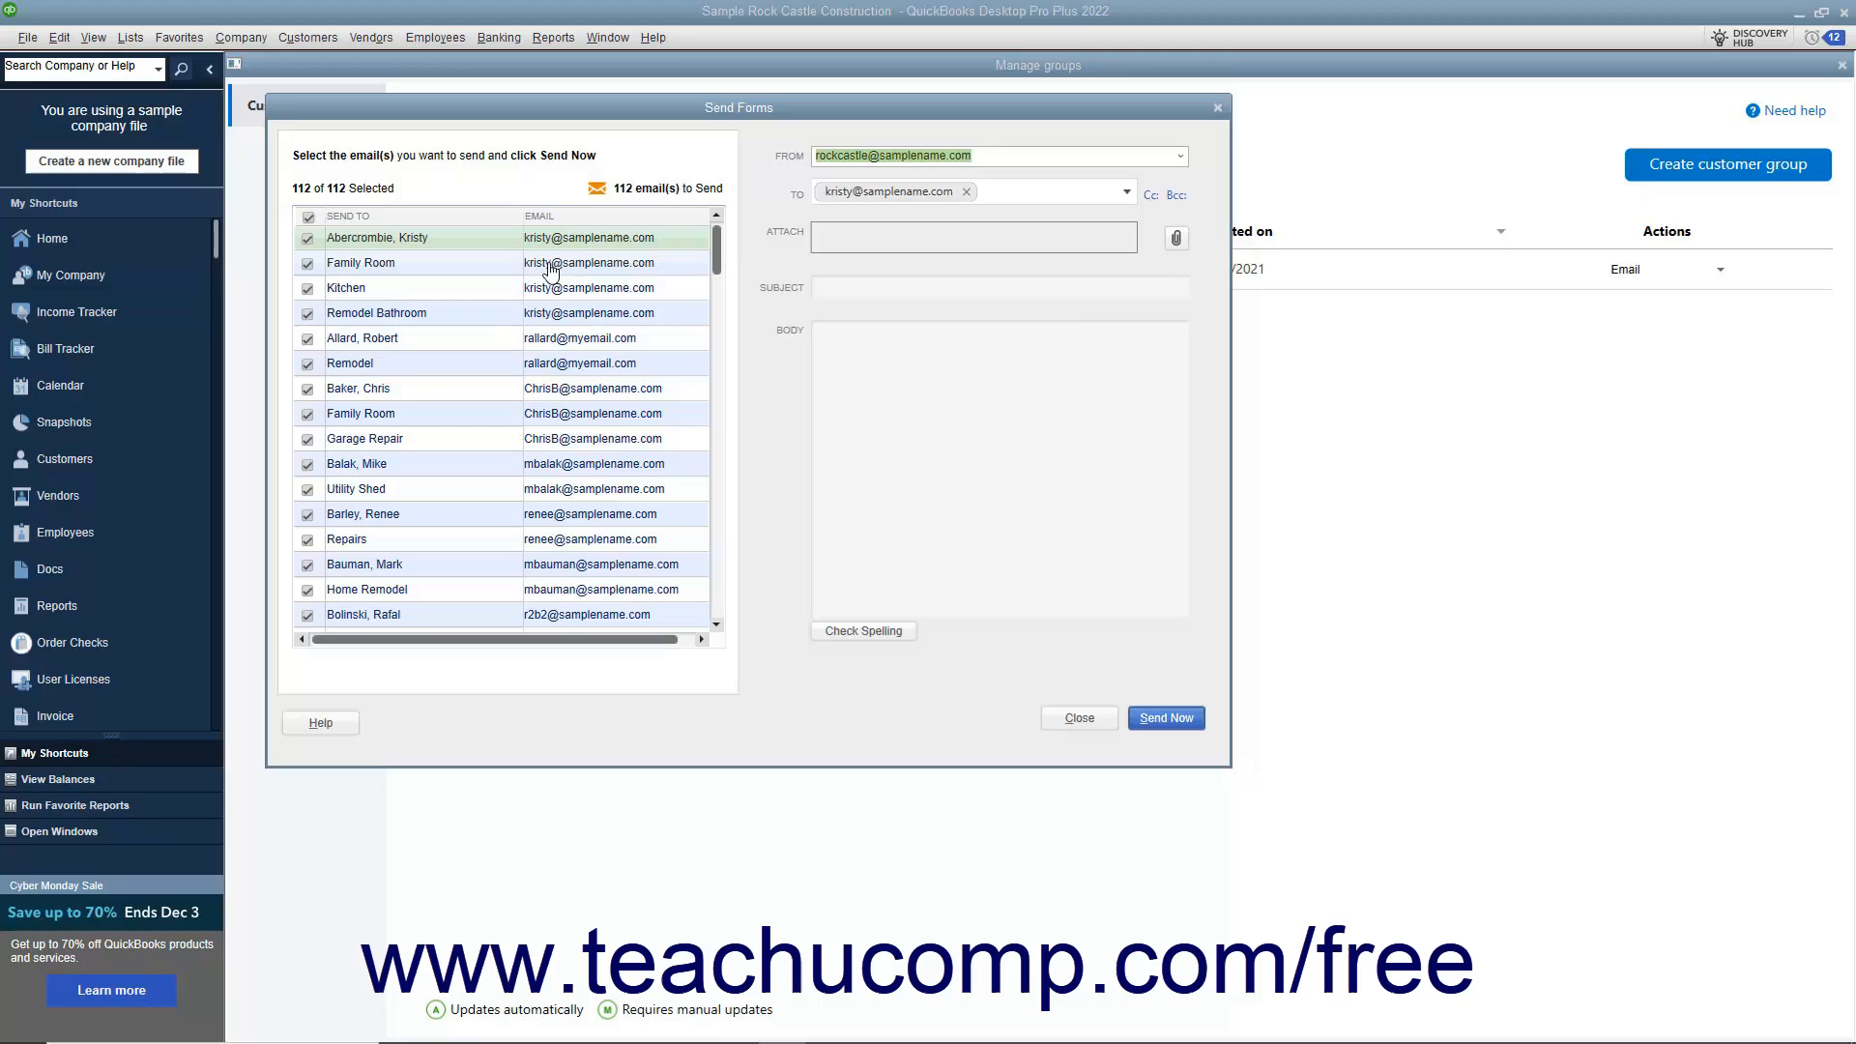
{"action": "mouse_move", "coordinate": [549, 574]}
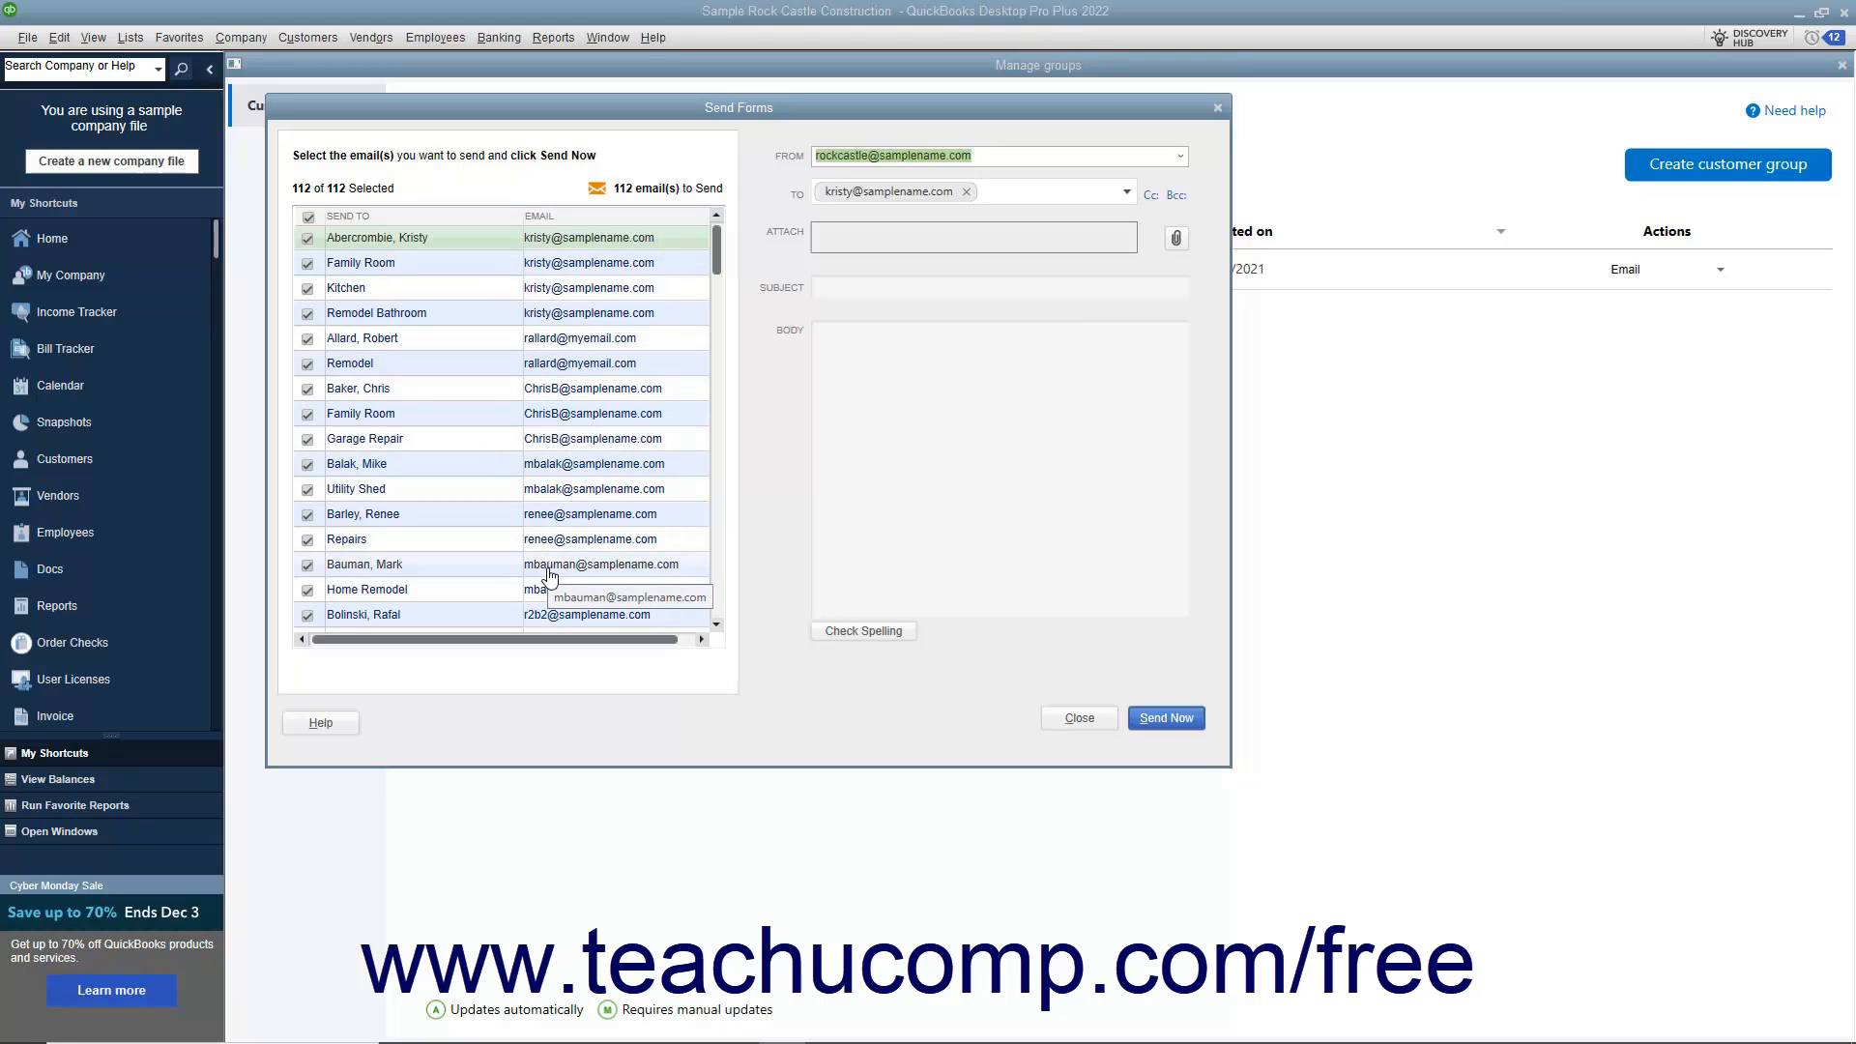
{"action": "mouse_move", "coordinate": [340, 310]}
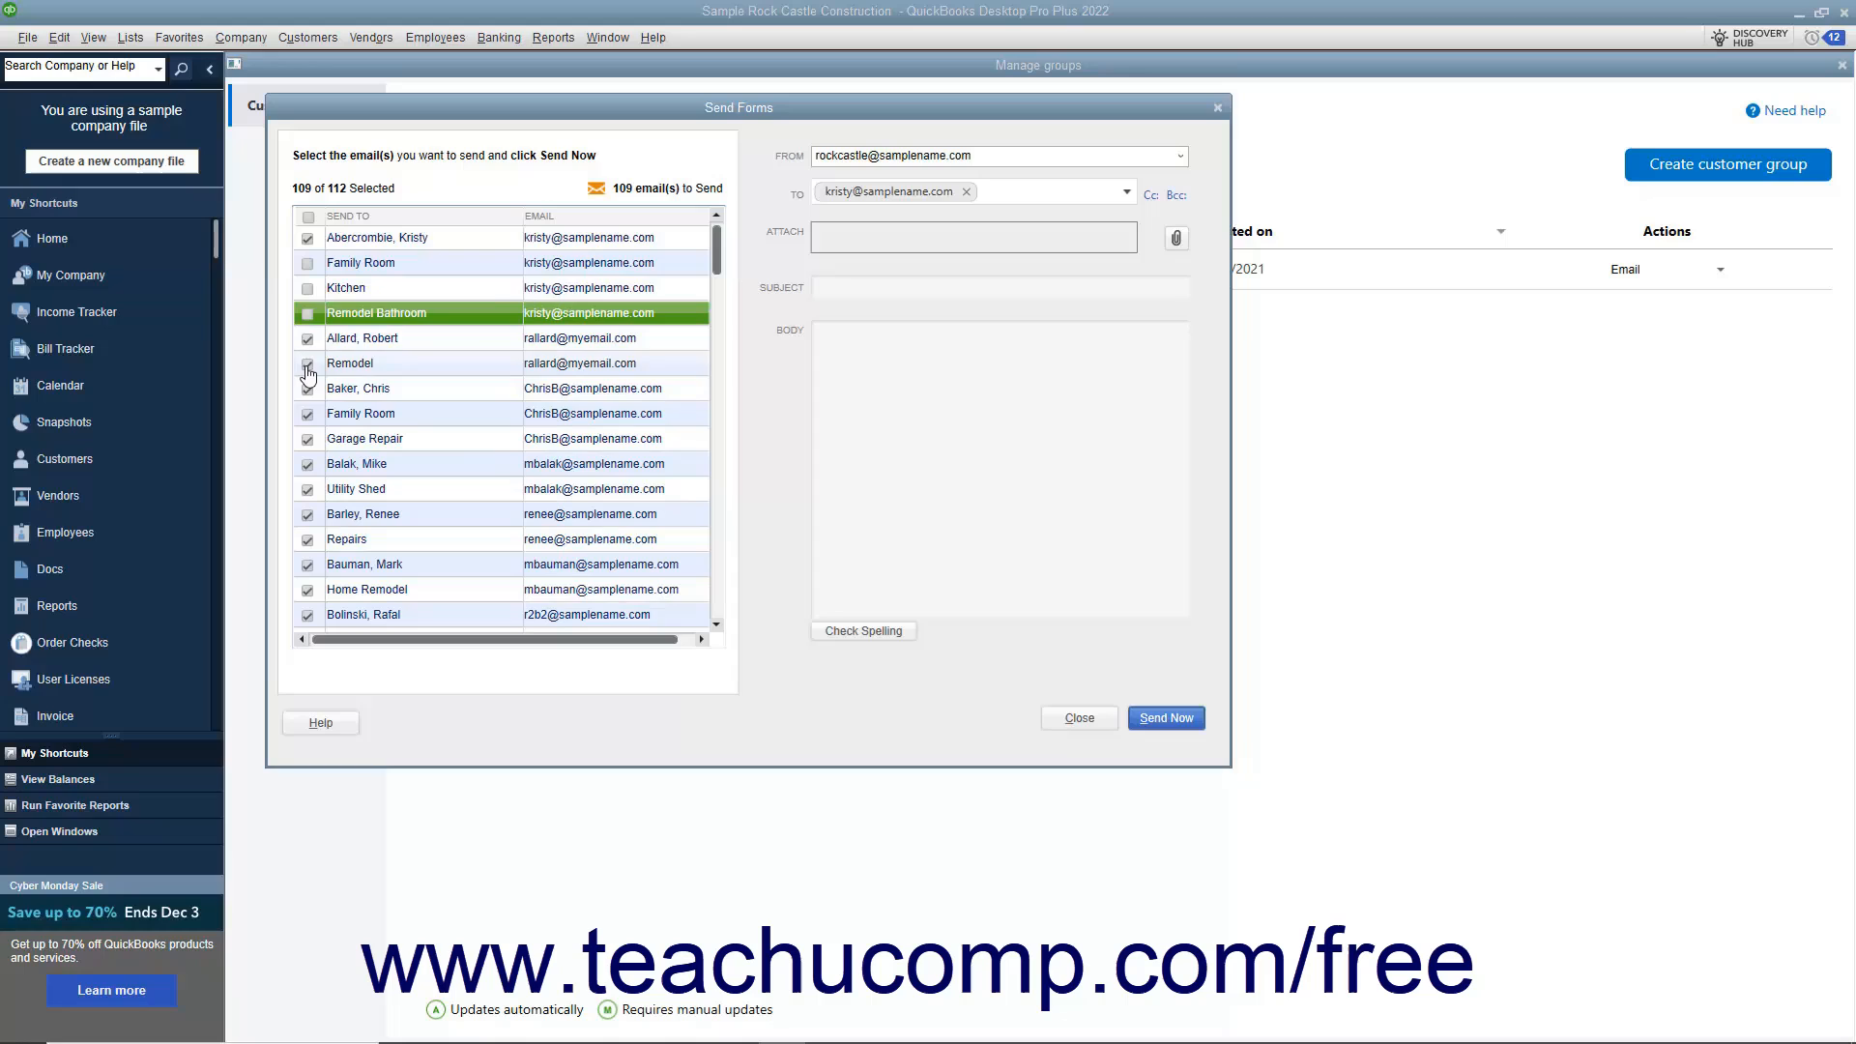
{"action": "left_click", "coordinate": [307, 438]}
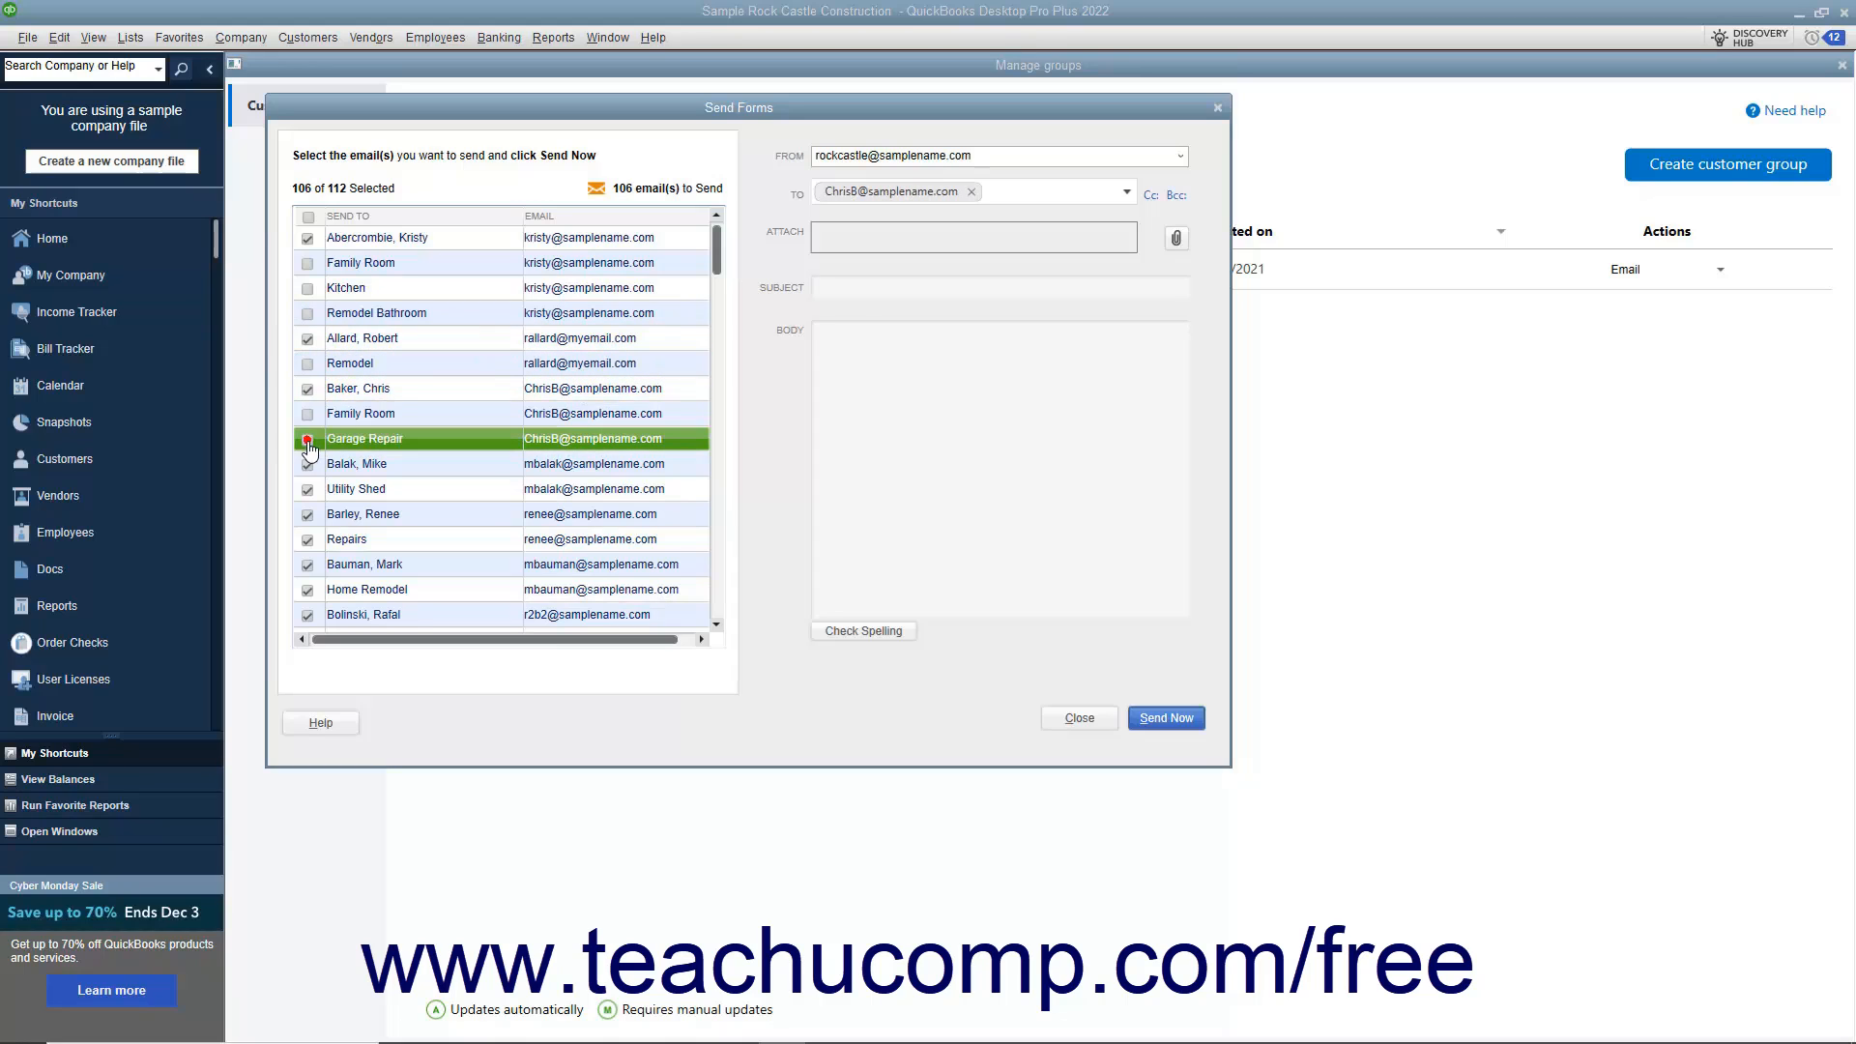
{"action": "left_click", "coordinate": [306, 438]}
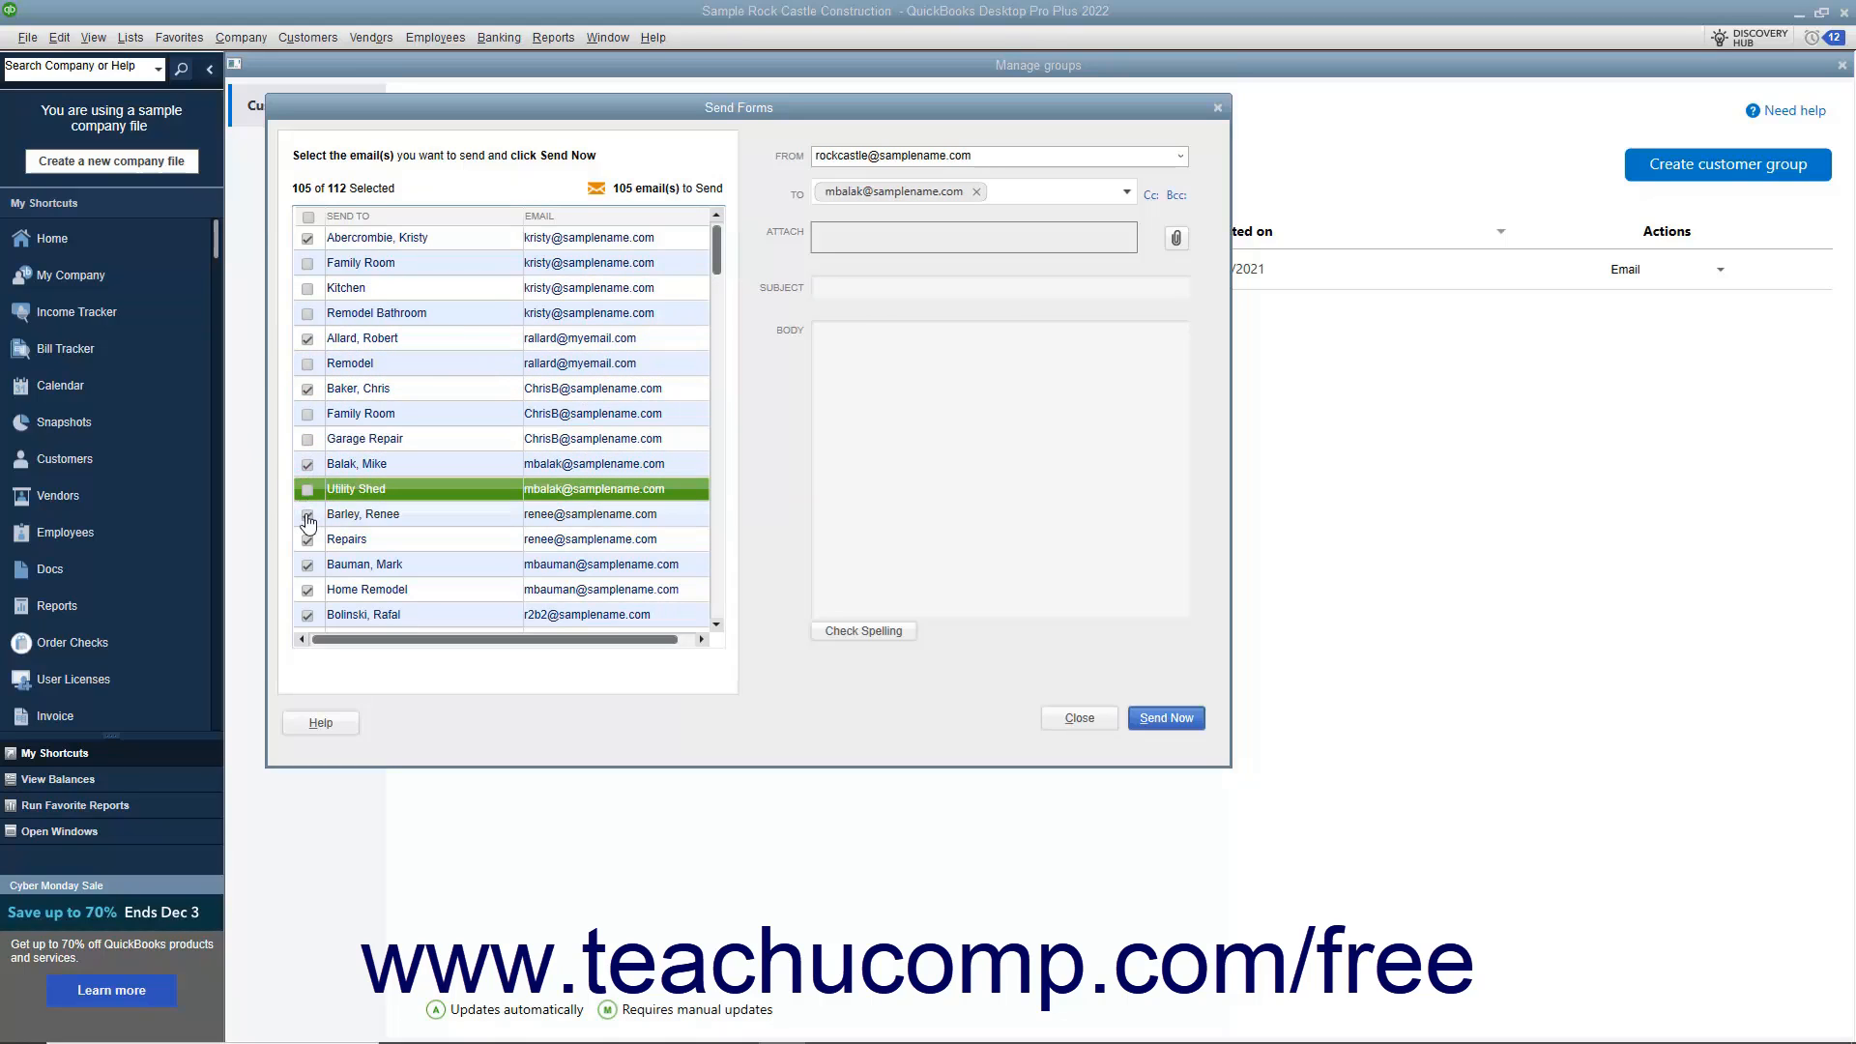
{"action": "left_click", "coordinate": [307, 513]}
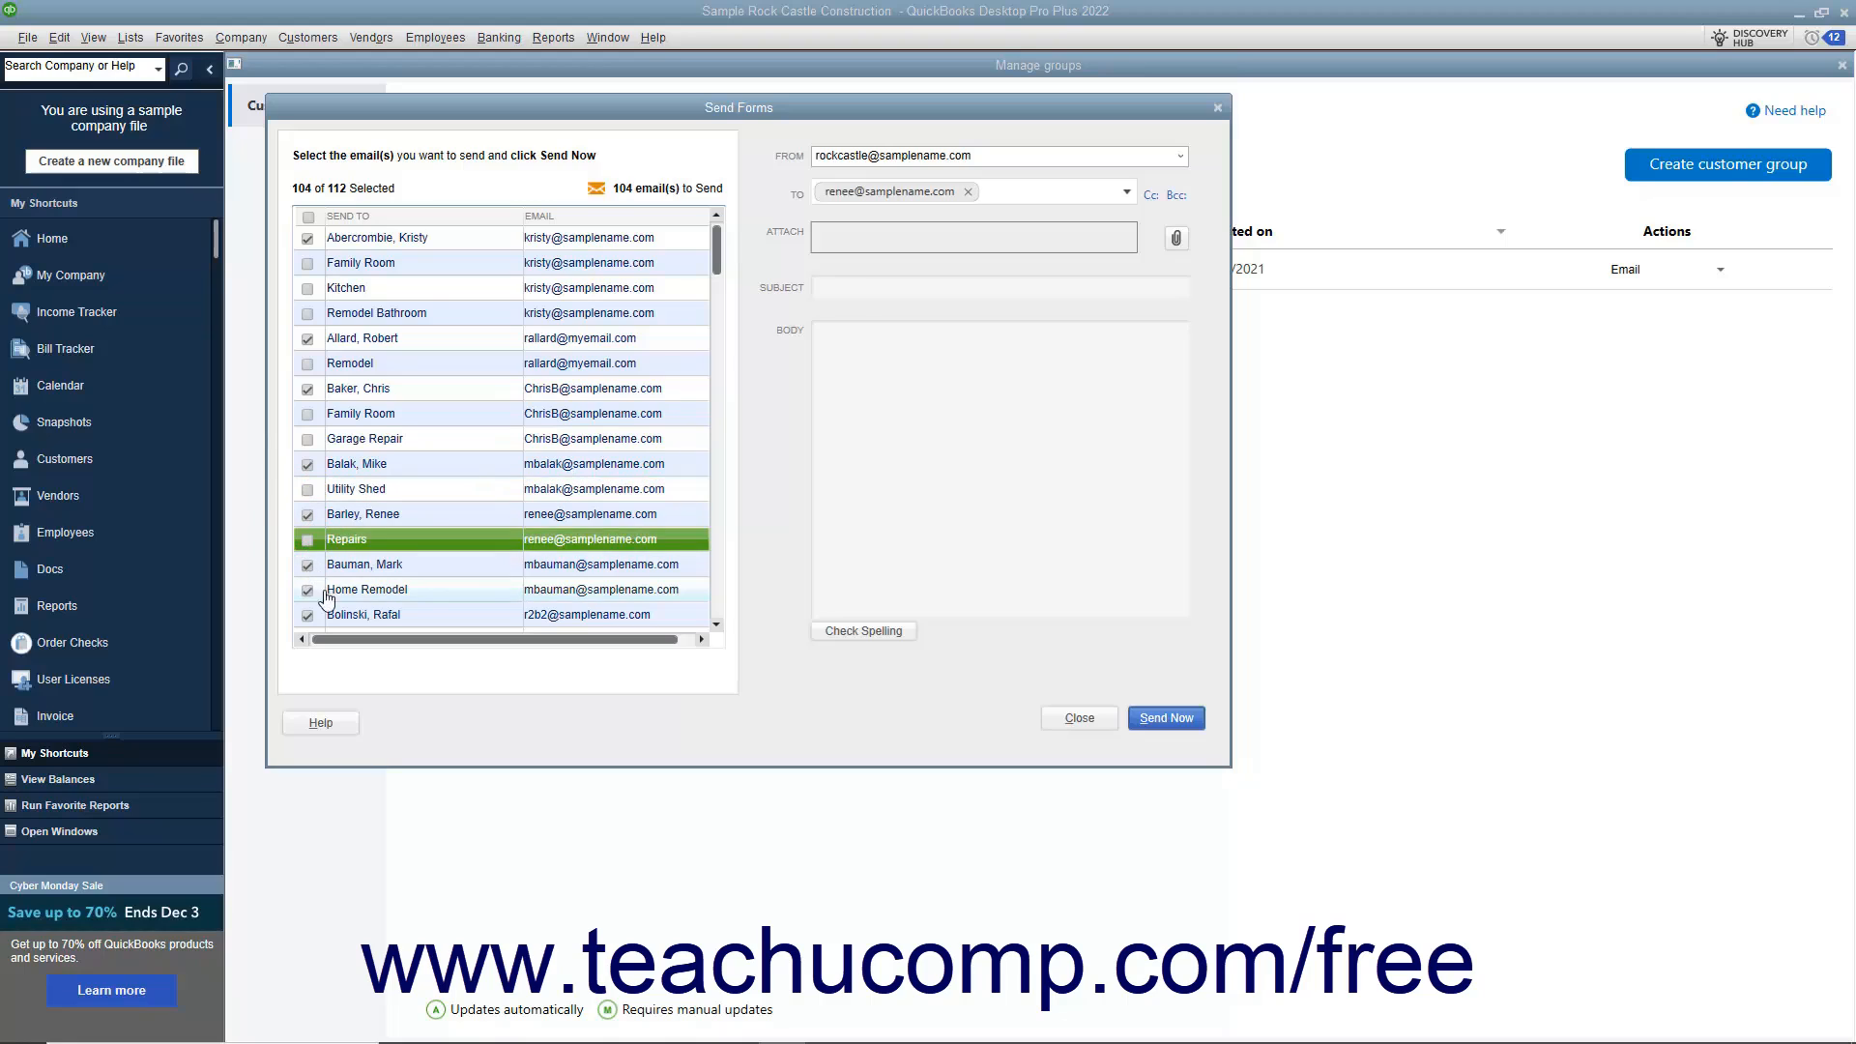
{"action": "left_click", "coordinate": [367, 589]}
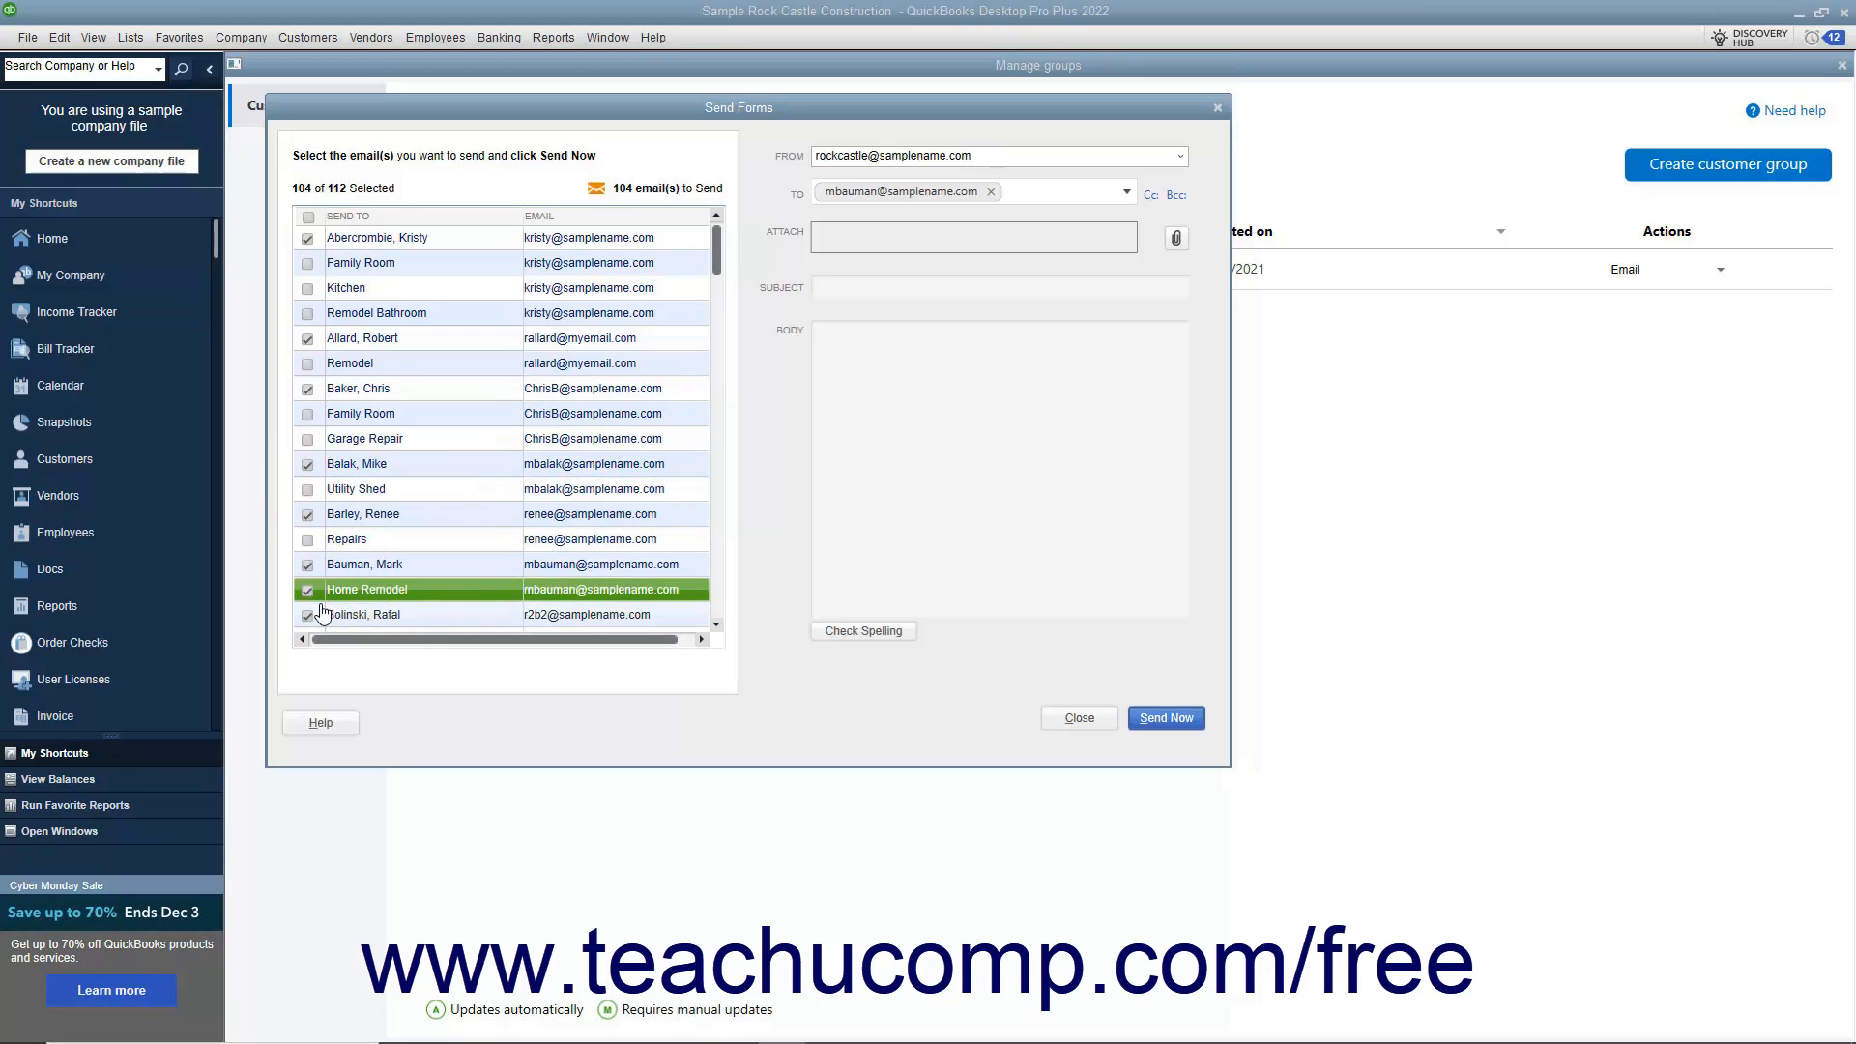
Exclude Home Remodel, set subject 'New Sale!' and body 'New sale for existing residental customers only!'.
{"action": "left_click", "coordinate": [307, 590]}
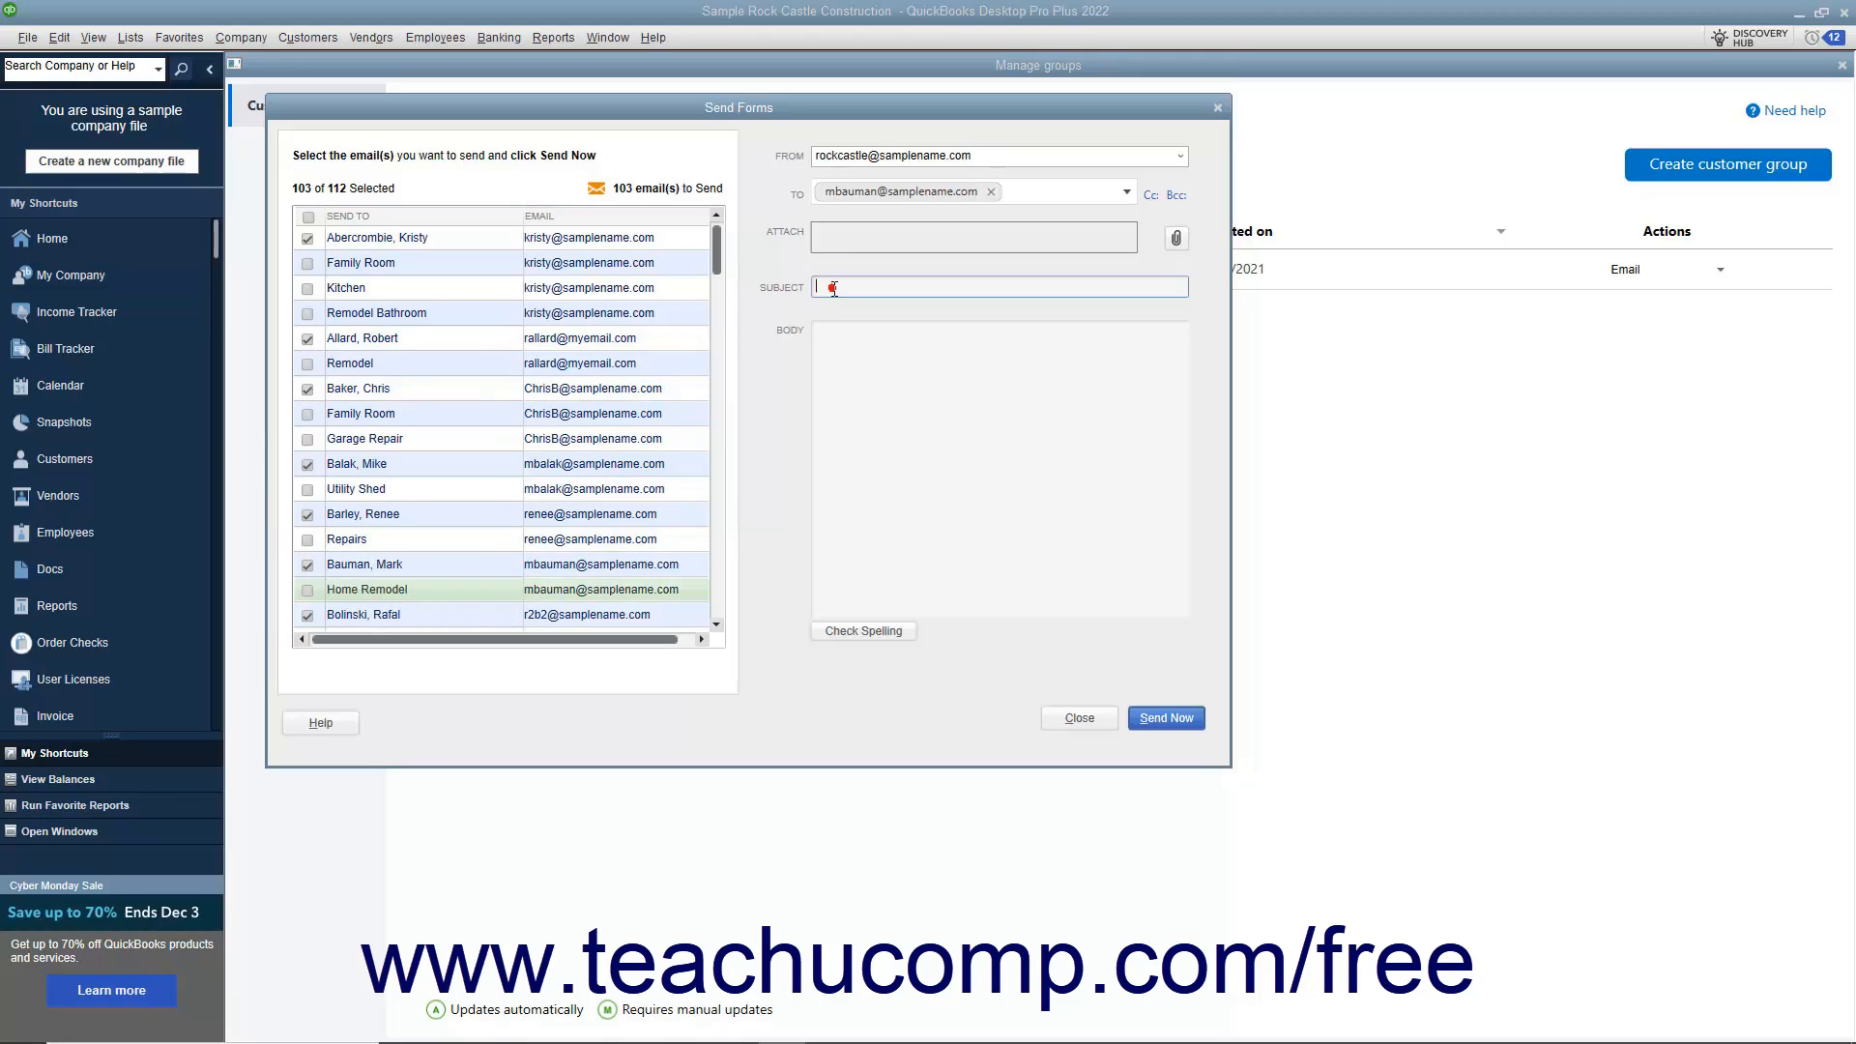
{"action": "left_click", "coordinate": [998, 468]}
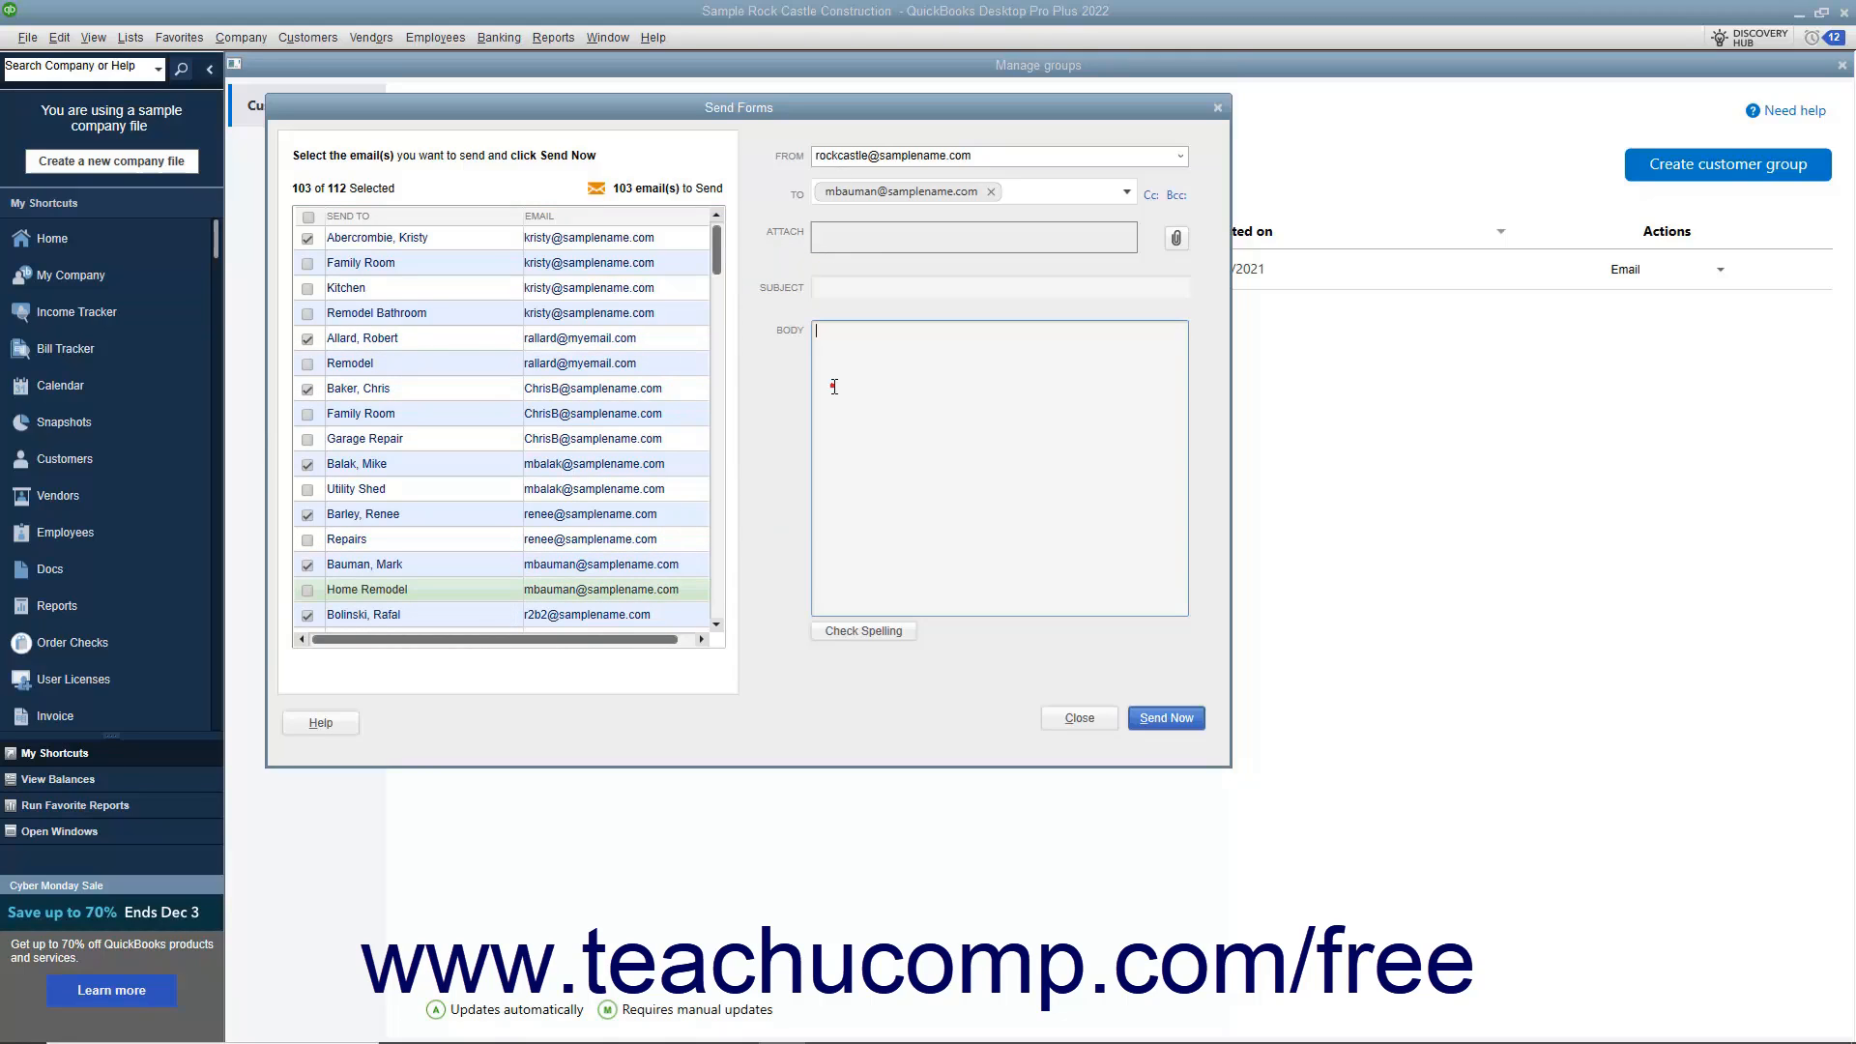
{"action": "left_click", "coordinate": [998, 286]}
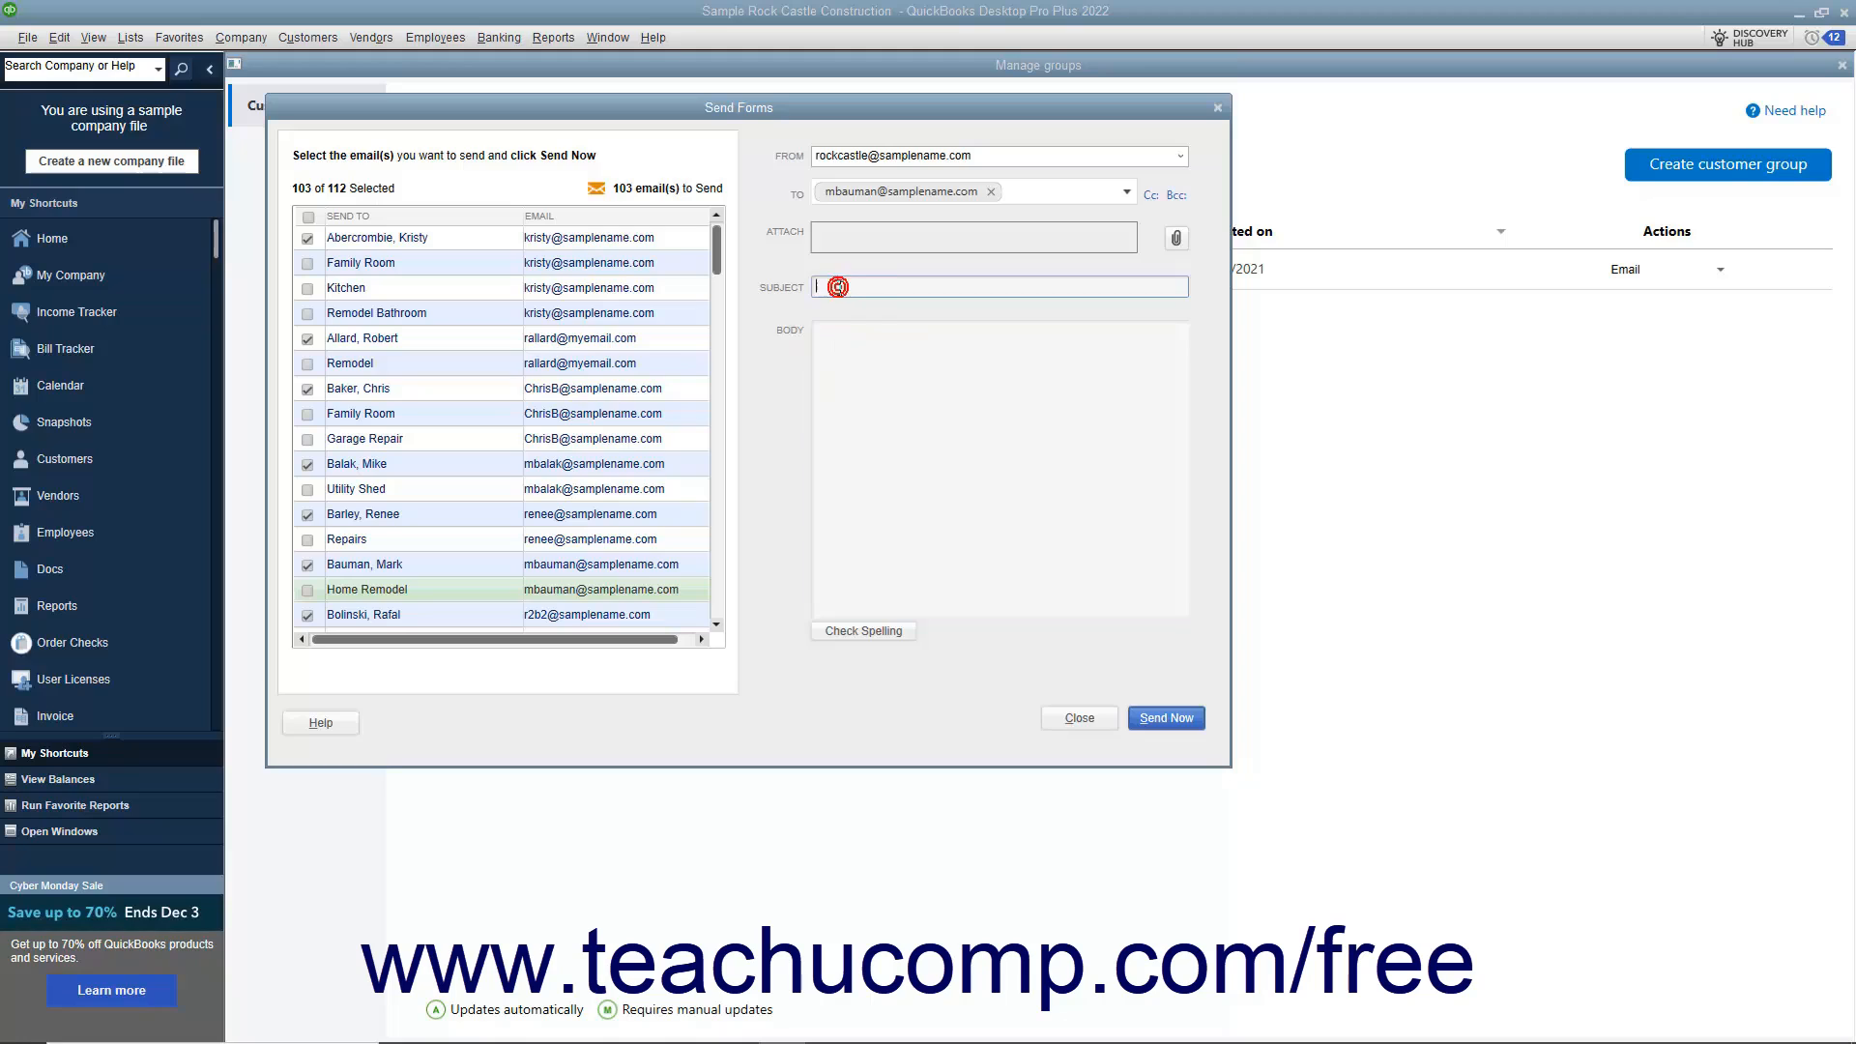
{"action": "type", "text": "New Sale!"}
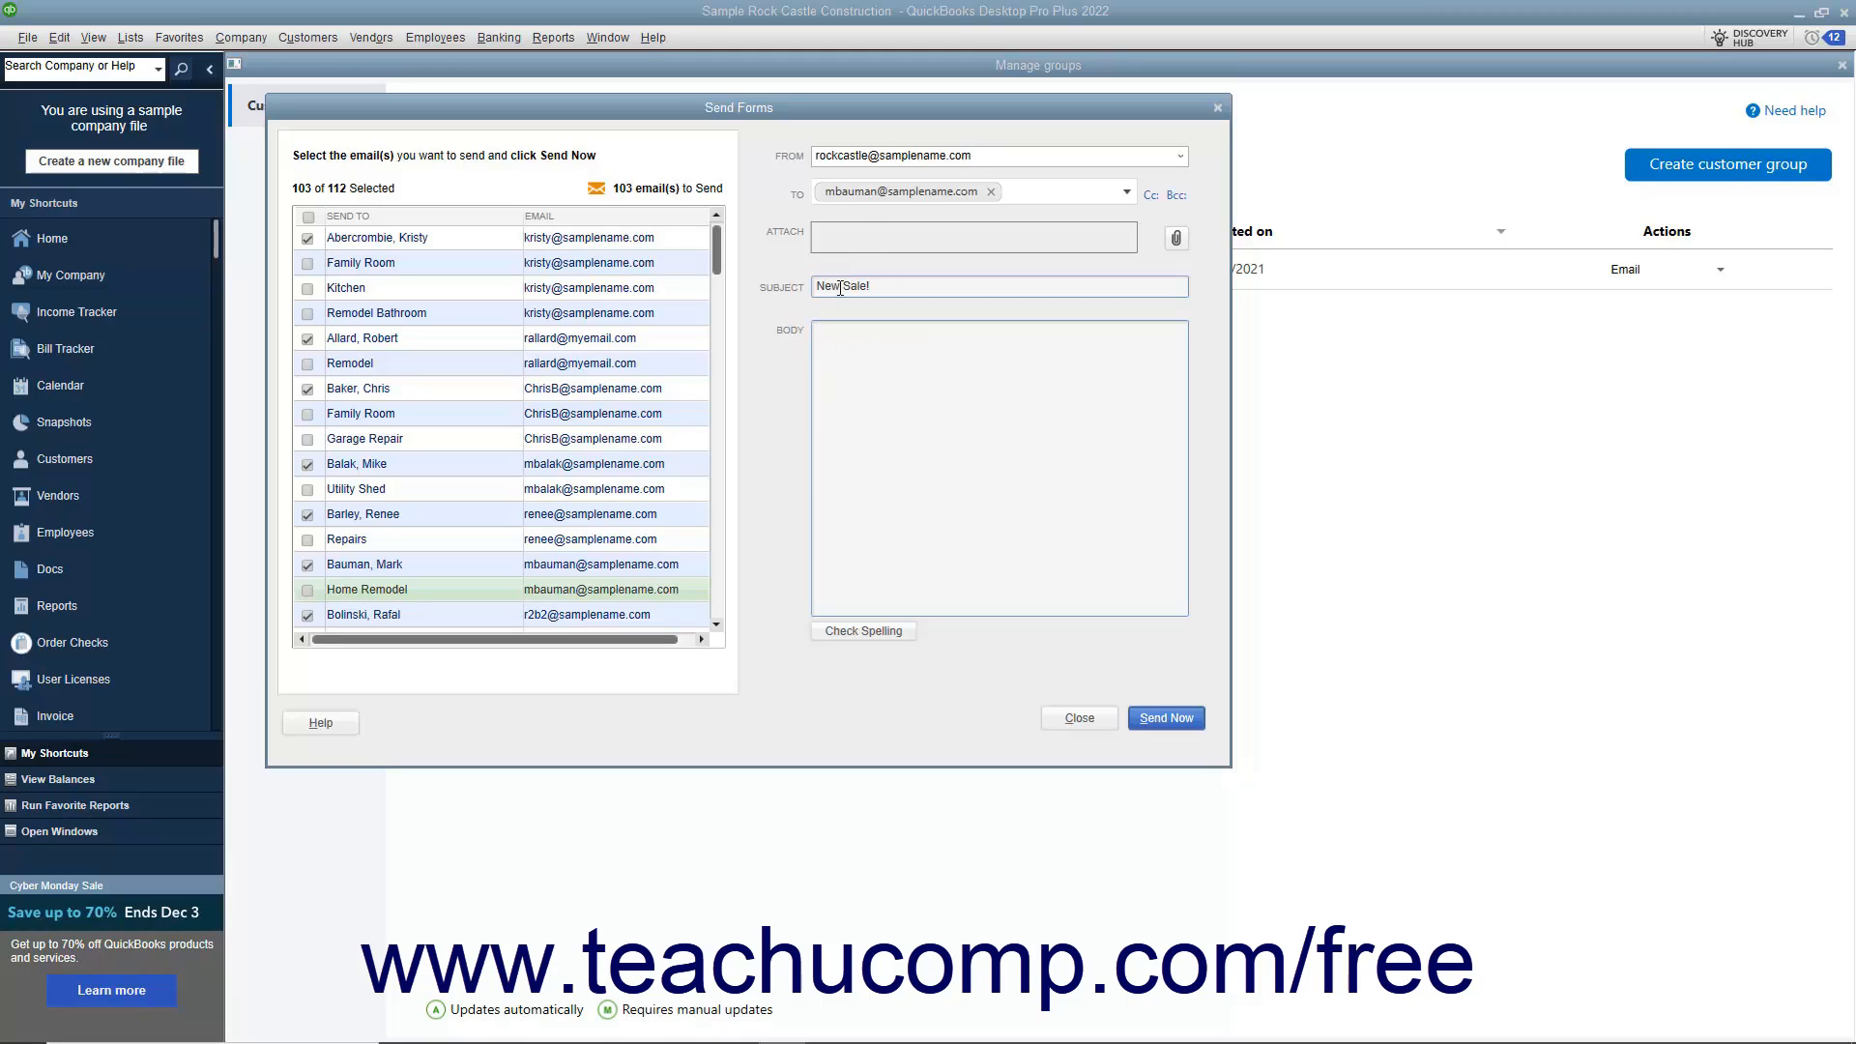
{"action": "type", "text": "New sale for existing residental customers only!"}
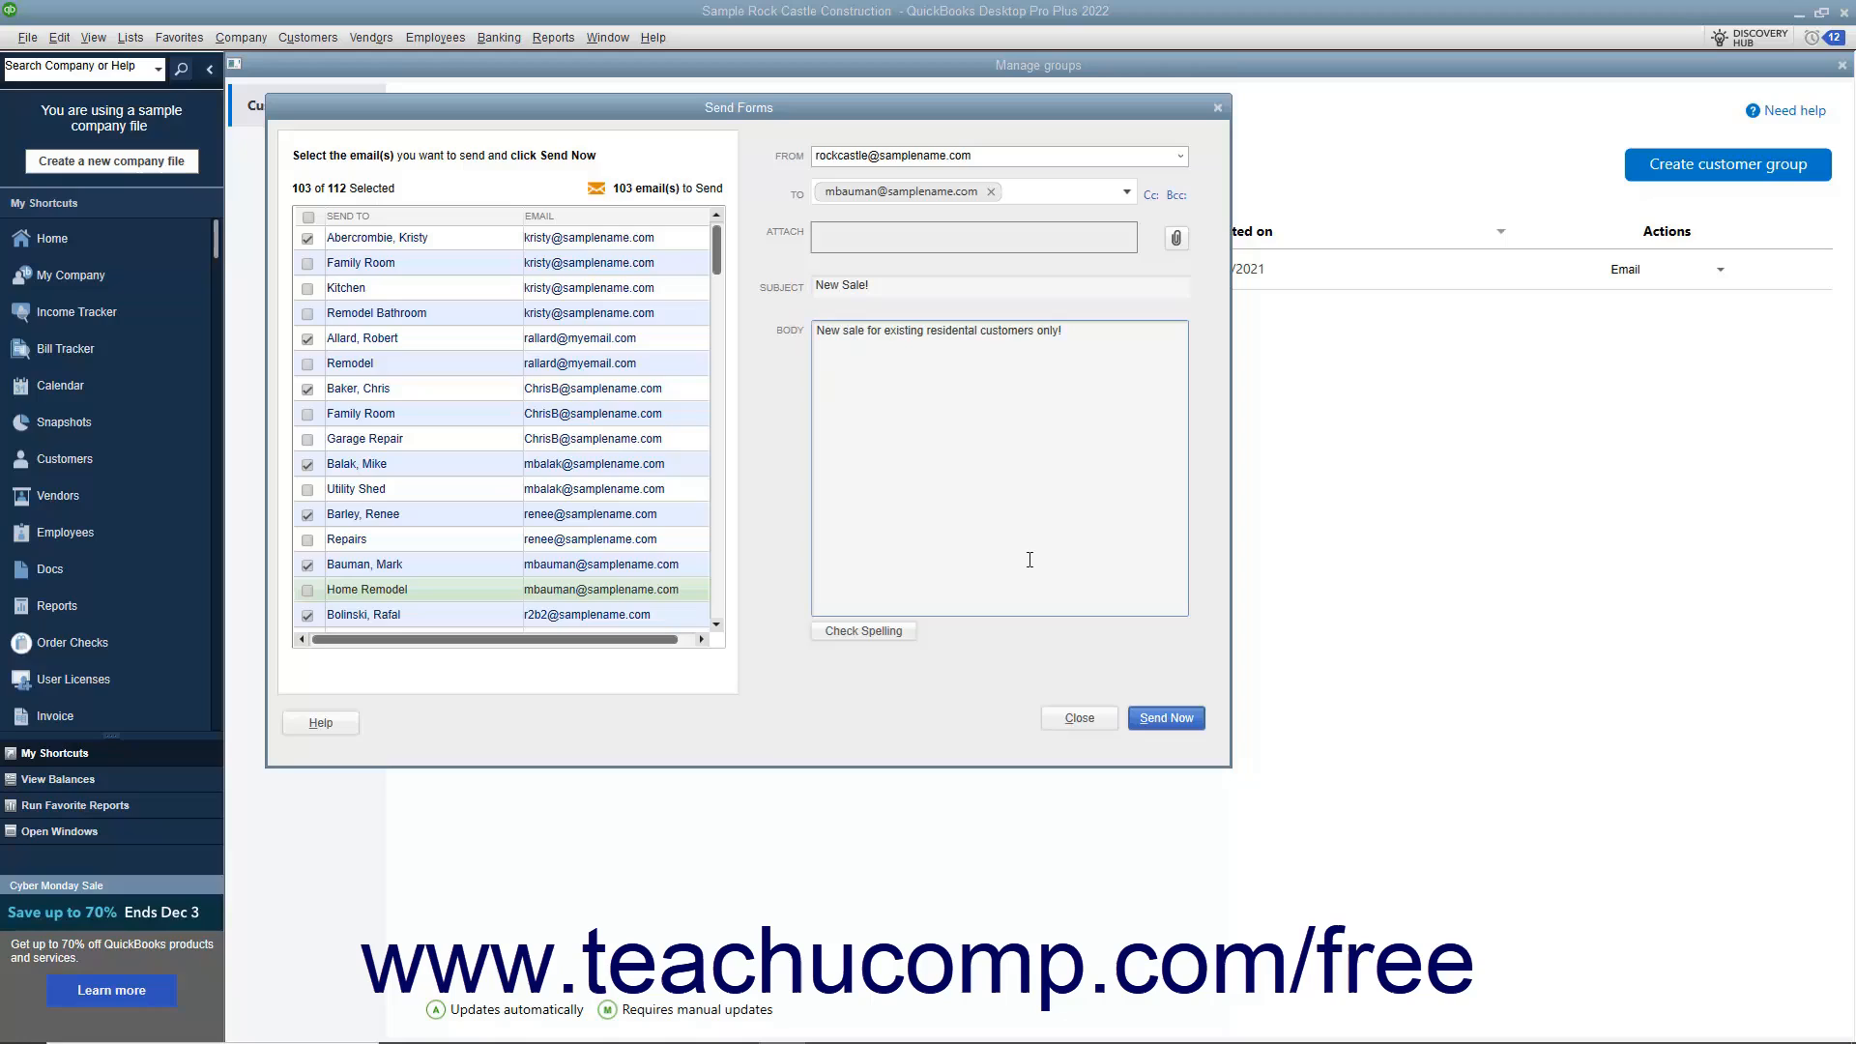